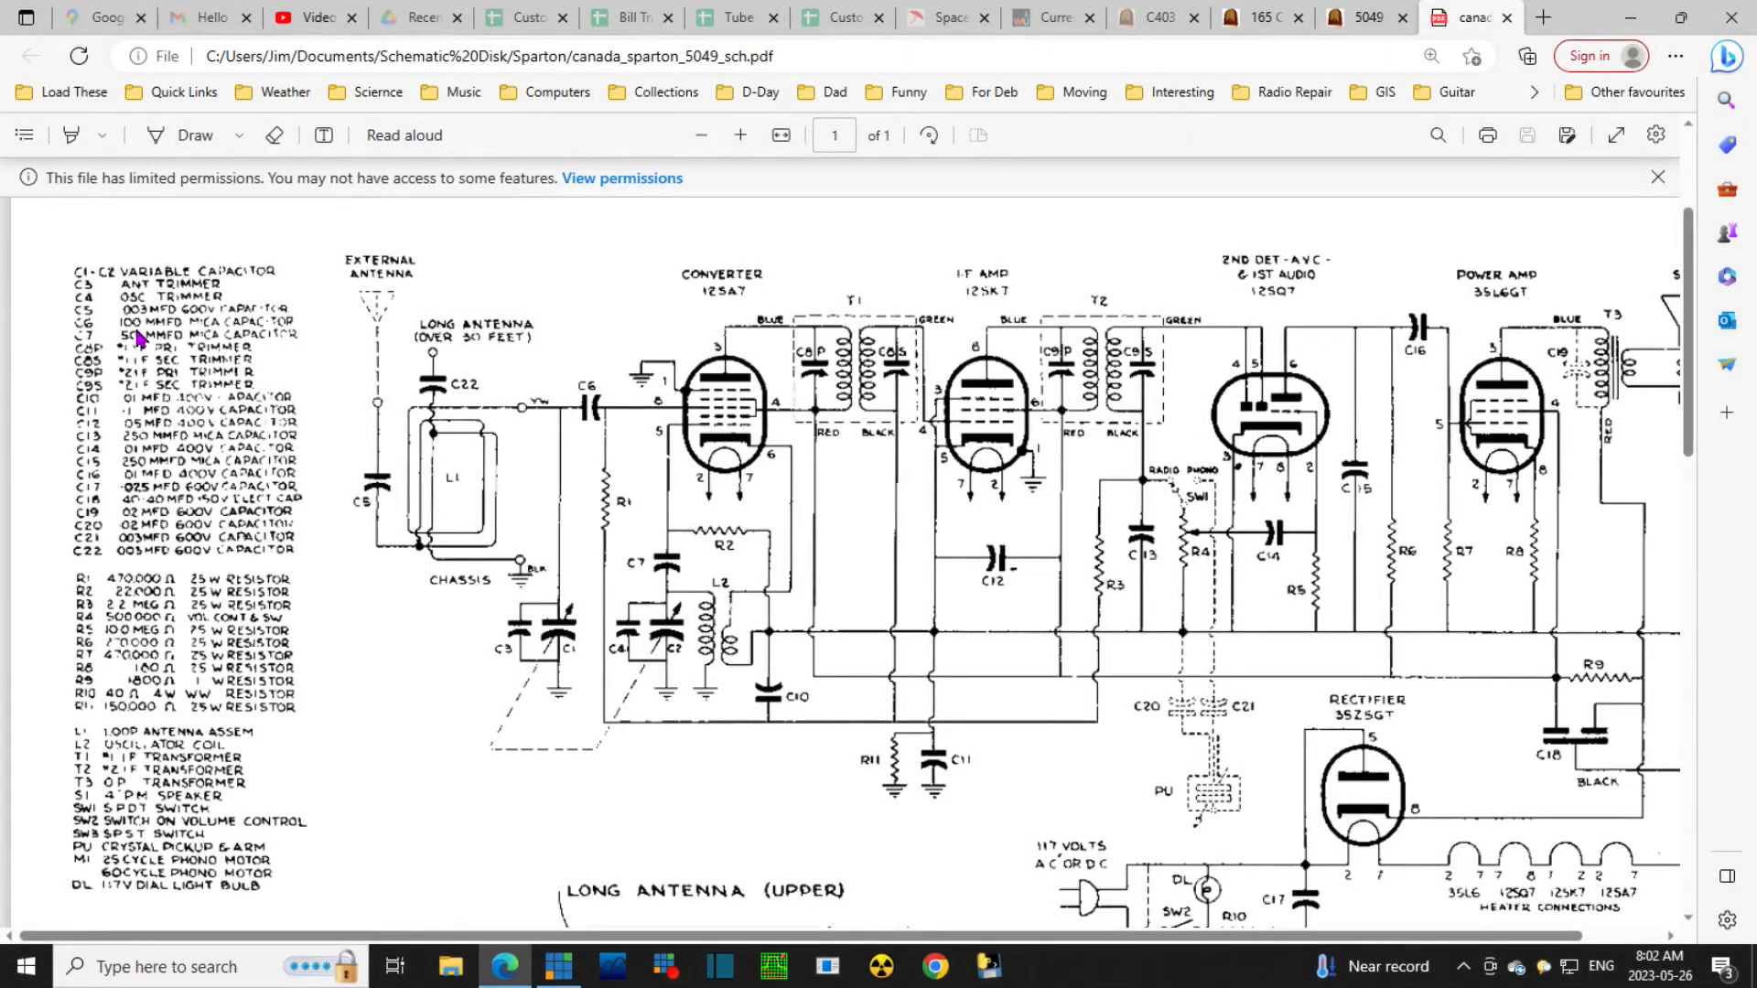
{"action": "mouse_move", "coordinate": [126, 417]}
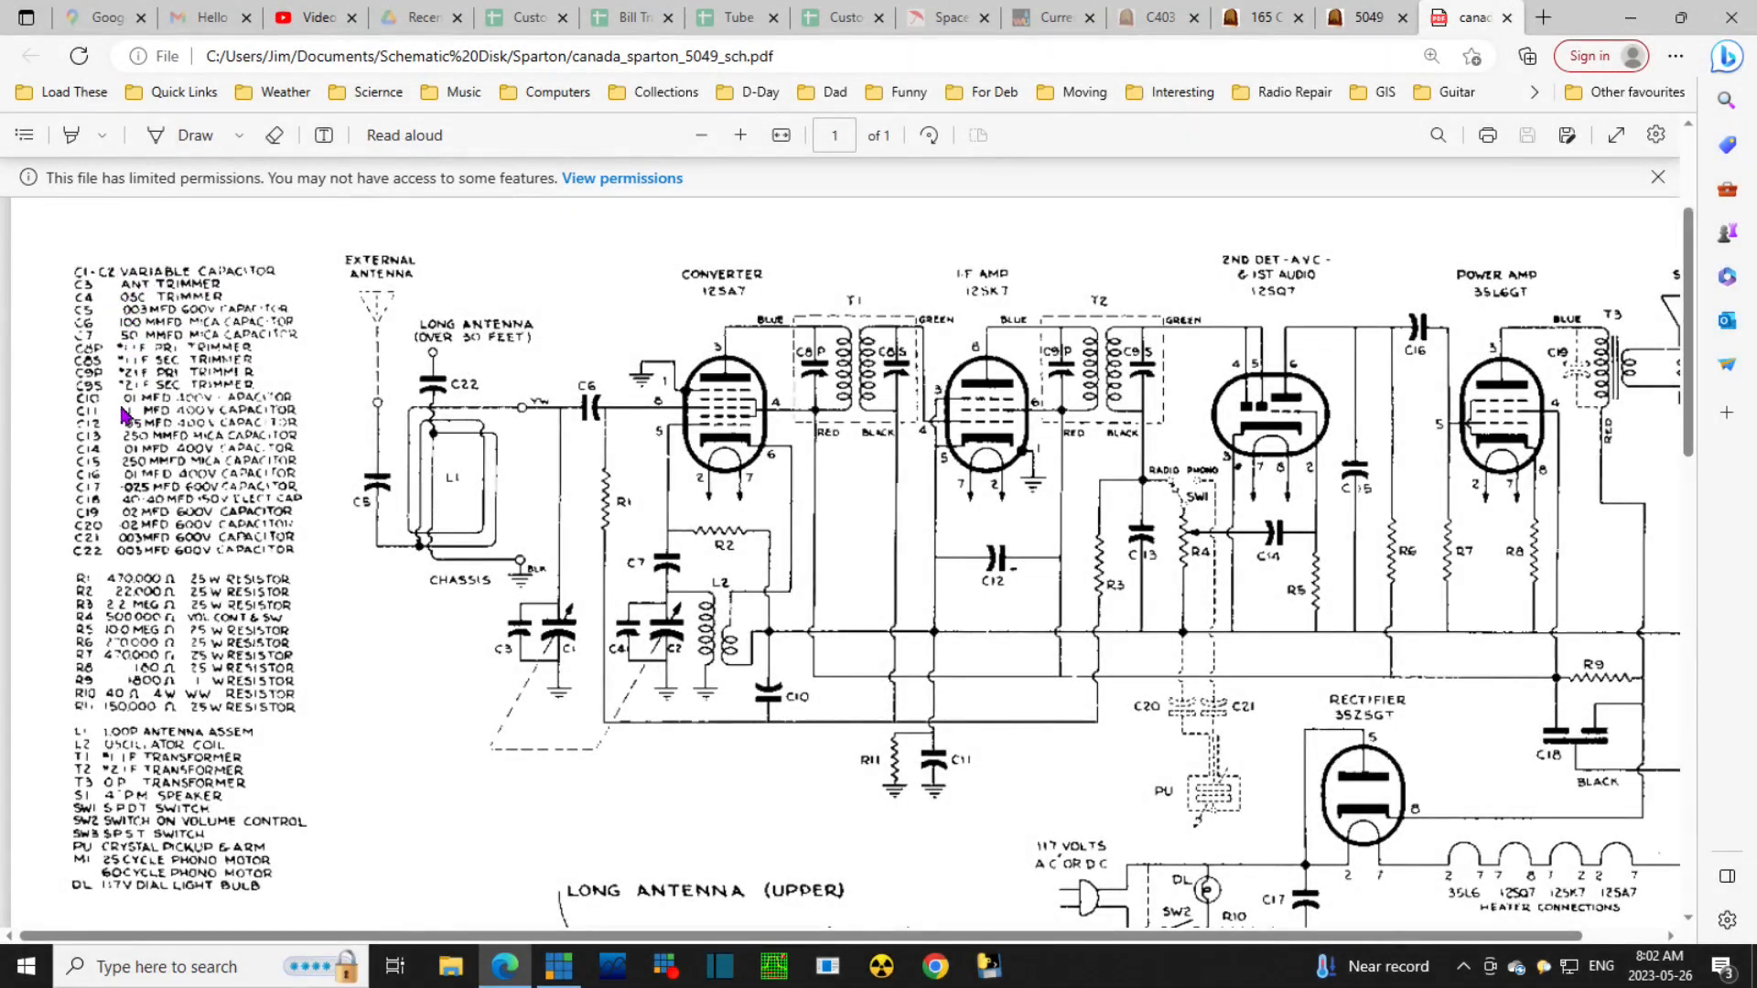
{"action": "mouse_move", "coordinate": [891, 423]}
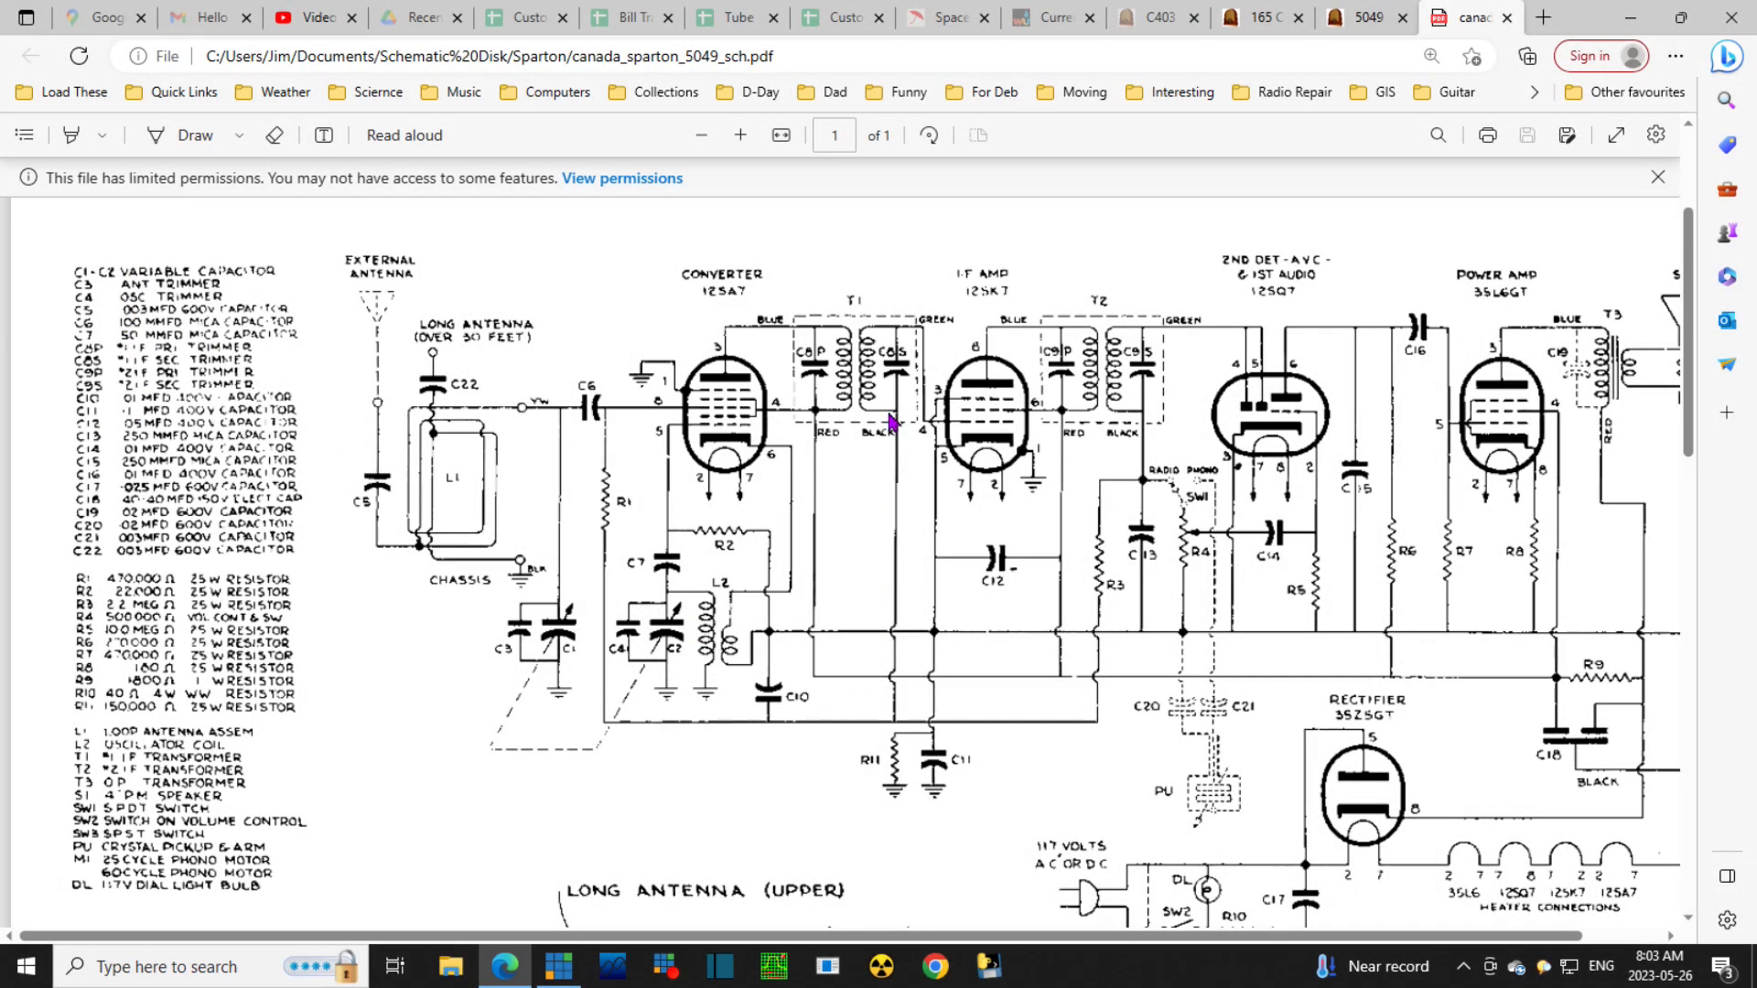
{"action": "mouse_move", "coordinate": [957, 756]}
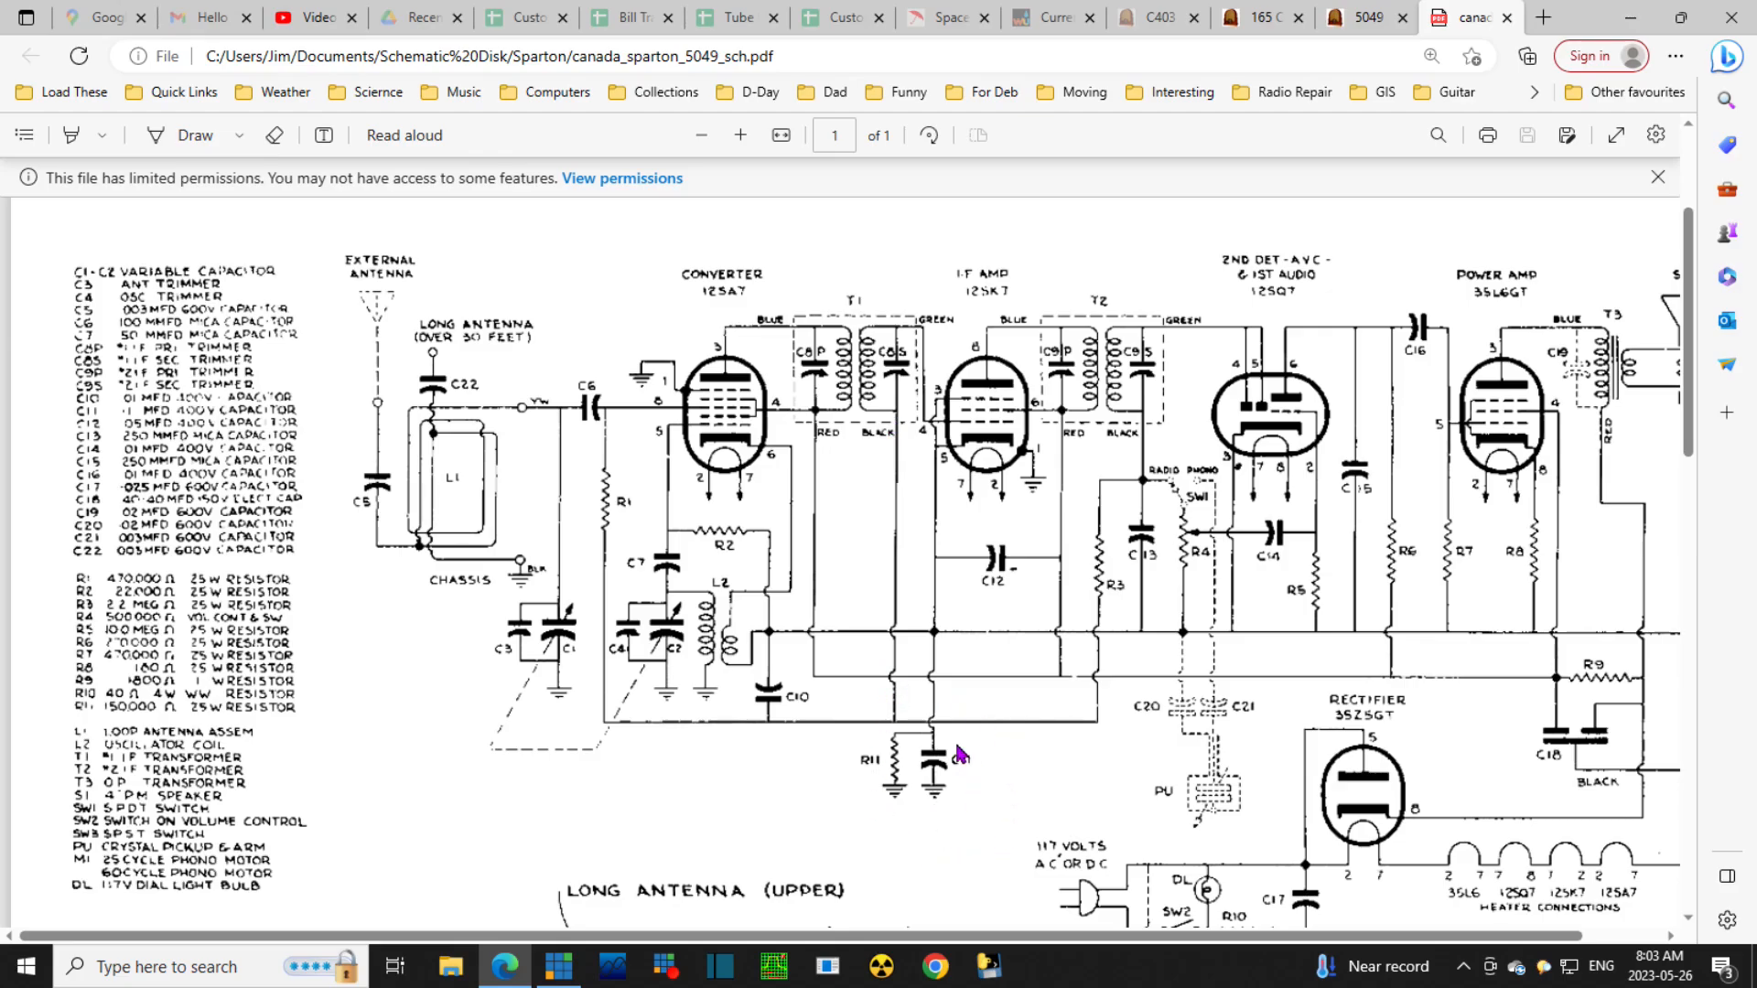
{"action": "mouse_move", "coordinate": [966, 746]}
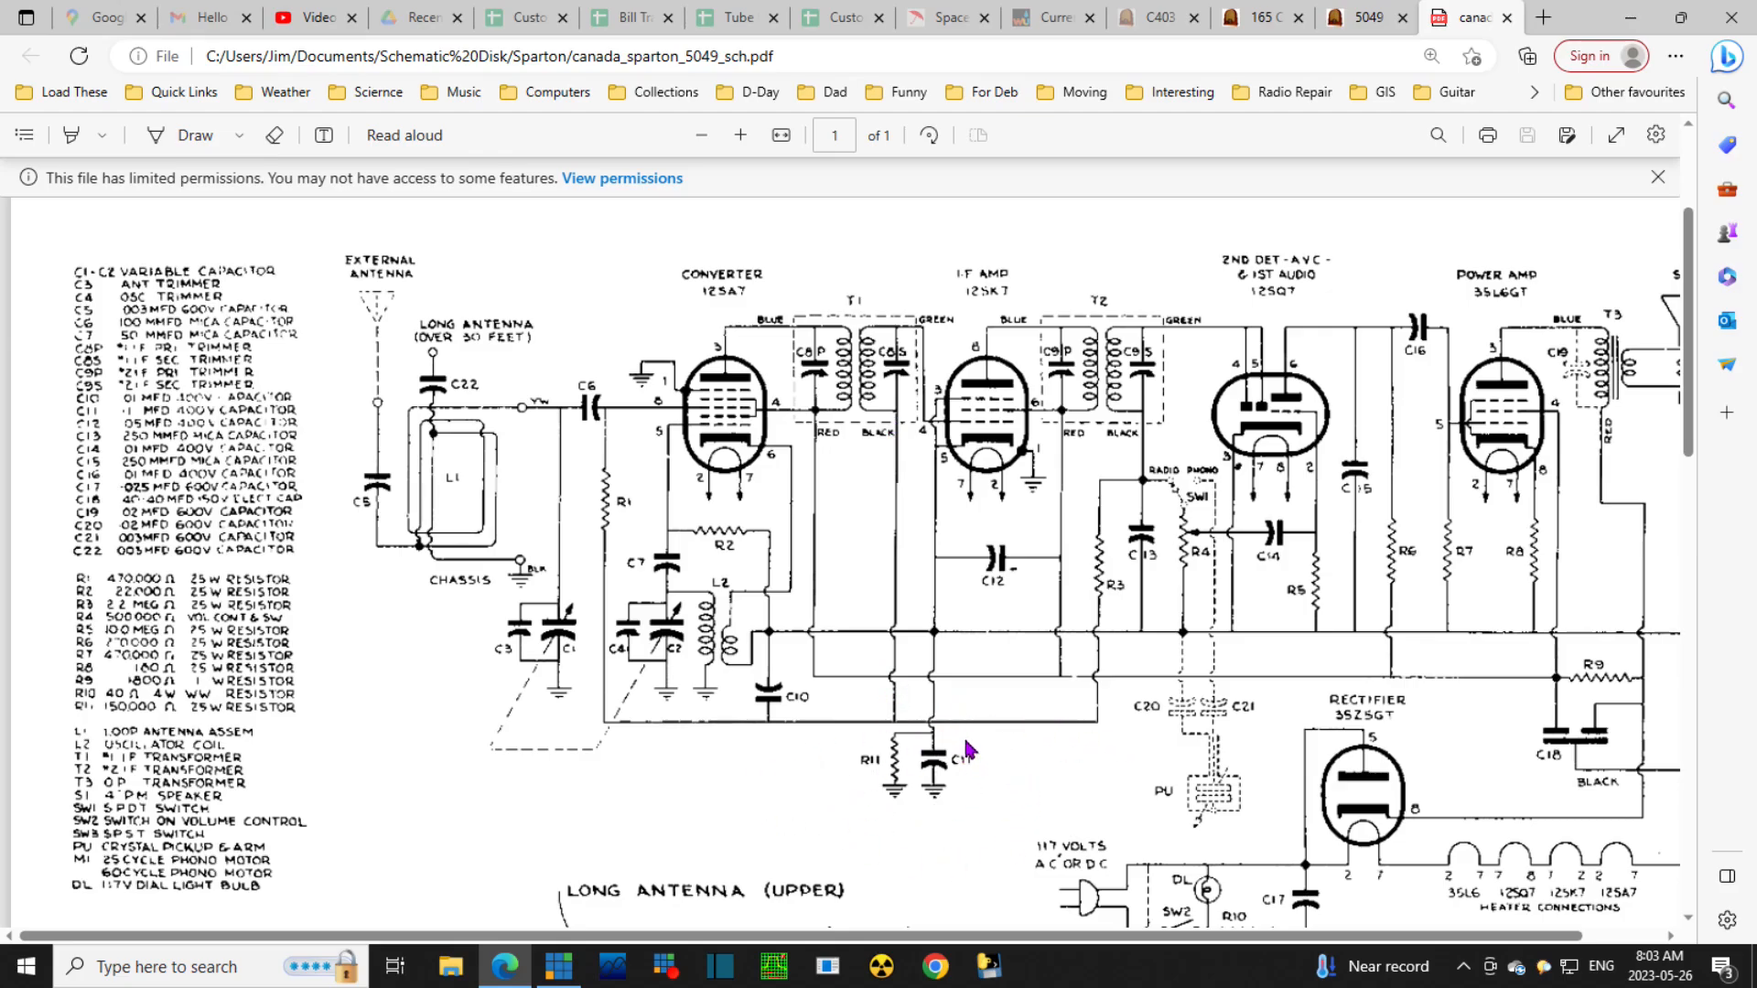
{"action": "mouse_move", "coordinate": [835, 767]}
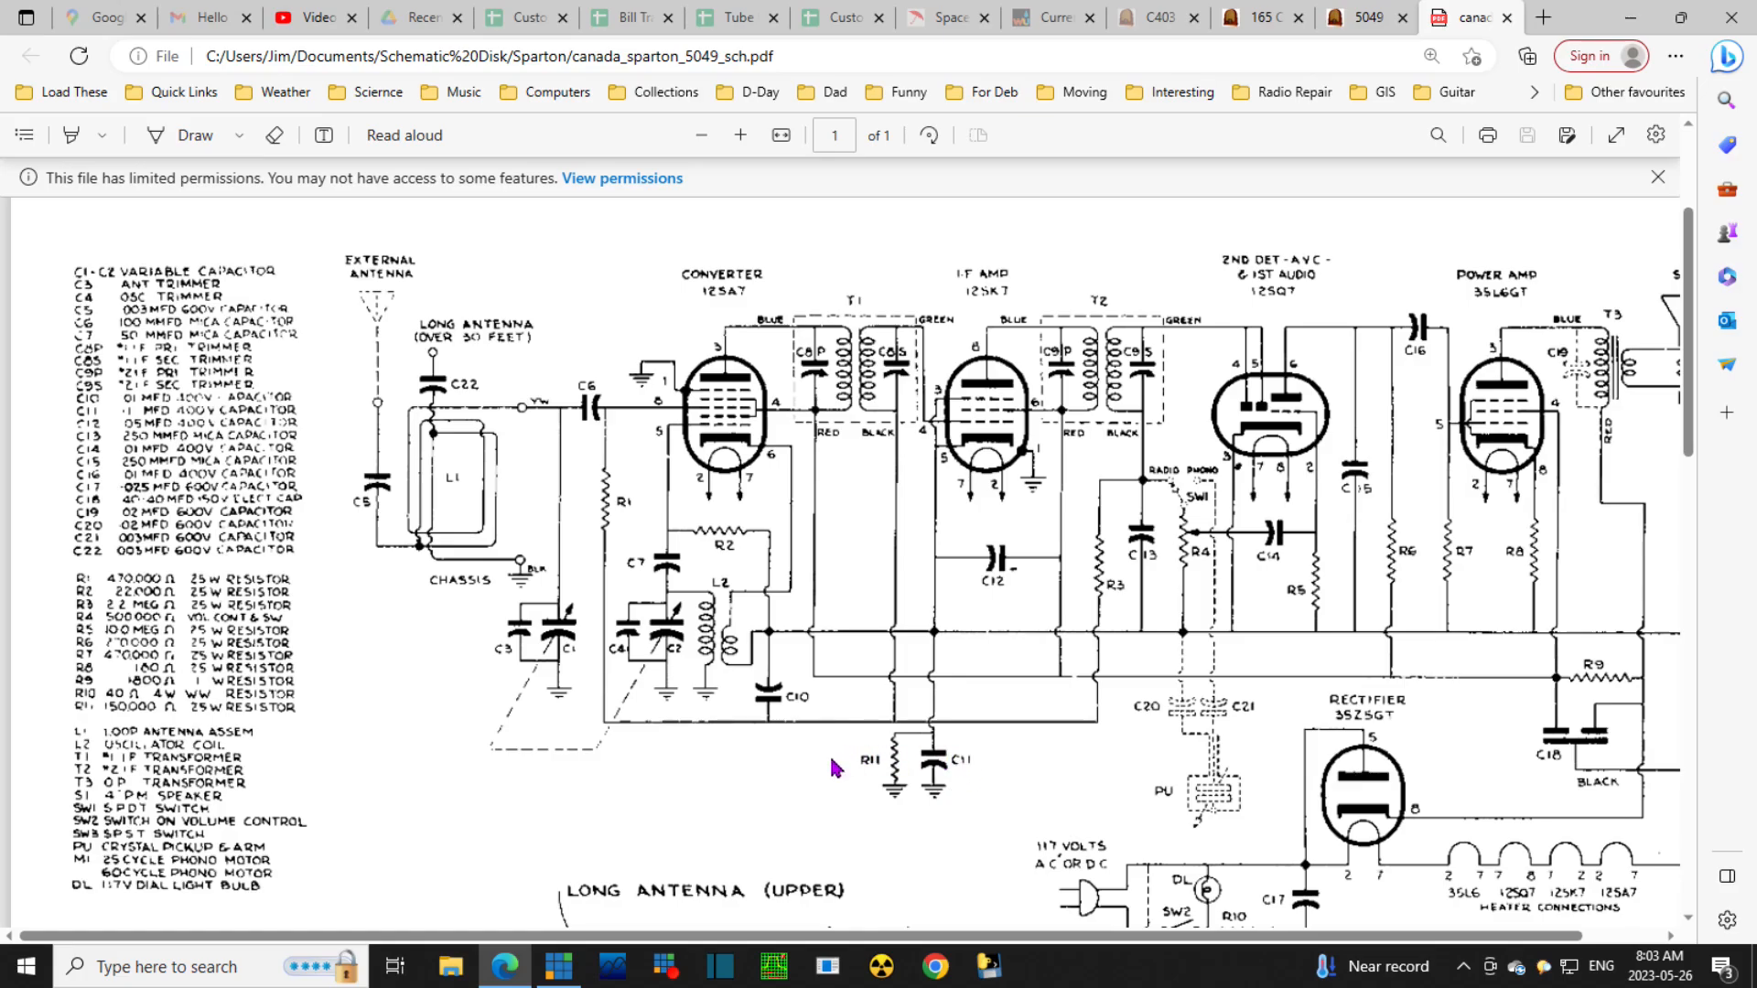
{"action": "mouse_move", "coordinate": [966, 767]}
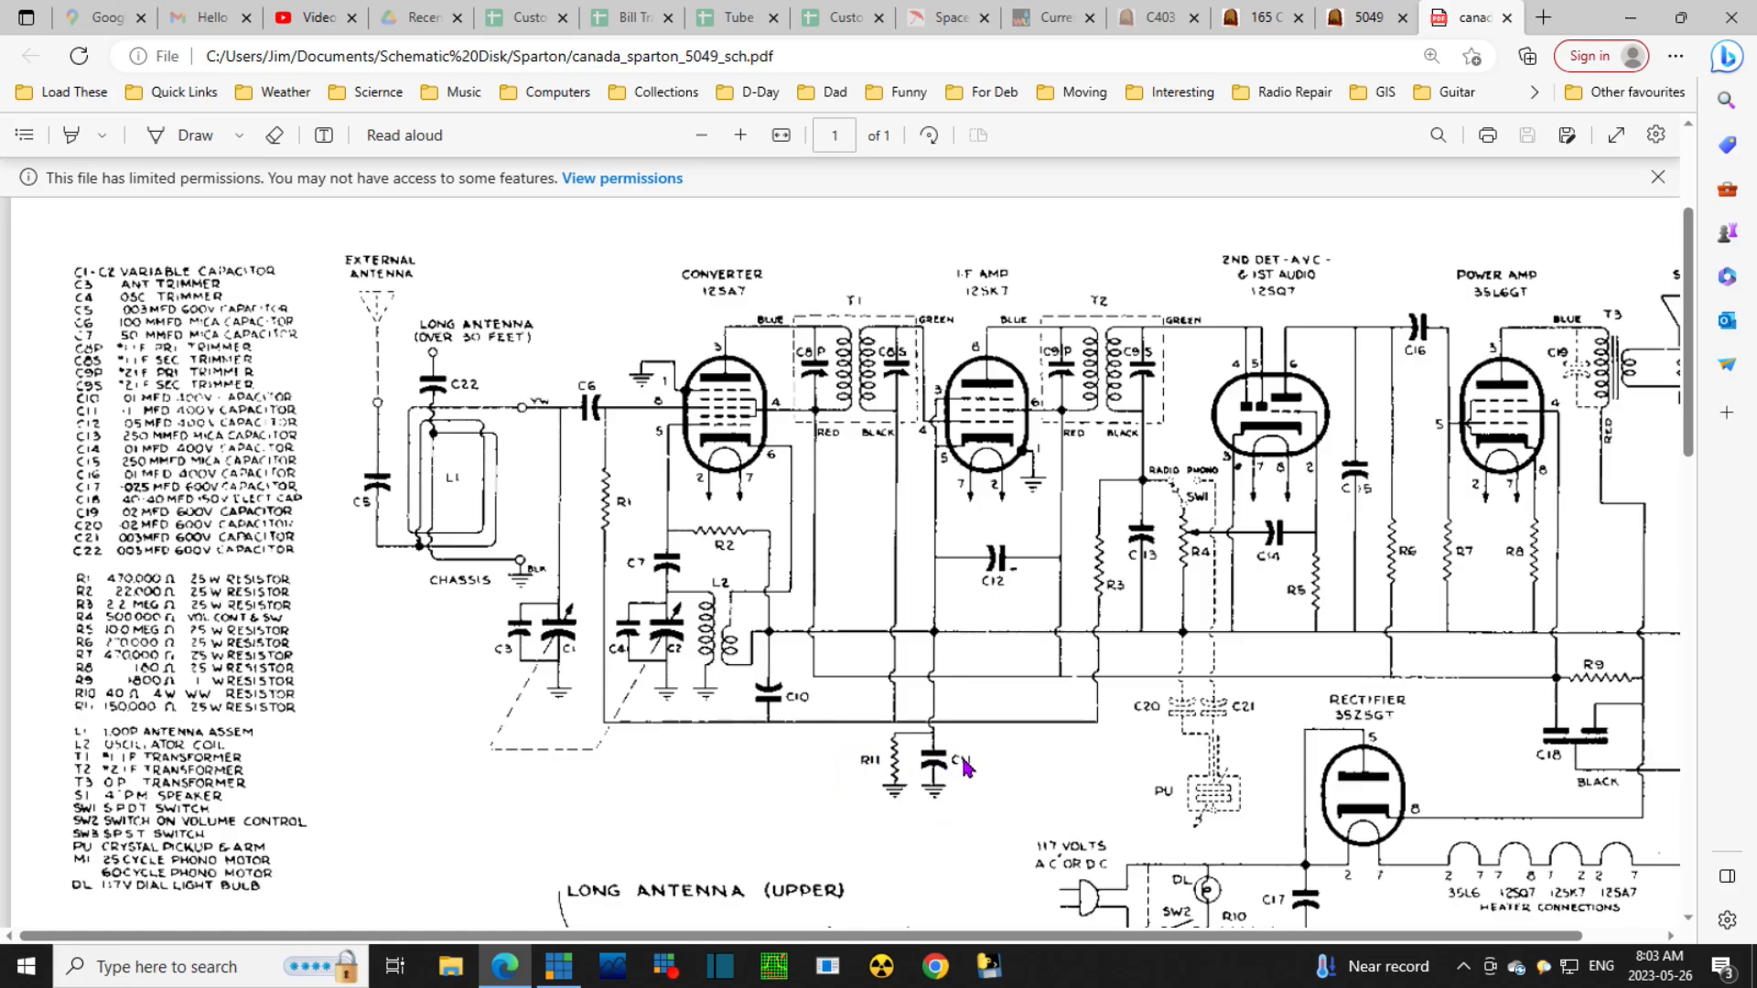
{"action": "mouse_move", "coordinate": [950, 805]}
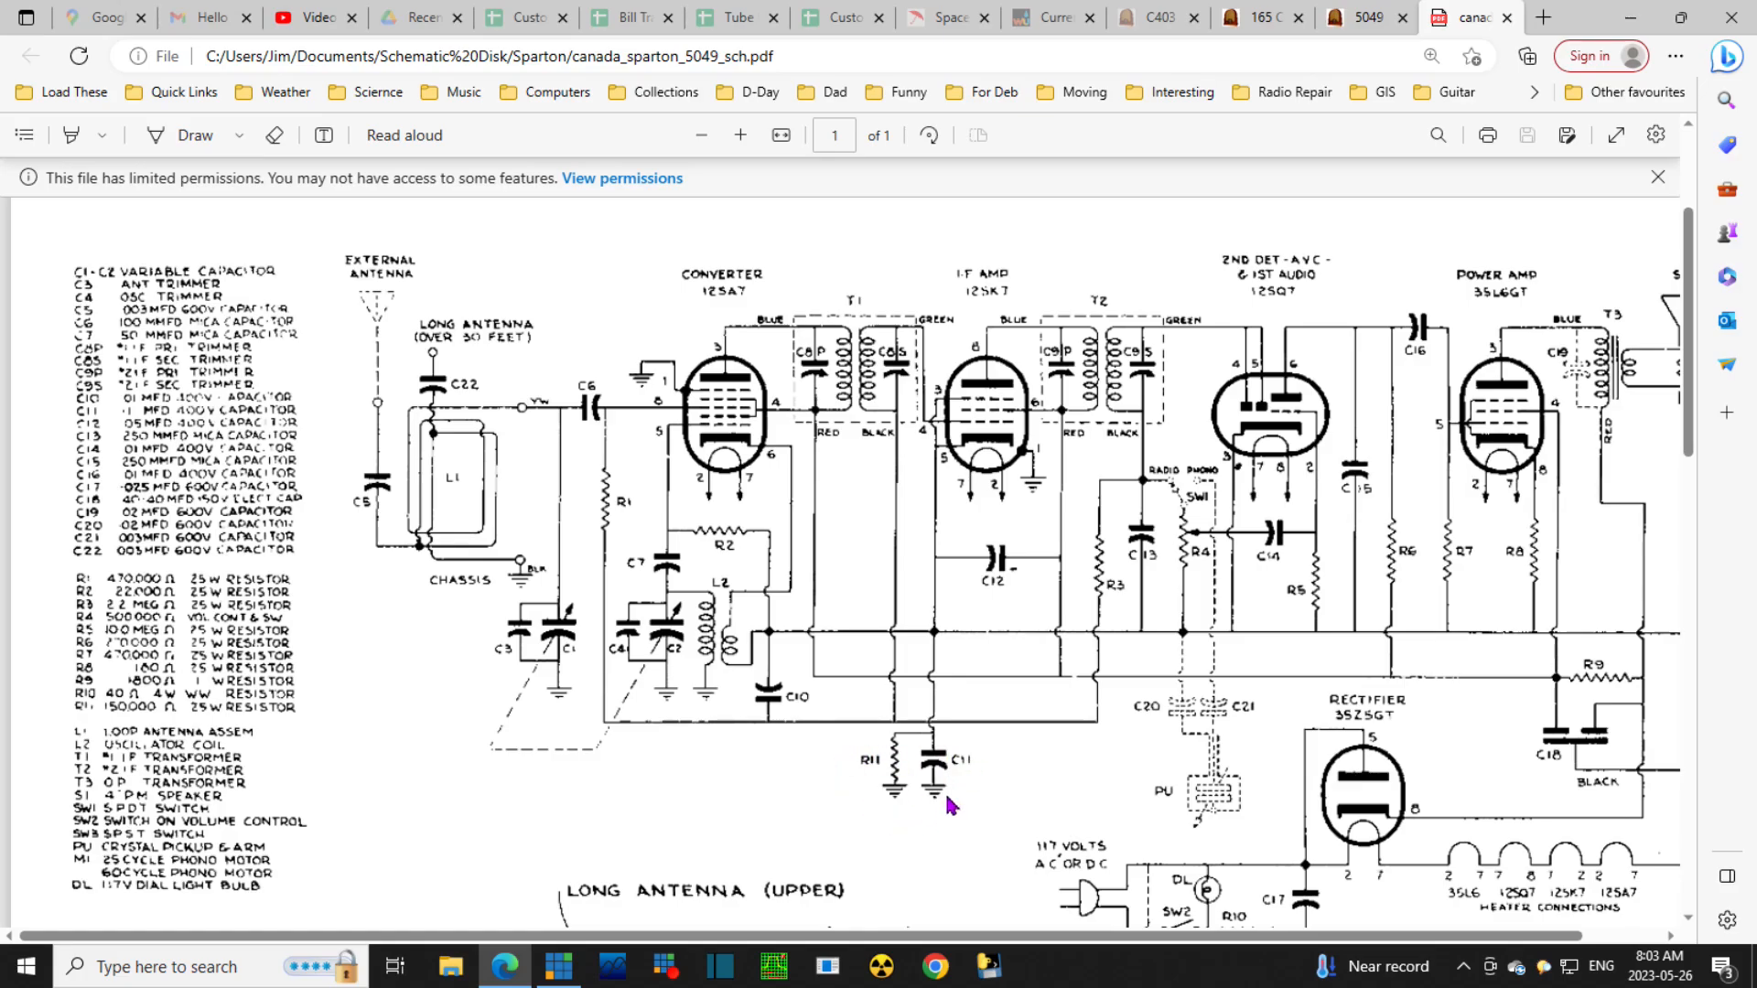
{"action": "mouse_move", "coordinate": [531, 670]}
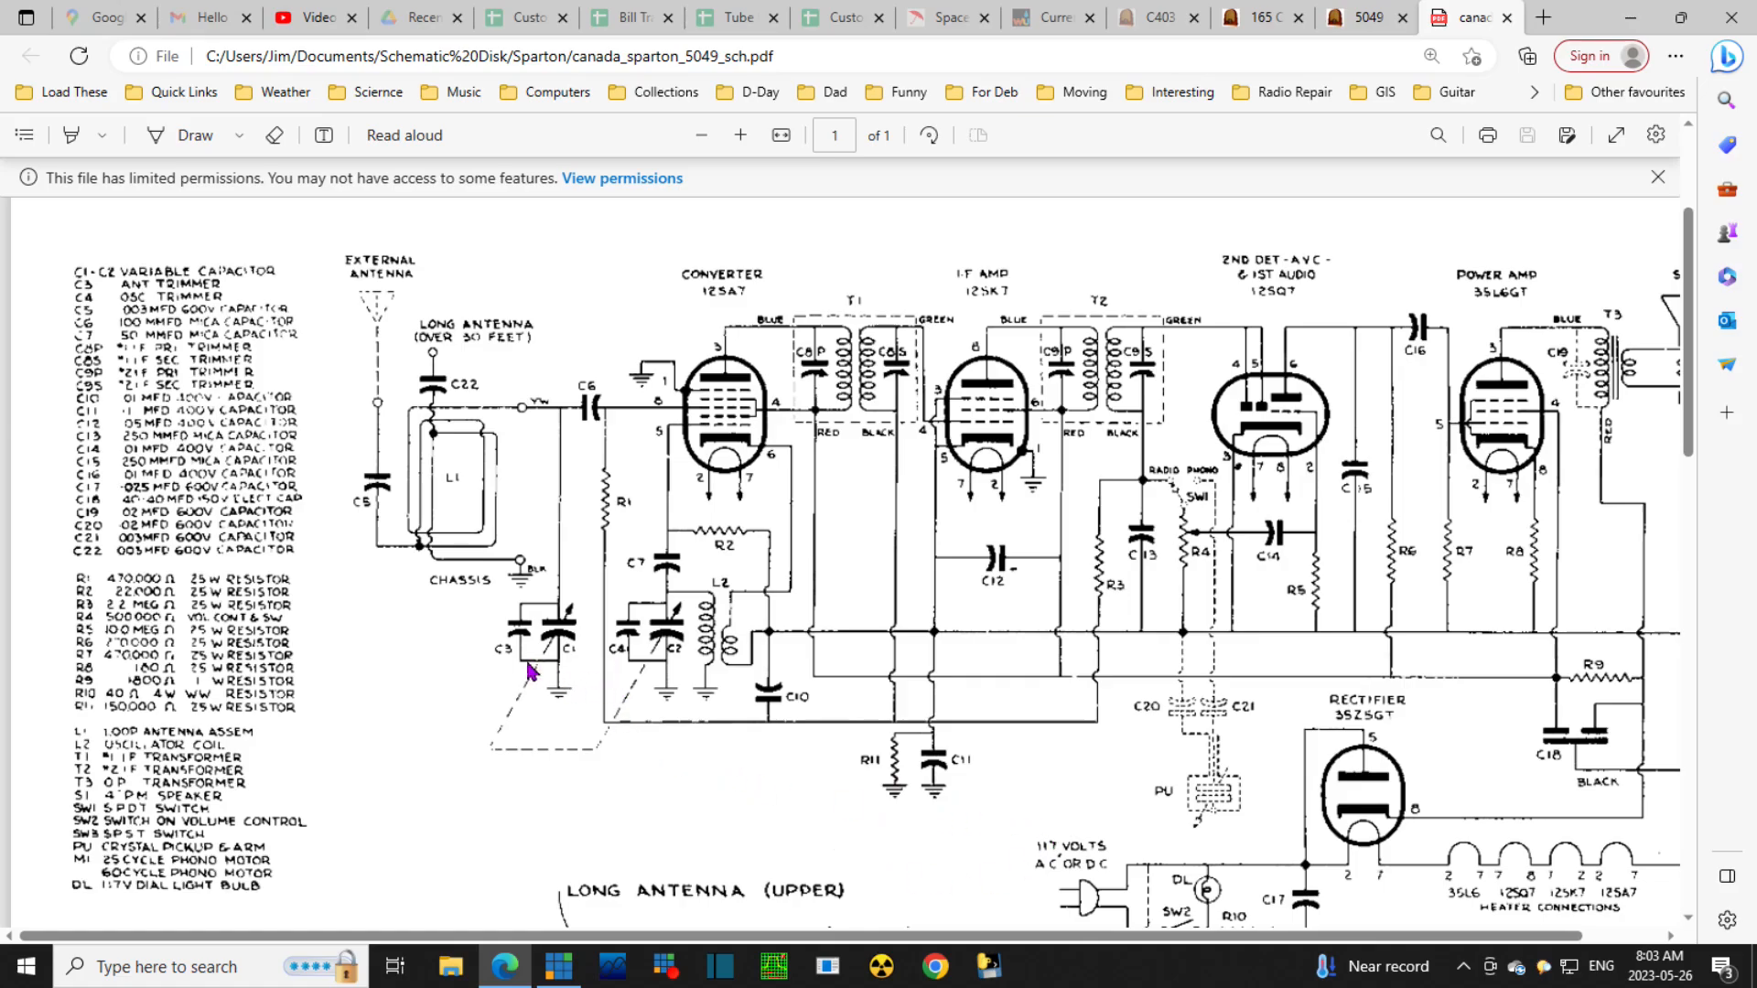
{"action": "mouse_move", "coordinate": [671, 690]}
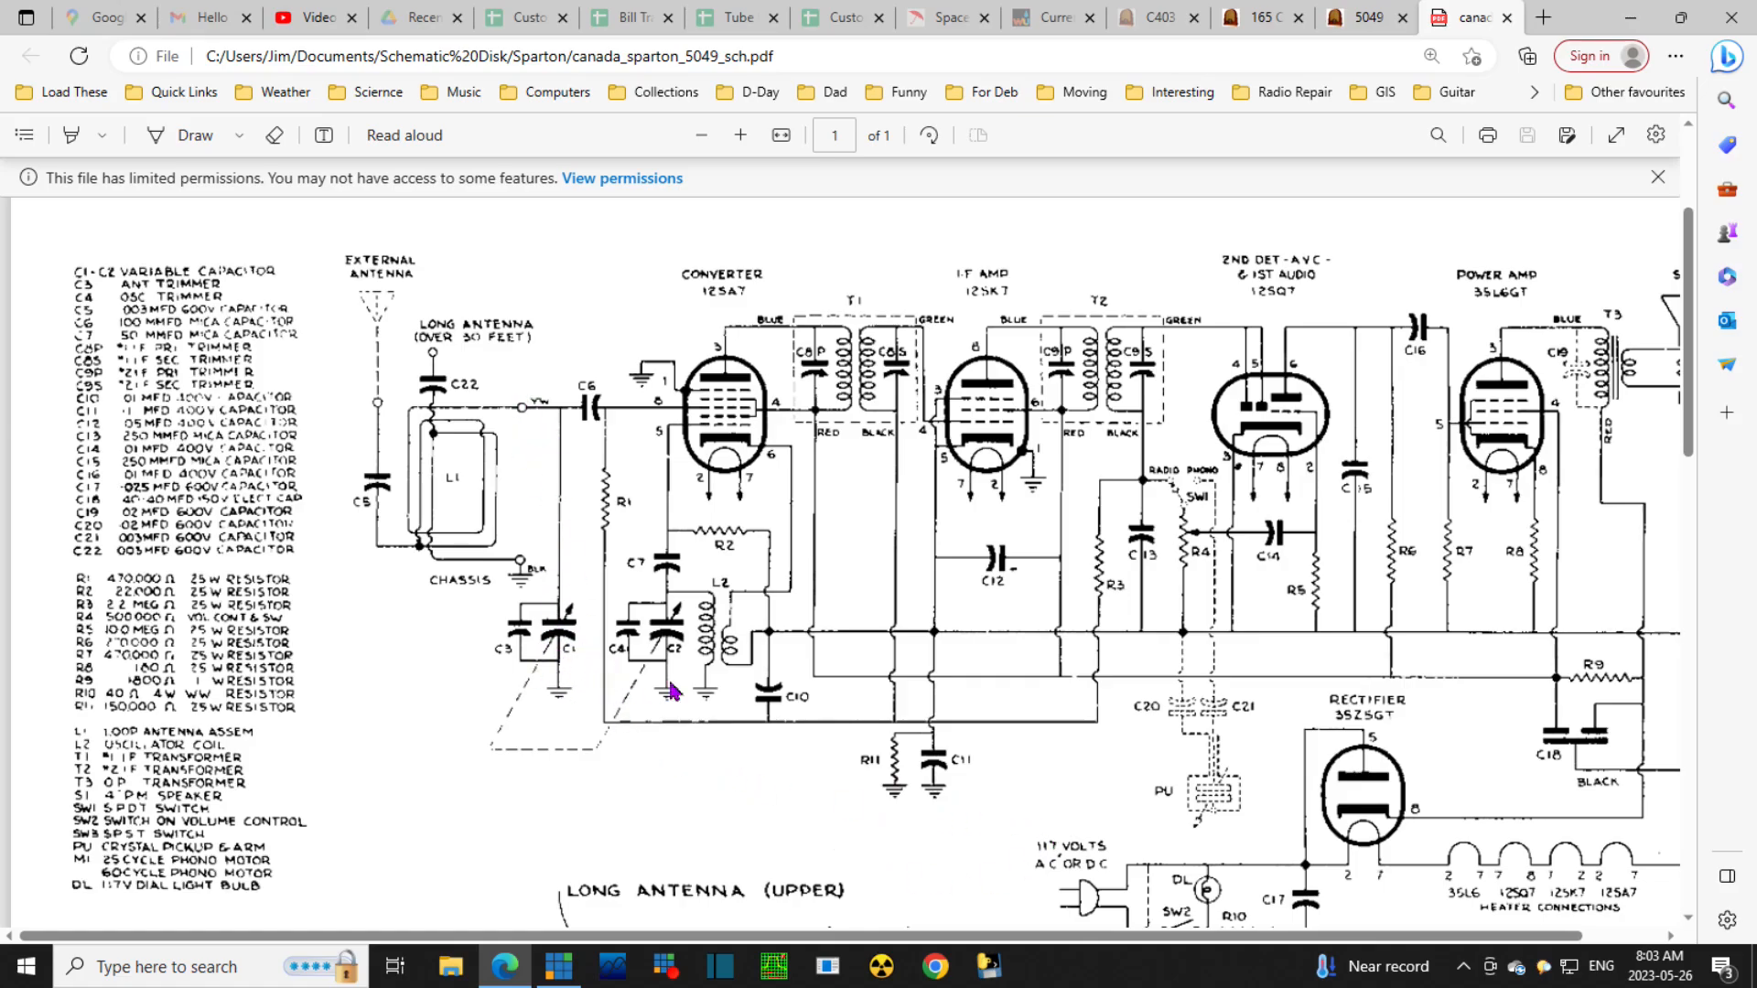
{"action": "mouse_move", "coordinate": [1030, 481]}
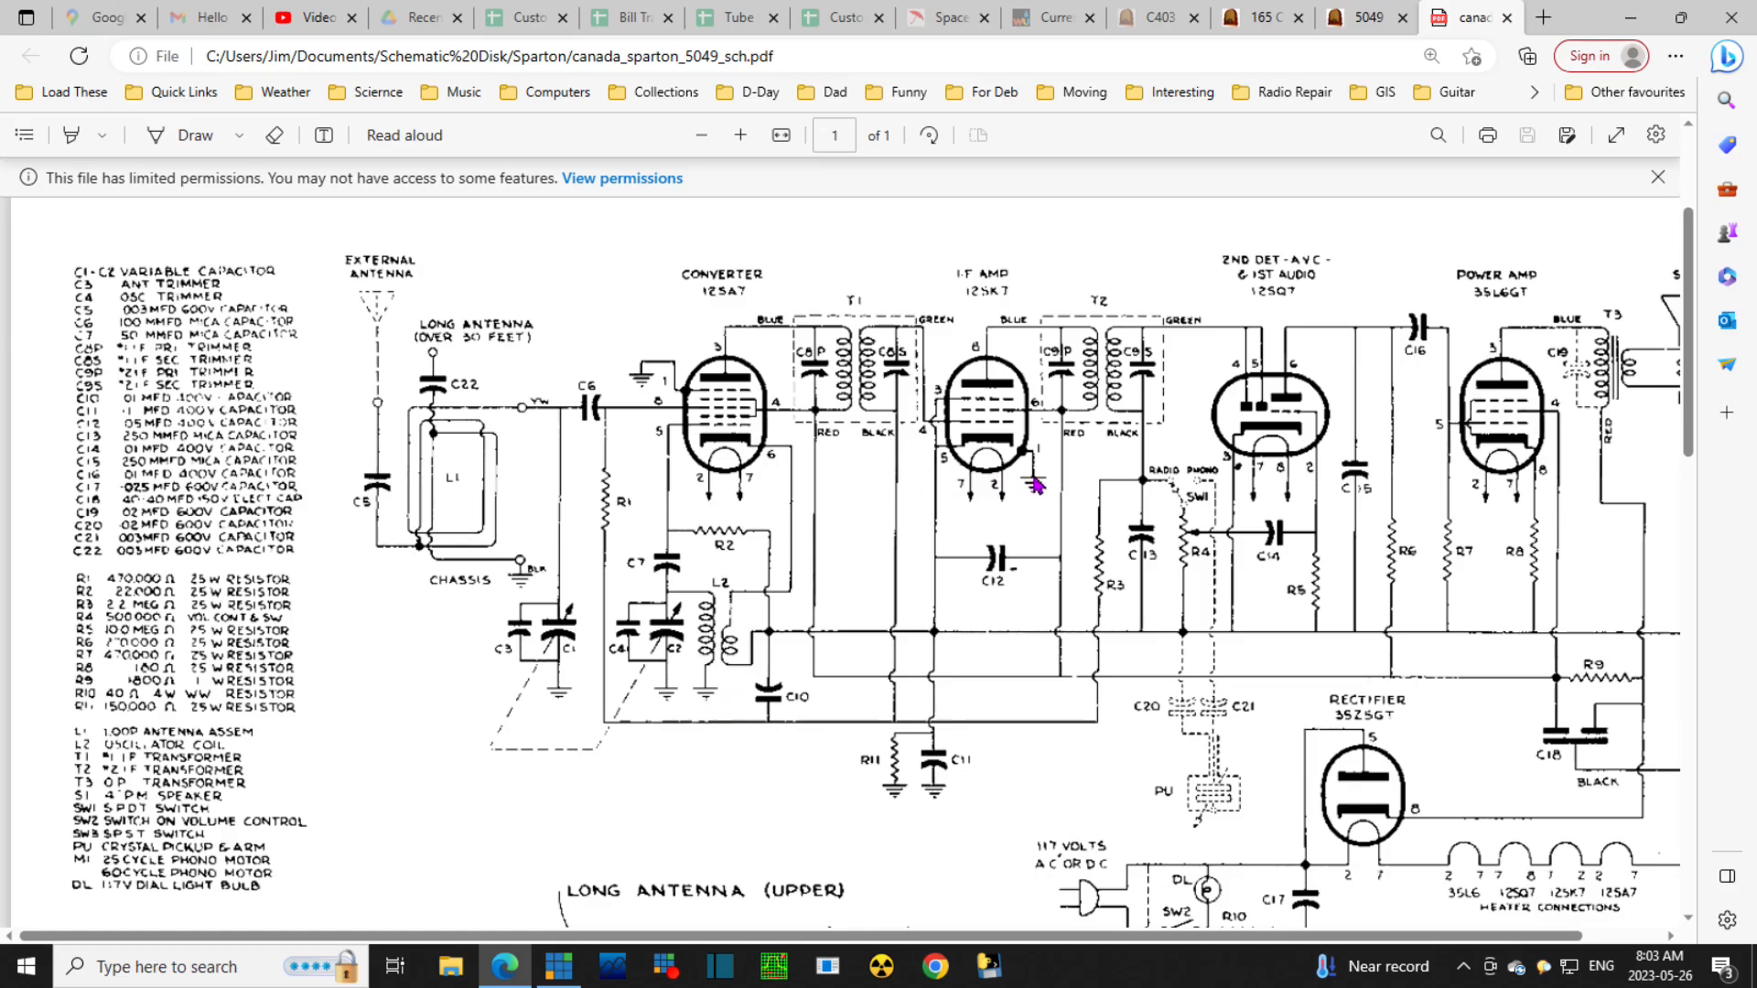
{"action": "mouse_move", "coordinate": [1275, 522]}
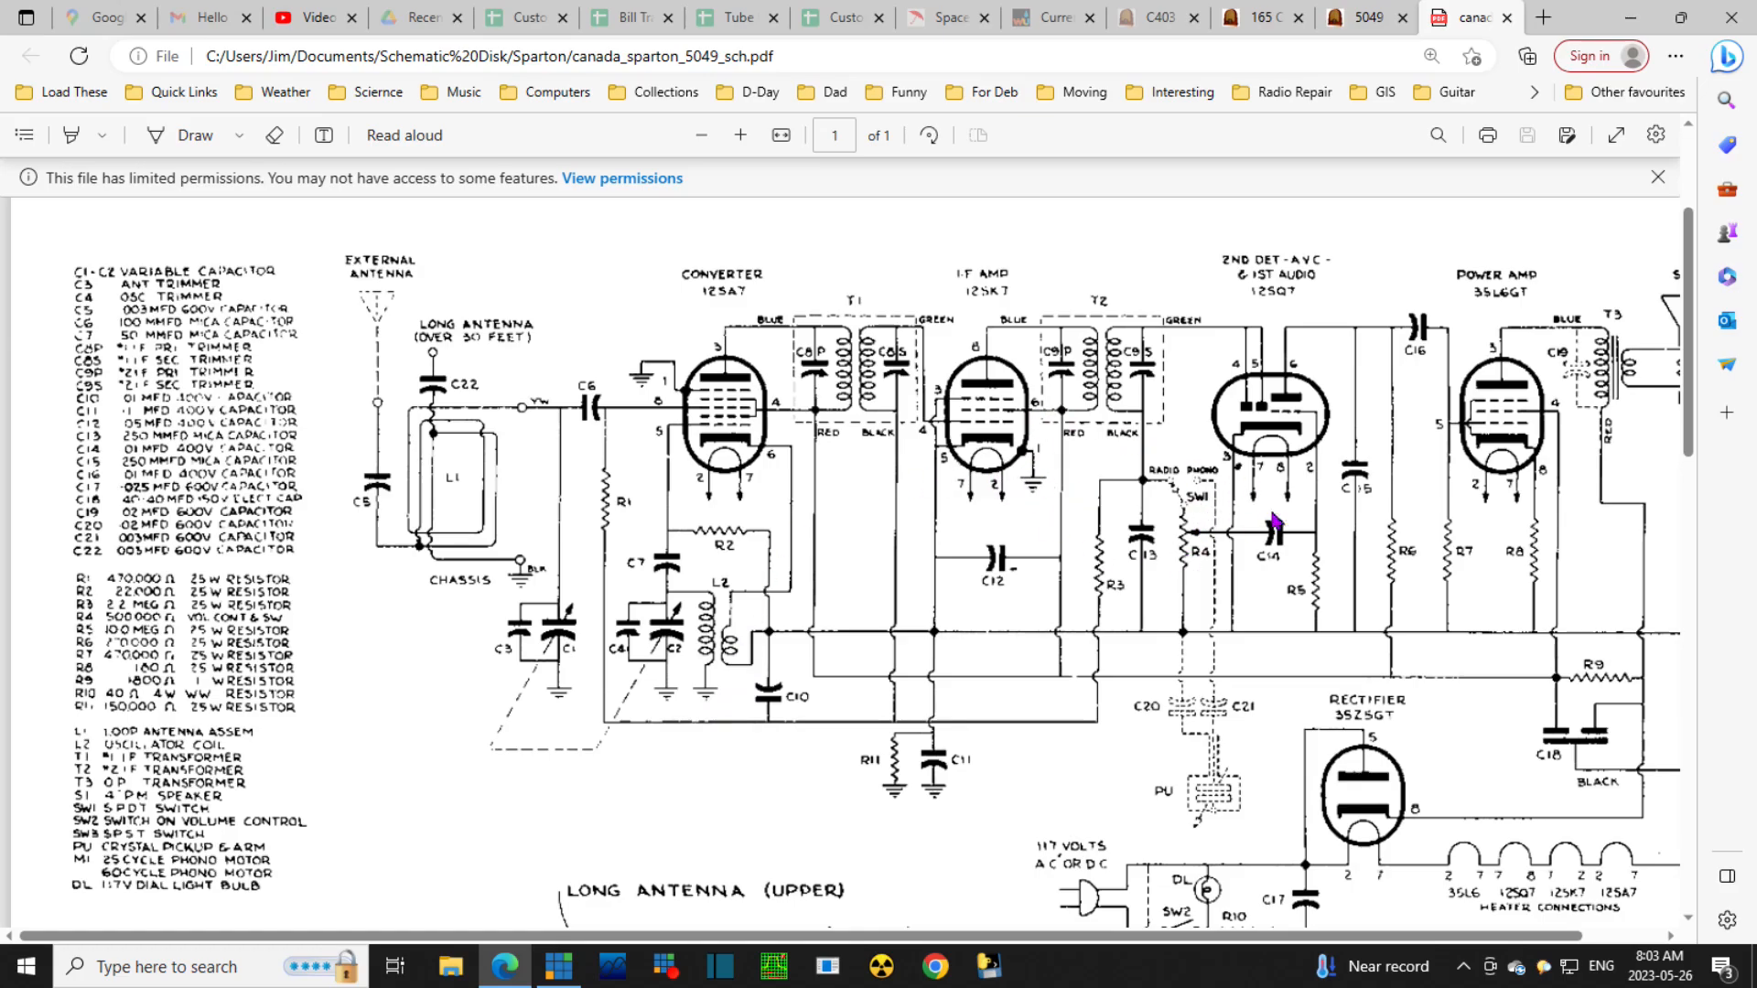
{"action": "mouse_move", "coordinate": [1424, 827]}
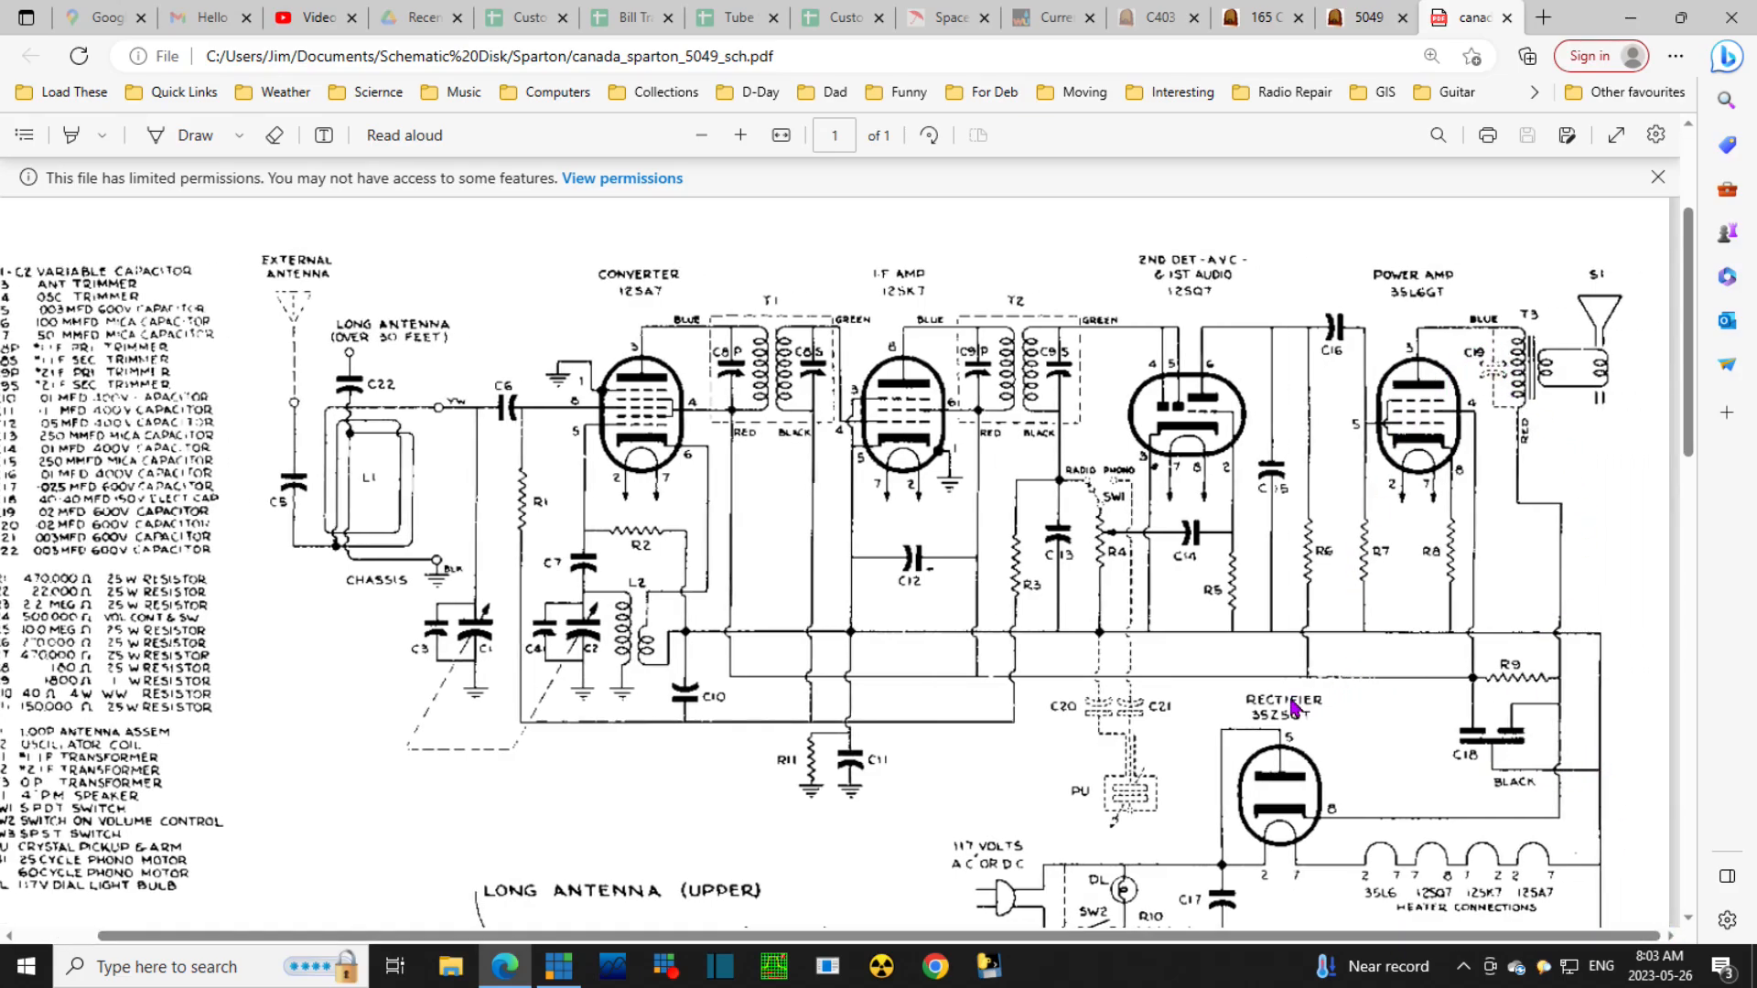
Scroll the schematic down to the loop antenna drawing, switch wiring and model notes
{"action": "scroll", "scroll_direction": "down", "scroll_amount": 3}
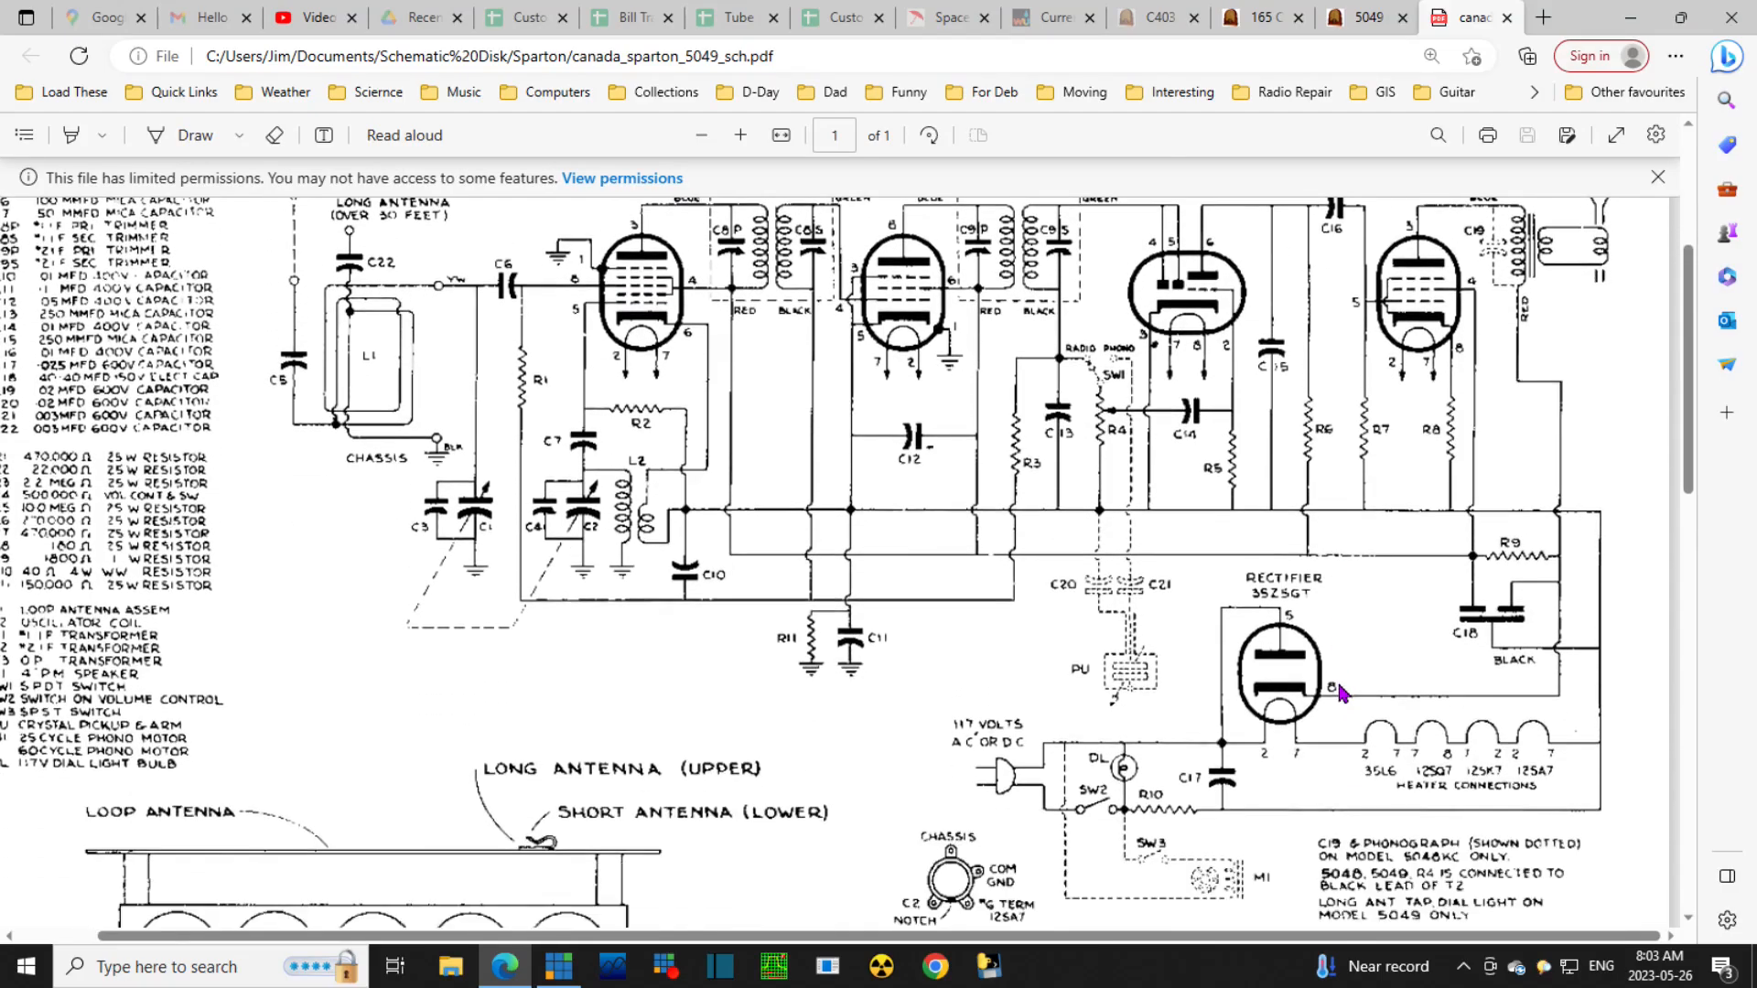
{"action": "mouse_move", "coordinate": [875, 675]}
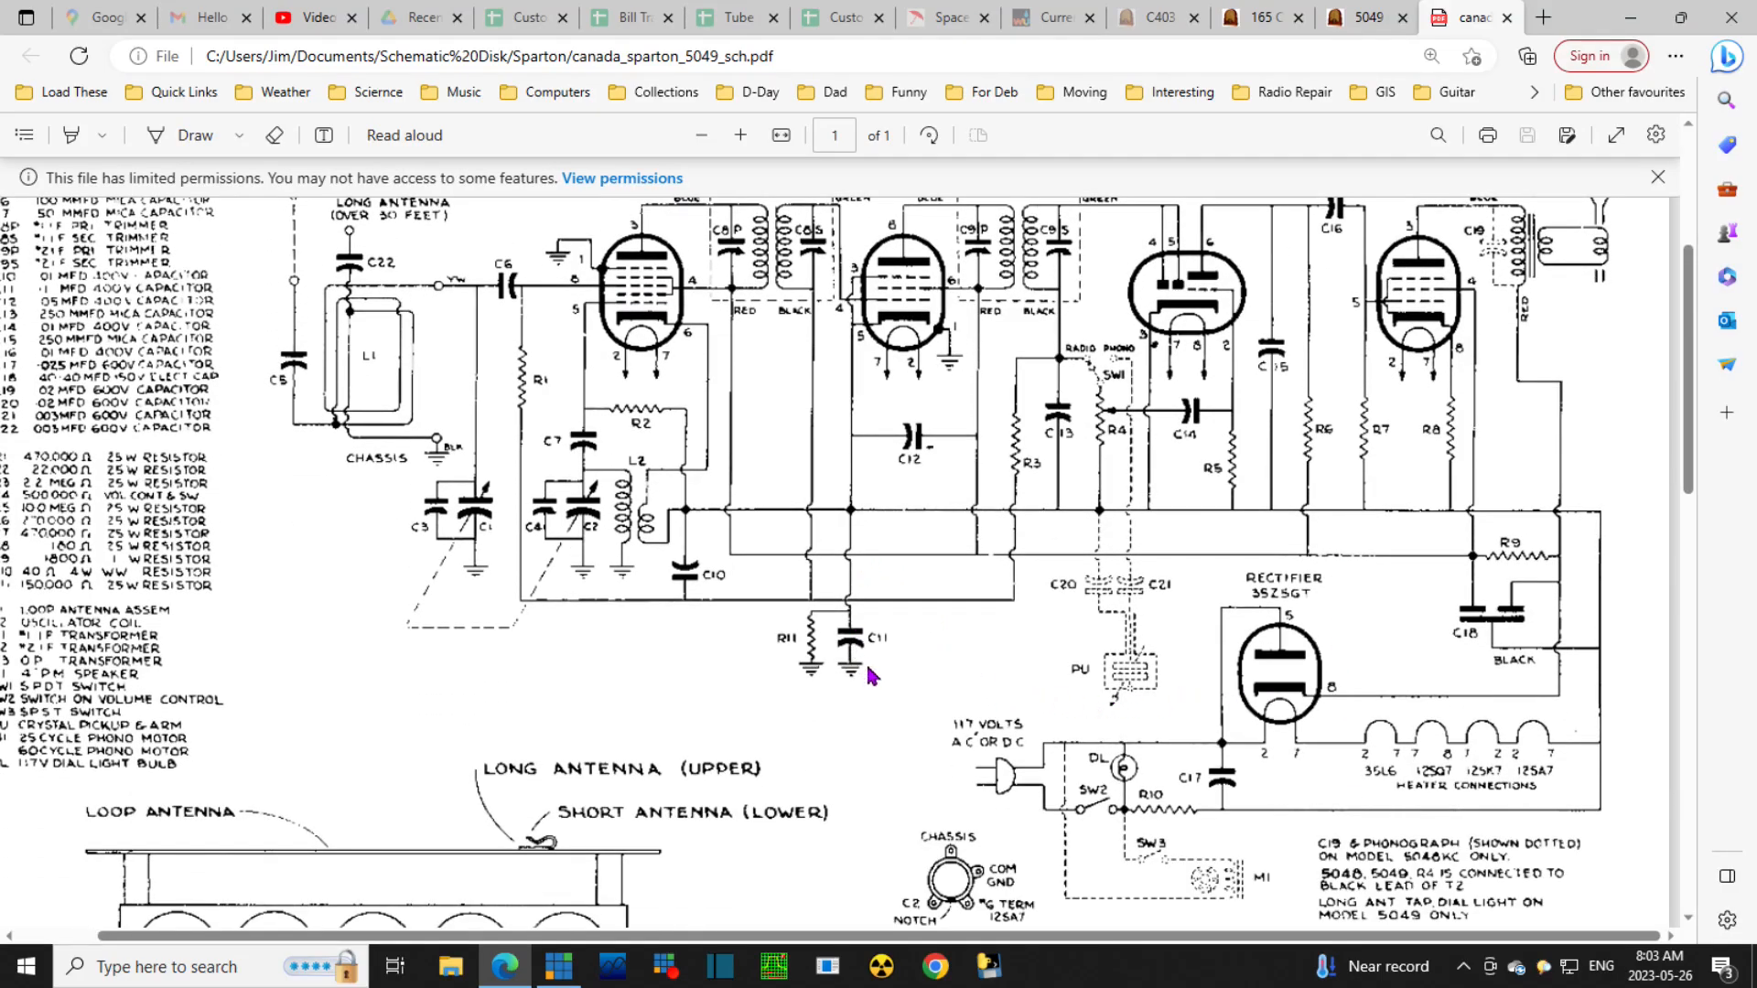
{"action": "mouse_move", "coordinate": [1016, 611]}
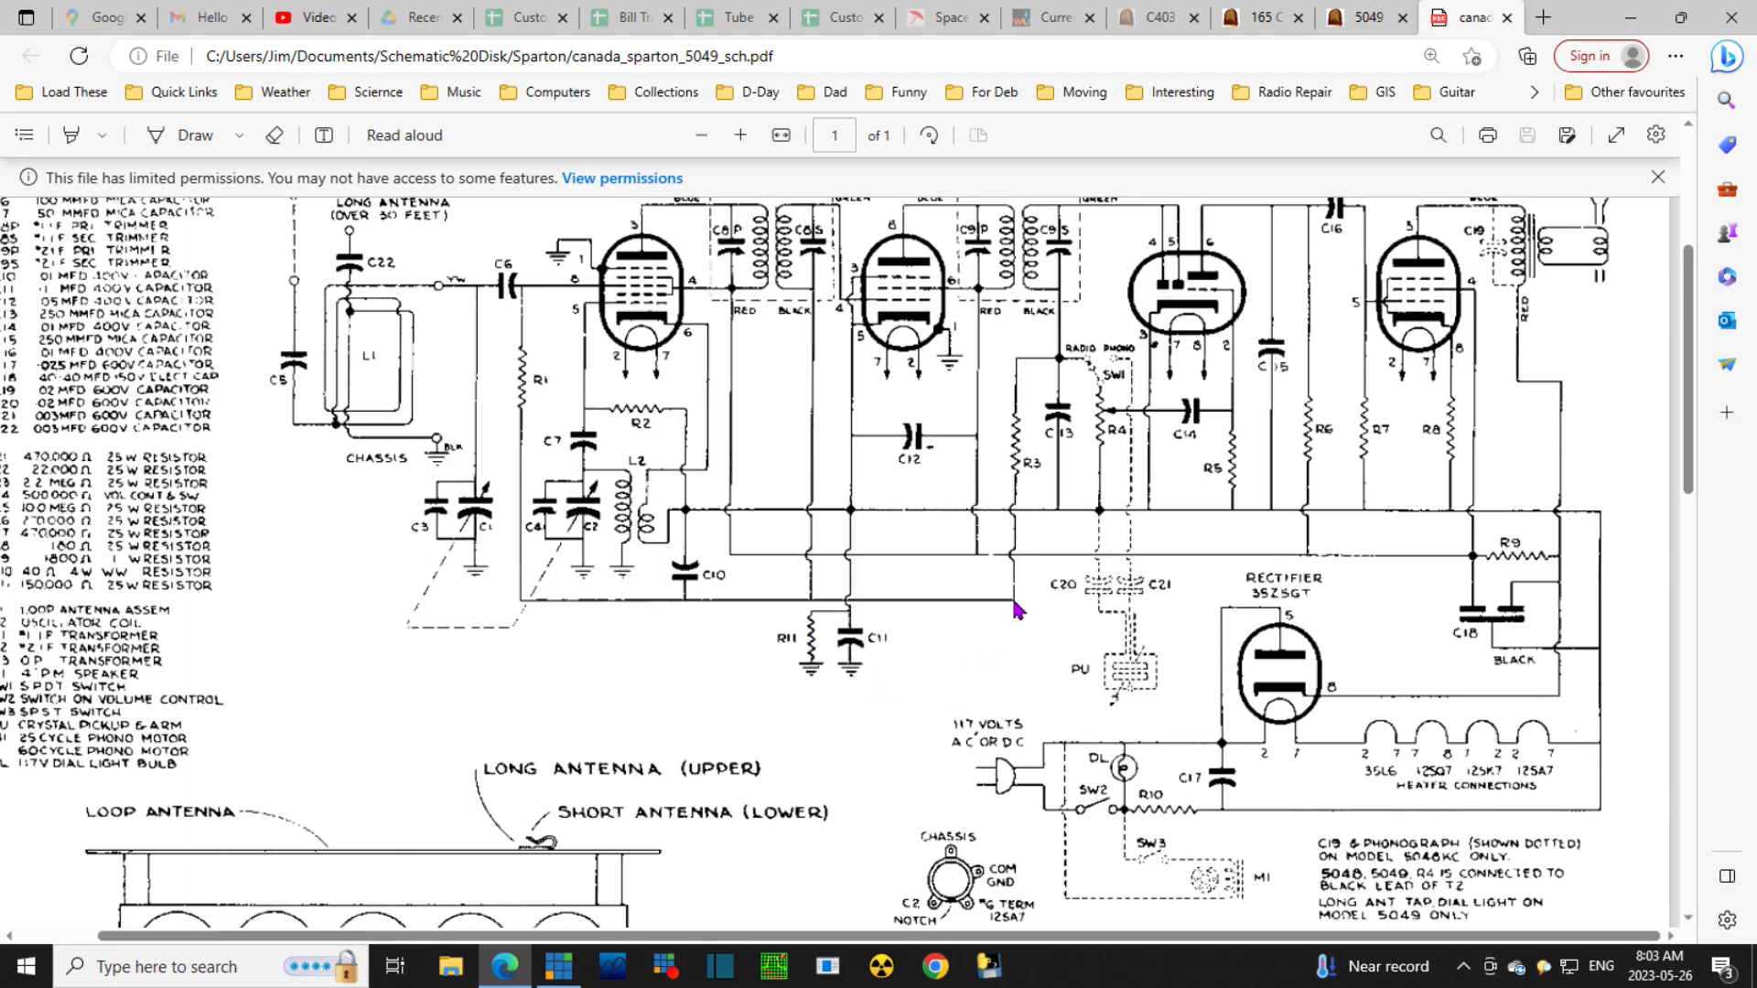
{"action": "mouse_move", "coordinate": [996, 667]}
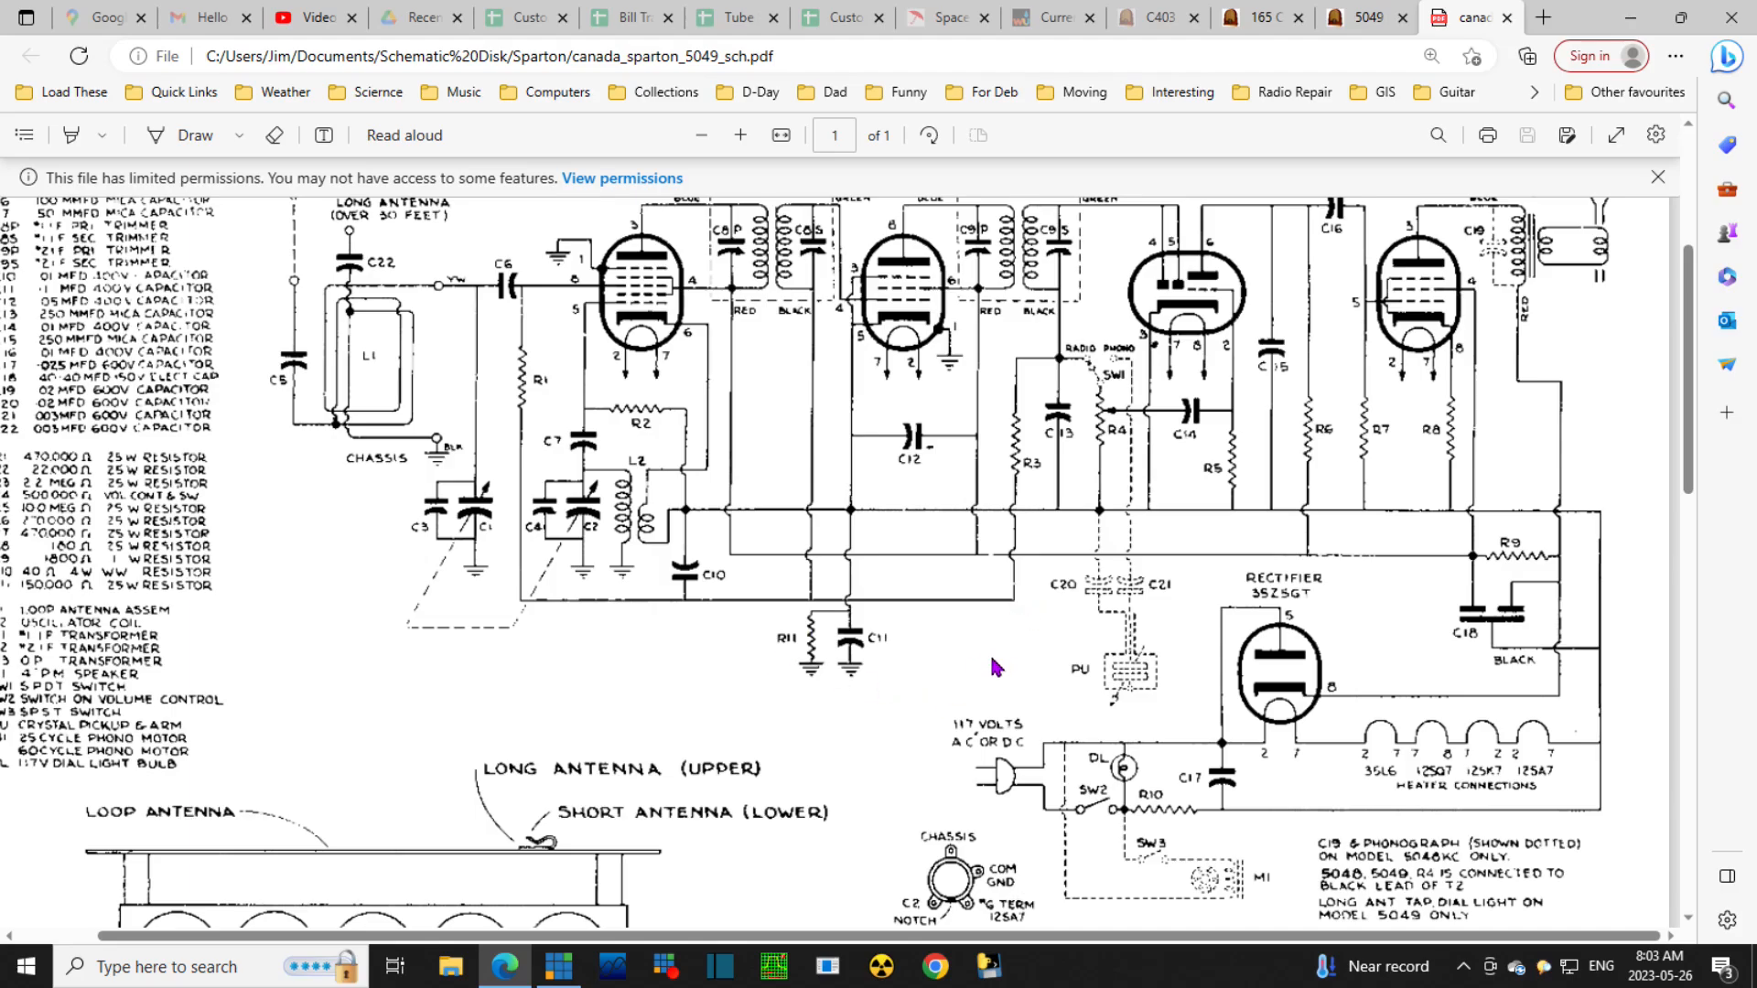
{"action": "mouse_move", "coordinate": [1018, 626]}
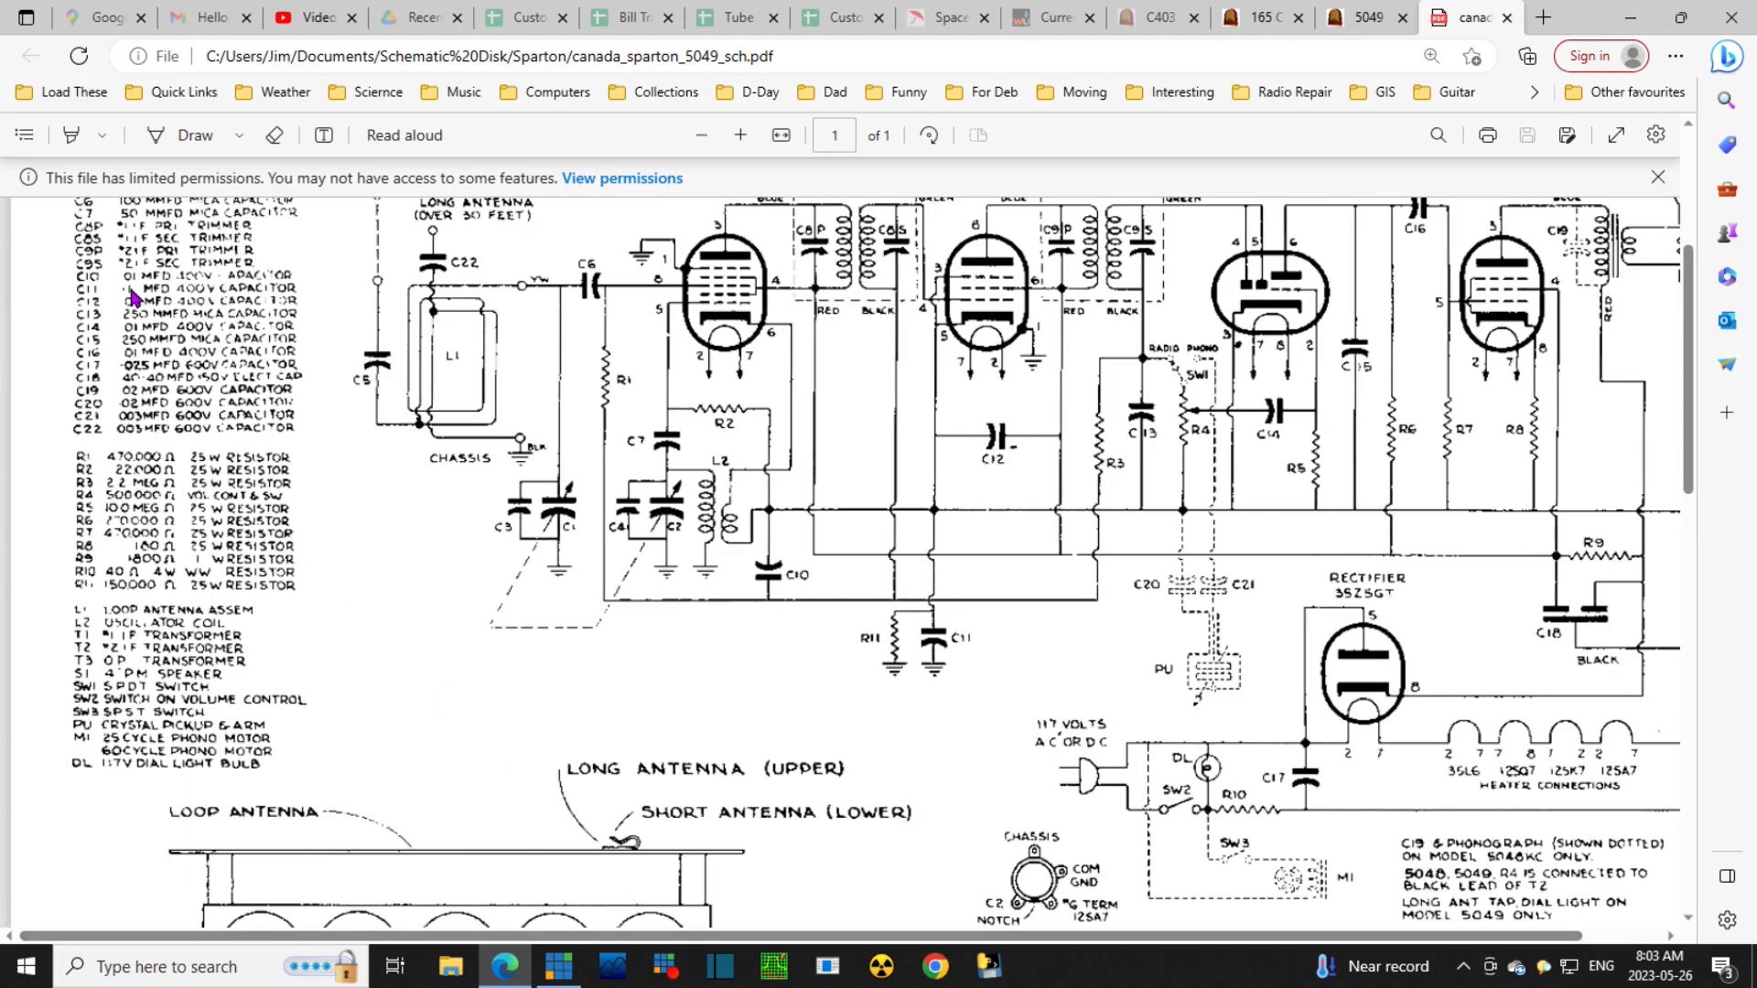
{"action": "mouse_move", "coordinate": [106, 593]}
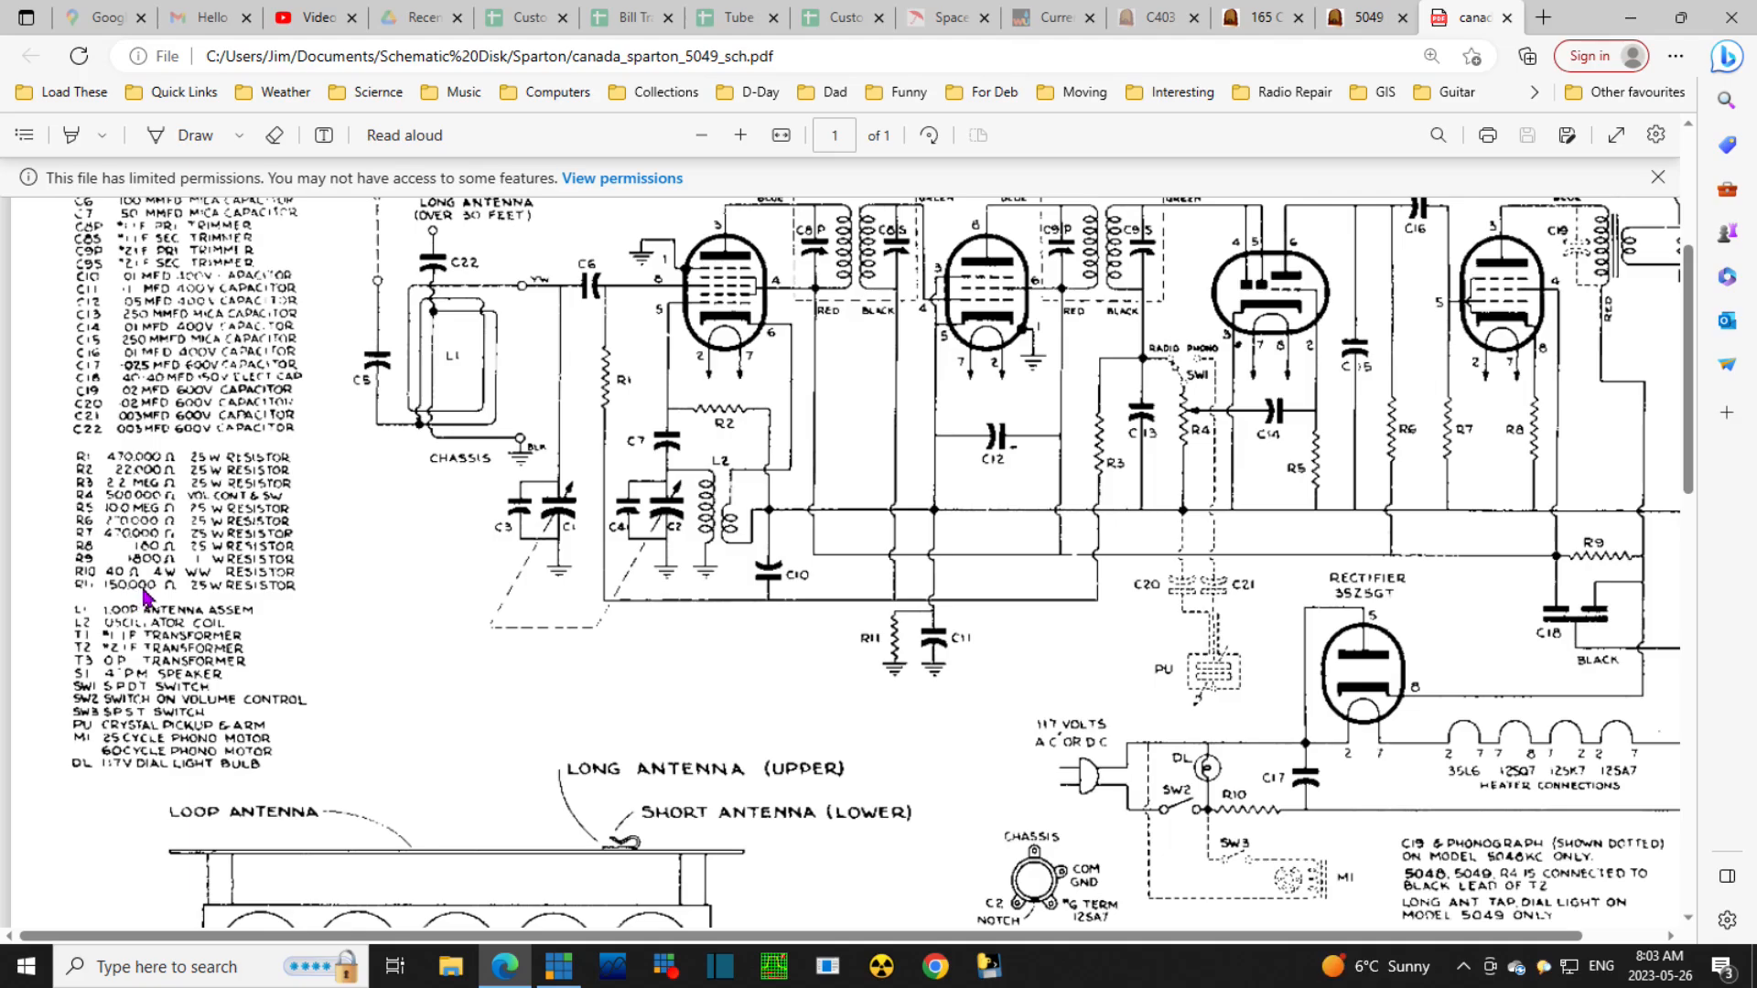
{"action": "mouse_move", "coordinate": [210, 593]}
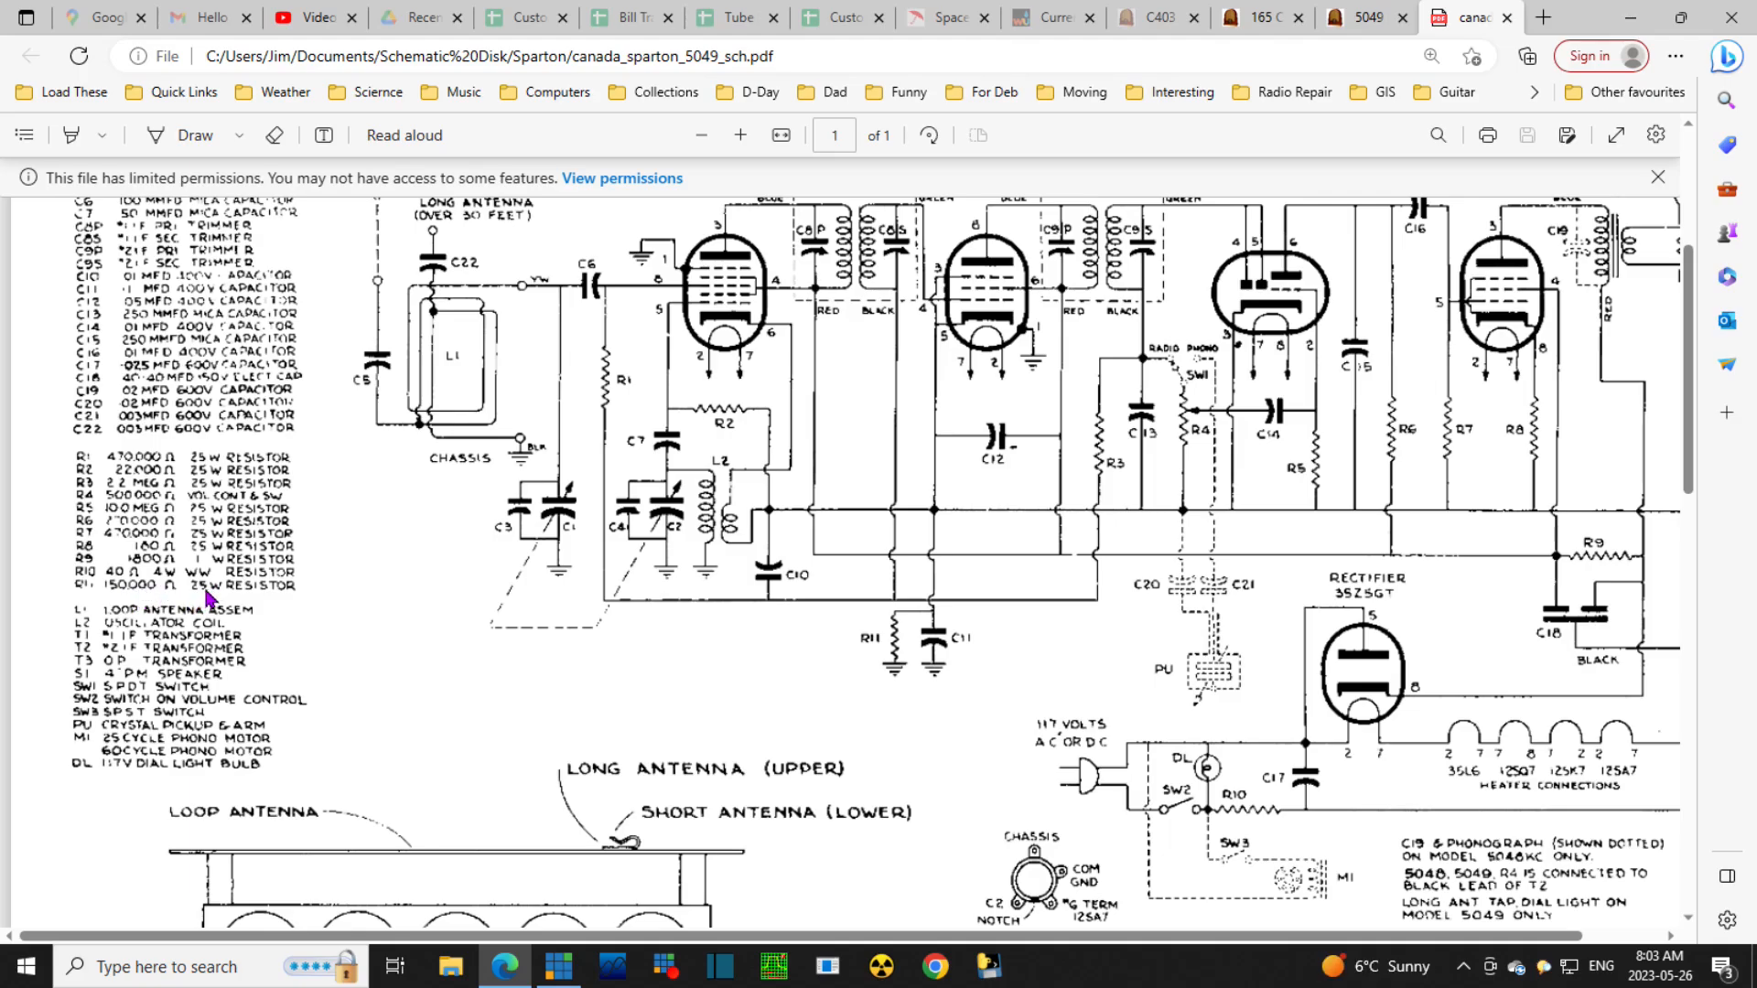
{"action": "mouse_move", "coordinate": [205, 596]}
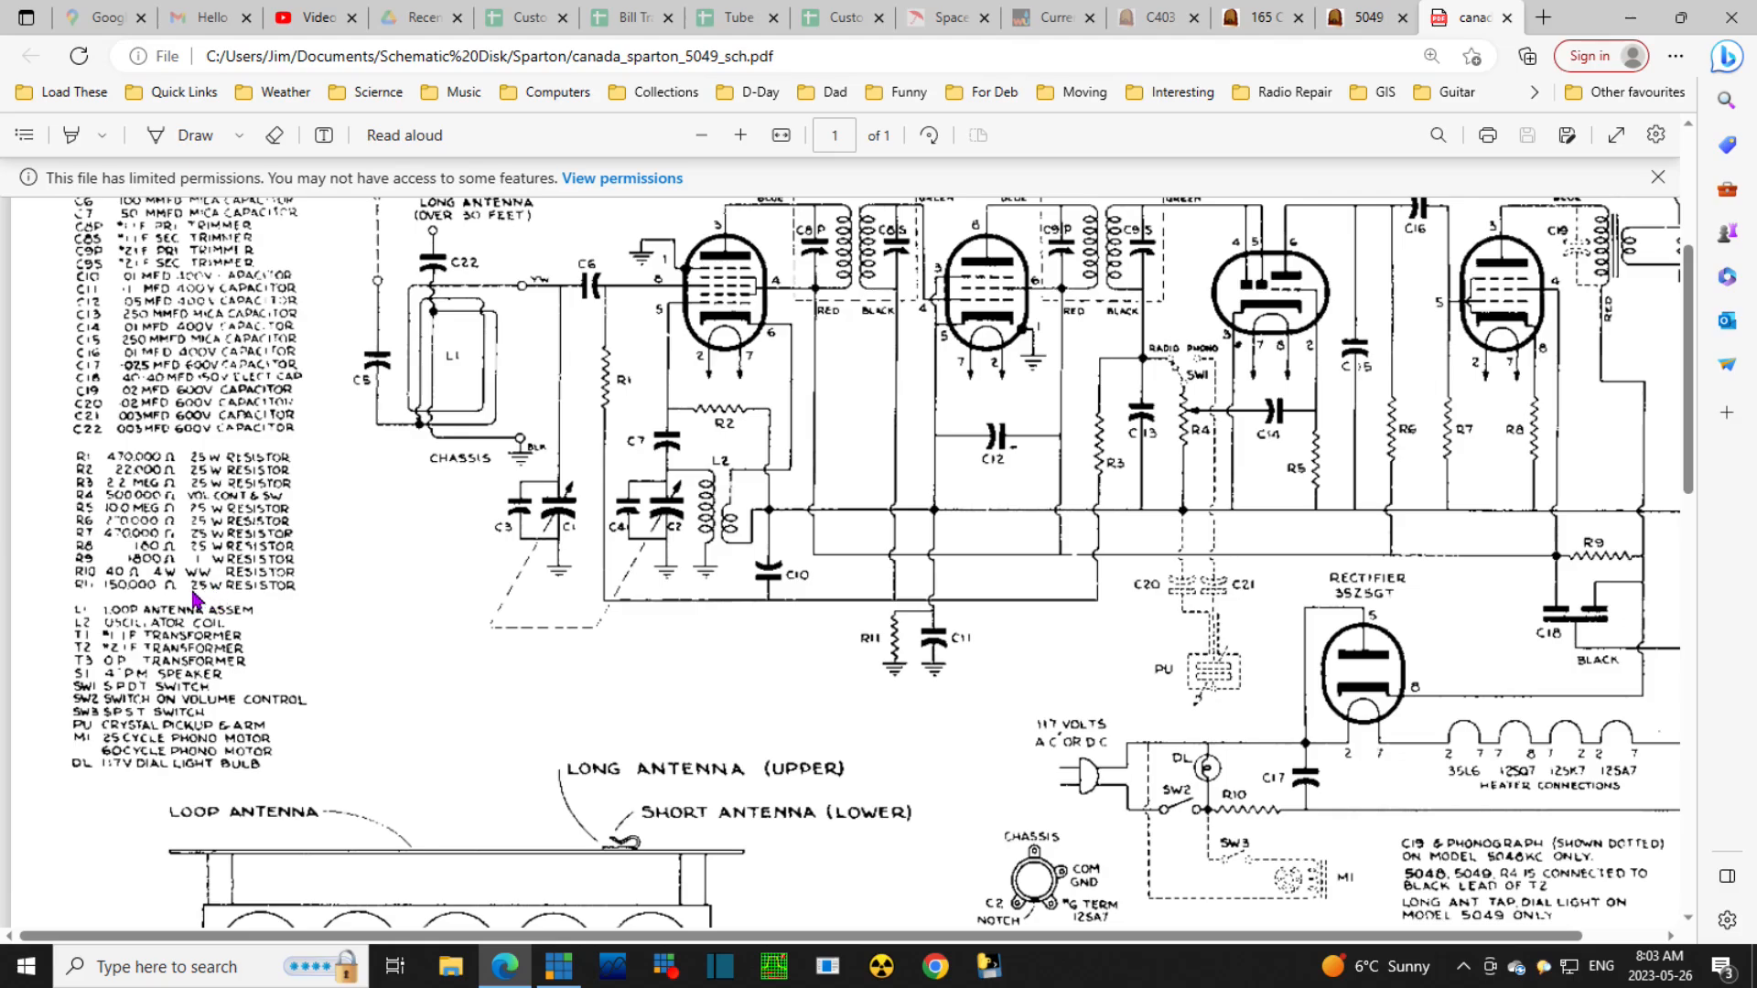
{"action": "mouse_move", "coordinate": [205, 600]}
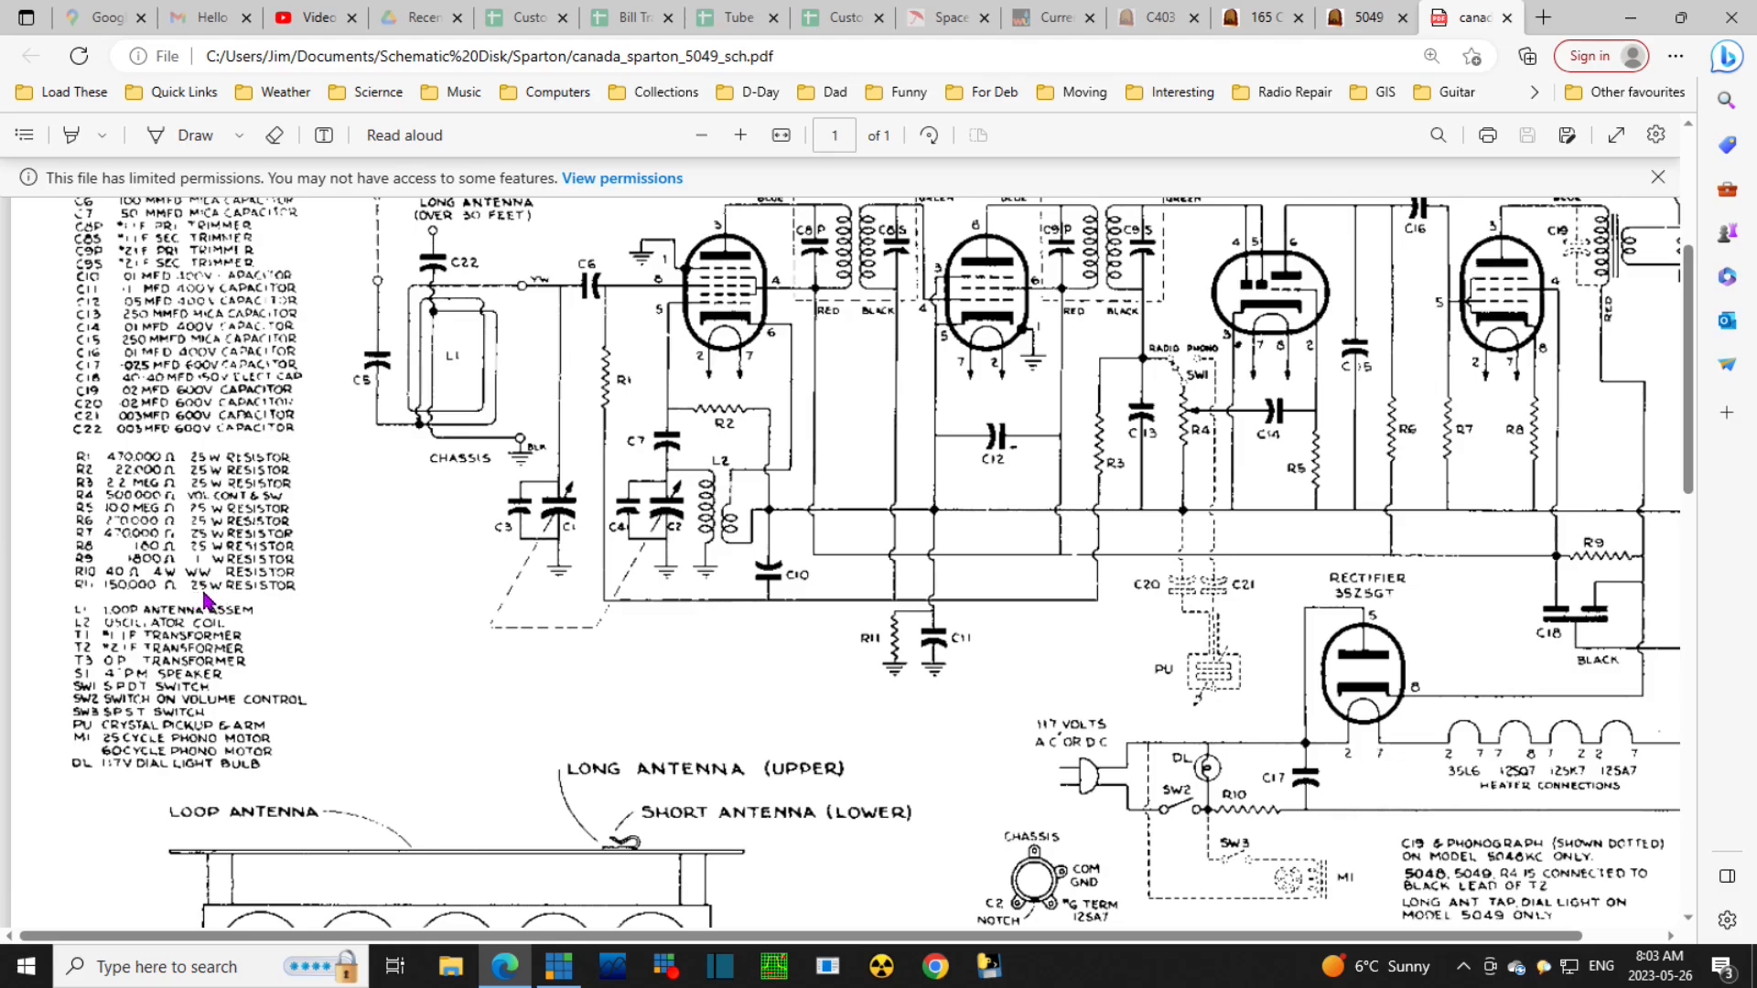
{"action": "mouse_move", "coordinate": [223, 597]}
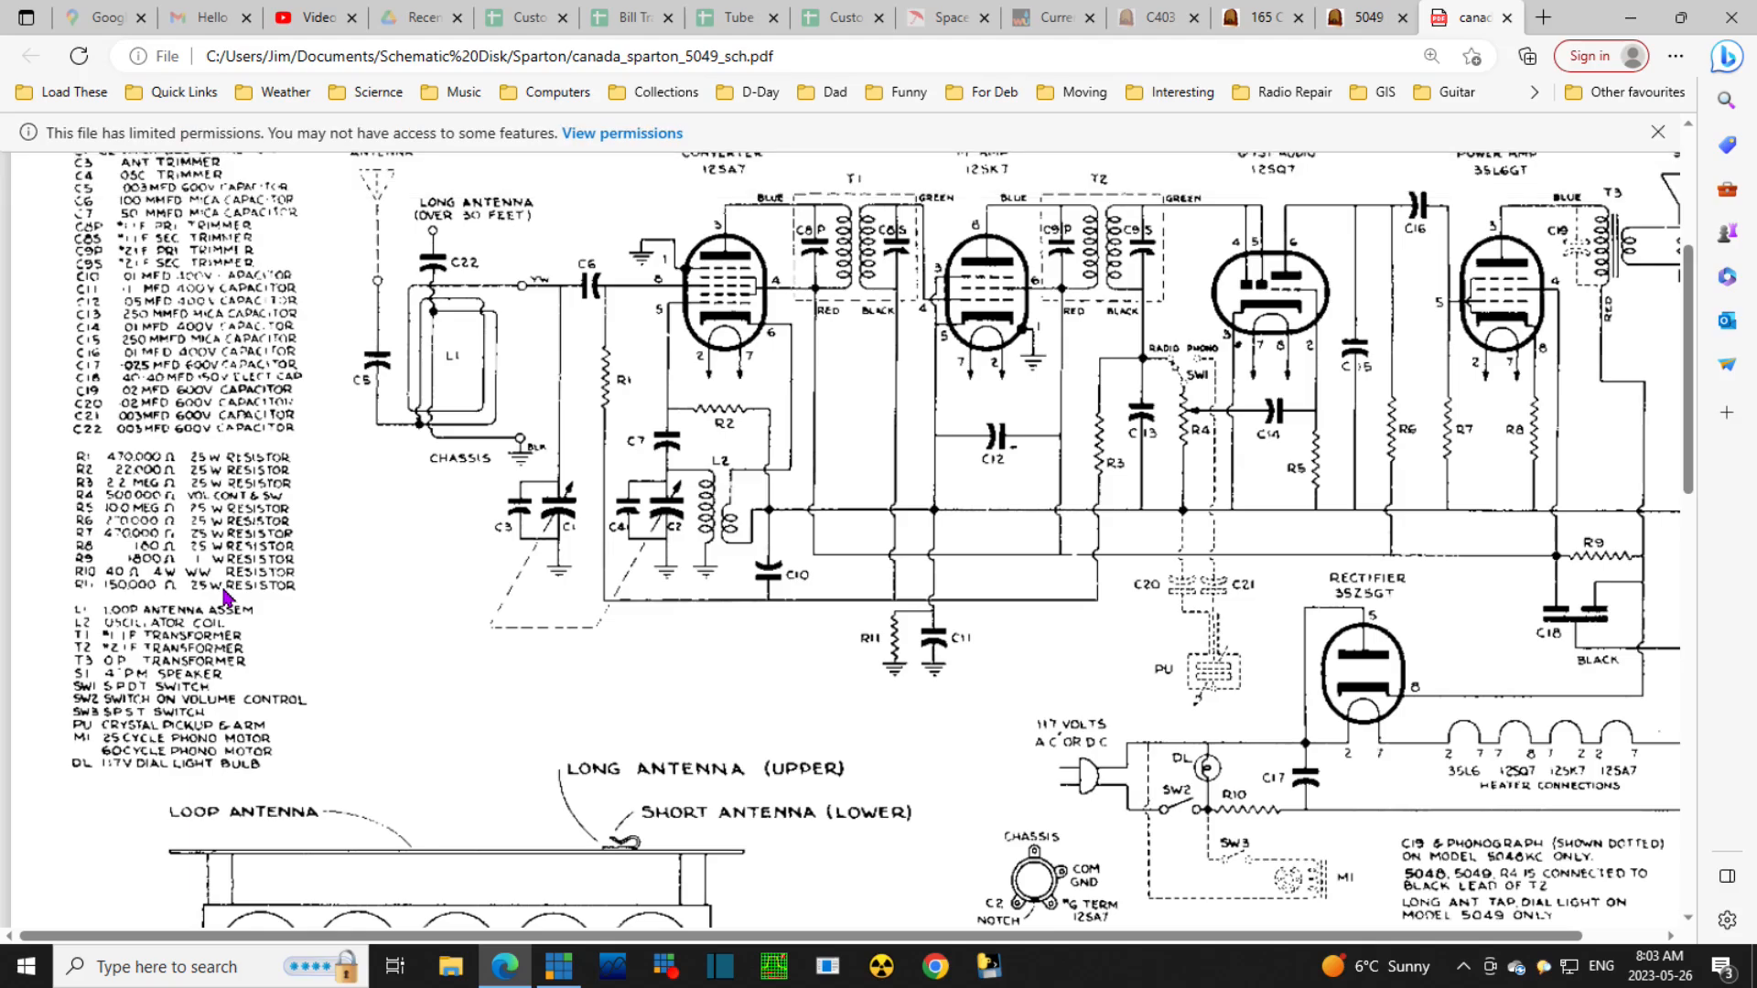
{"action": "mouse_move", "coordinate": [1081, 648]}
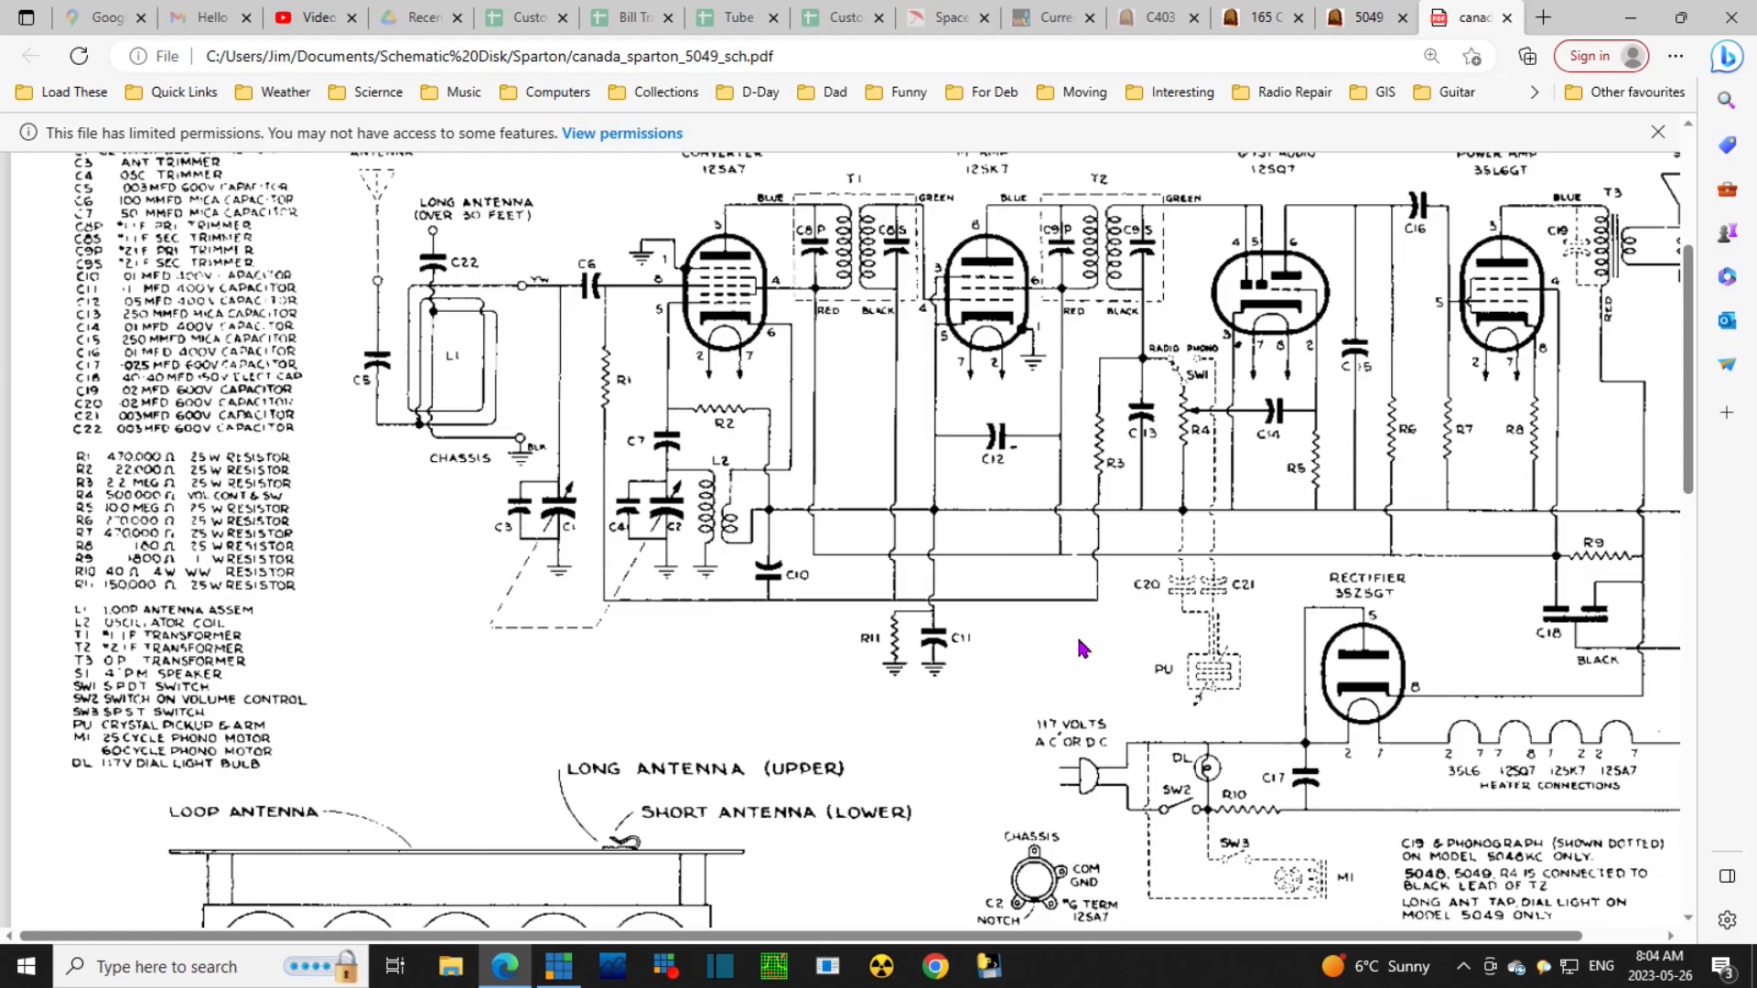
{"action": "mouse_move", "coordinate": [1001, 701]}
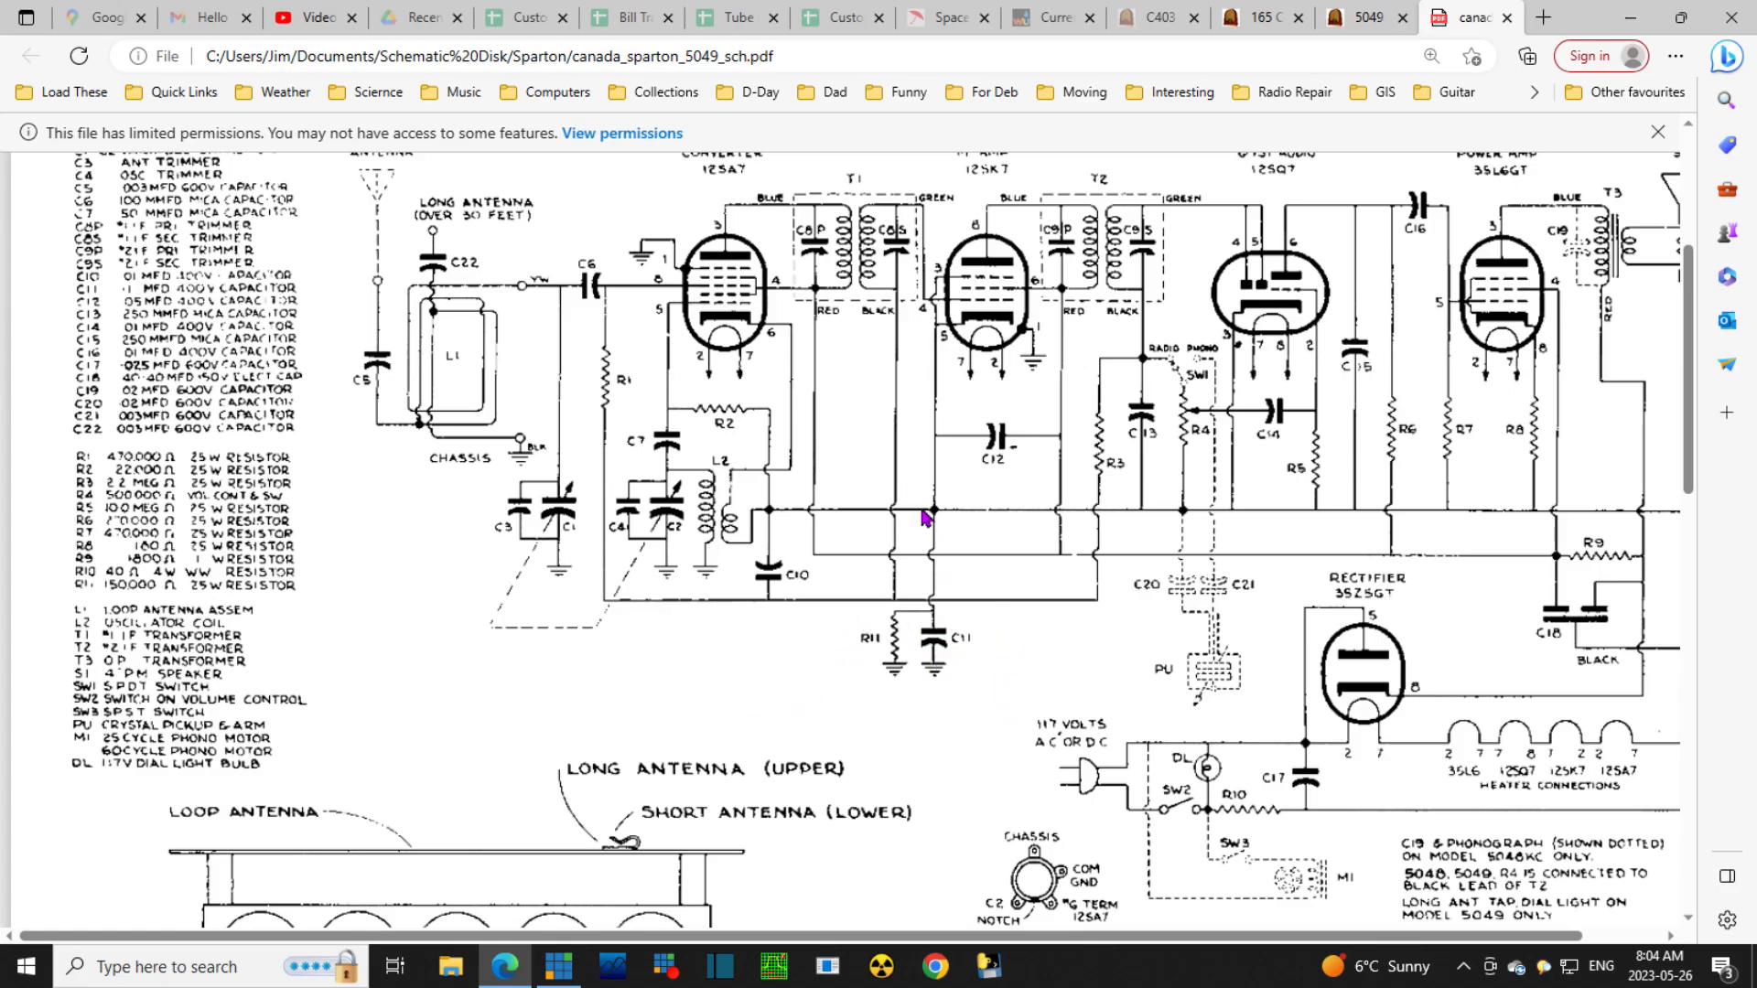
{"action": "mouse_move", "coordinate": [1574, 524]}
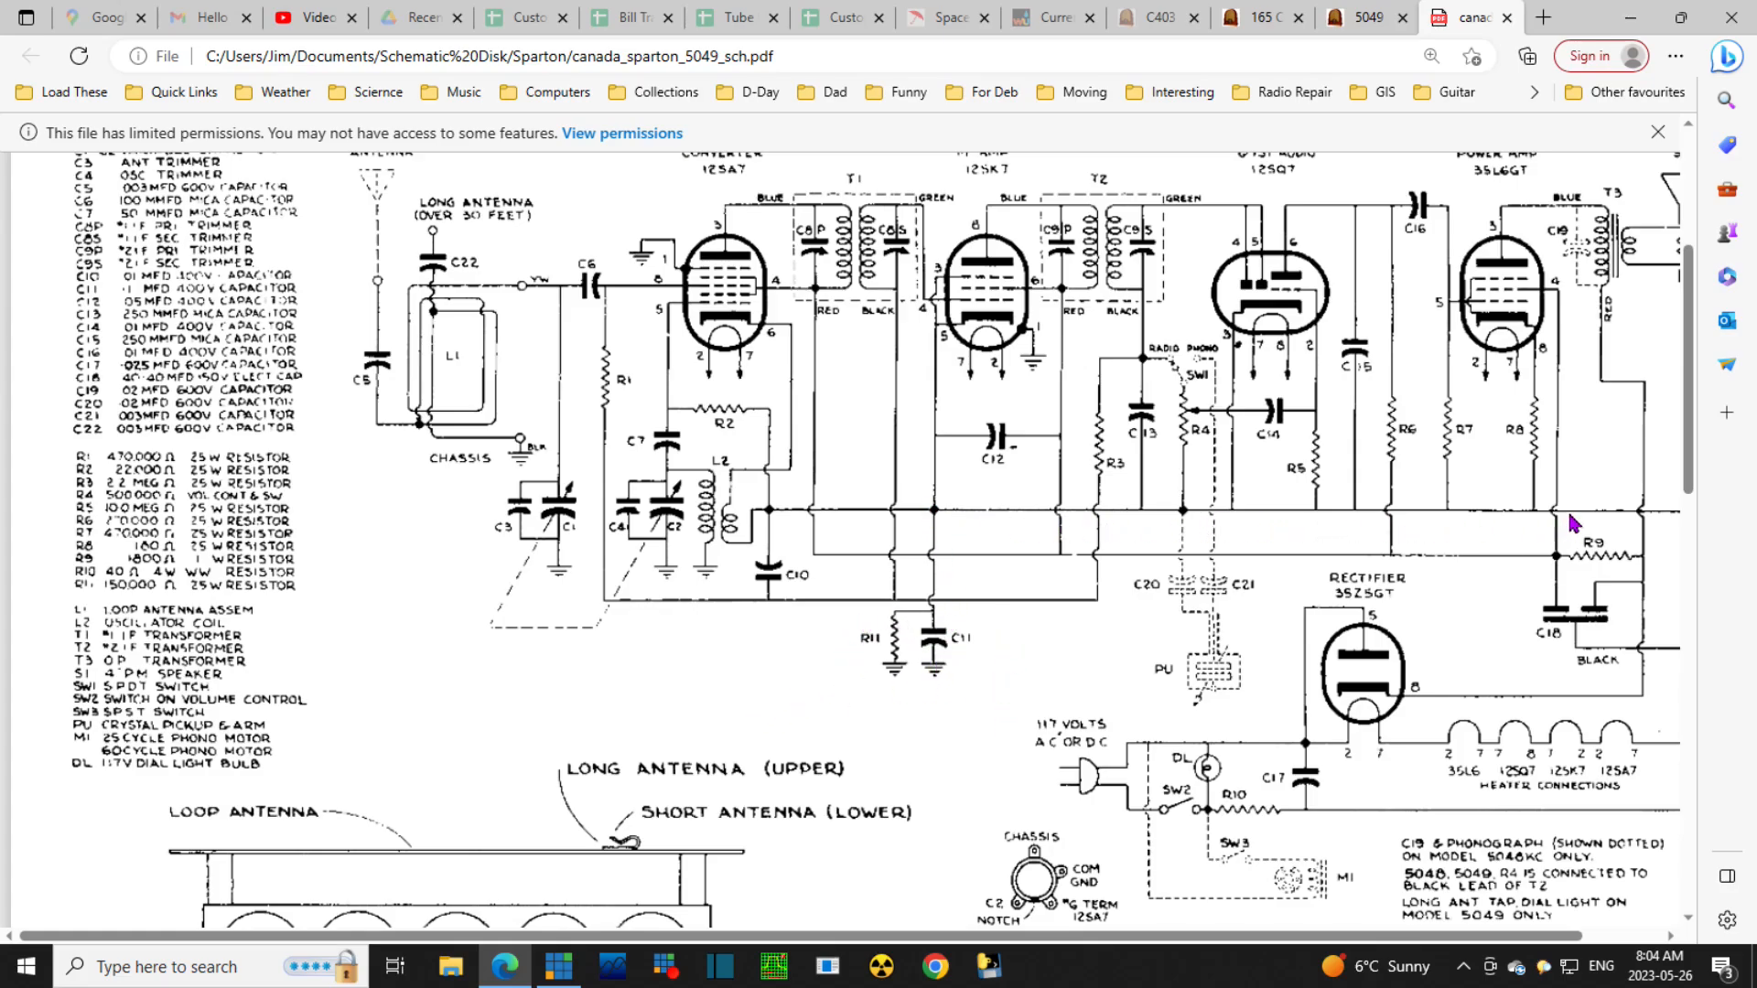
{"action": "mouse_move", "coordinate": [1525, 528]}
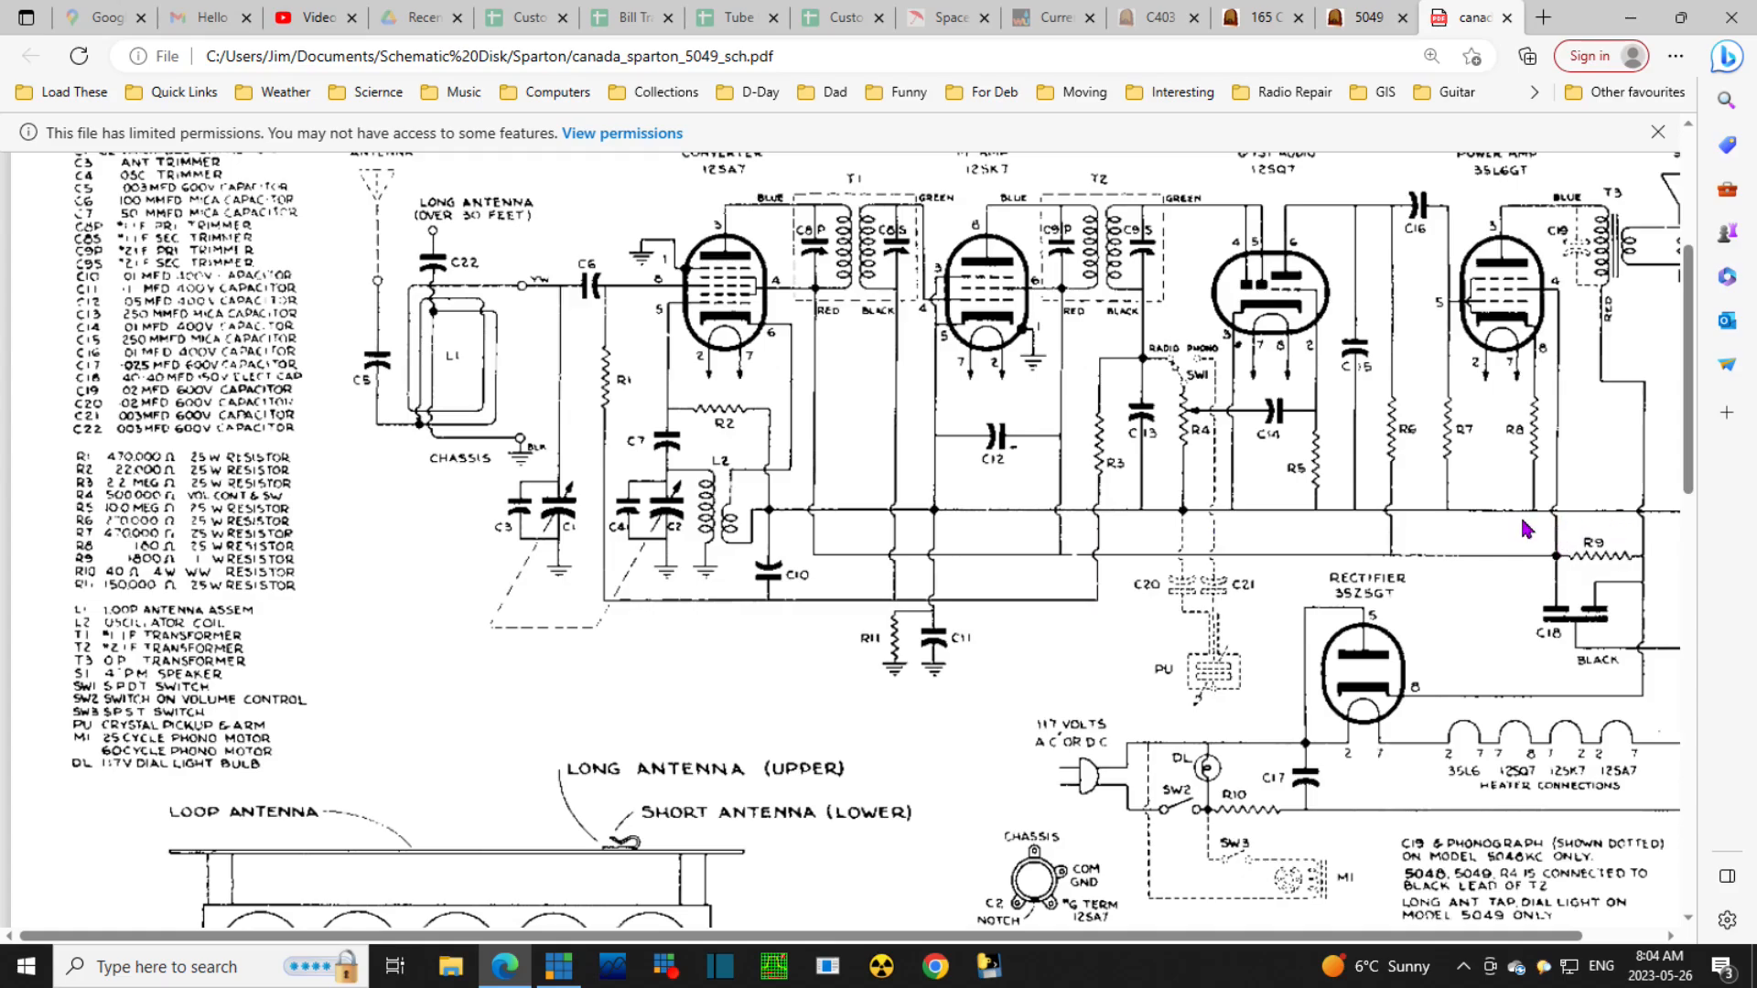
{"action": "mouse_move", "coordinate": [1555, 574]}
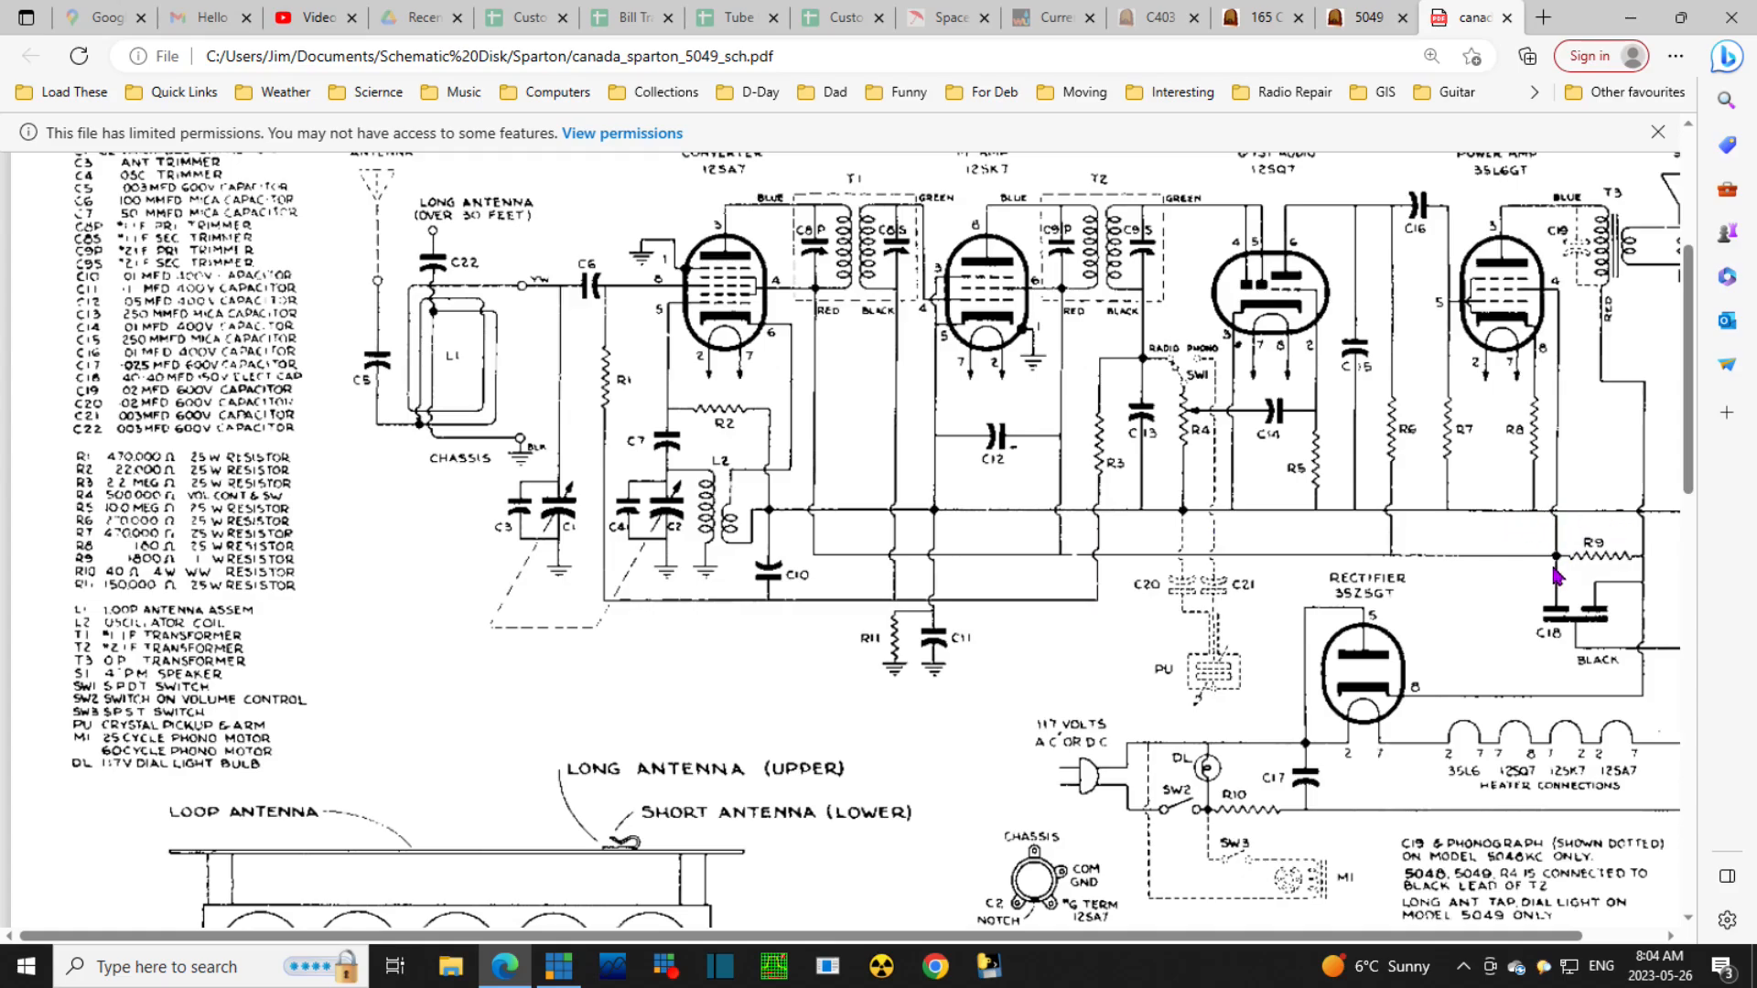
{"action": "mouse_move", "coordinate": [1107, 571]}
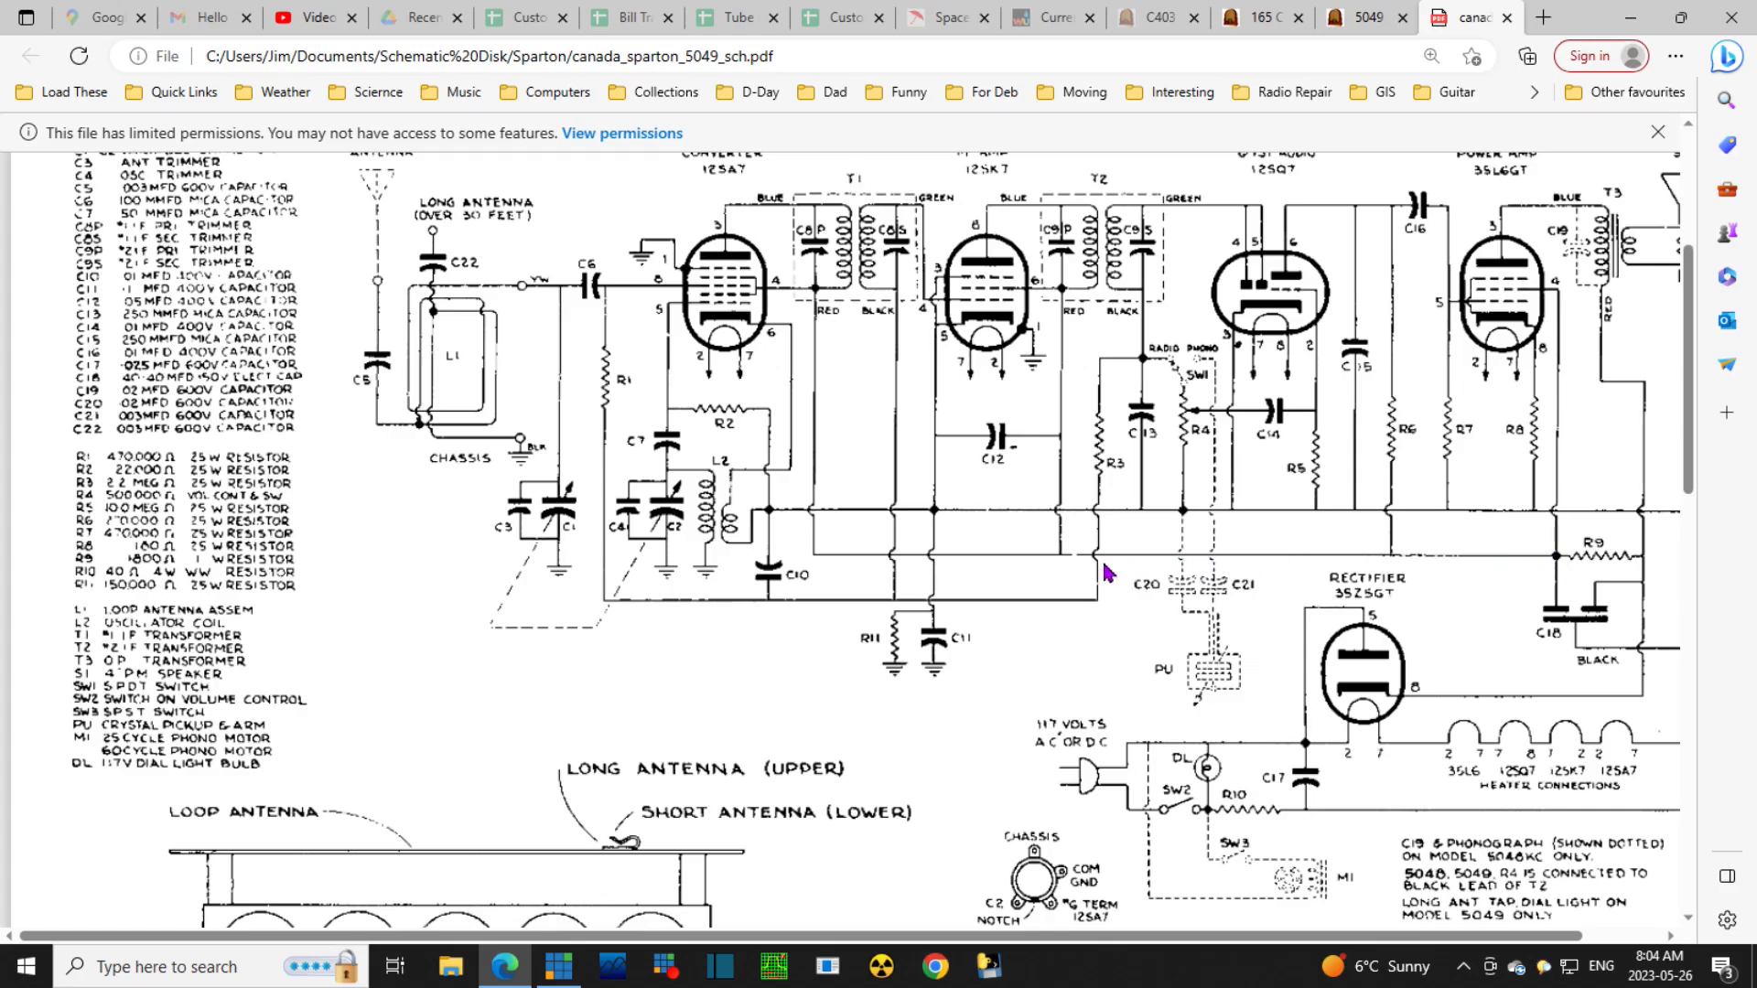
{"action": "mouse_move", "coordinate": [1314, 757]}
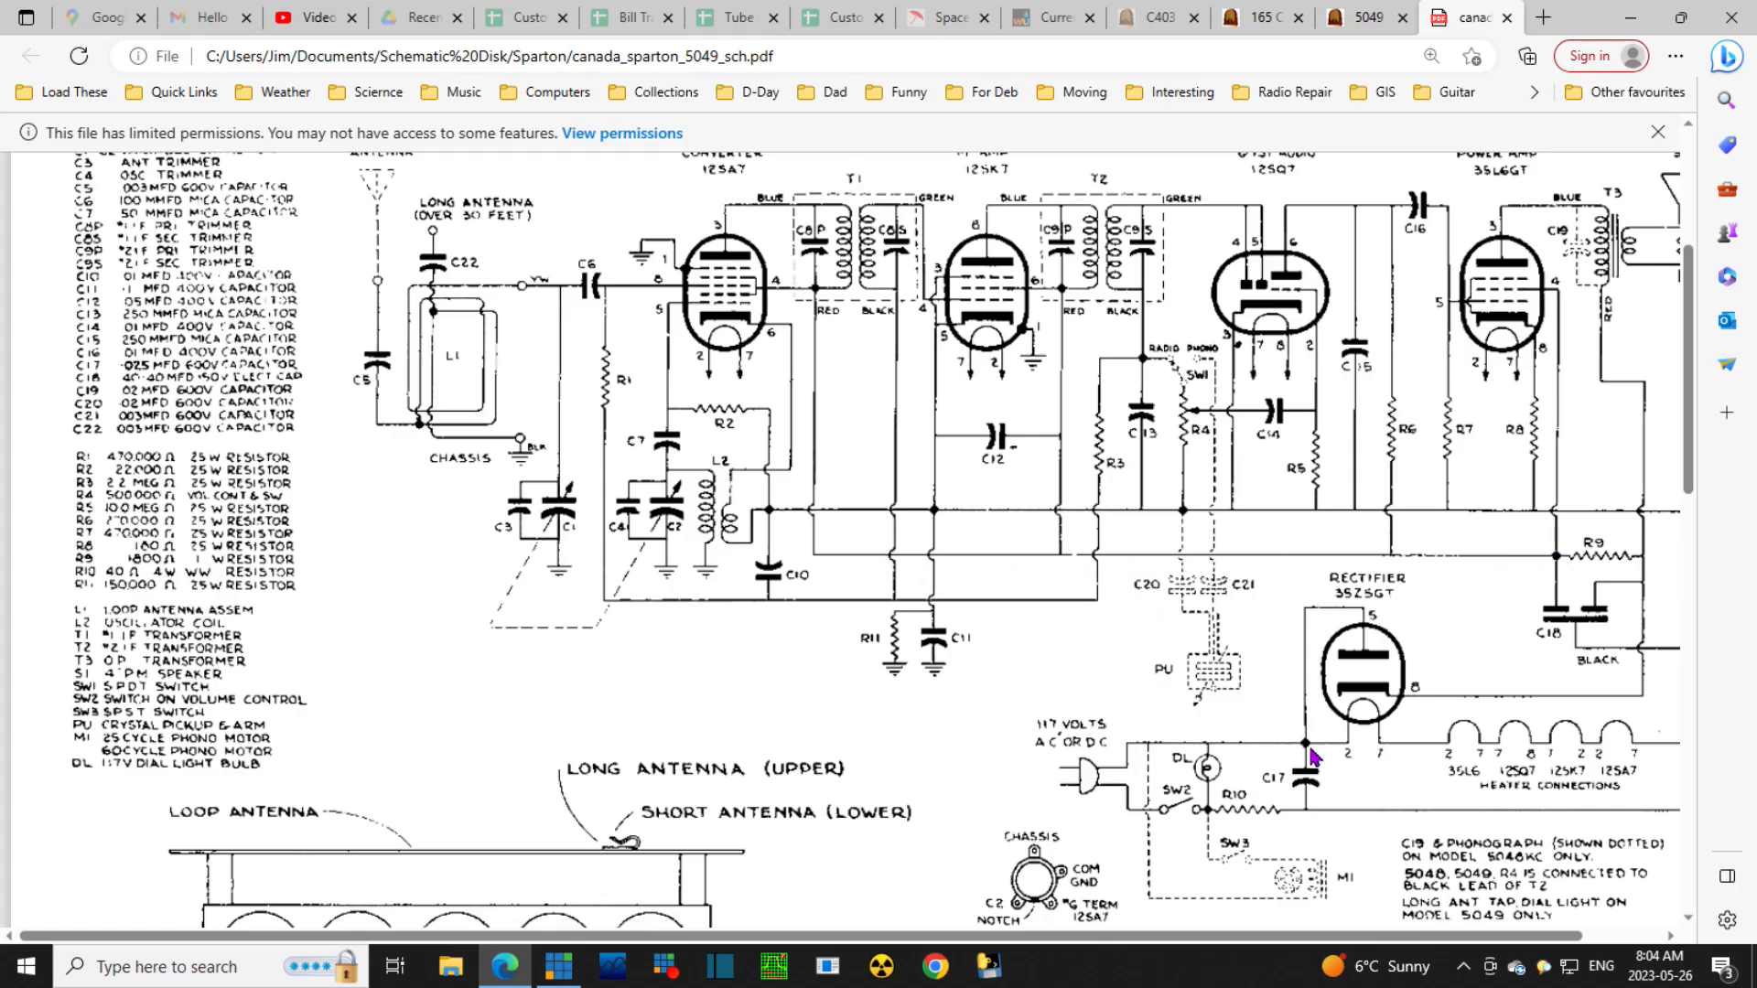
{"action": "mouse_move", "coordinate": [1444, 860]}
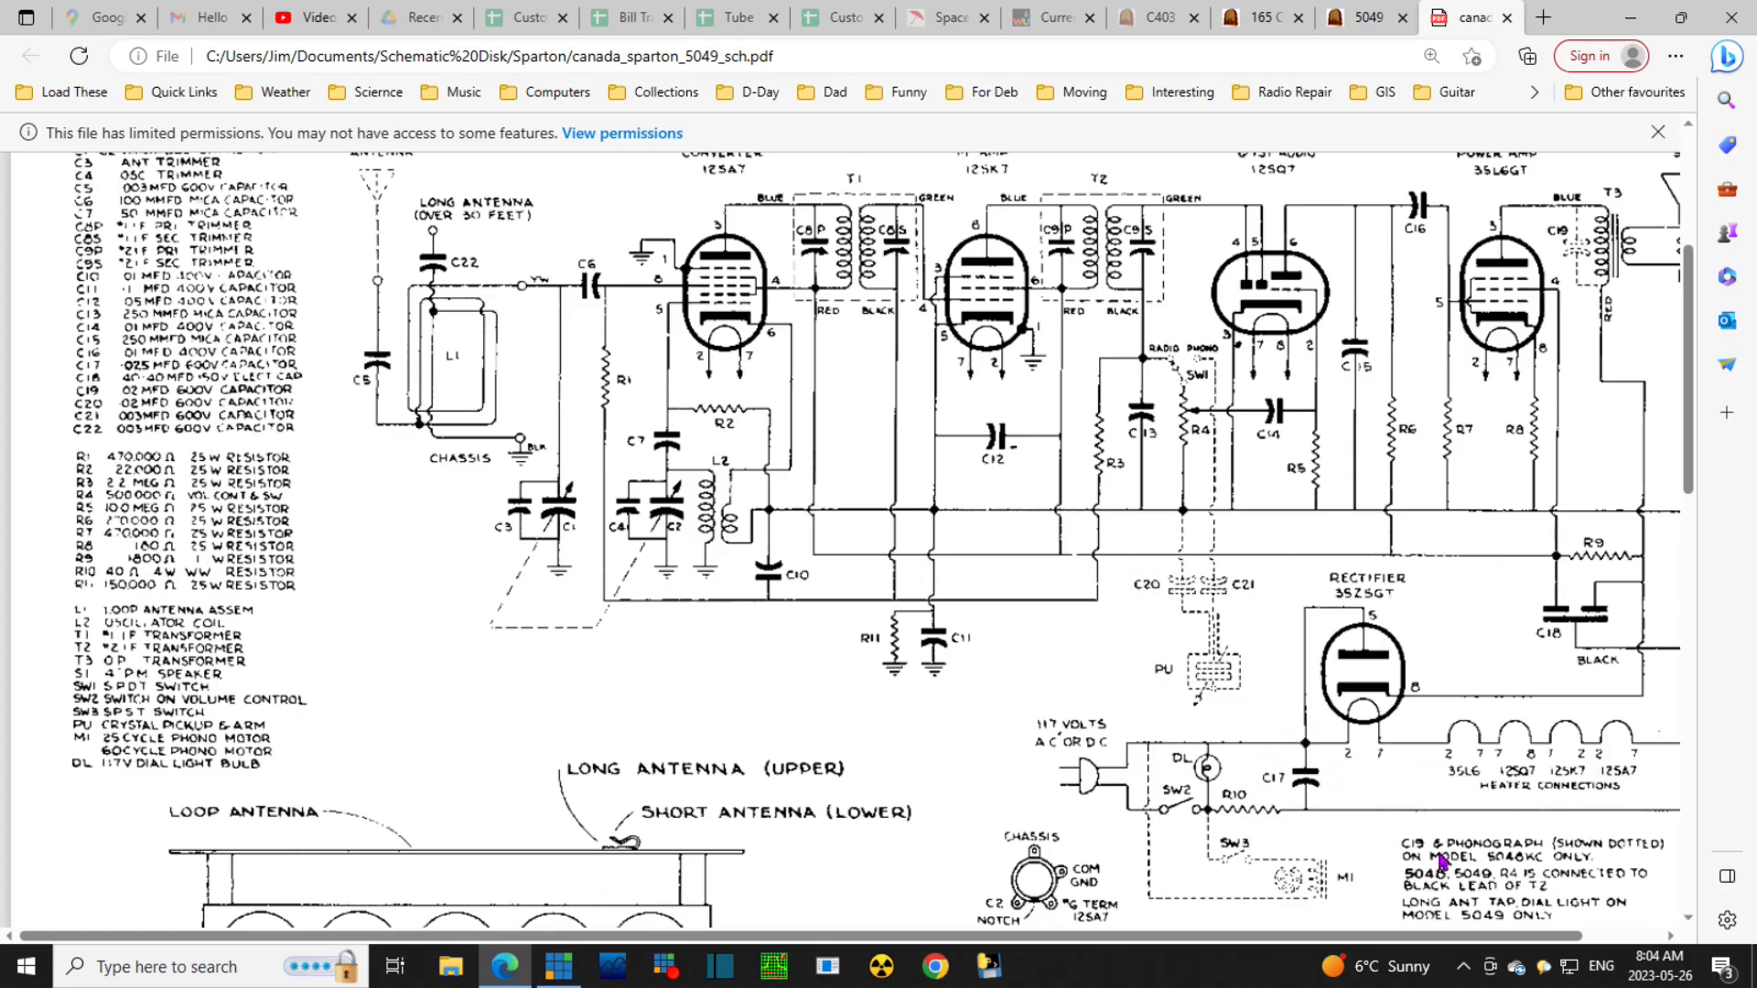
{"action": "mouse_move", "coordinate": [970, 524]}
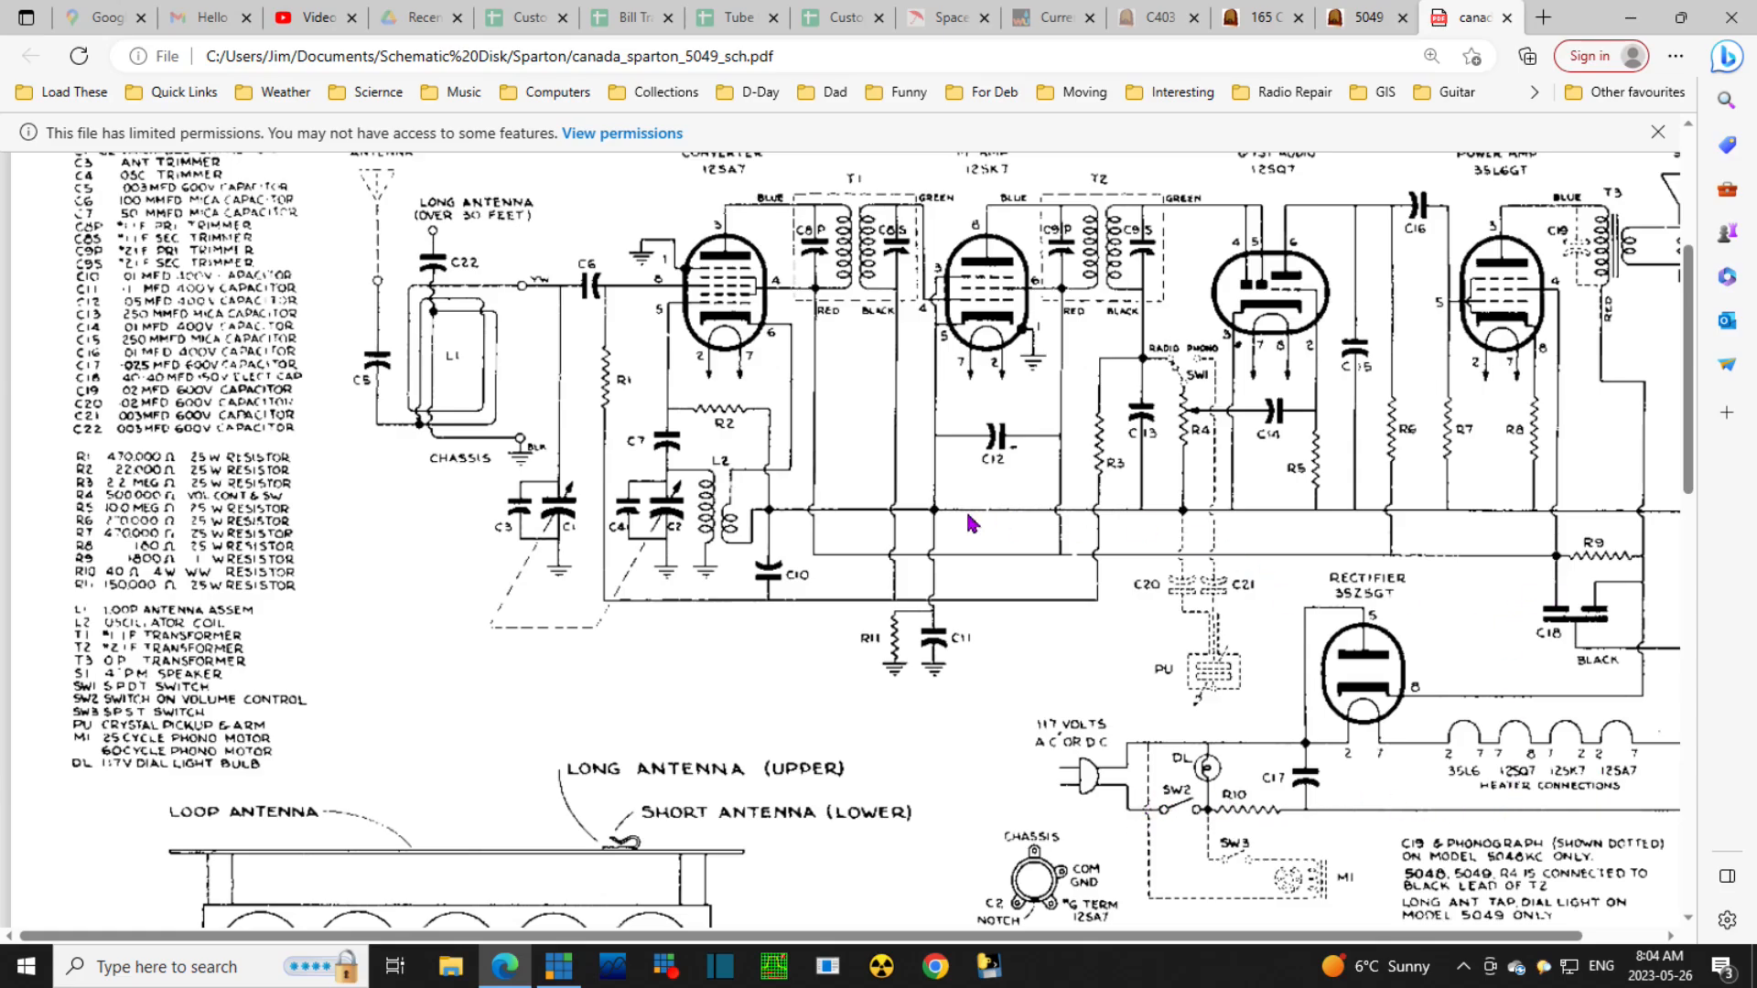
{"action": "mouse_move", "coordinate": [1045, 784]}
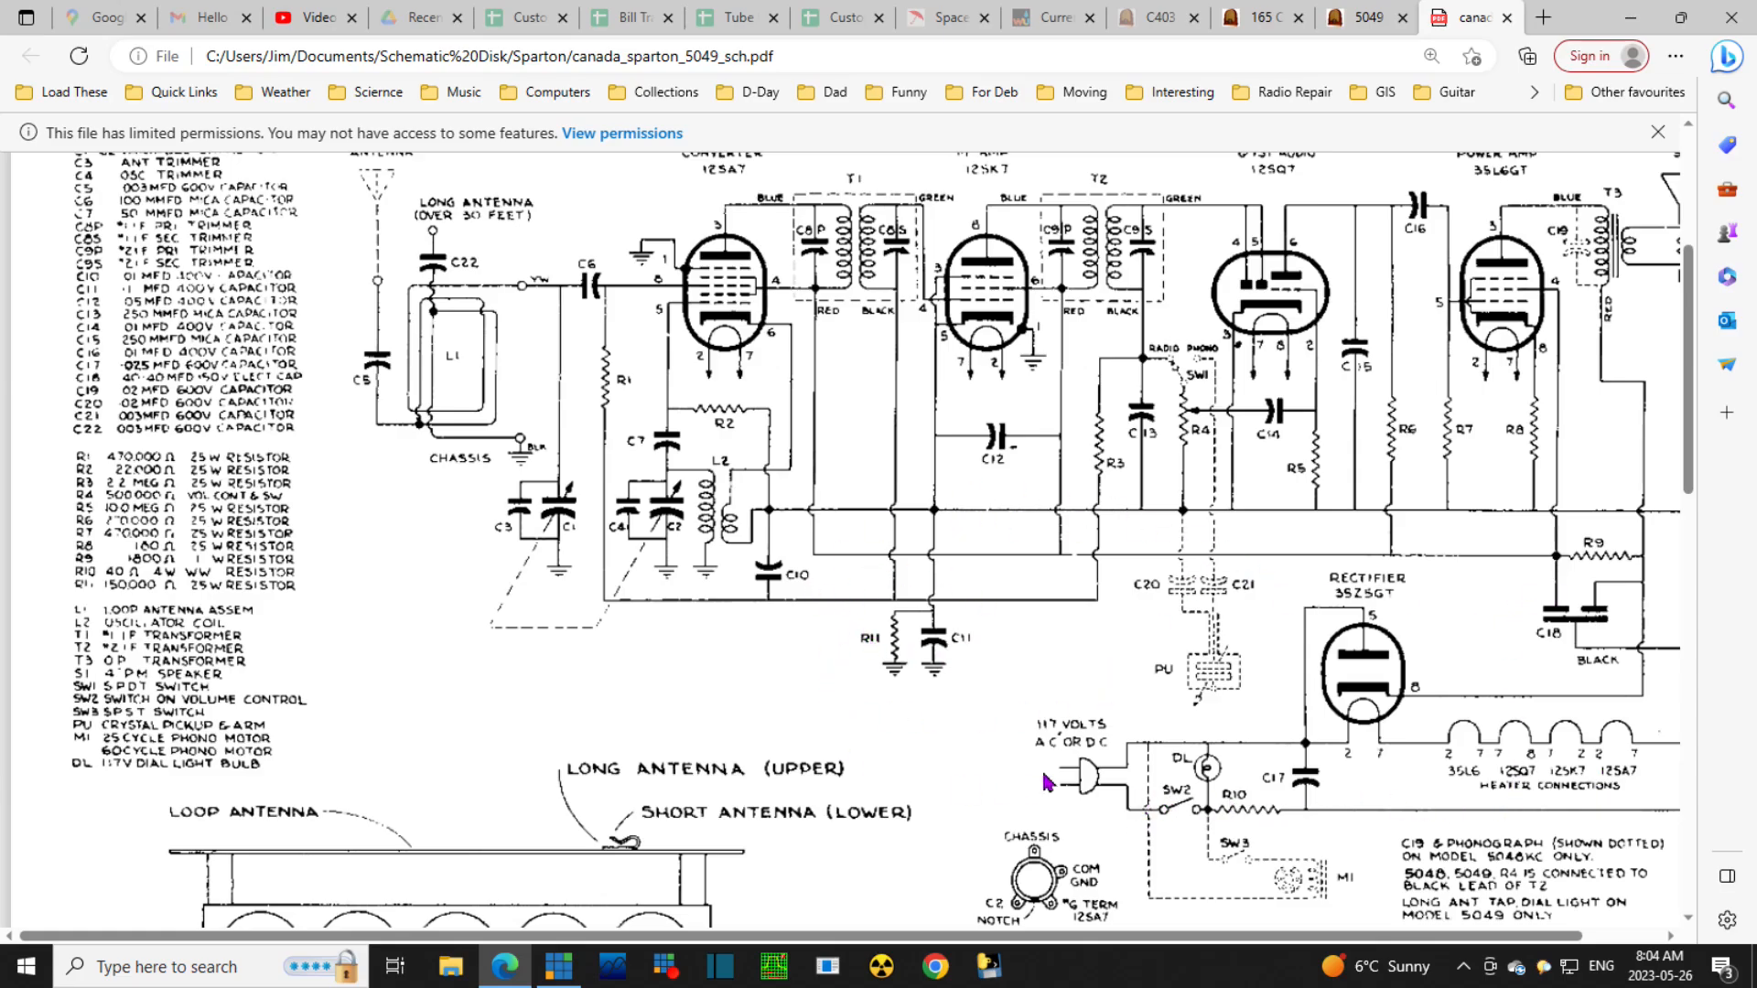
{"action": "mouse_move", "coordinate": [957, 677]}
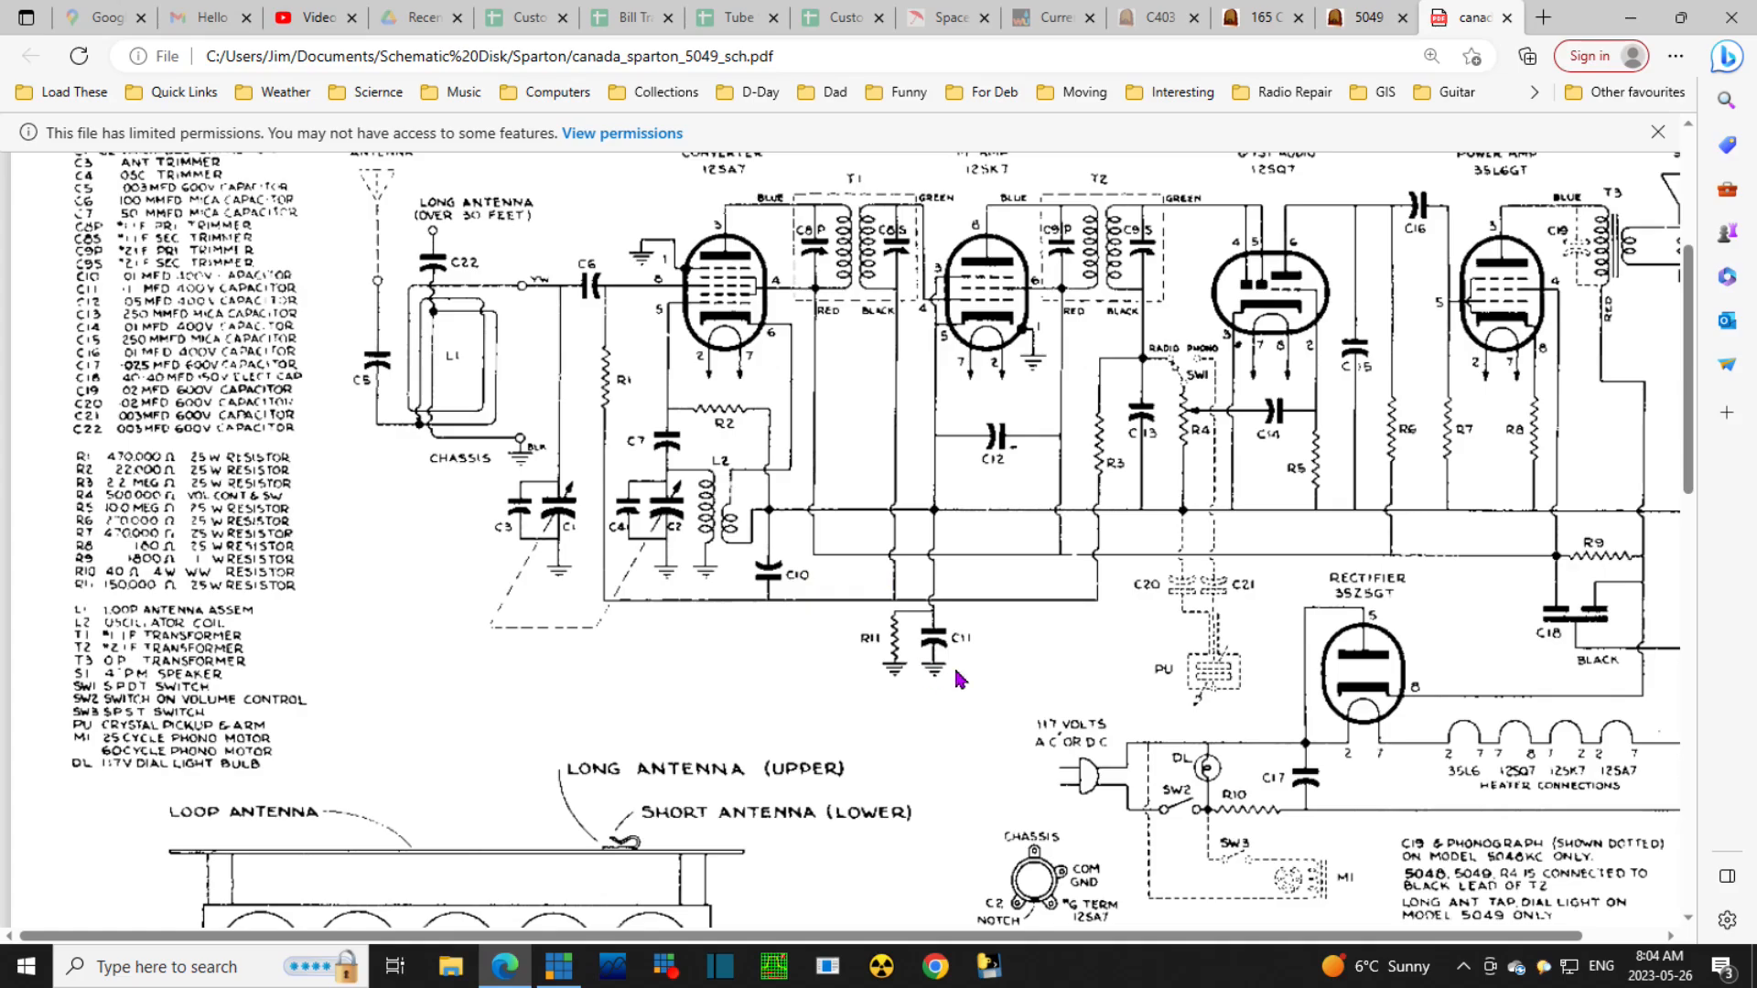
{"action": "mouse_move", "coordinate": [939, 673]}
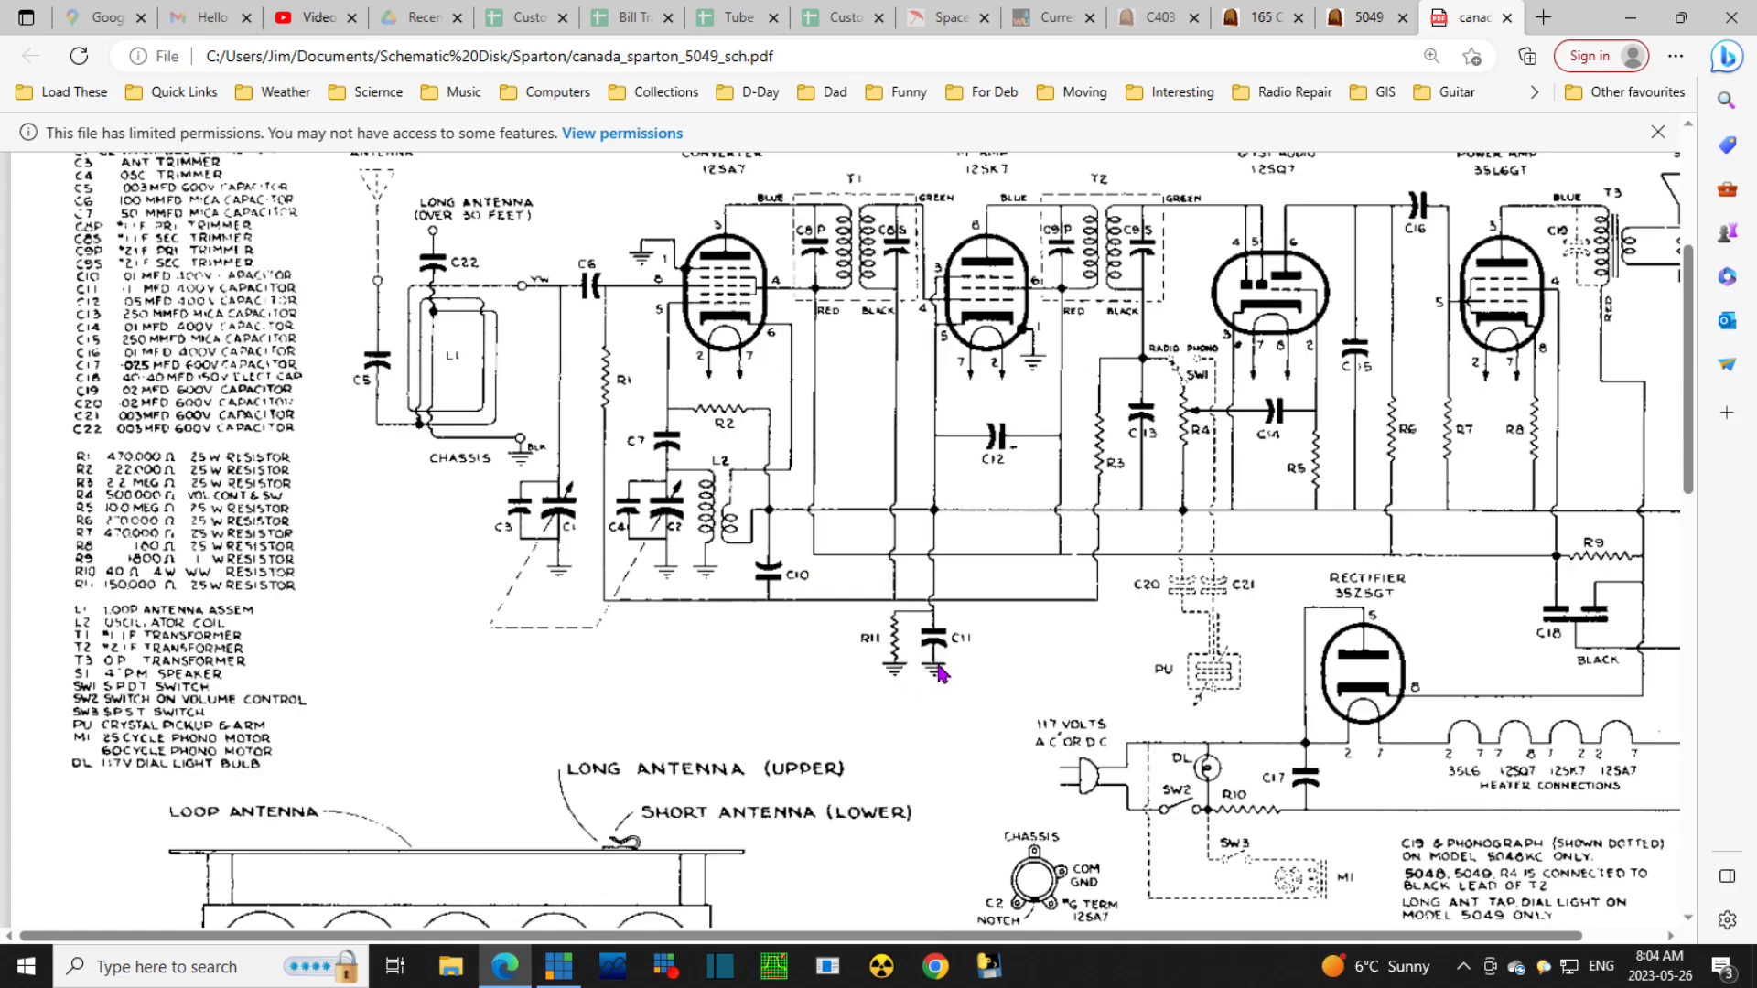
{"action": "mouse_move", "coordinate": [939, 596]}
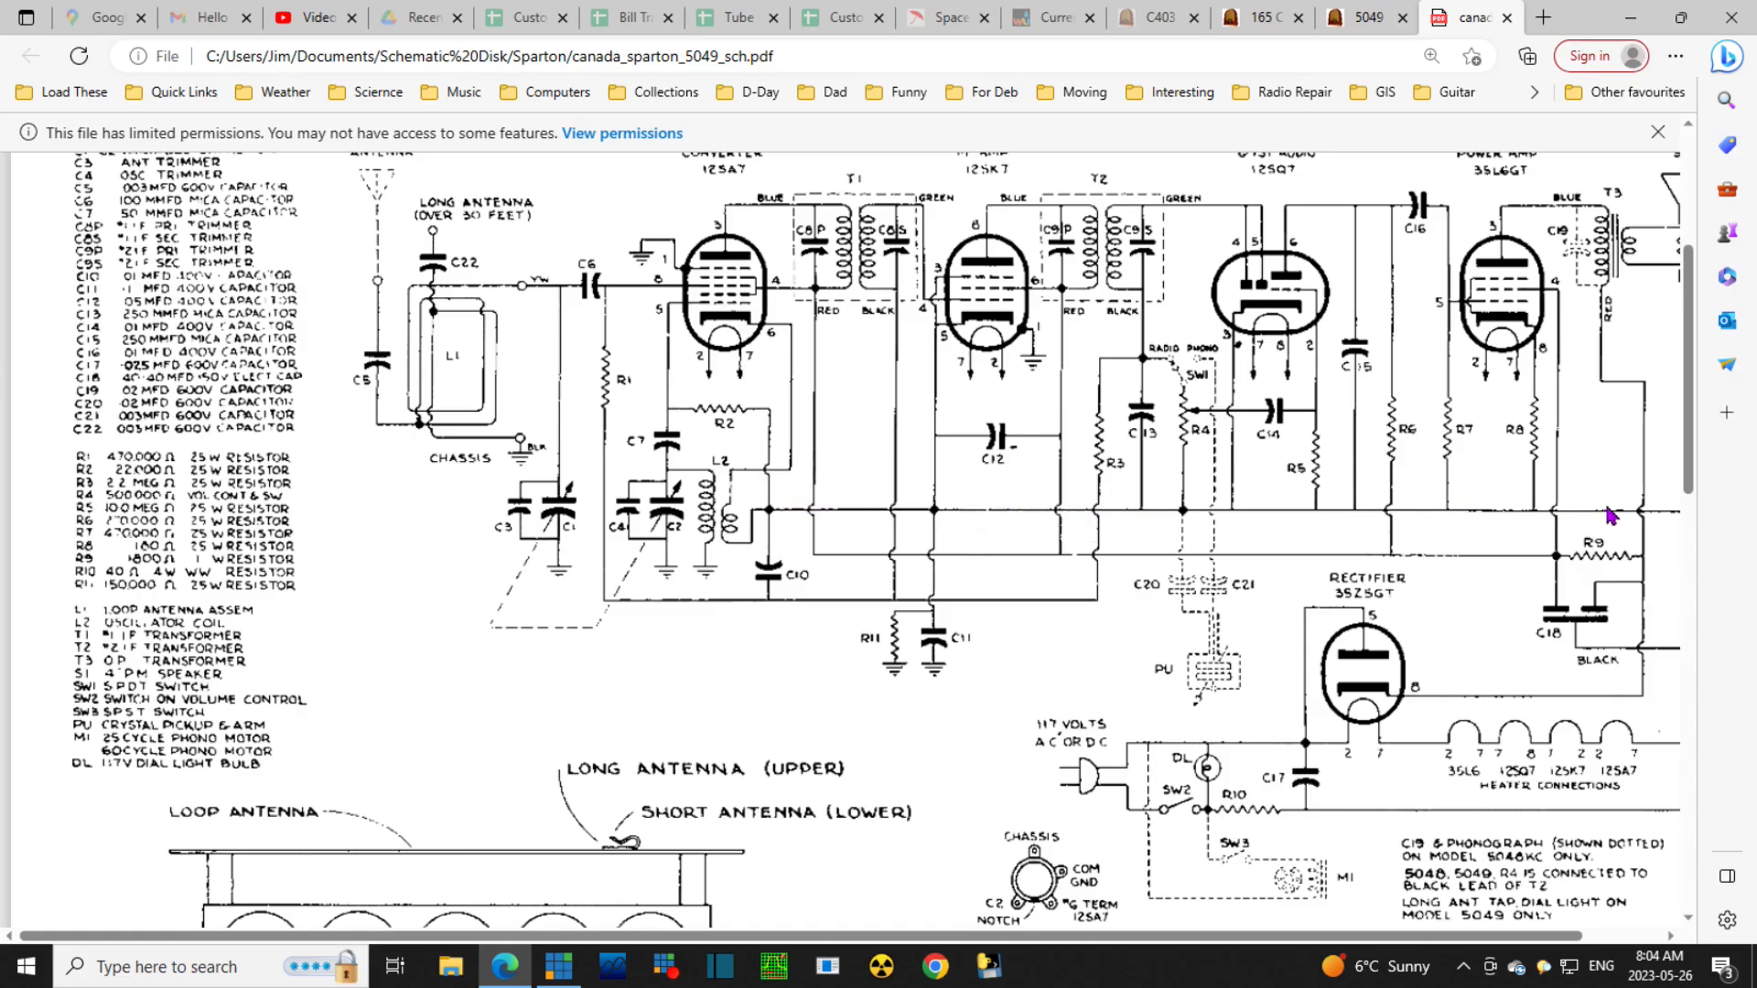
{"action": "mouse_move", "coordinate": [868, 507]}
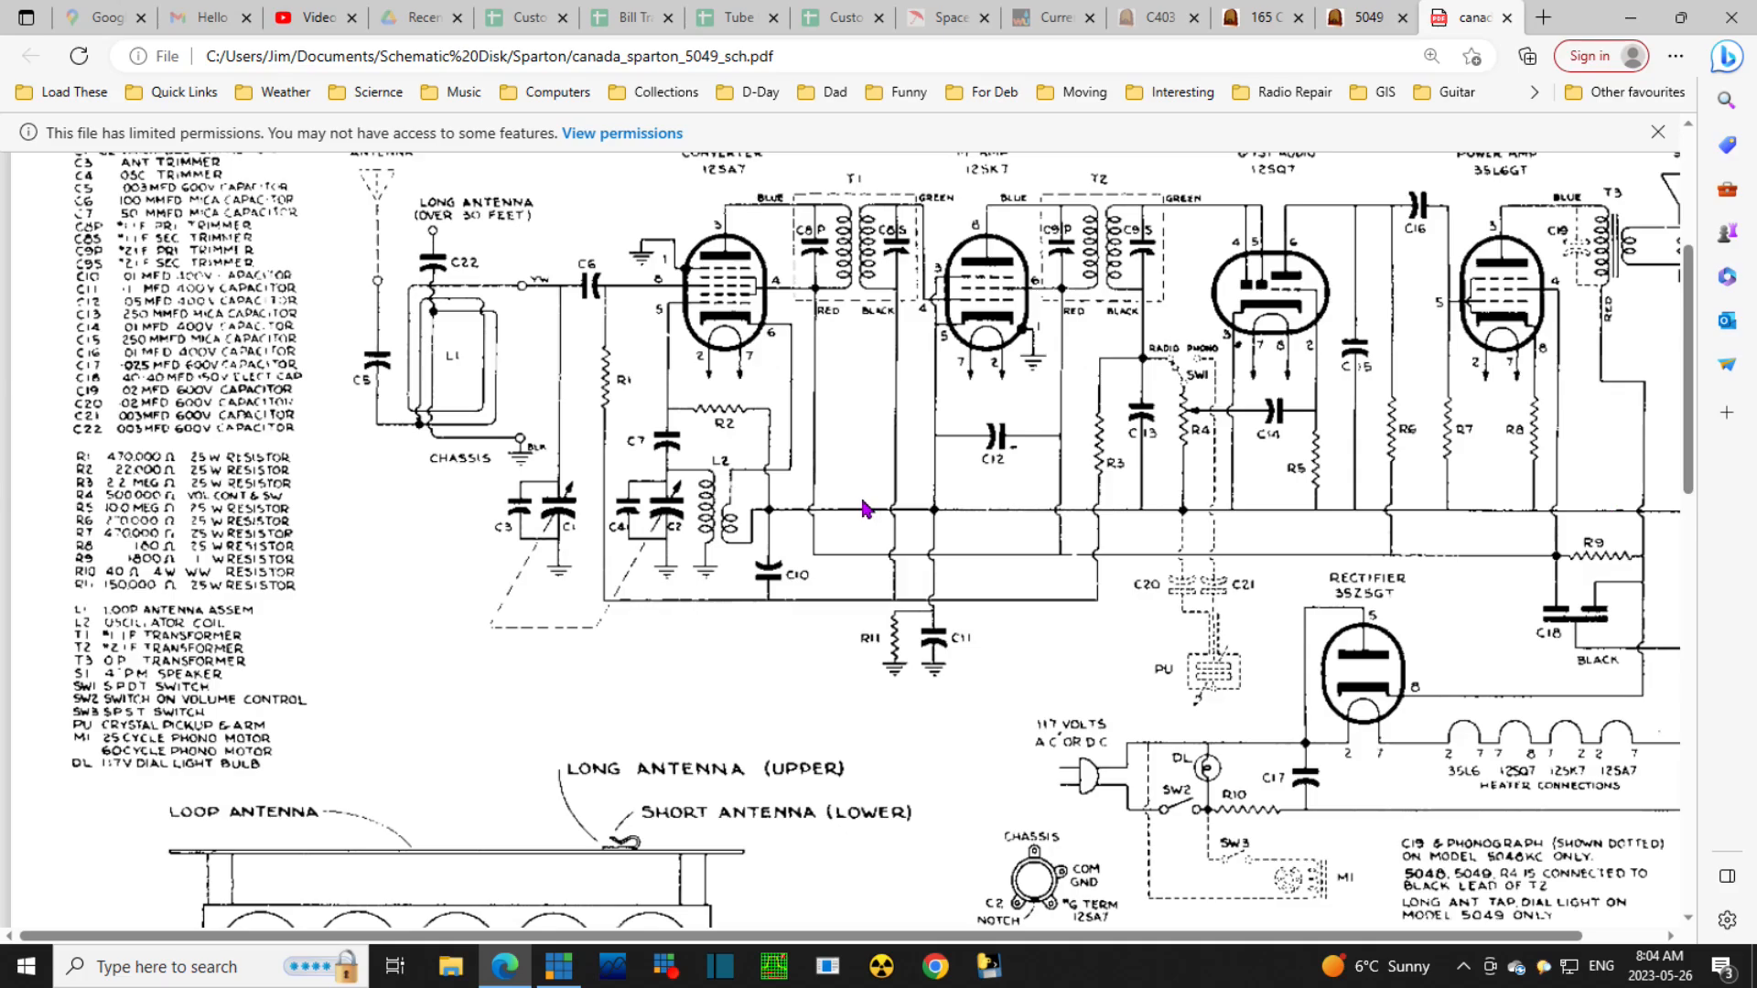
{"action": "mouse_move", "coordinate": [921, 506]}
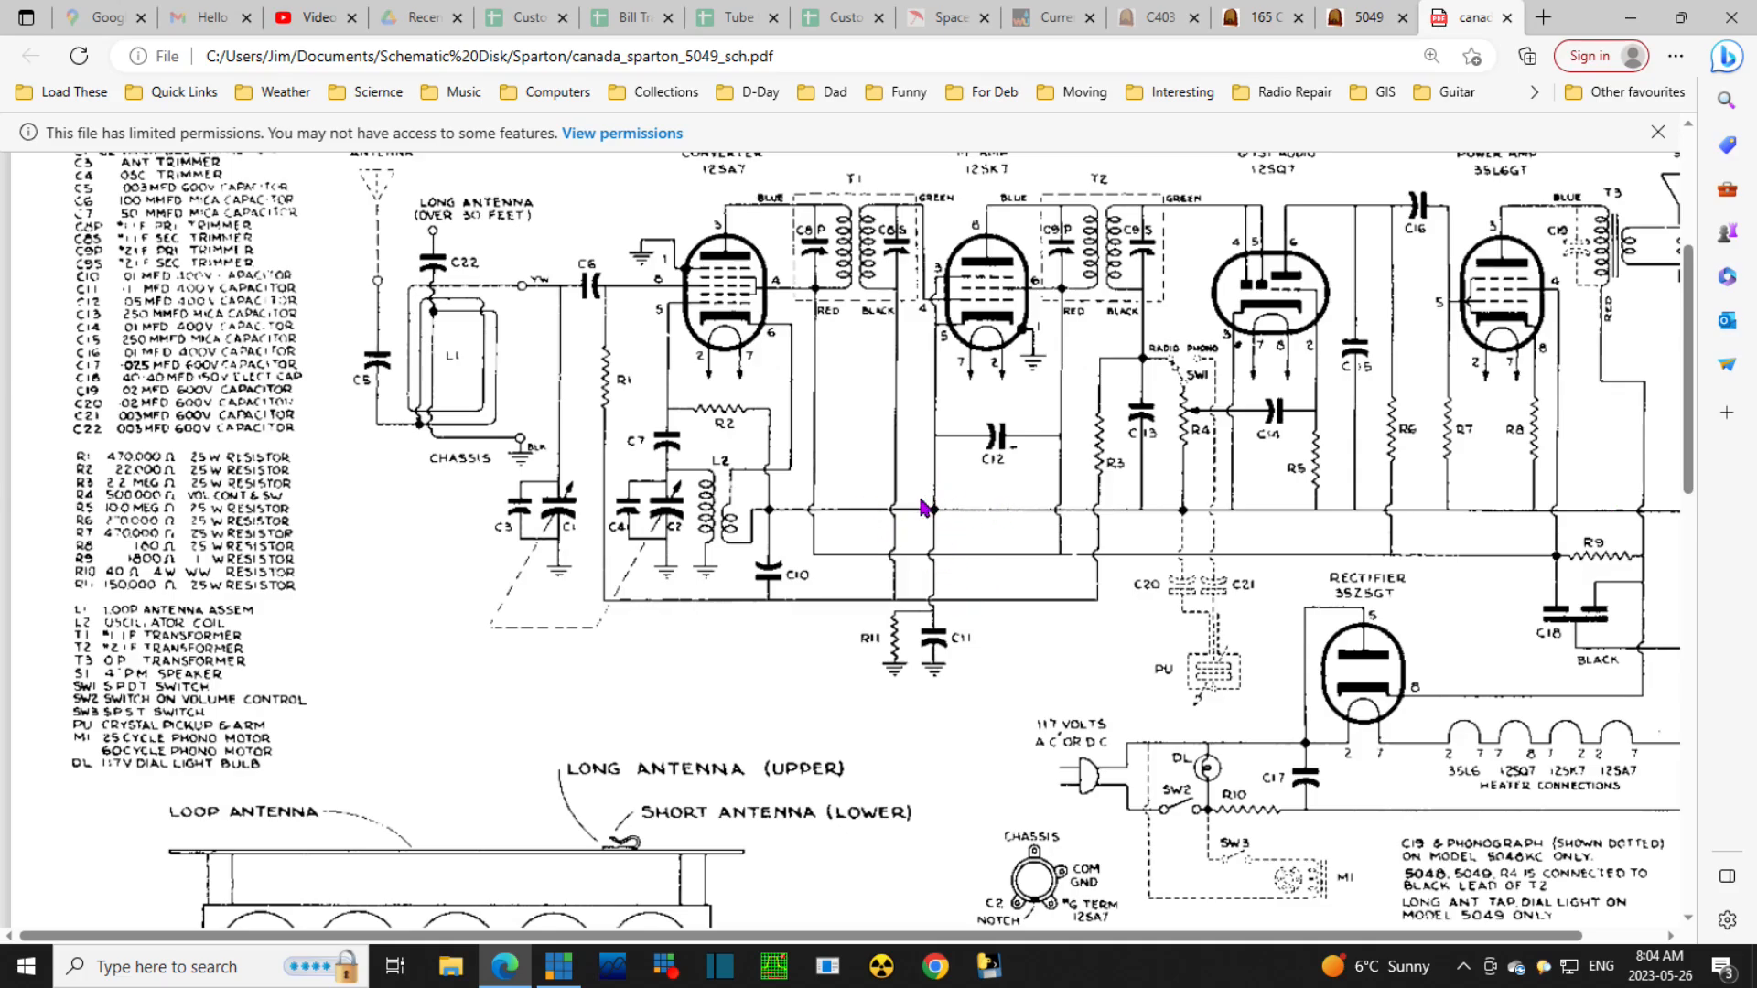
{"action": "mouse_move", "coordinate": [1195, 525]}
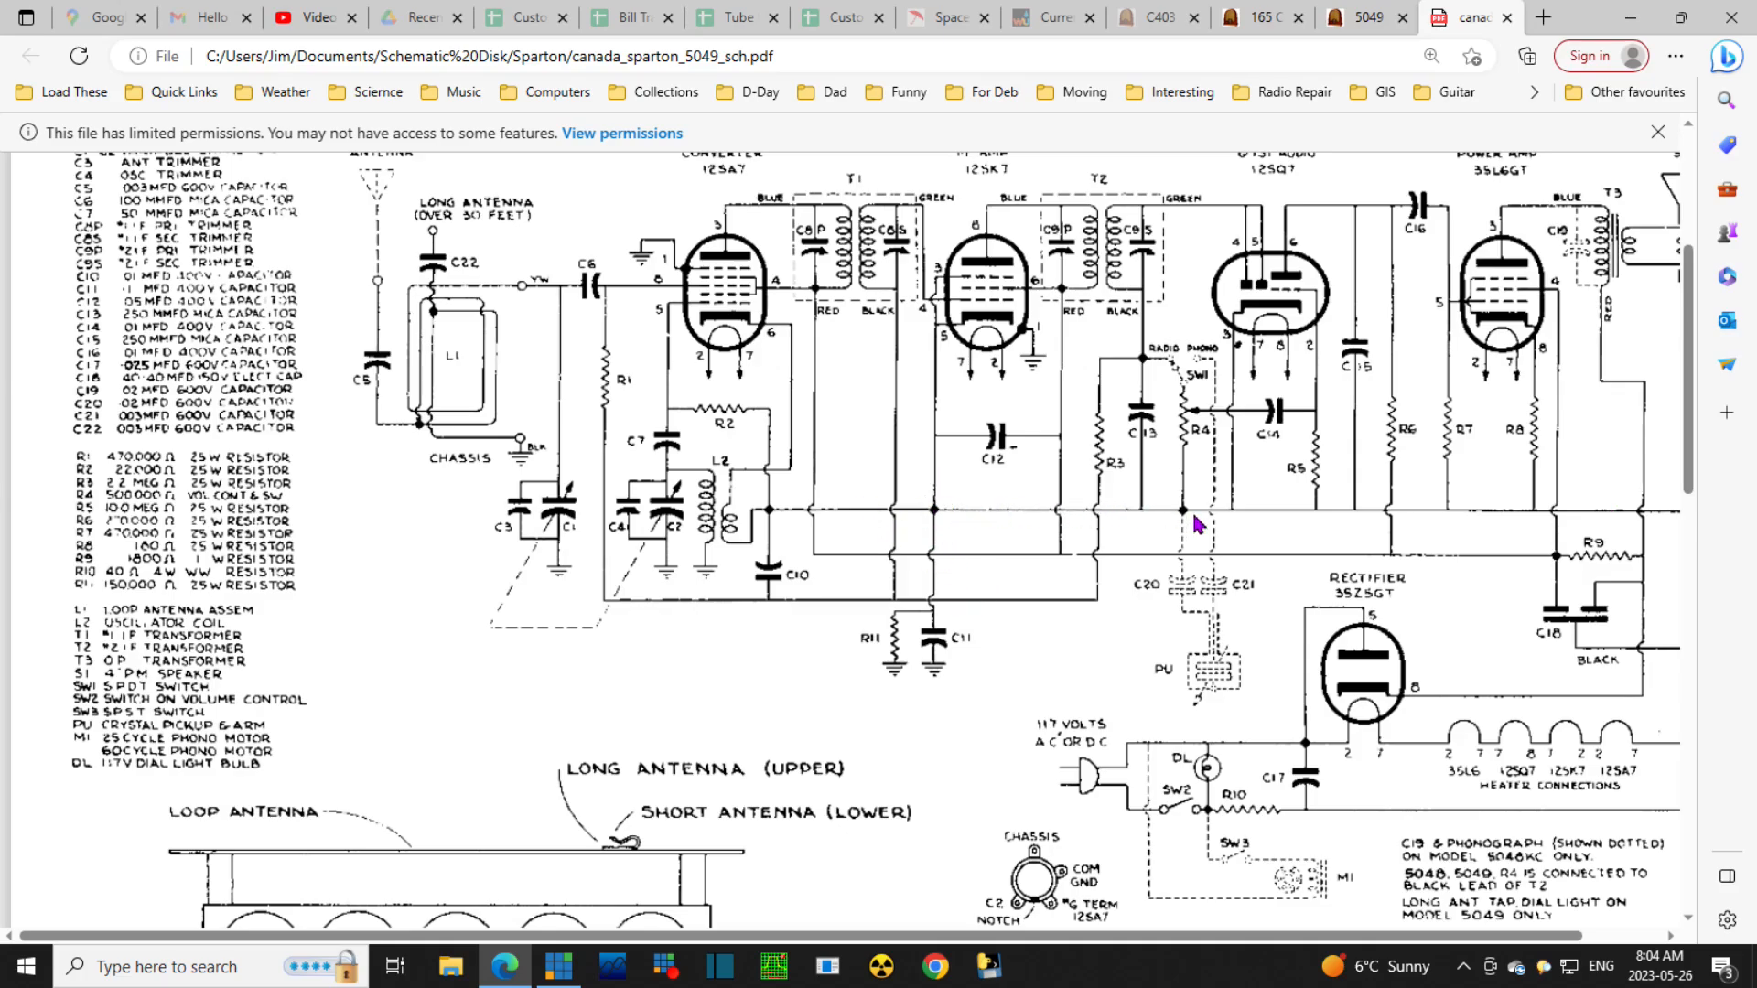
{"action": "mouse_move", "coordinate": [1136, 223]}
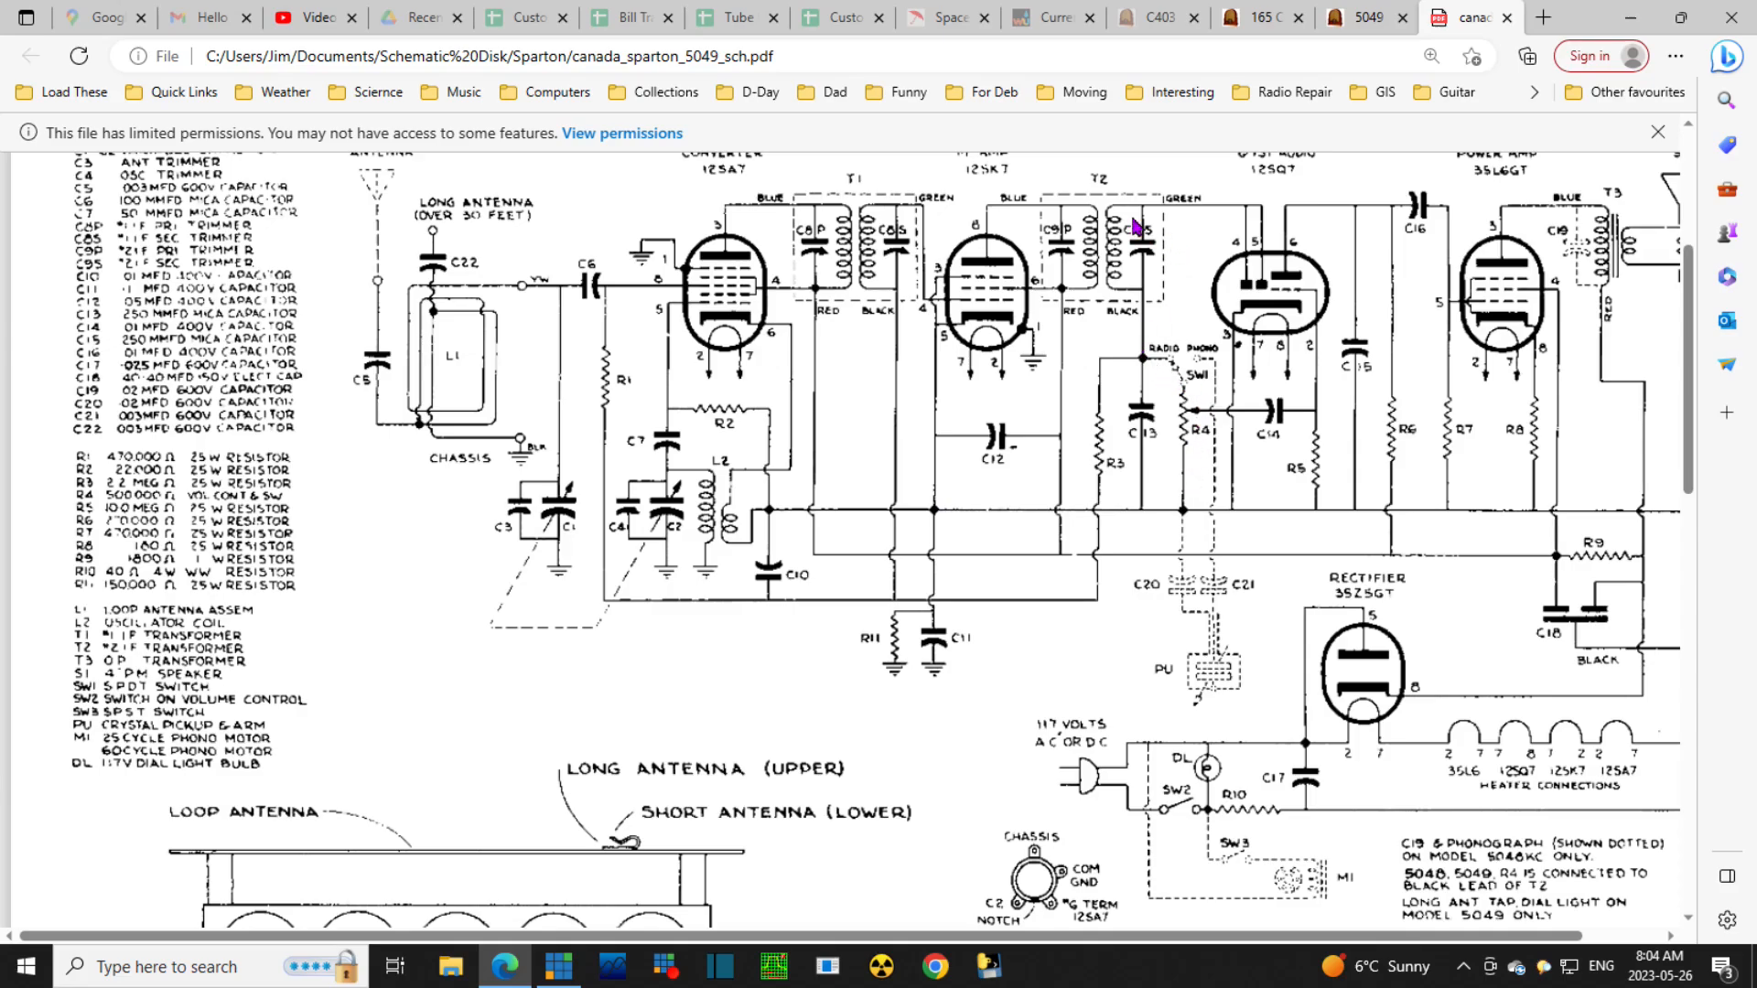
{"action": "mouse_move", "coordinate": [1232, 293]}
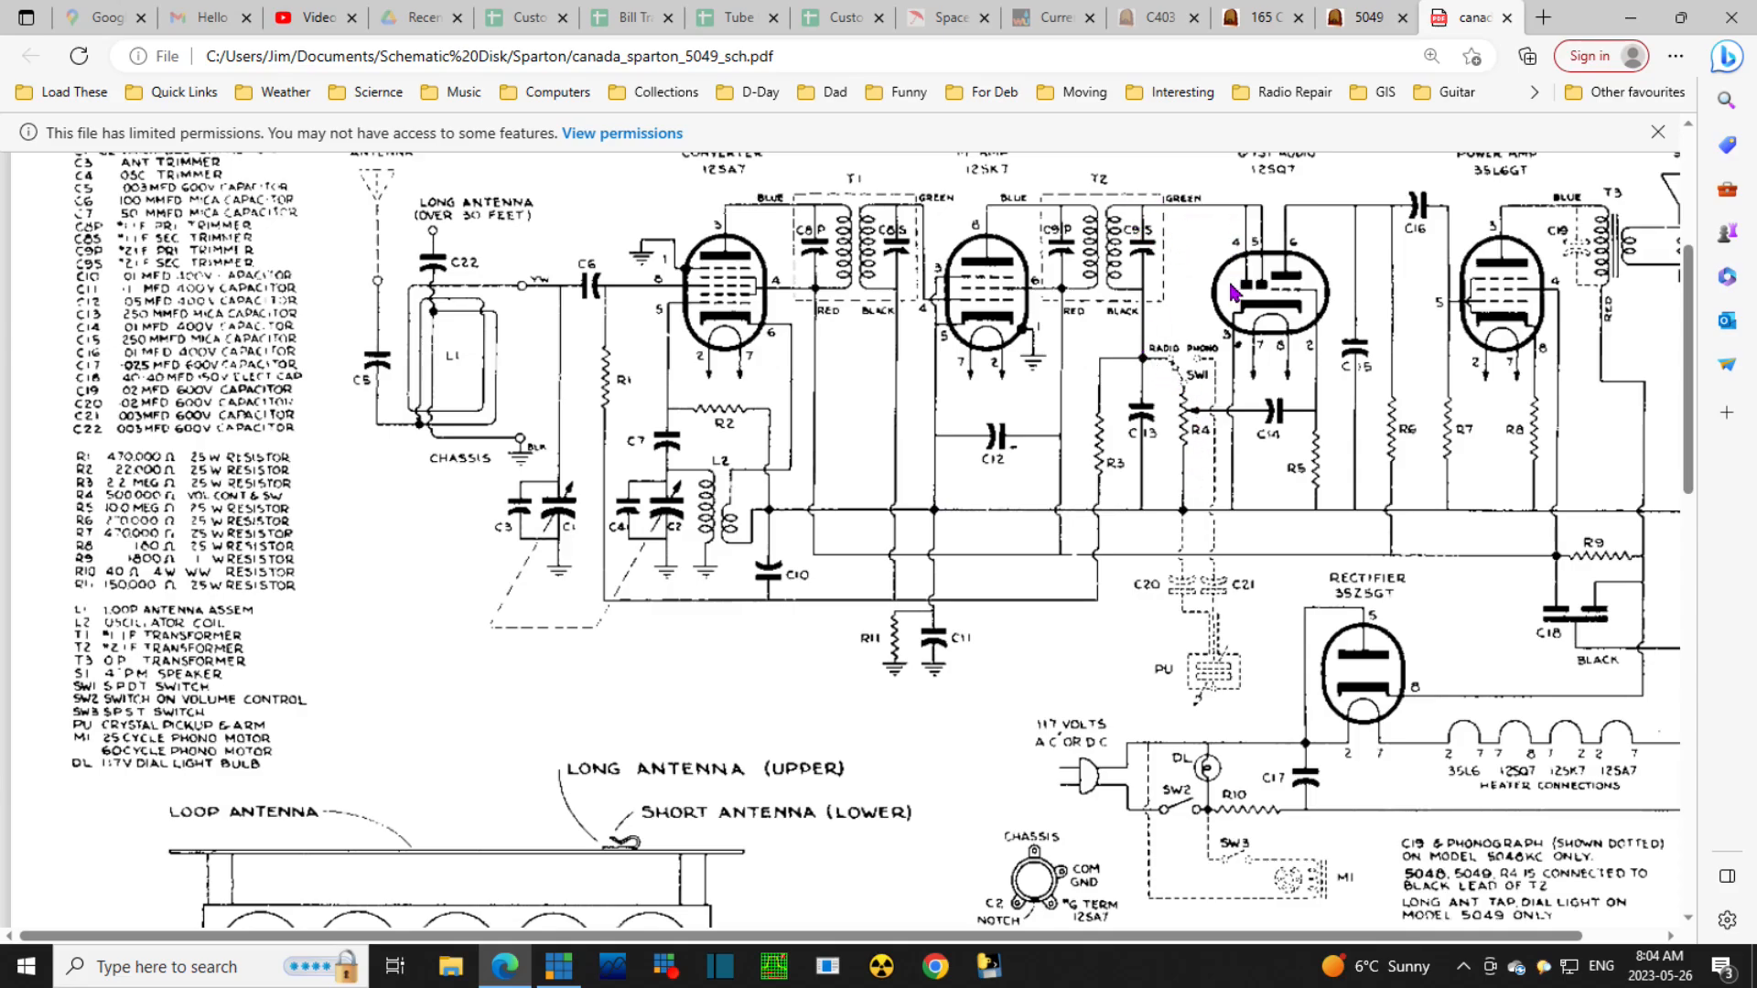
{"action": "mouse_move", "coordinate": [723, 243]}
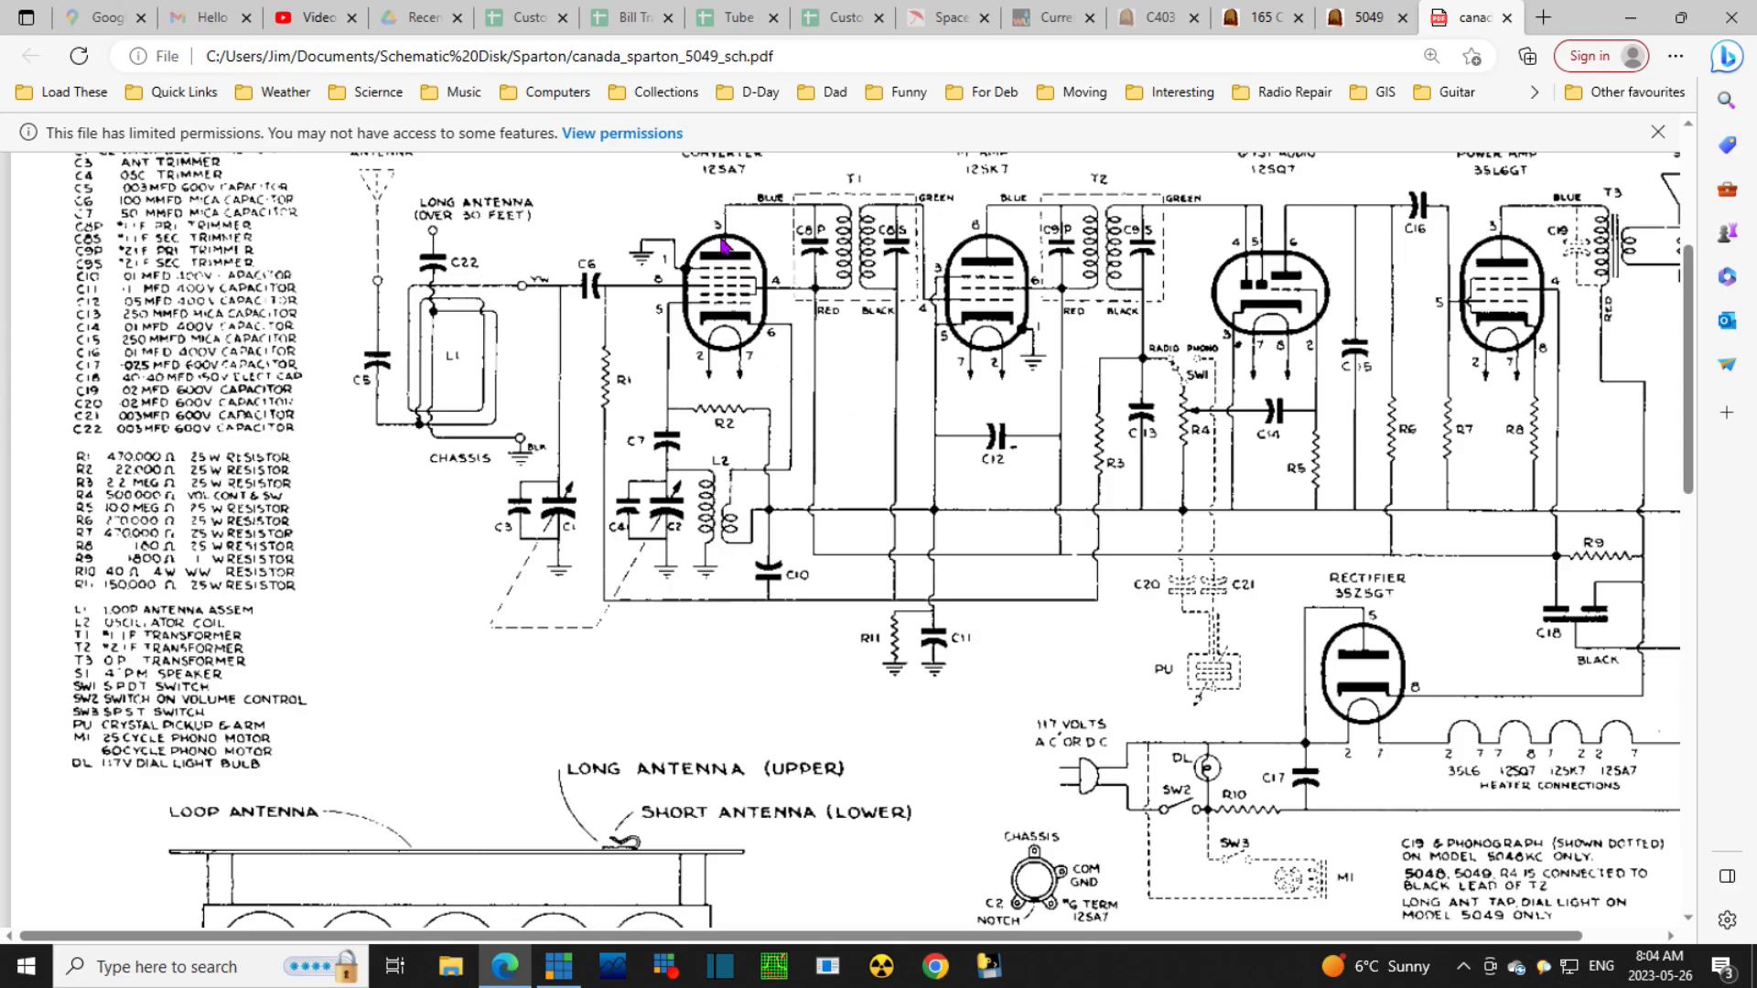
{"action": "mouse_move", "coordinate": [827, 566]}
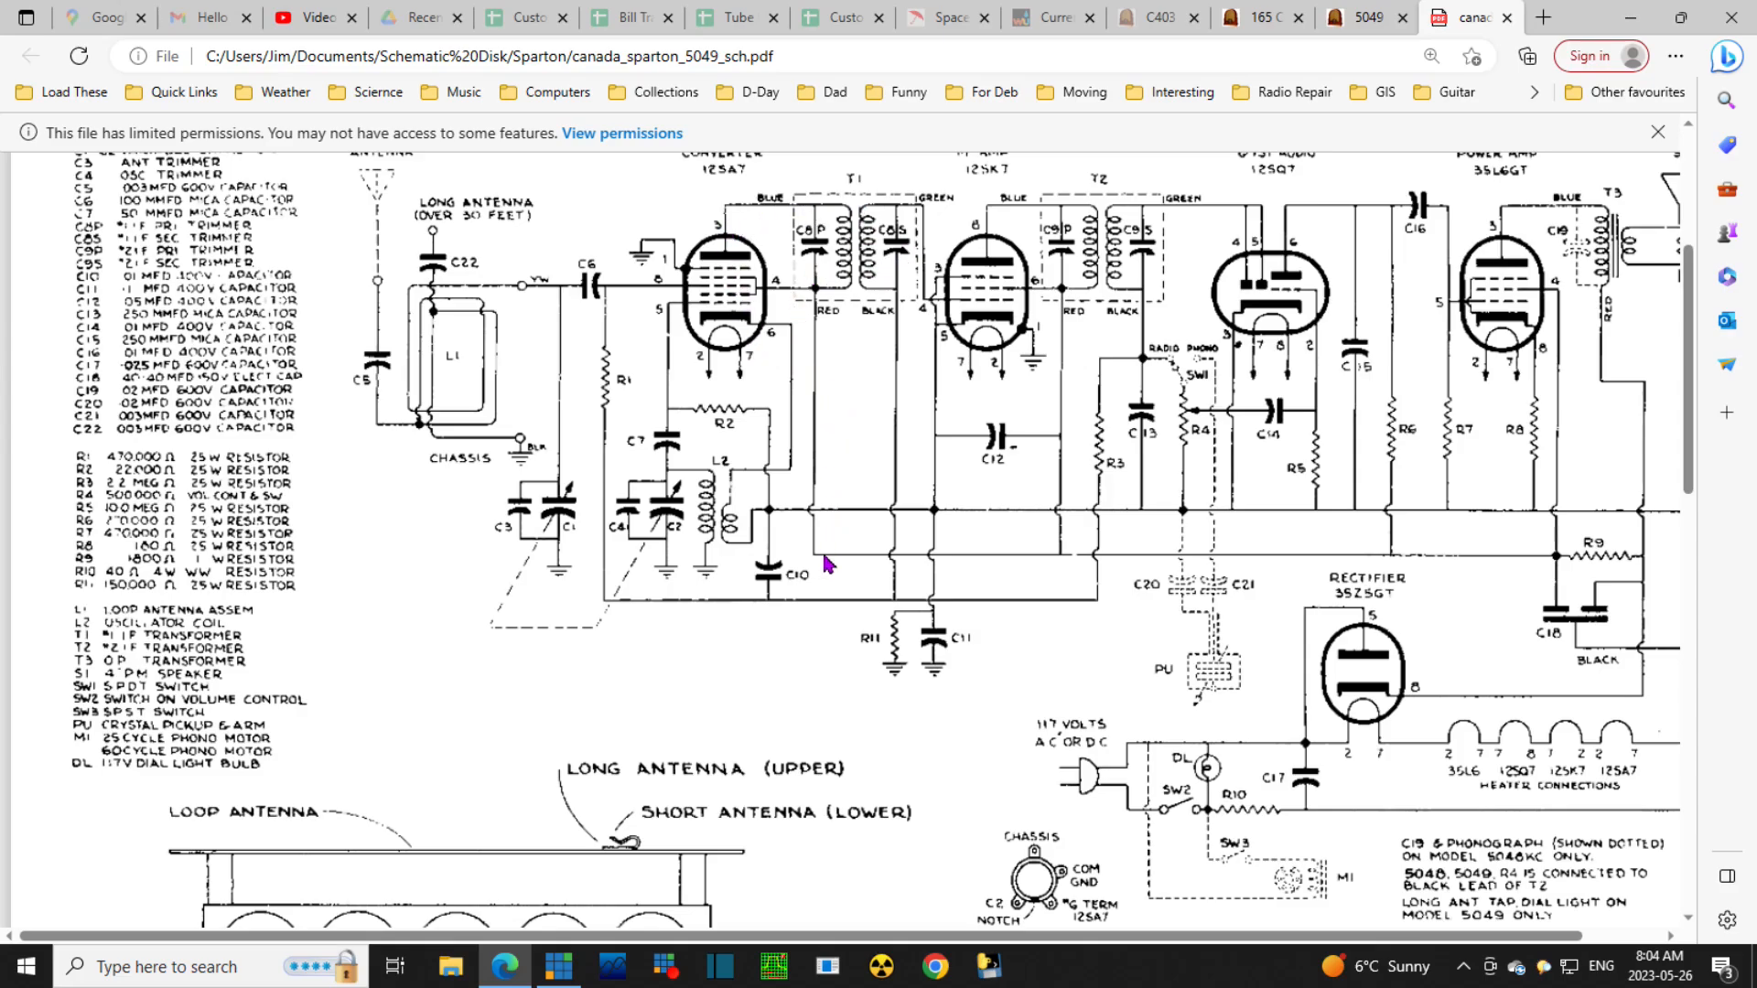
{"action": "mouse_move", "coordinate": [1591, 560]}
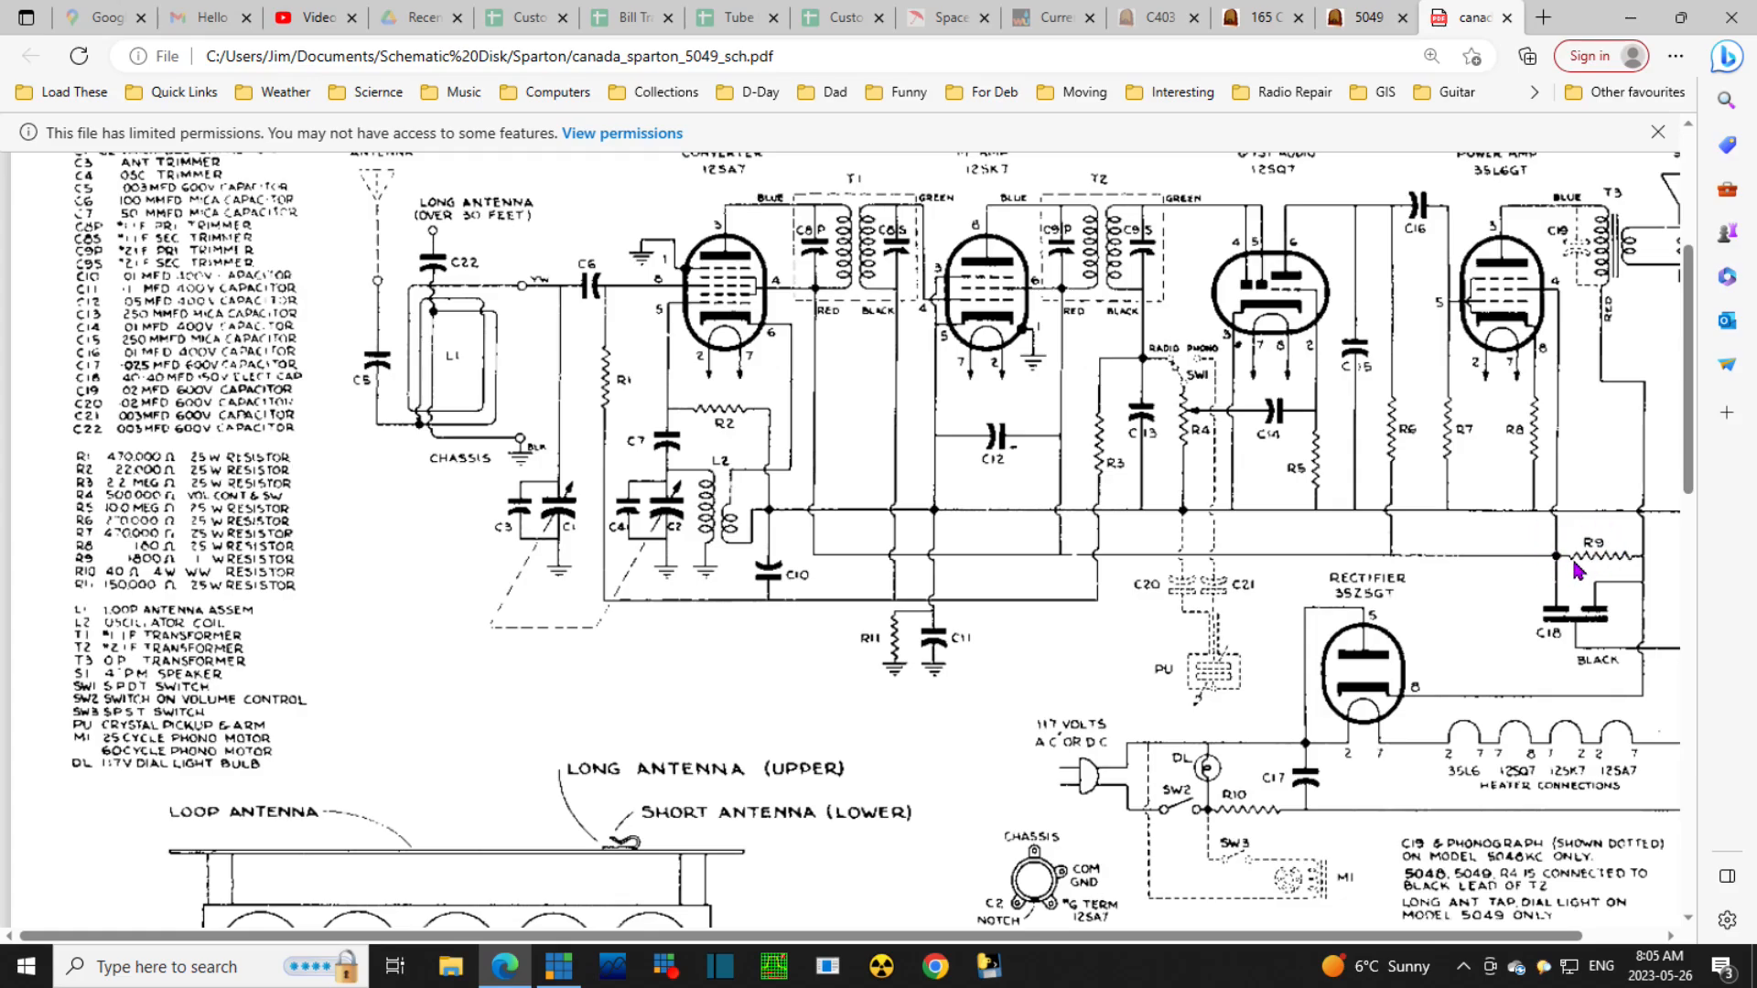
{"action": "mouse_move", "coordinate": [1630, 560]}
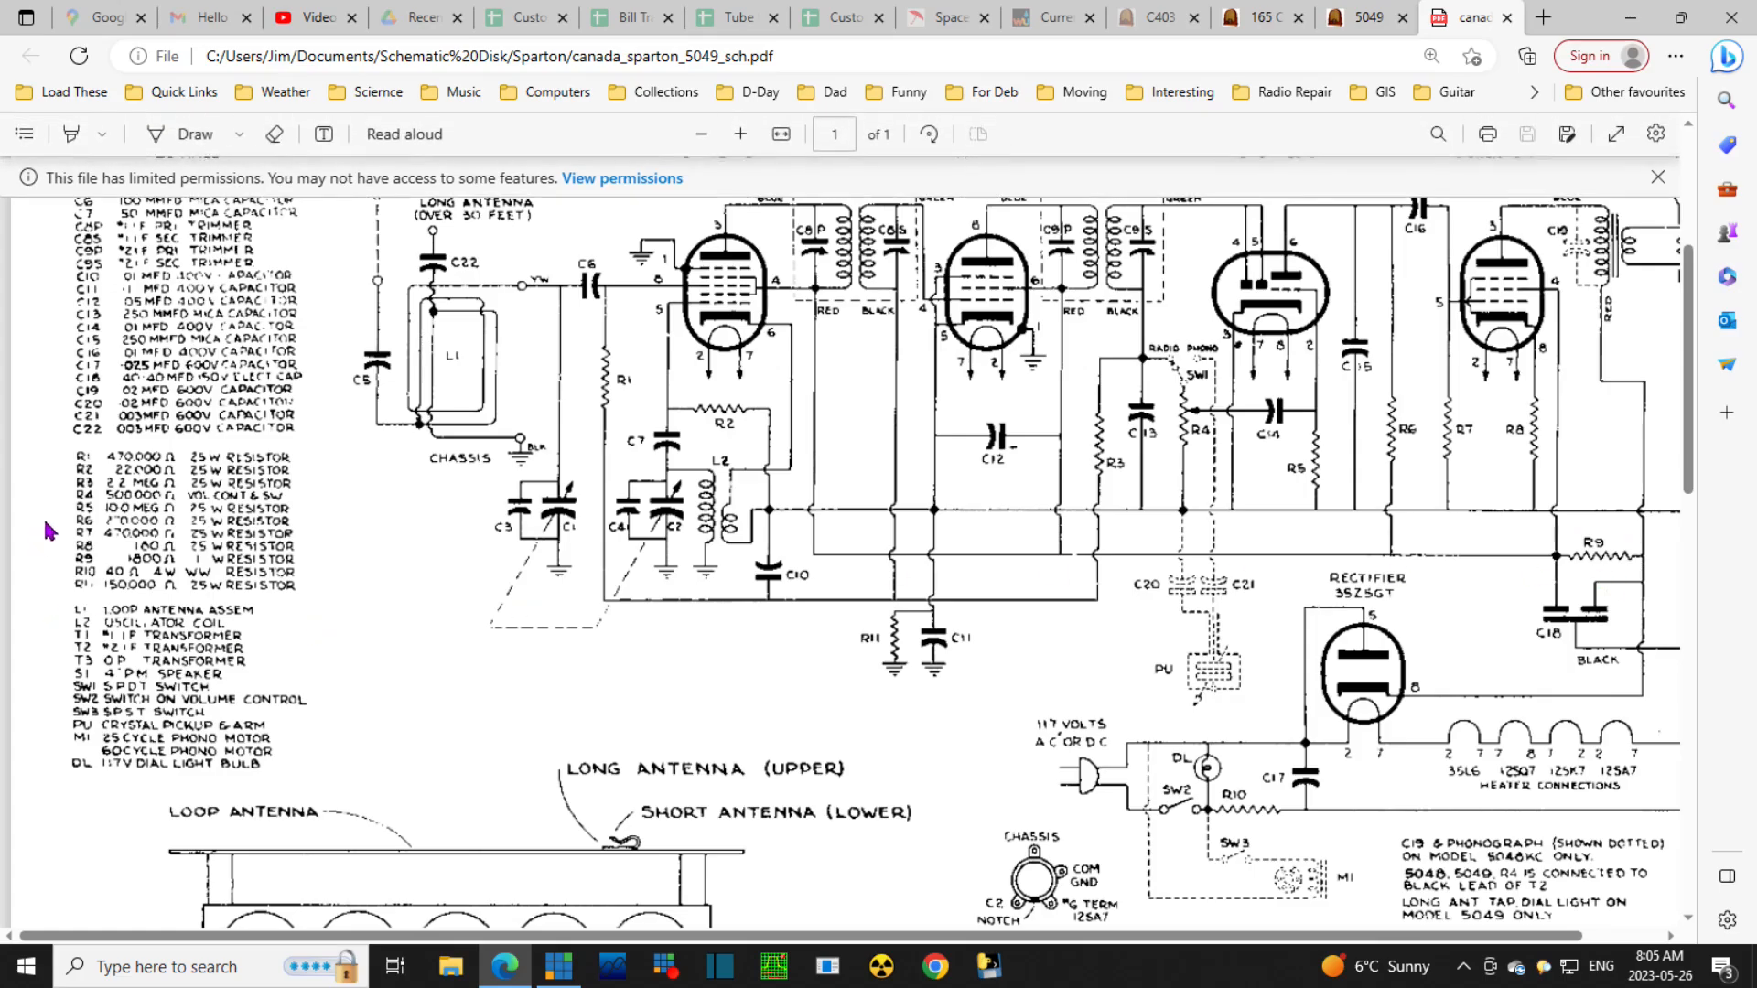
{"action": "mouse_move", "coordinate": [98, 461]}
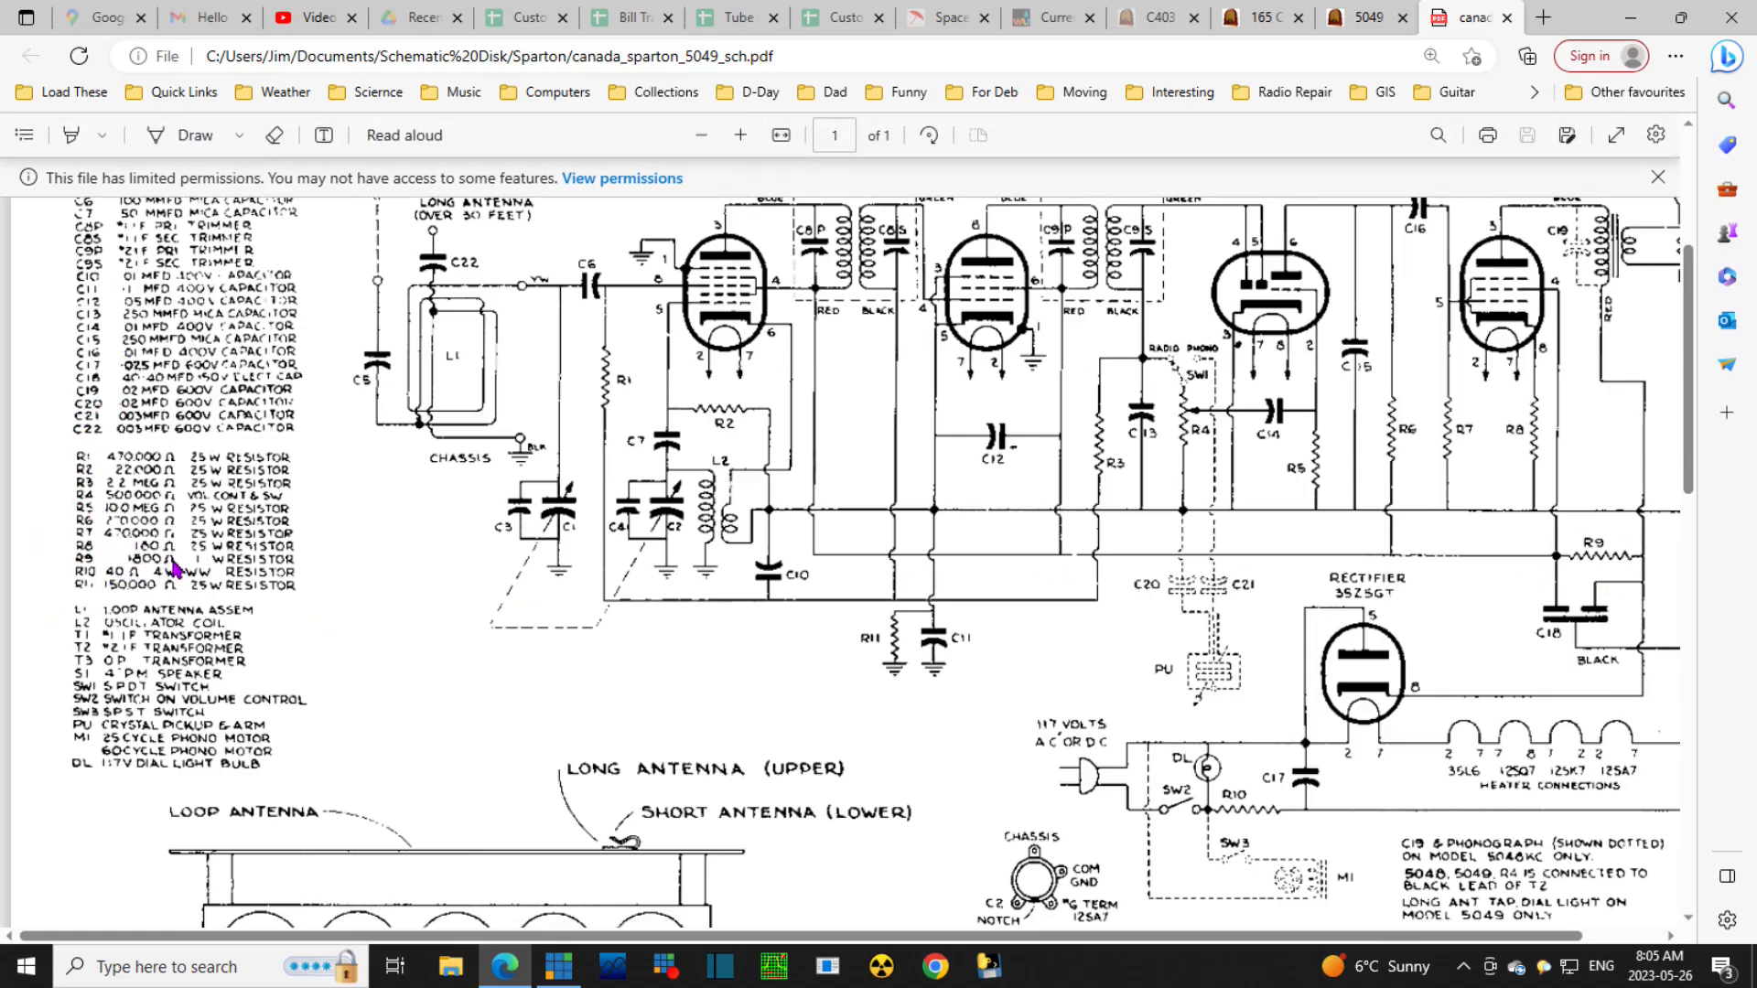
{"action": "mouse_move", "coordinate": [167, 569]}
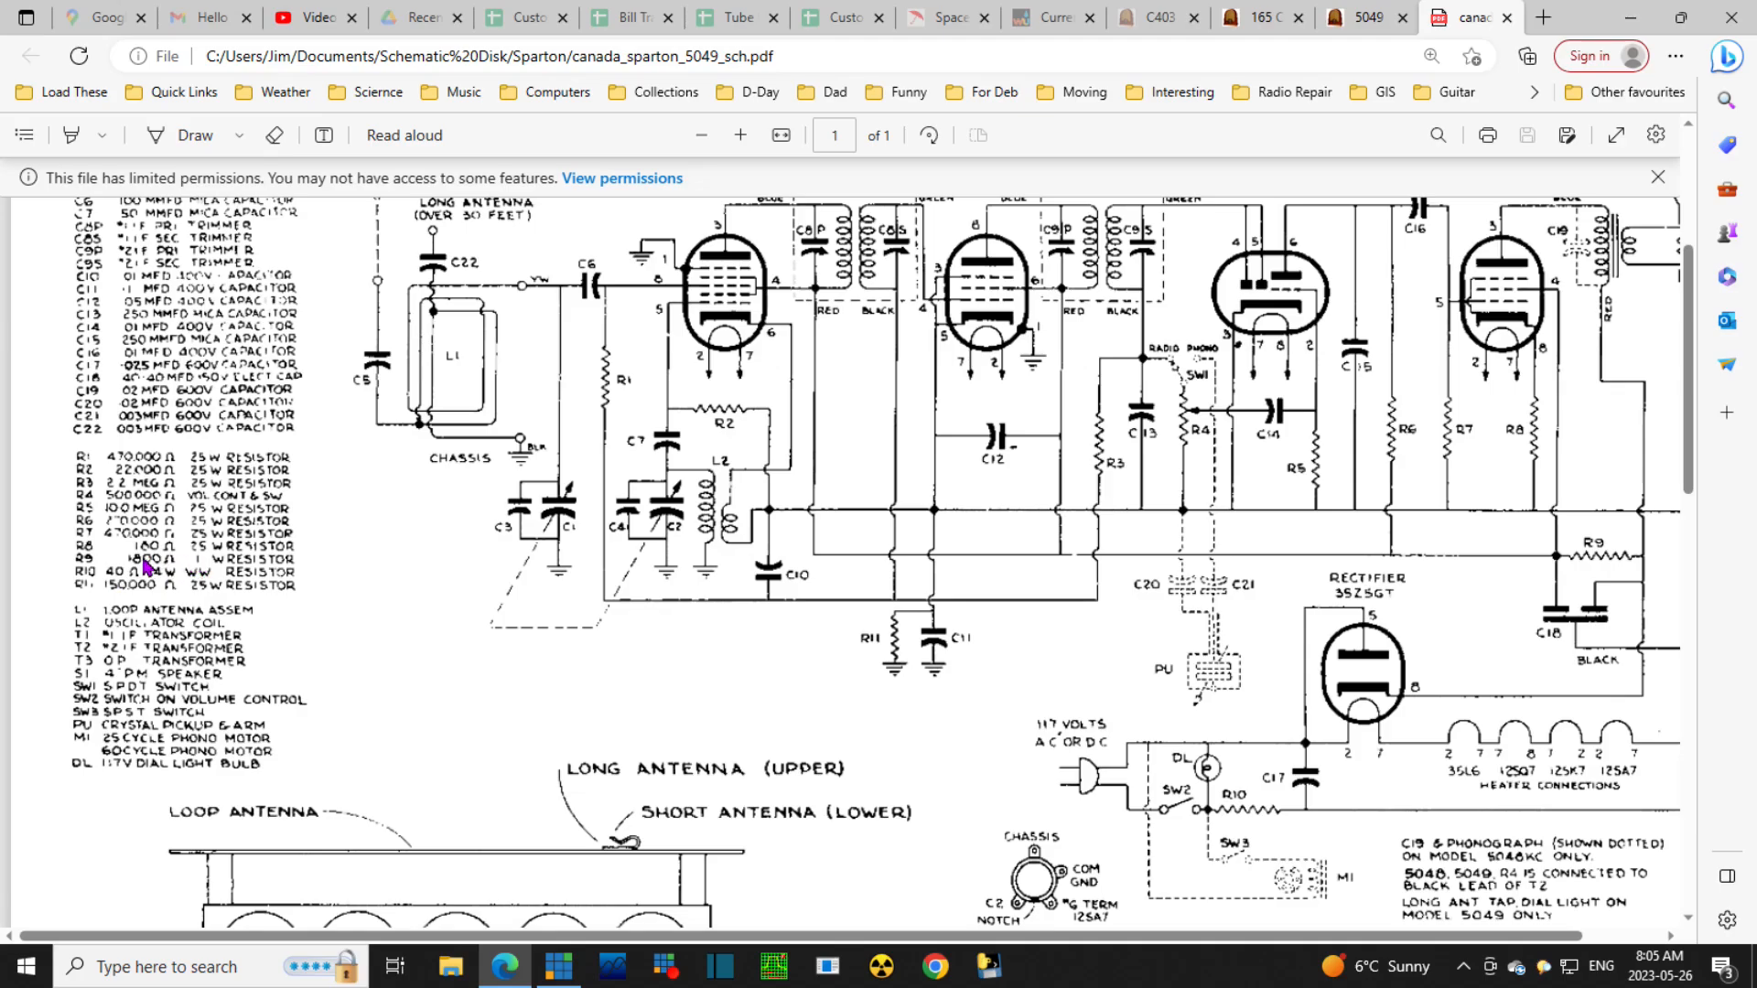
{"action": "mouse_move", "coordinate": [200, 593]}
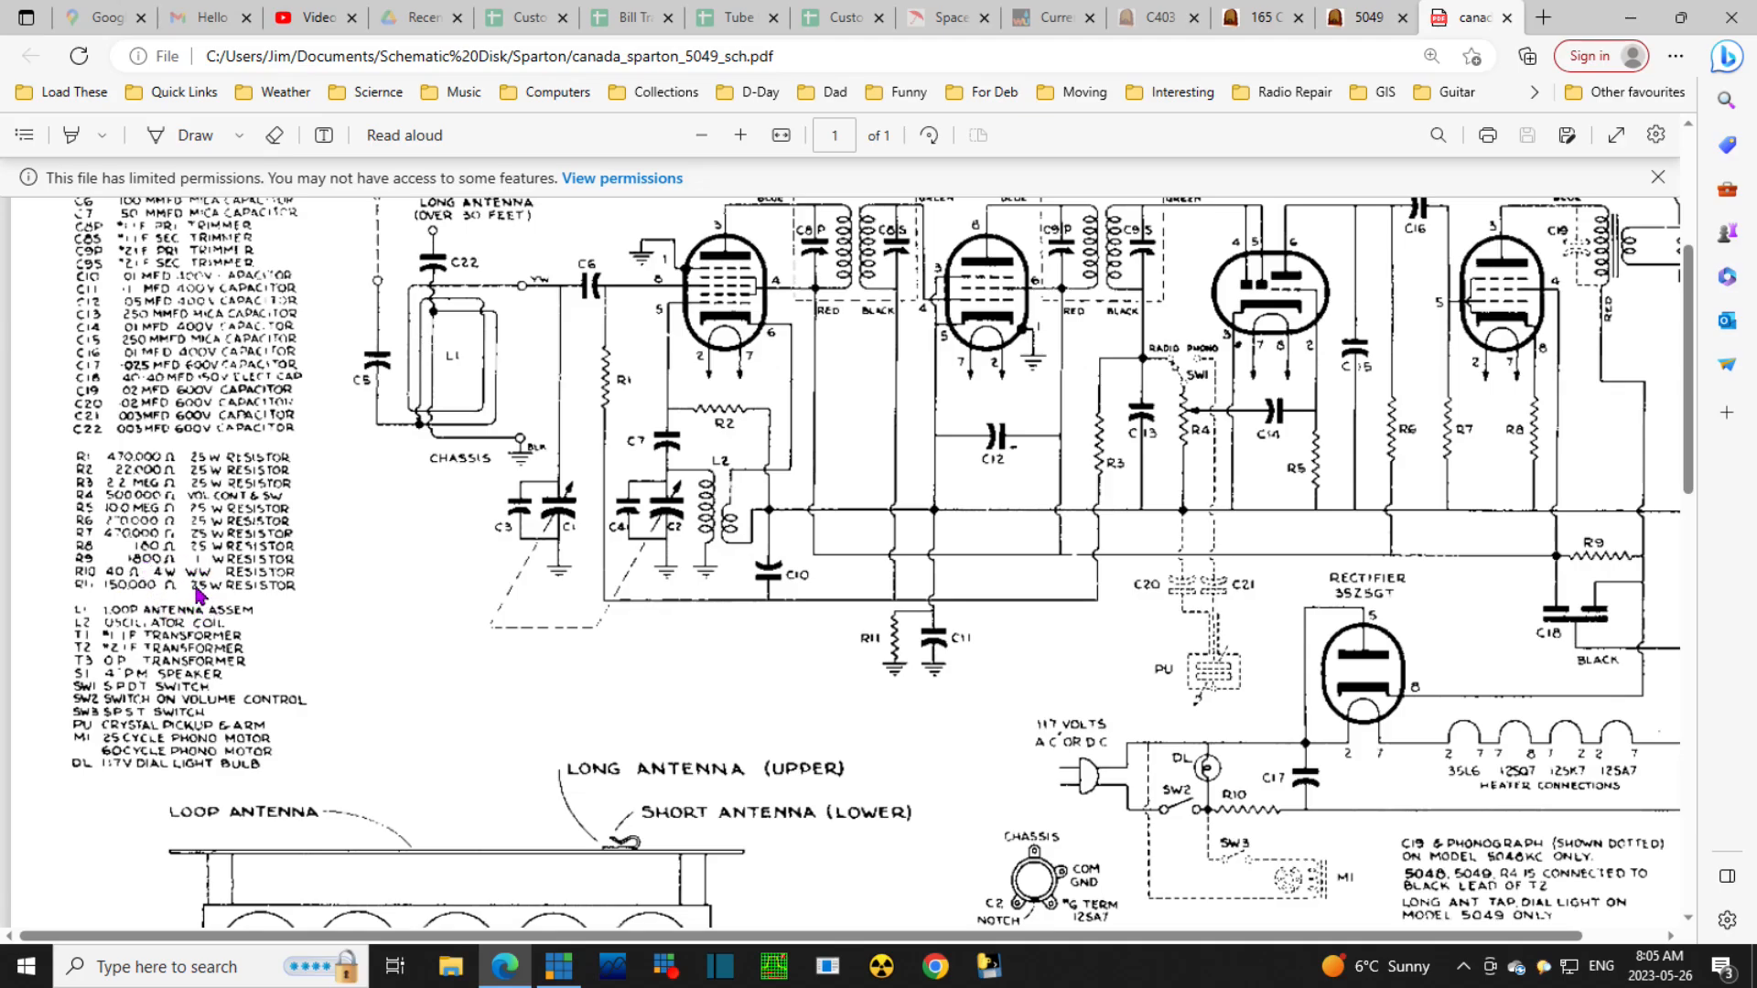
{"action": "mouse_move", "coordinate": [220, 602]}
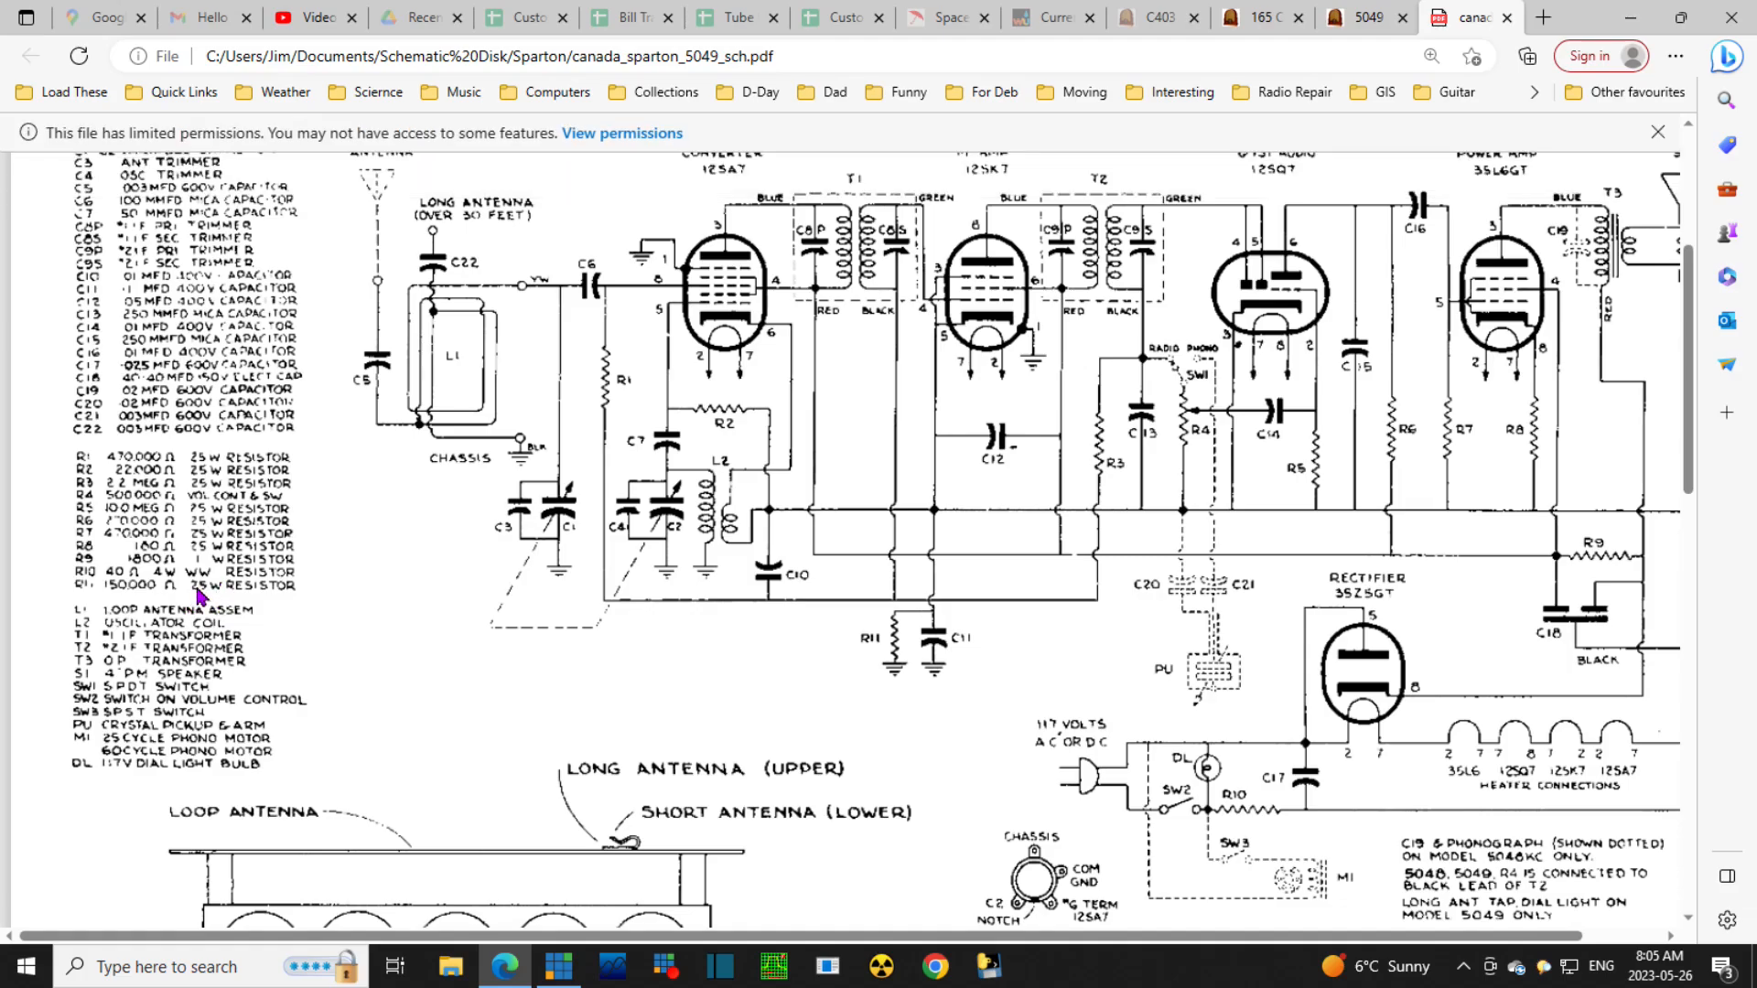
{"action": "mouse_move", "coordinate": [222, 597]}
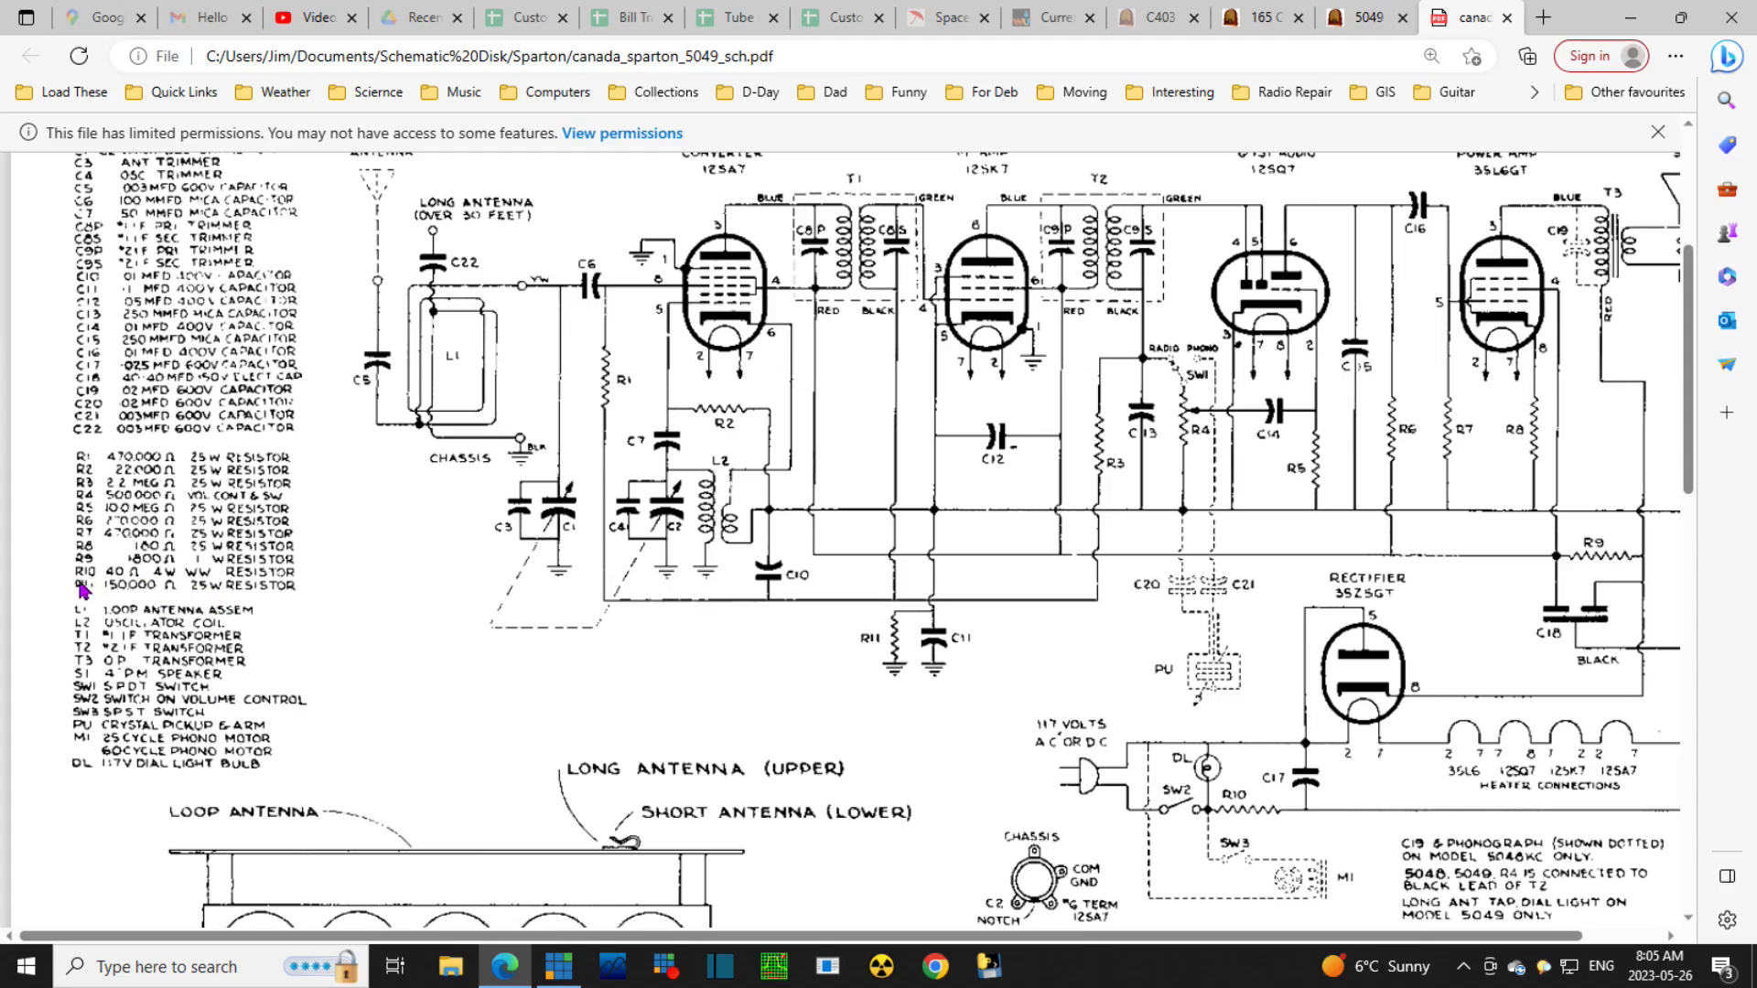
{"action": "mouse_move", "coordinate": [244, 588]}
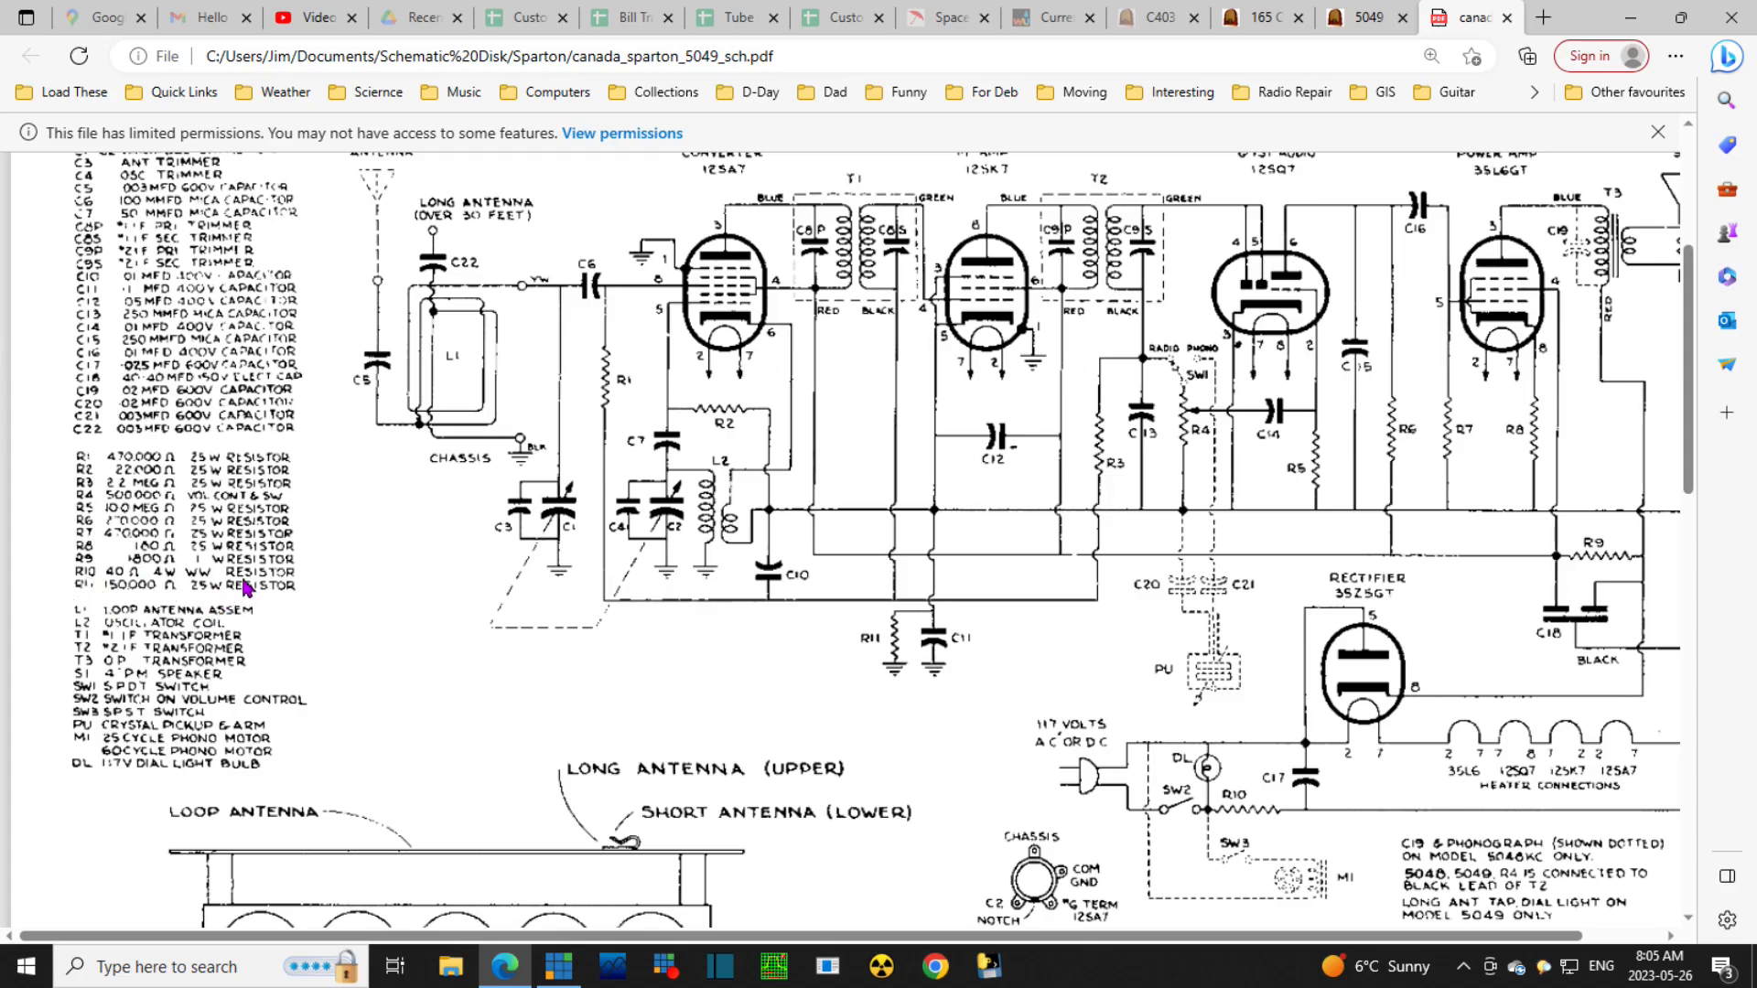
{"action": "mouse_move", "coordinate": [670, 567]}
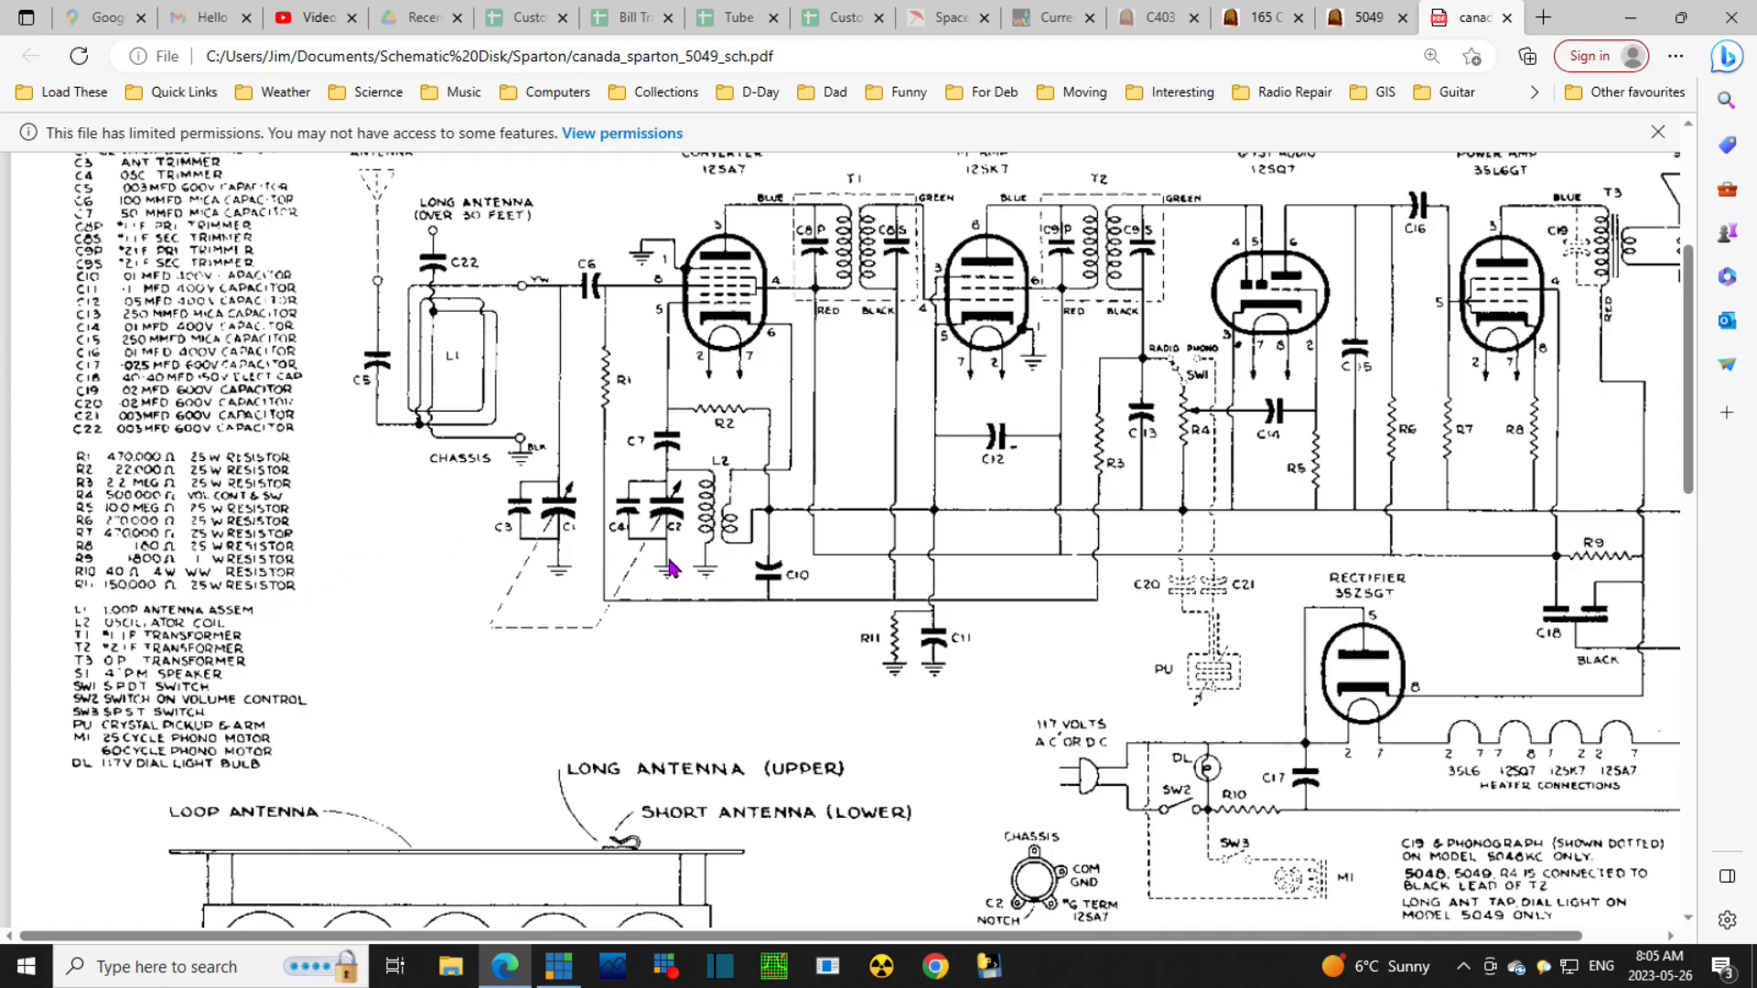
{"action": "mouse_move", "coordinate": [785, 676]}
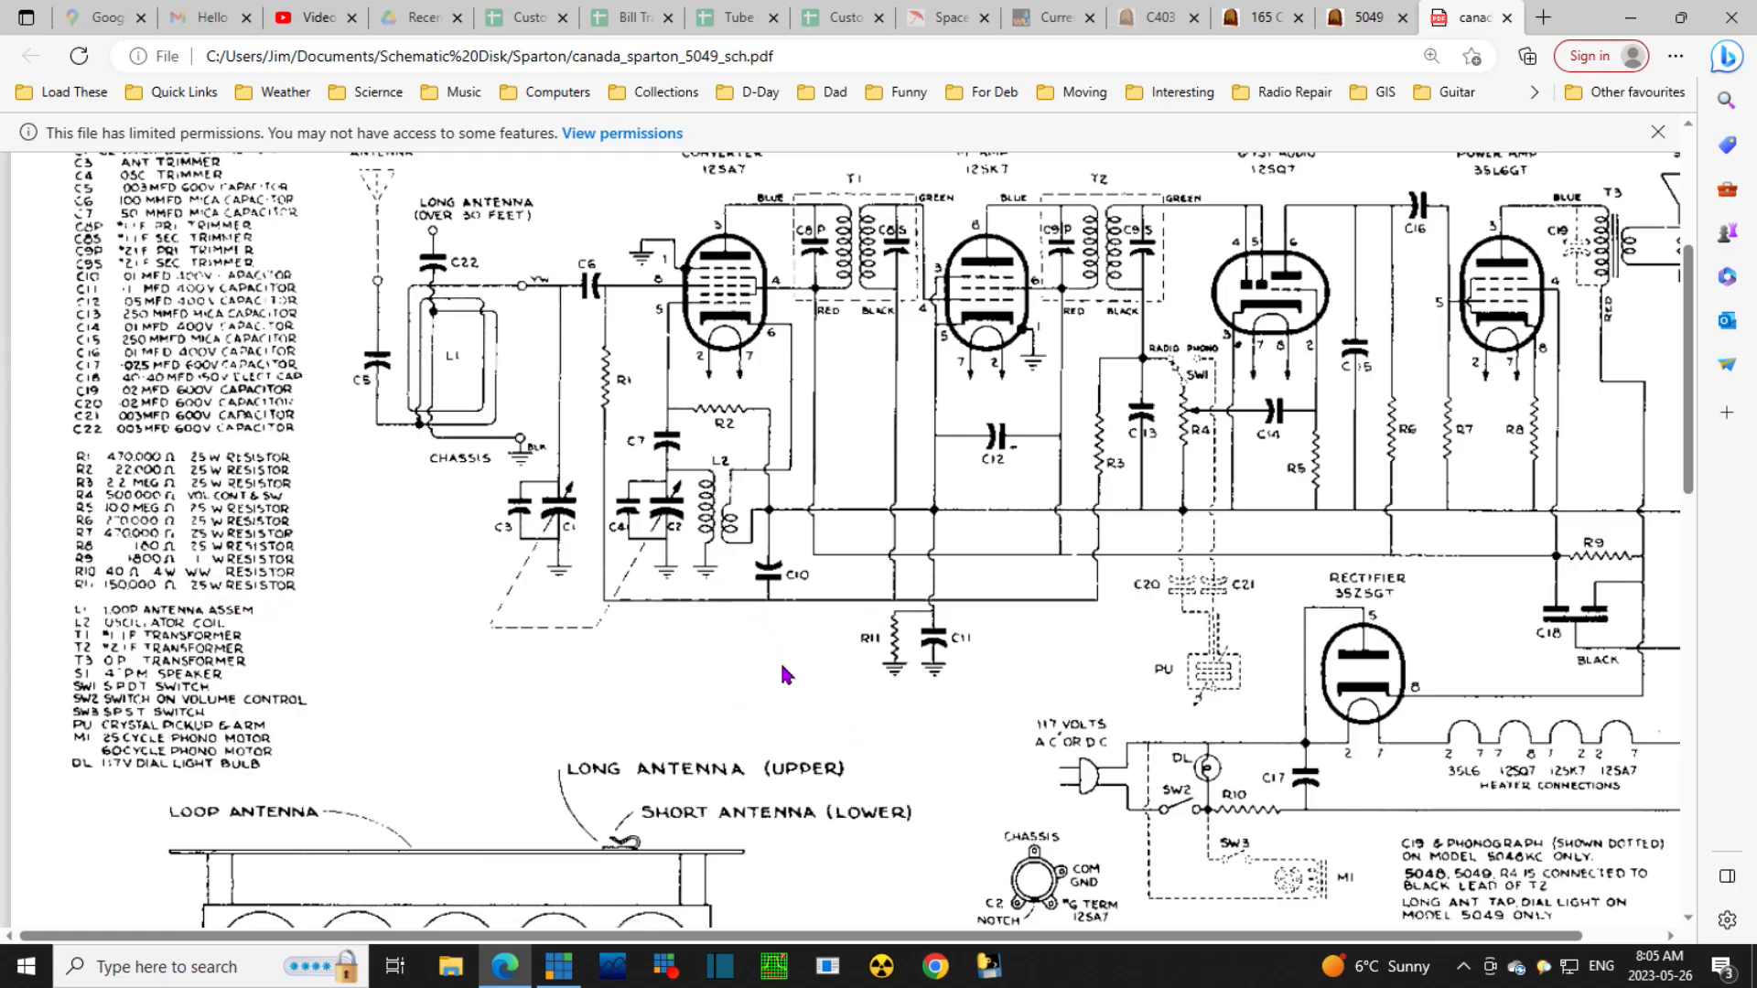
{"action": "mouse_move", "coordinate": [1021, 677]}
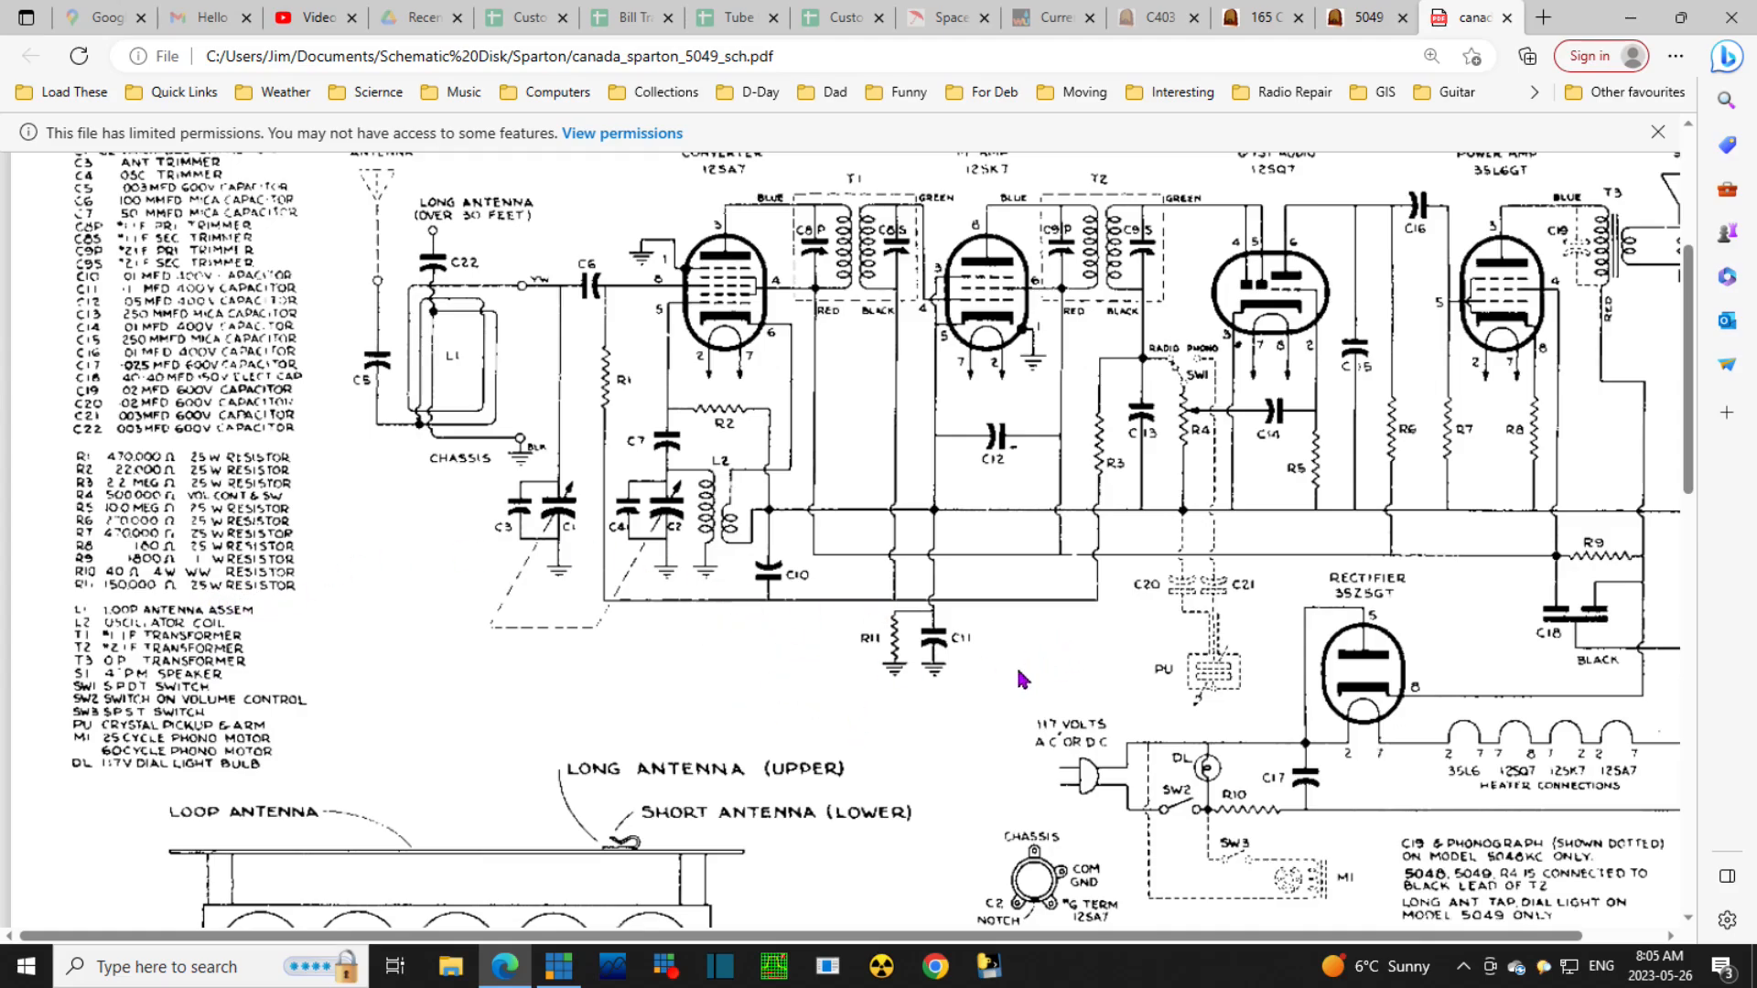
{"action": "mouse_move", "coordinate": [966, 585]}
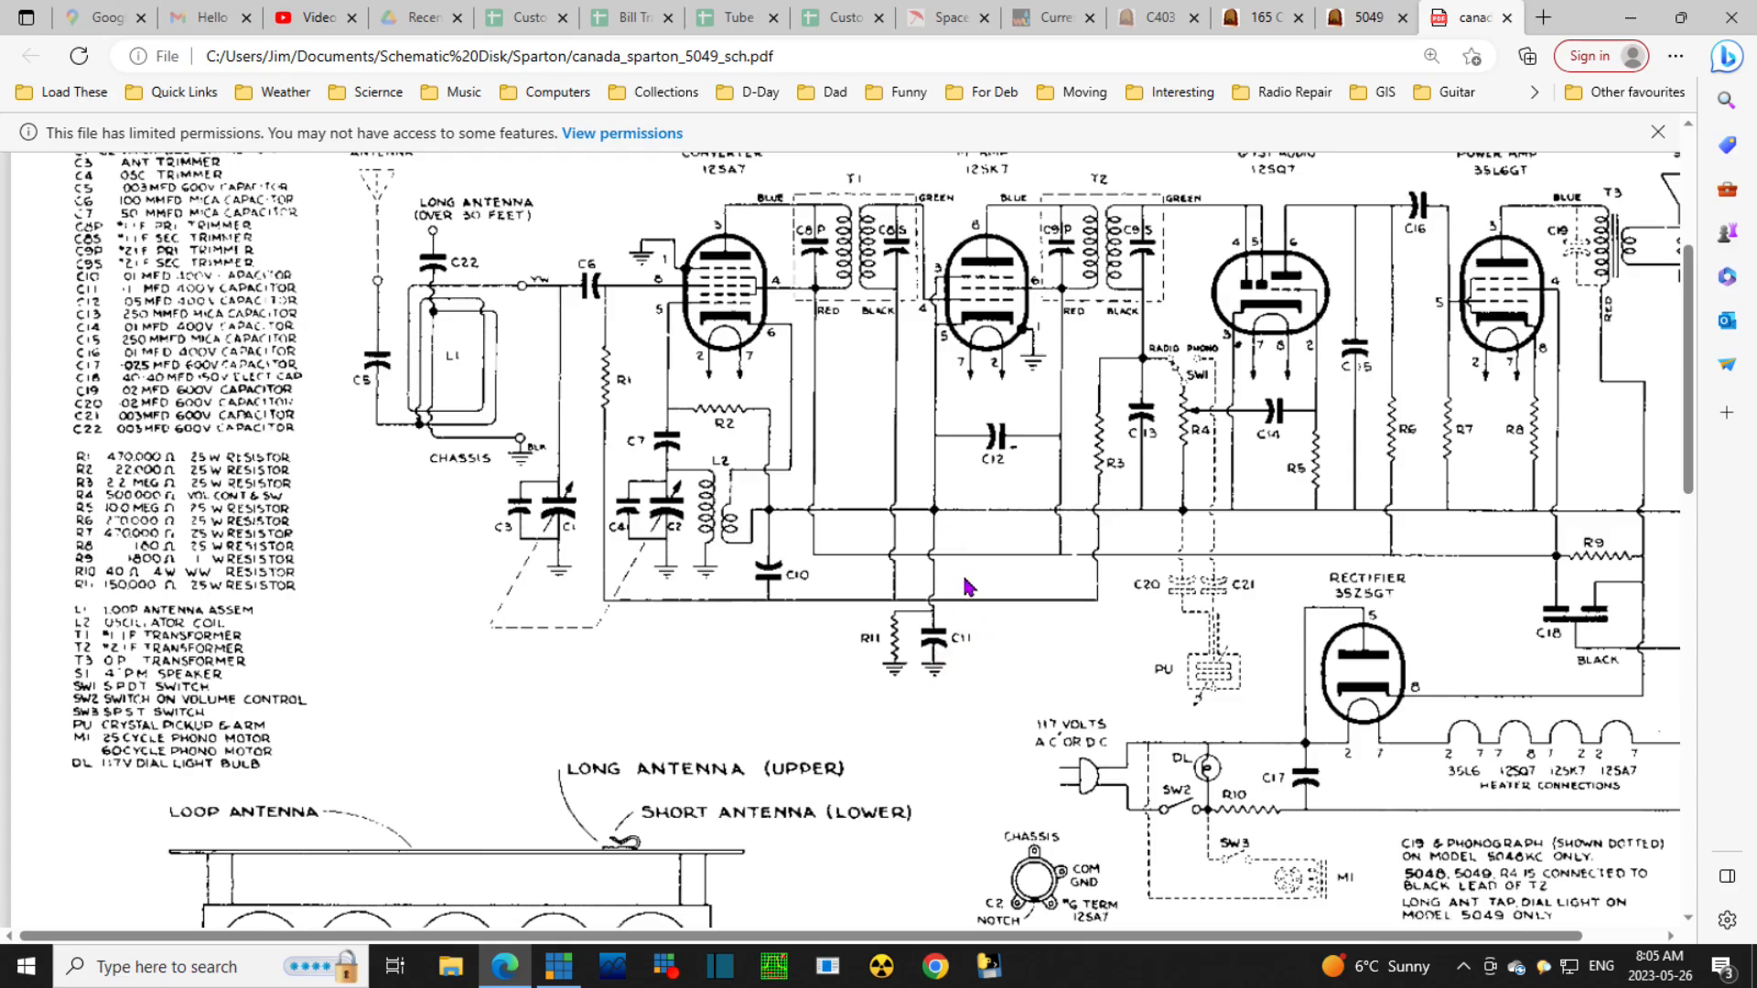
{"action": "mouse_move", "coordinate": [998, 641]}
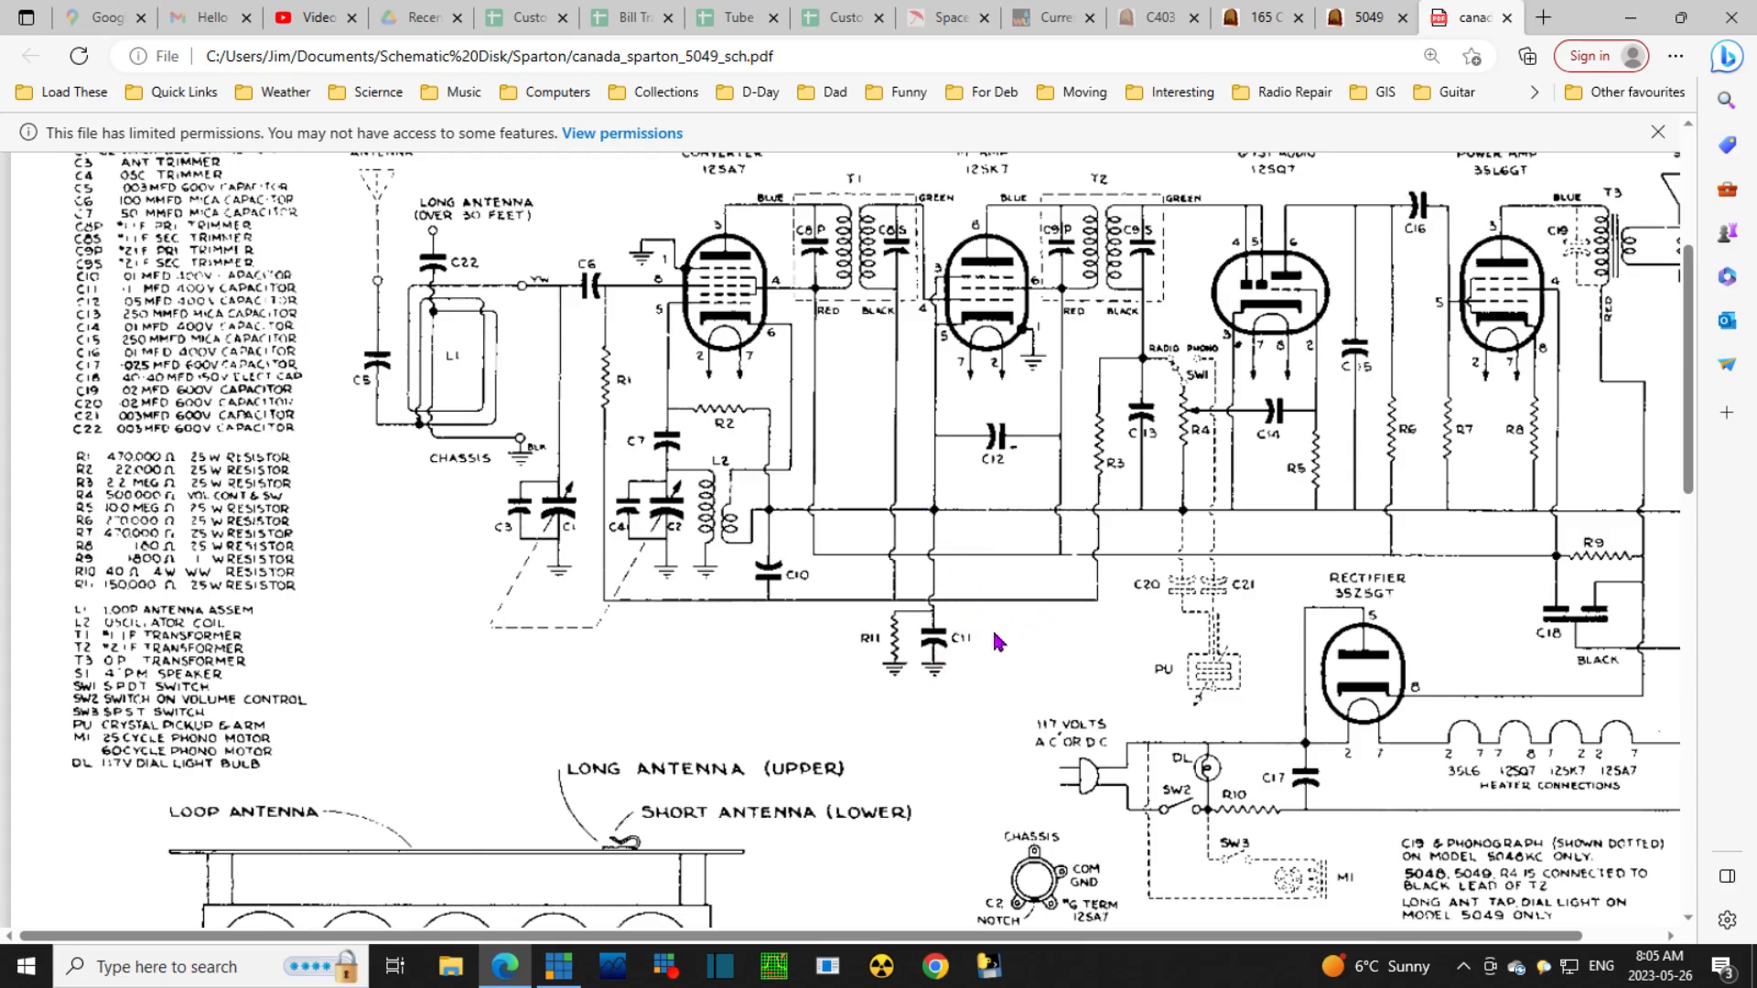
{"action": "mouse_move", "coordinate": [939, 611]}
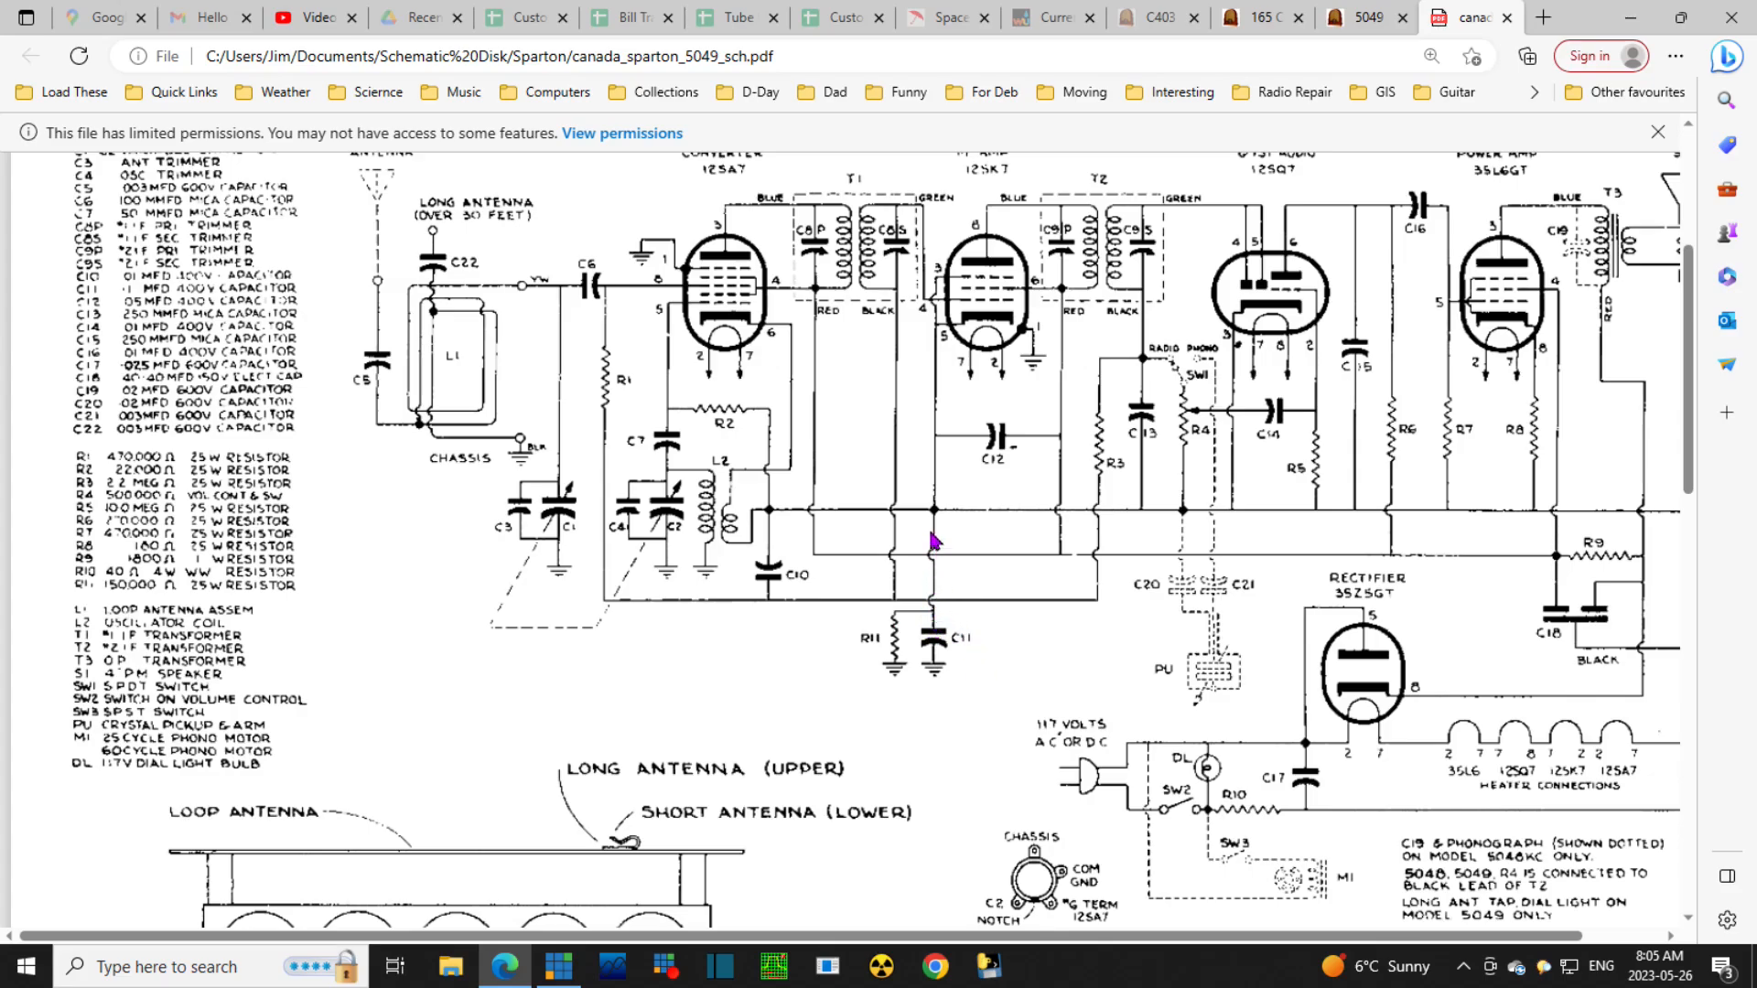
{"action": "mouse_move", "coordinate": [1206, 545]}
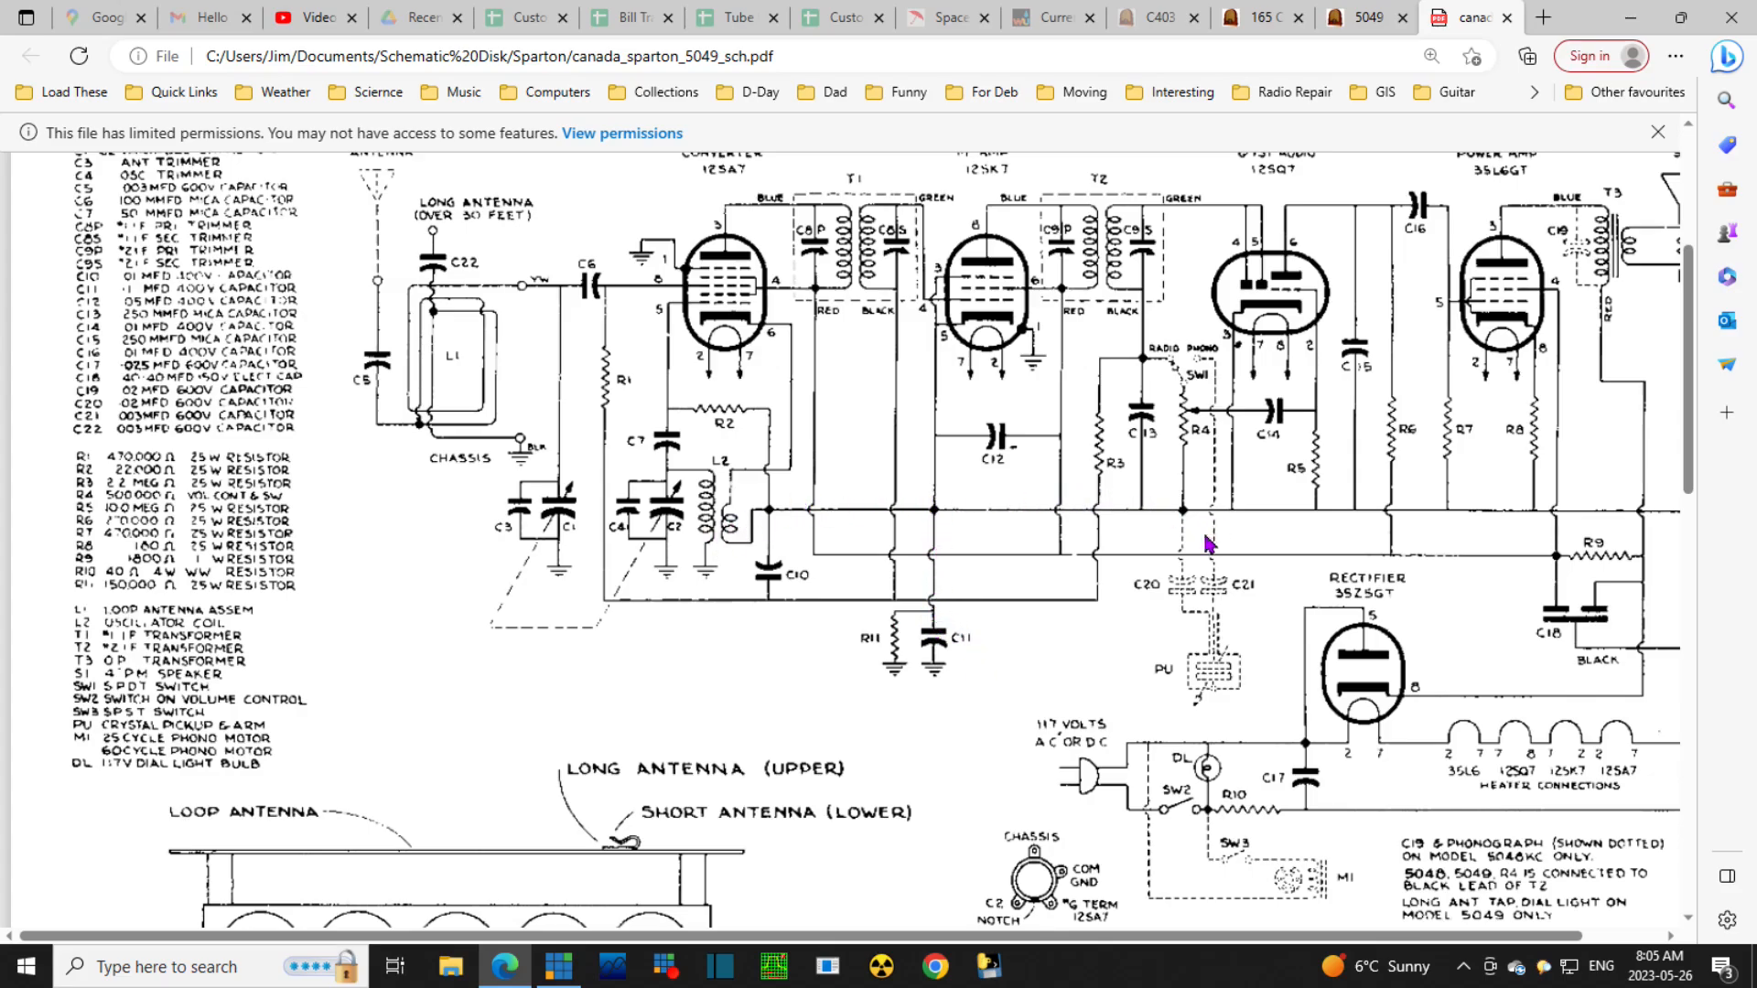
{"action": "mouse_move", "coordinate": [1678, 512]}
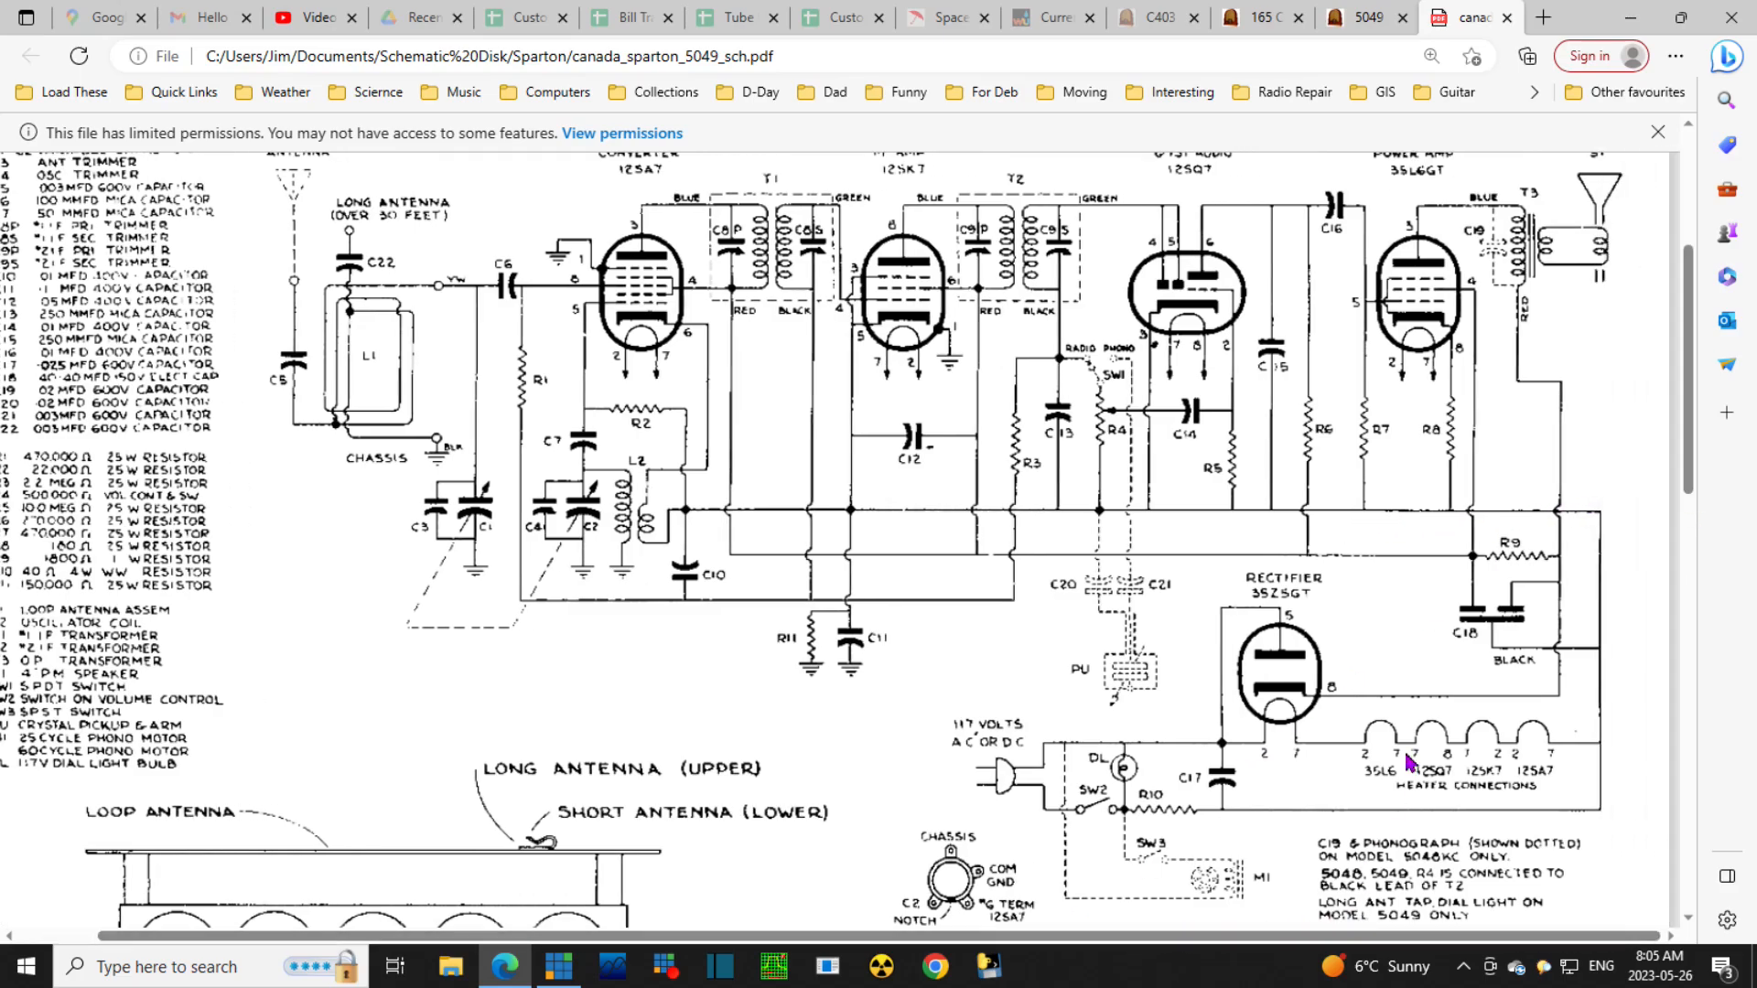
{"action": "mouse_move", "coordinate": [1614, 537]}
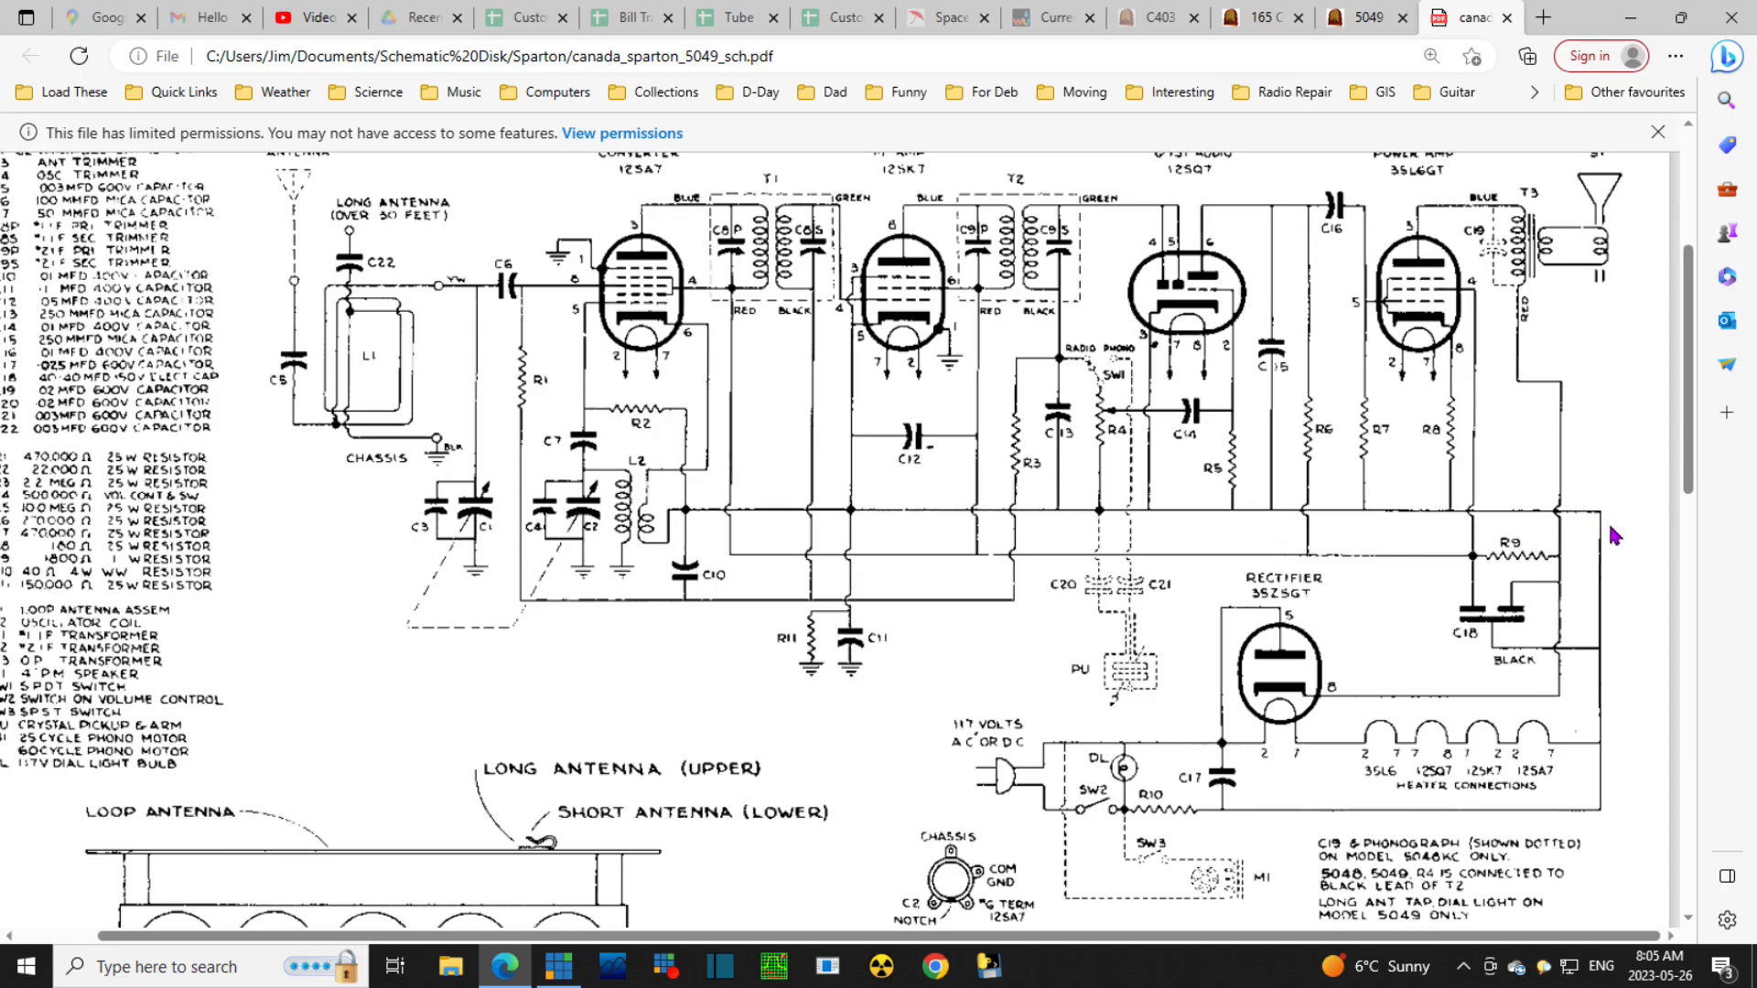
{"action": "mouse_move", "coordinate": [1221, 837]}
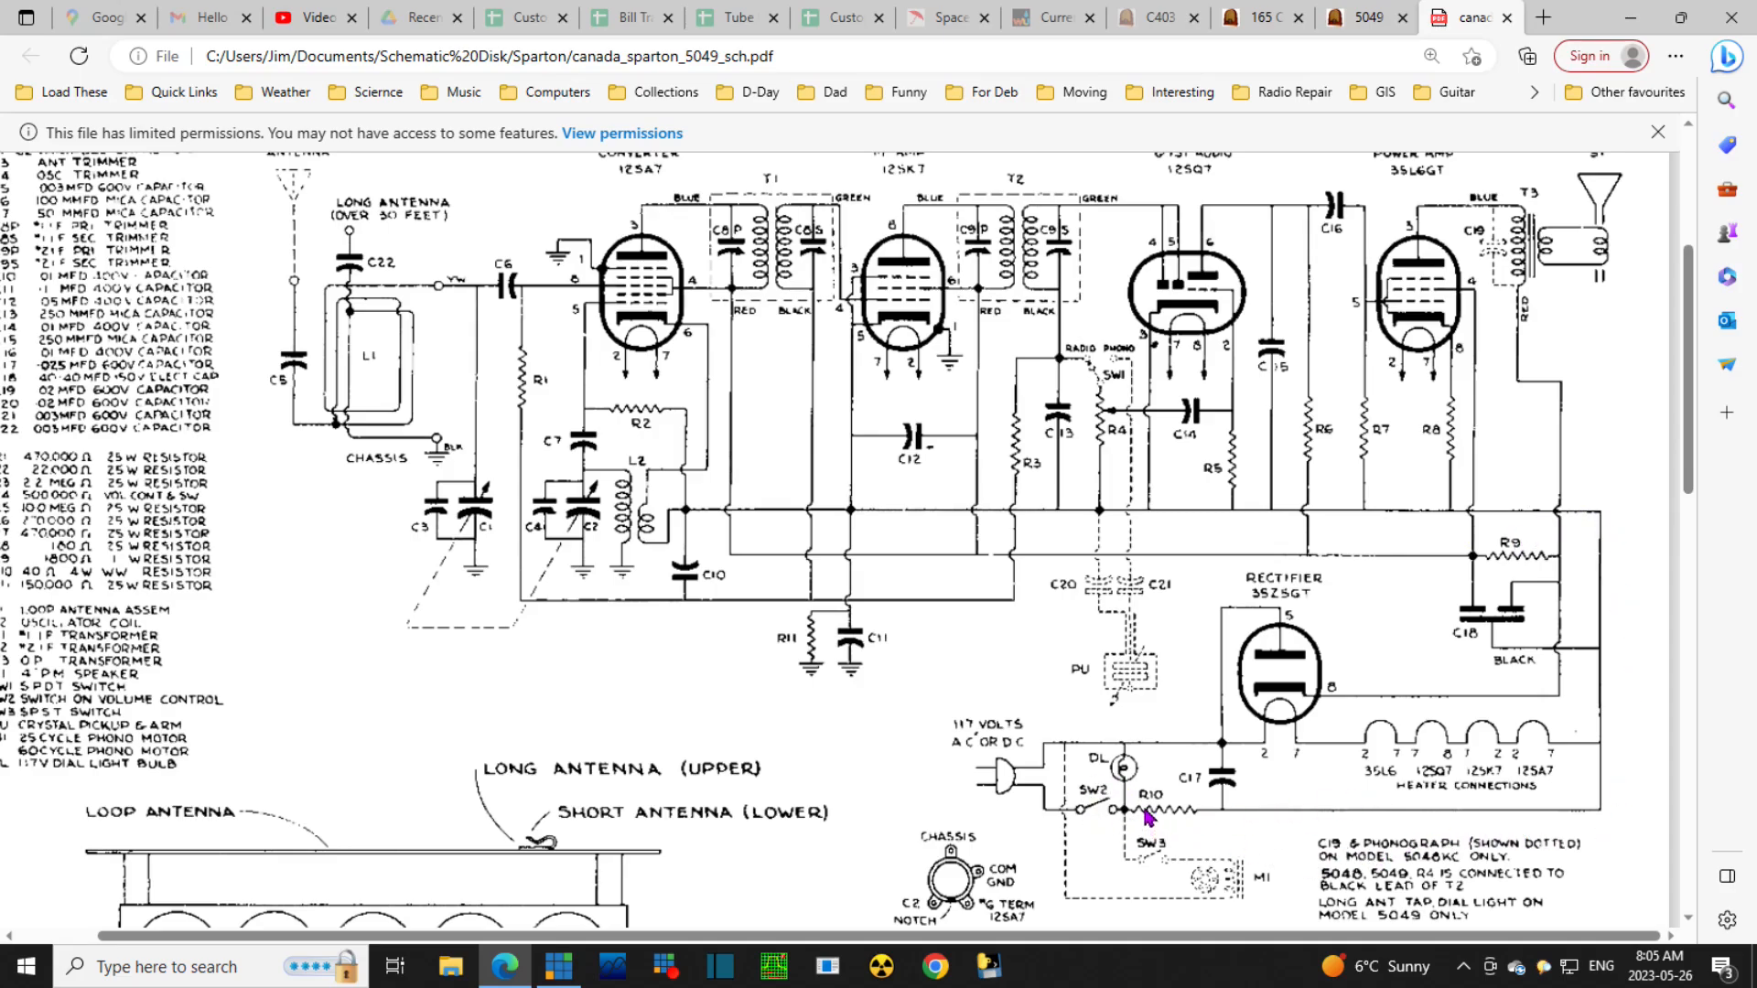
{"action": "mouse_move", "coordinate": [1173, 798]}
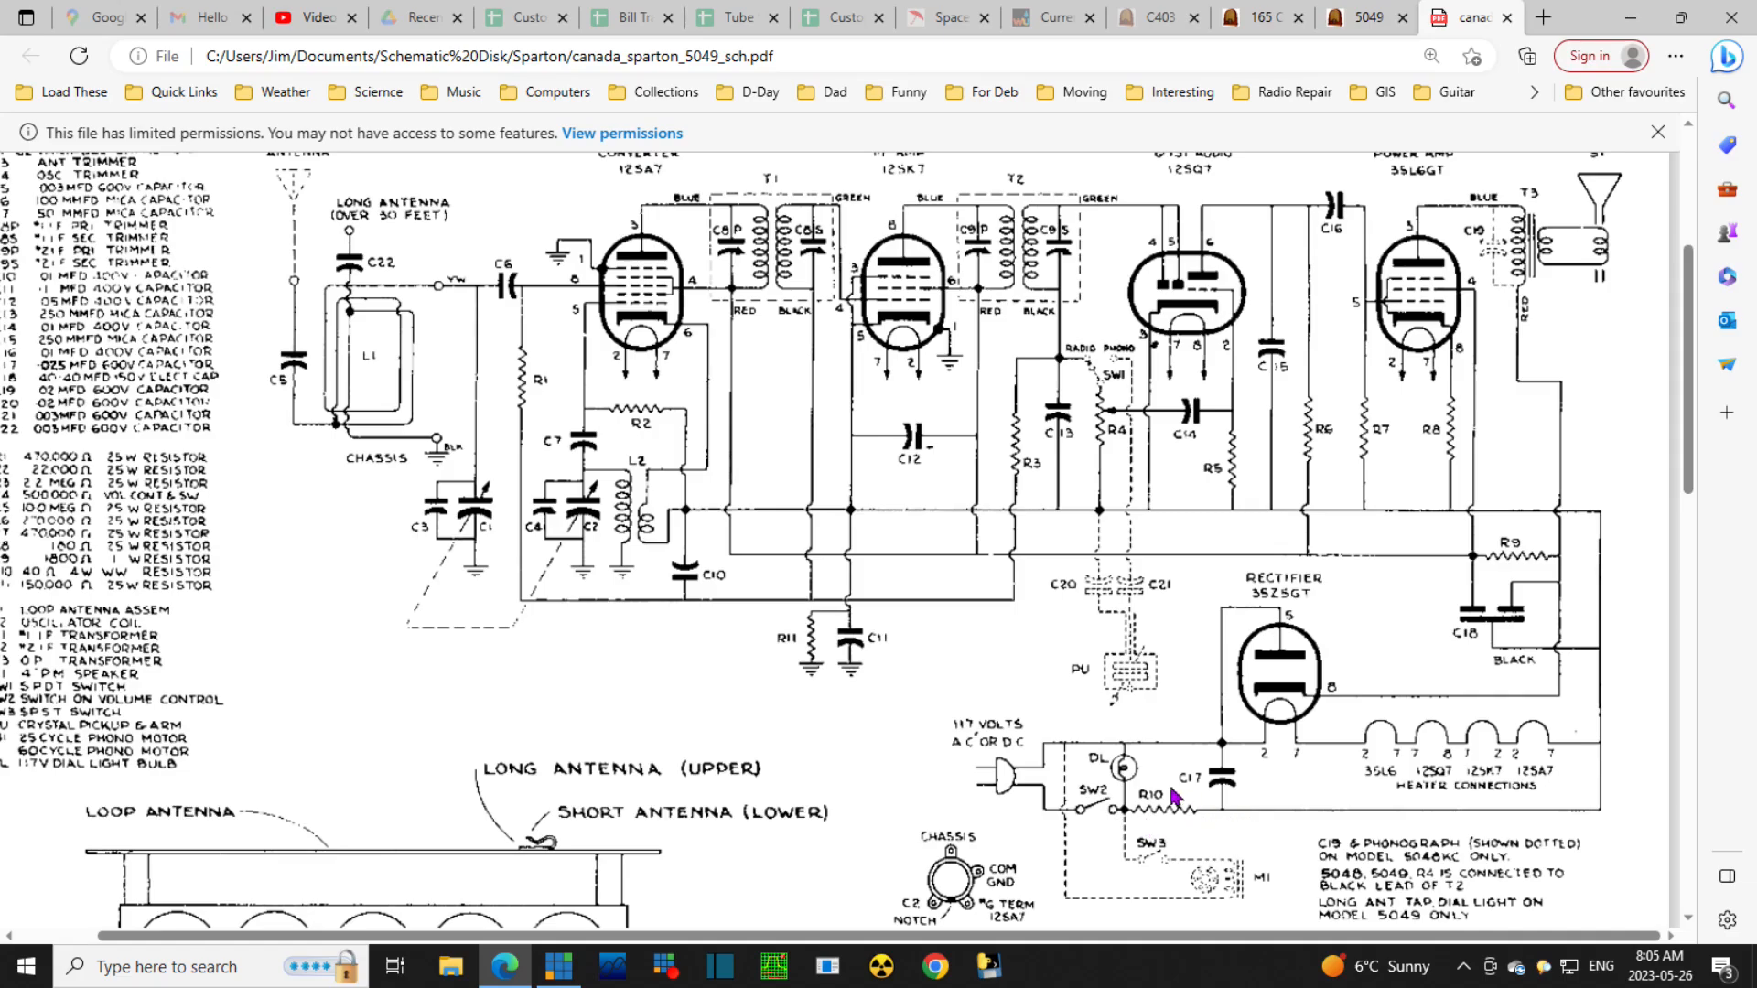
{"action": "mouse_move", "coordinate": [653, 833]}
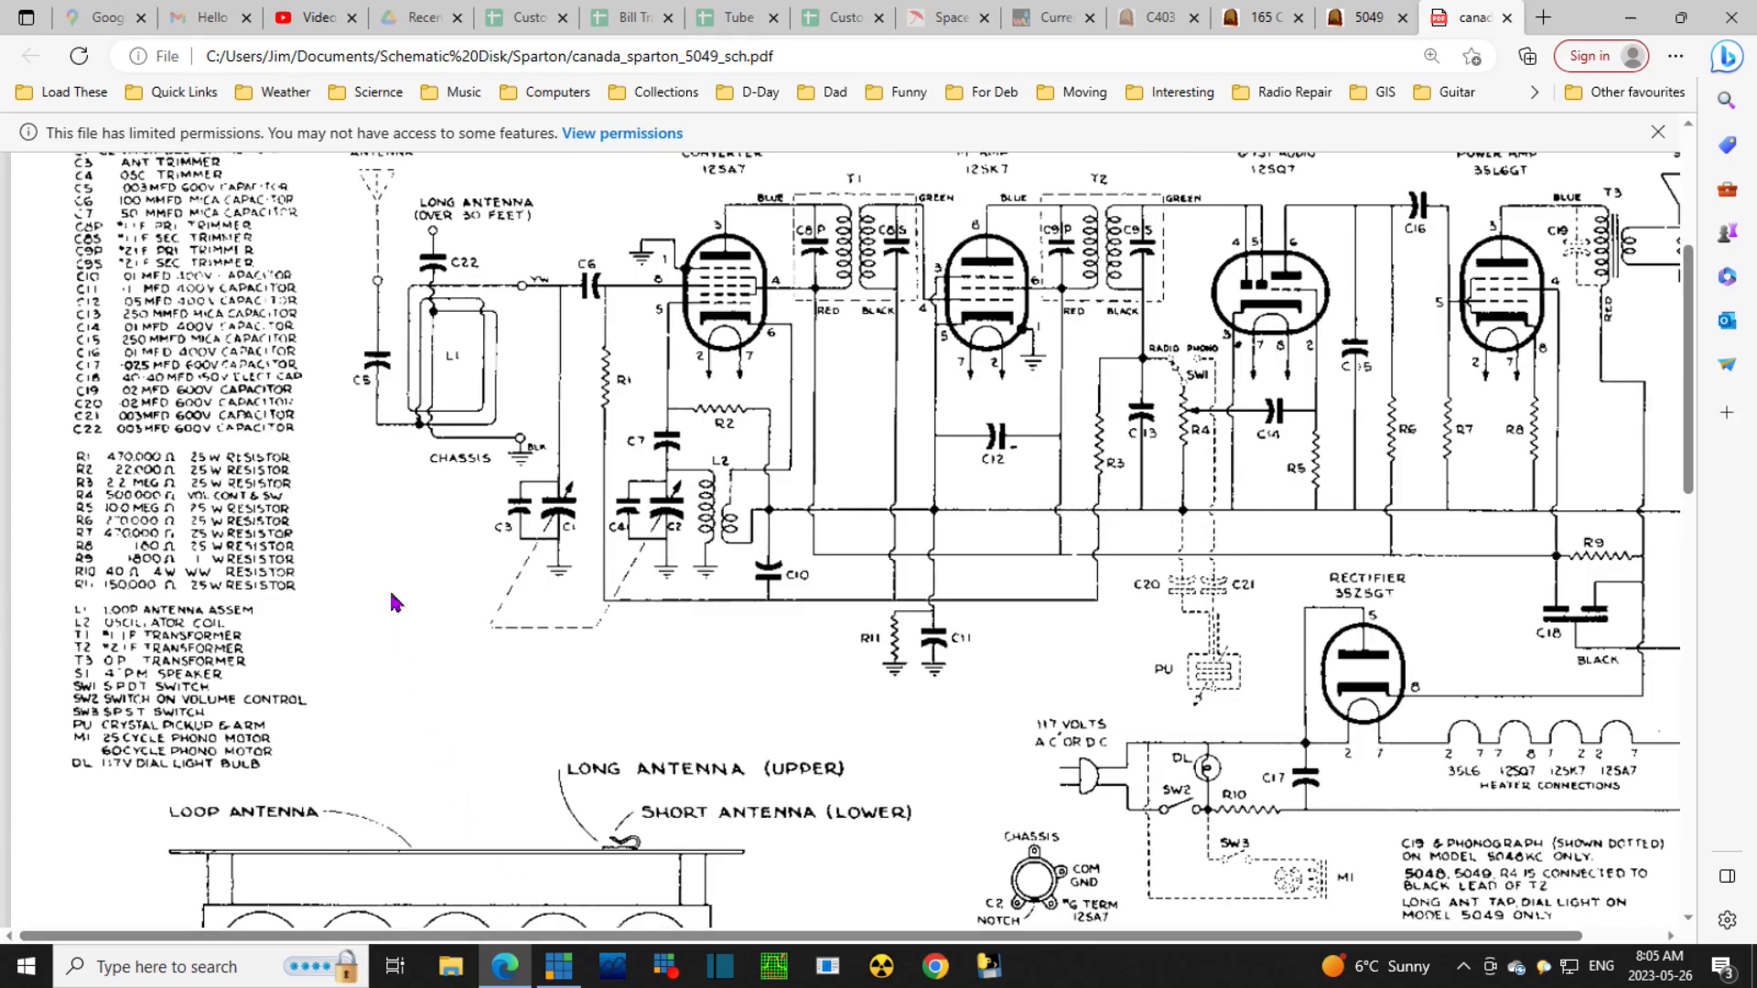
{"action": "mouse_move", "coordinate": [247, 584]}
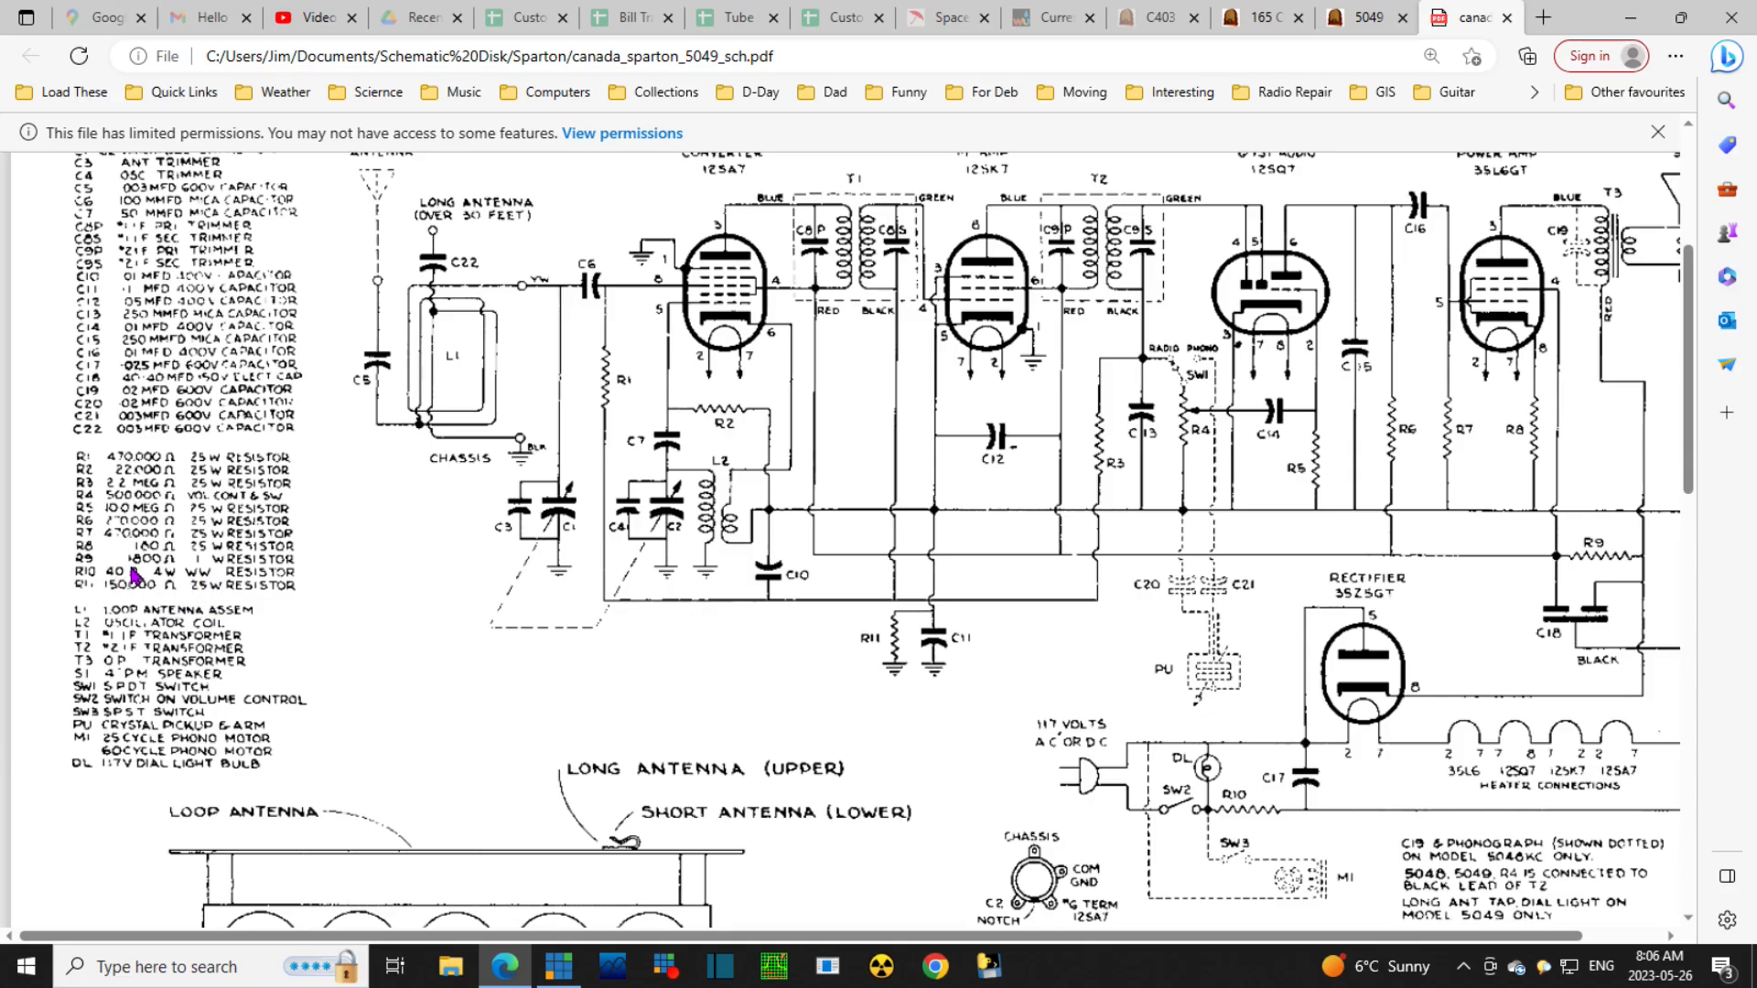
{"action": "mouse_move", "coordinate": [1328, 889]}
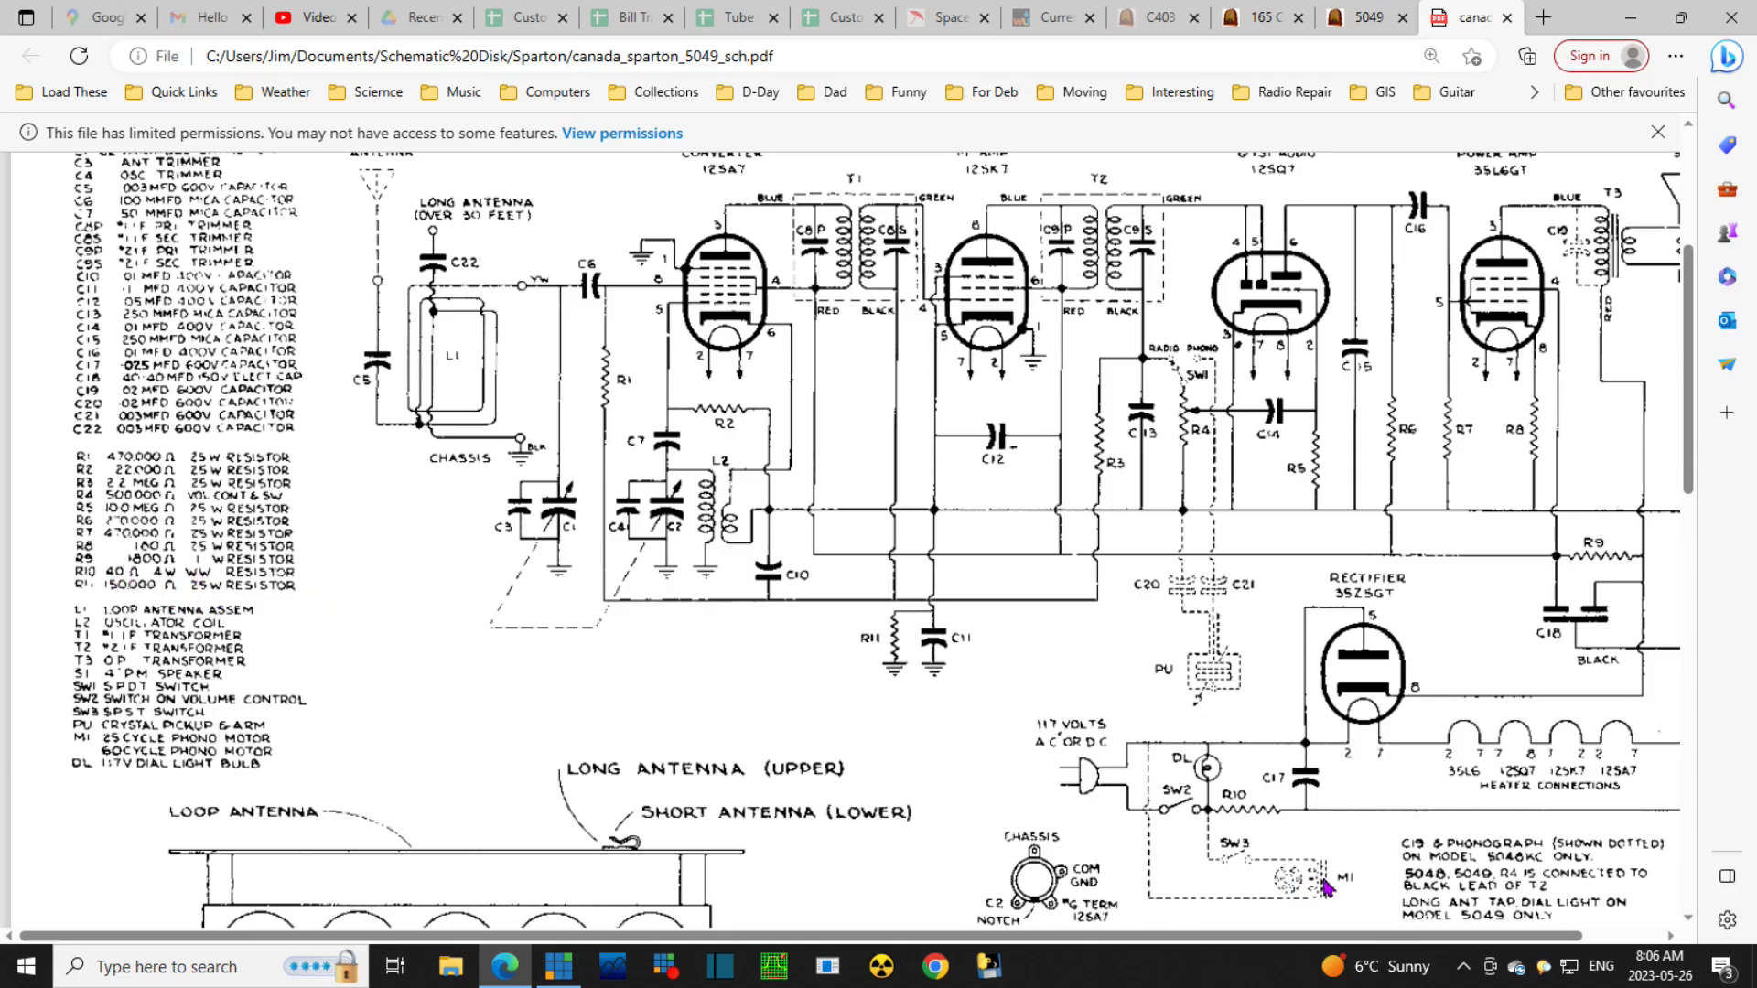
{"action": "mouse_move", "coordinate": [1378, 835]}
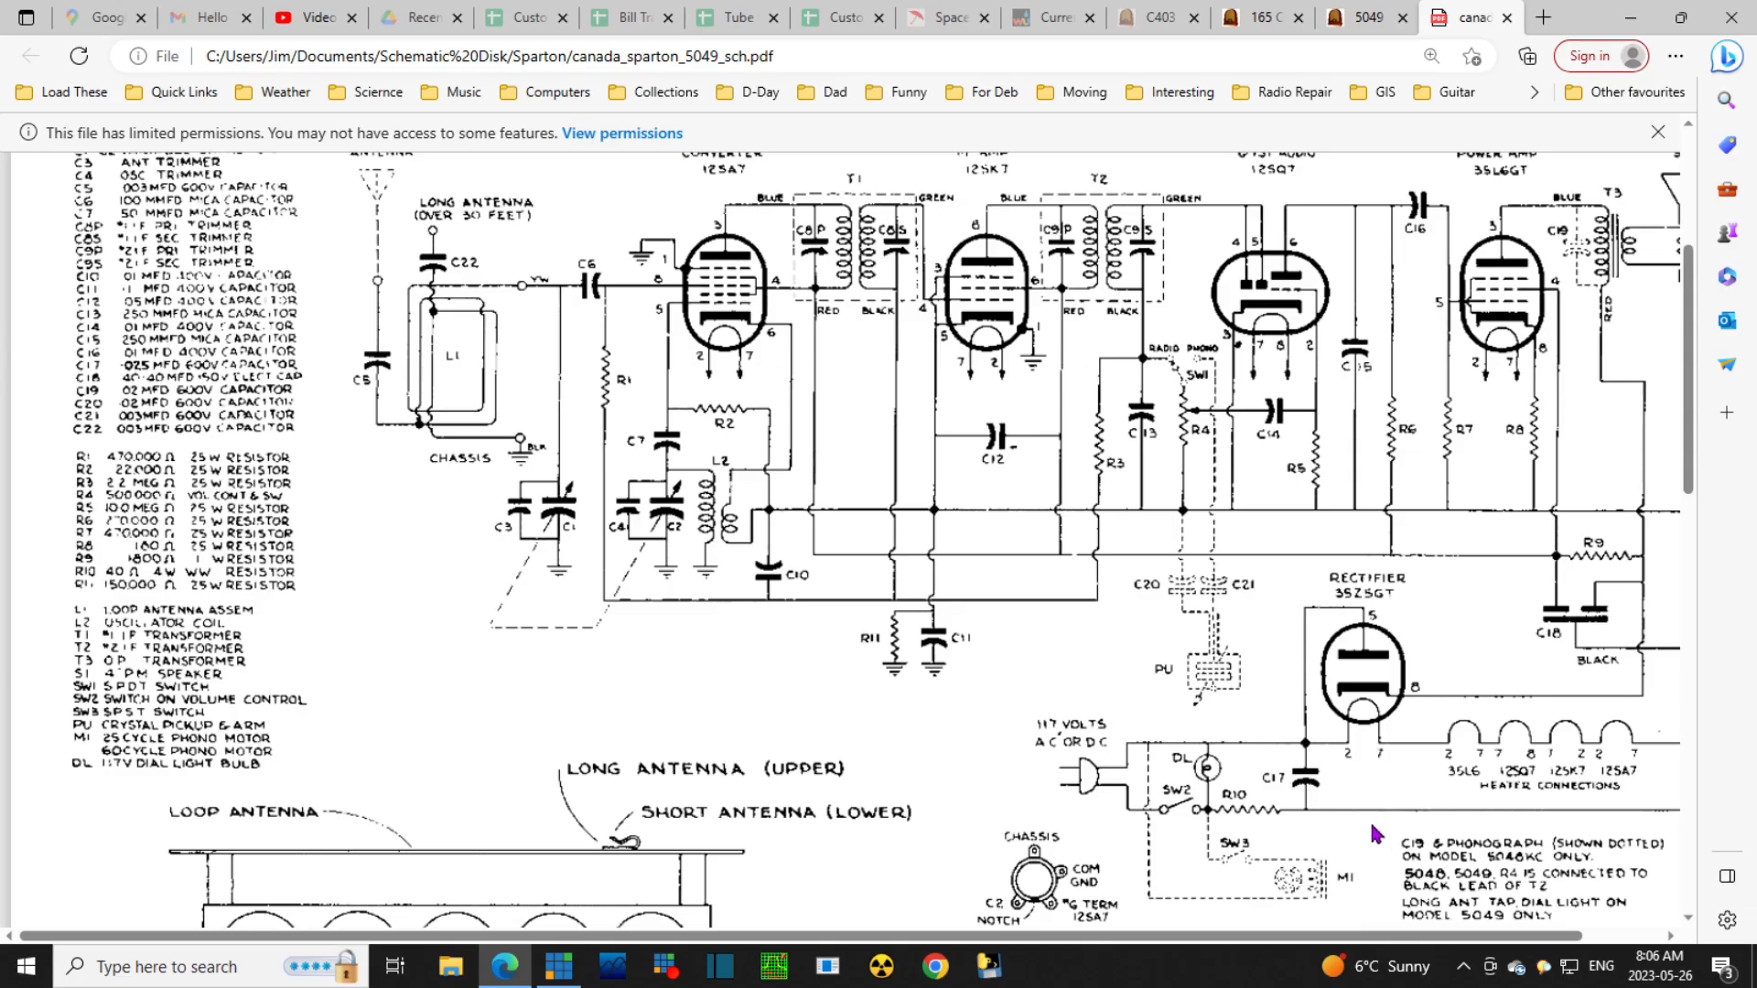
{"action": "mouse_move", "coordinate": [1229, 827]}
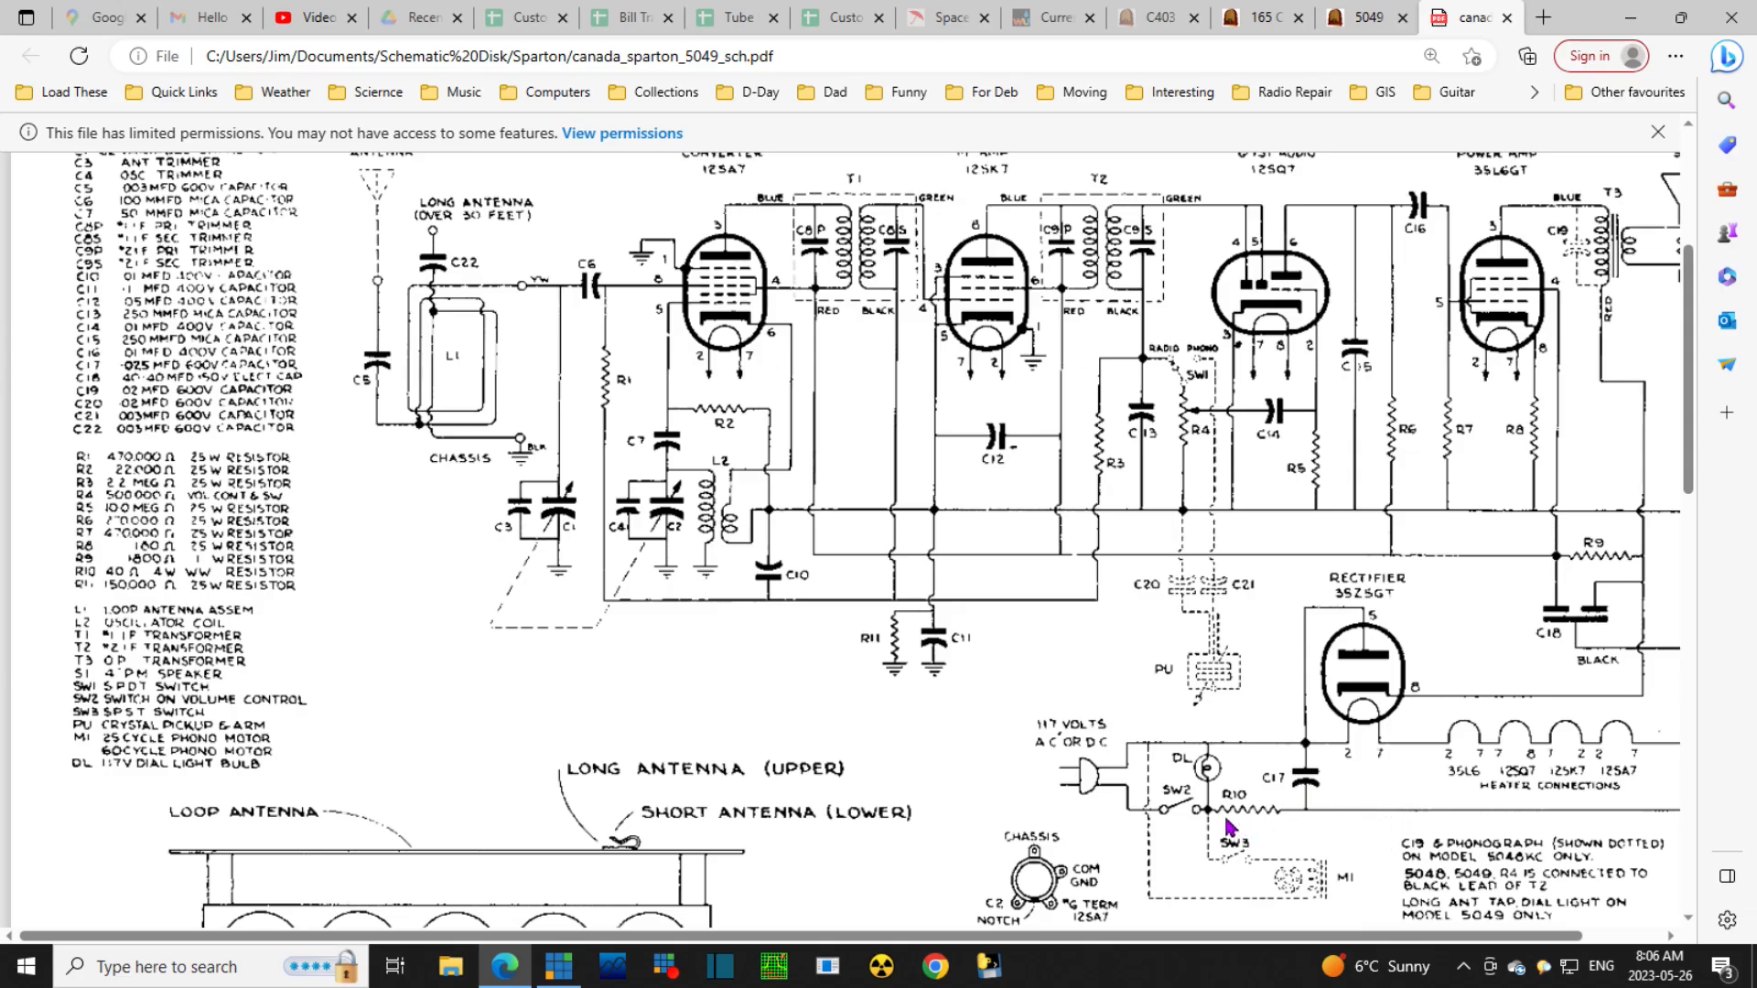
{"action": "mouse_move", "coordinate": [1241, 834]}
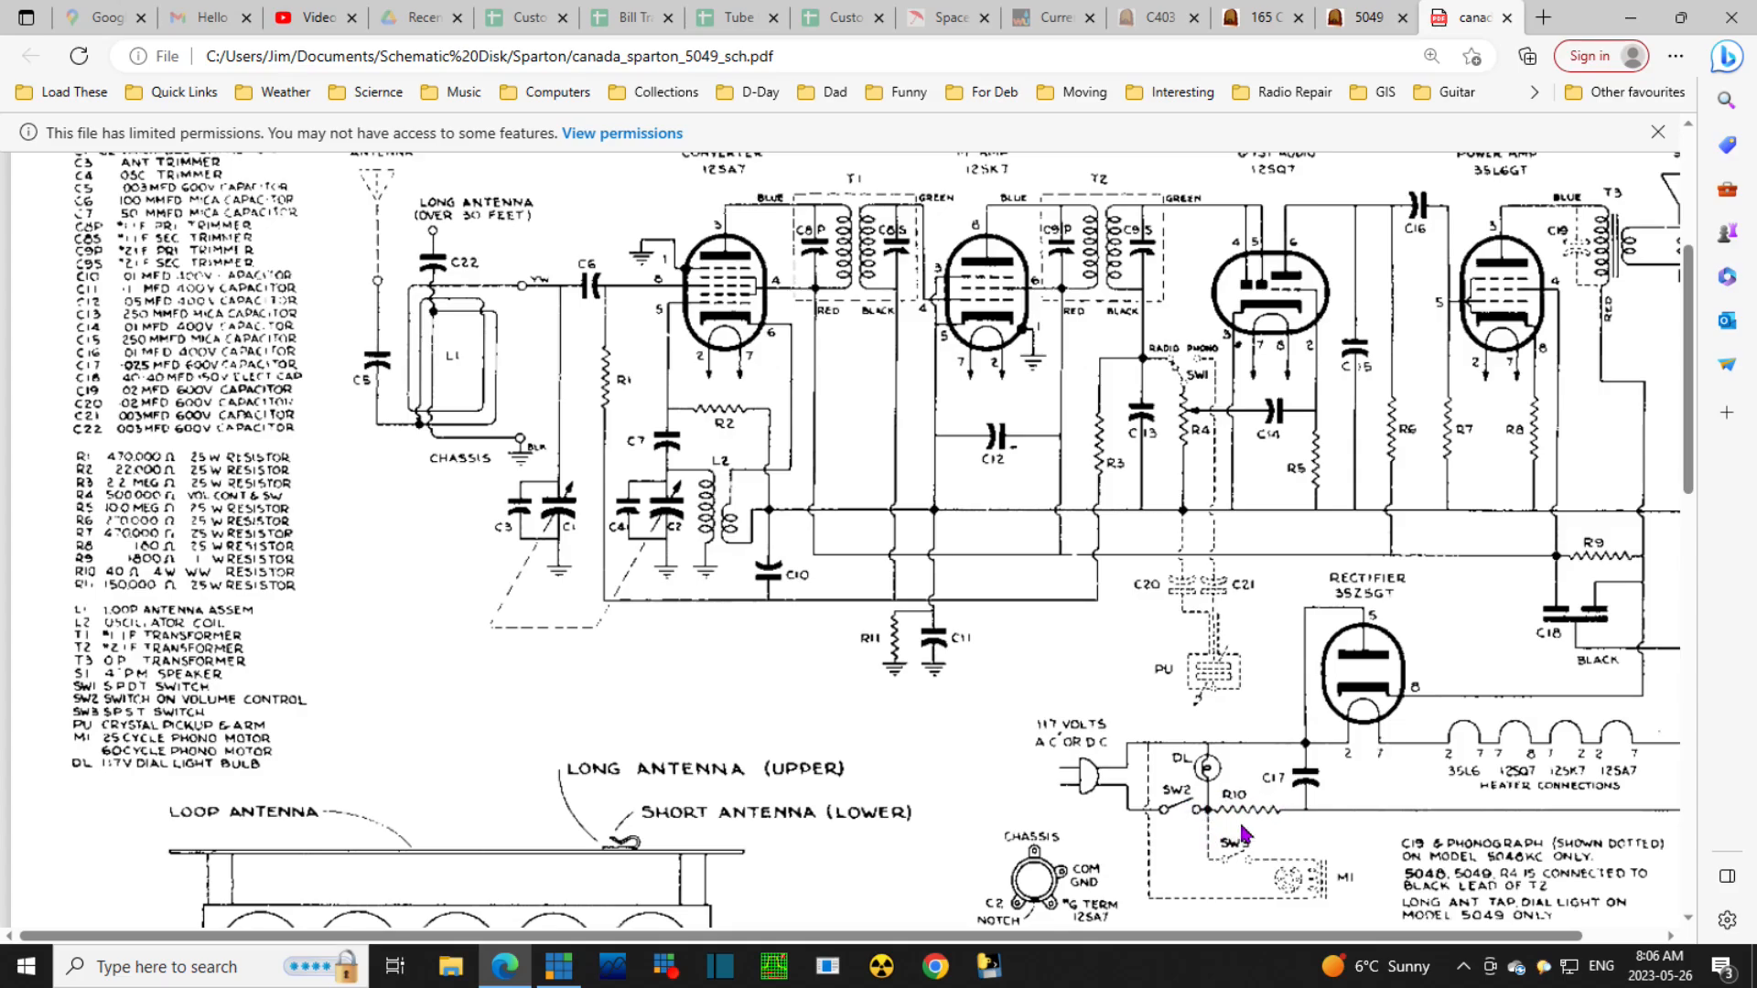
{"action": "mouse_move", "coordinate": [1197, 761]}
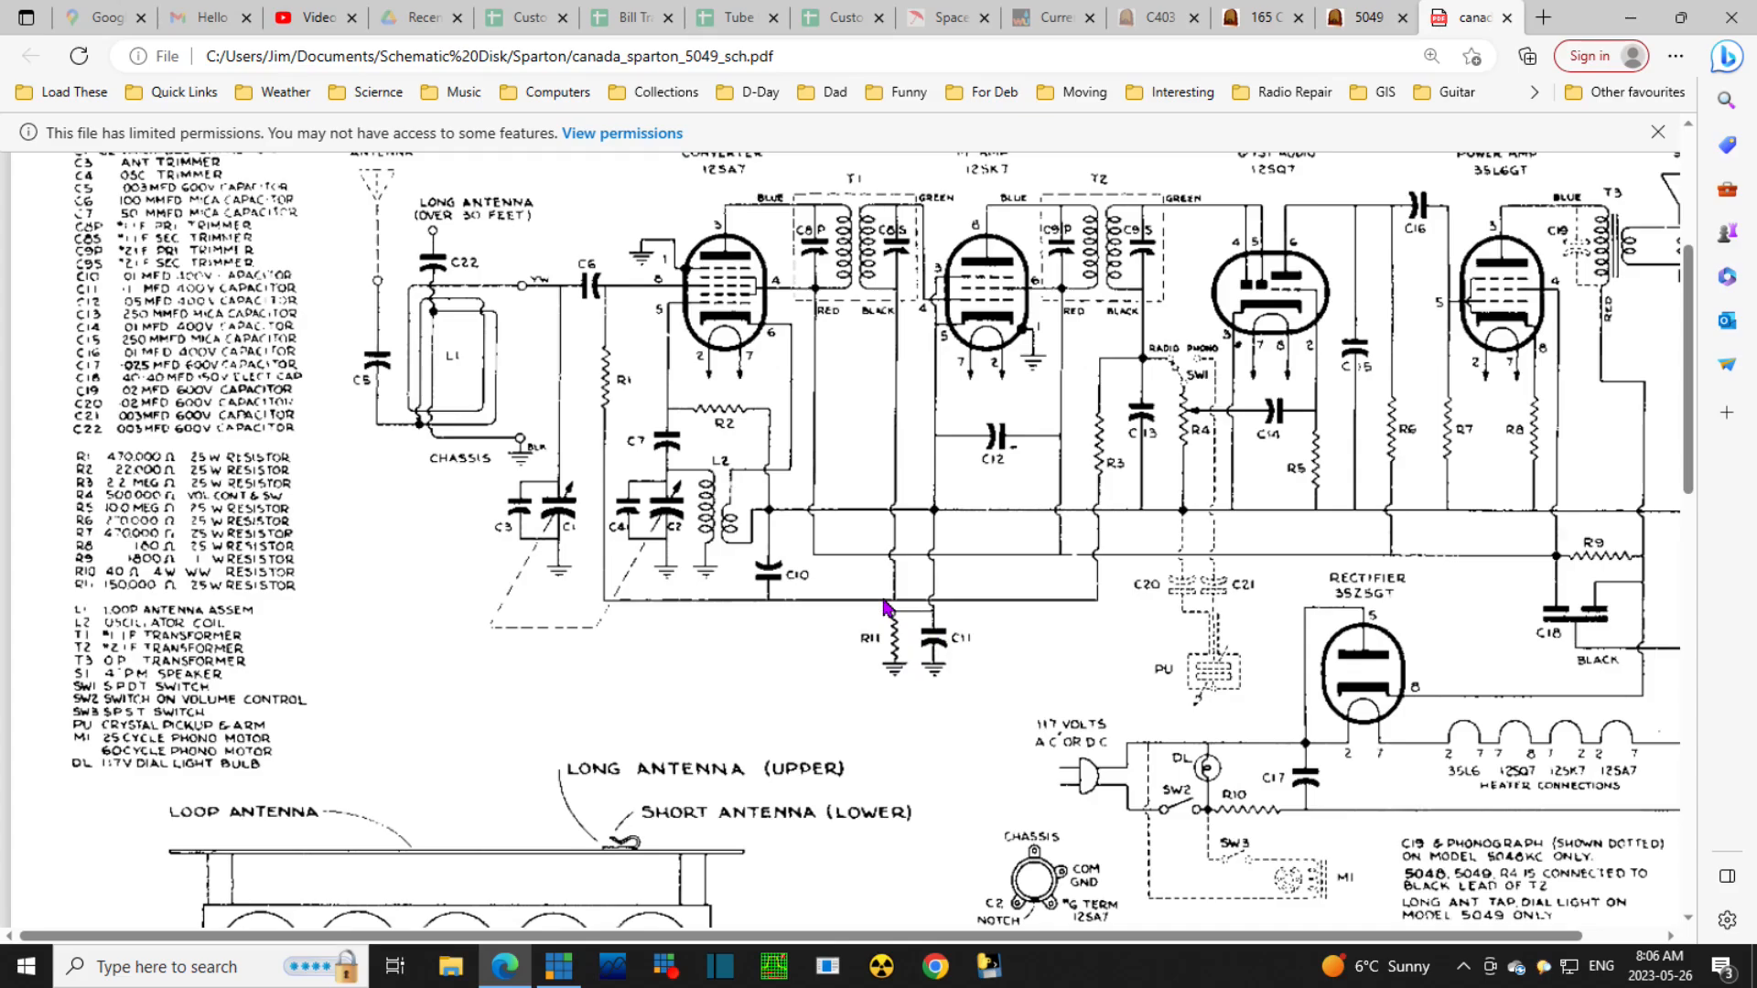
{"action": "mouse_move", "coordinate": [230, 593]}
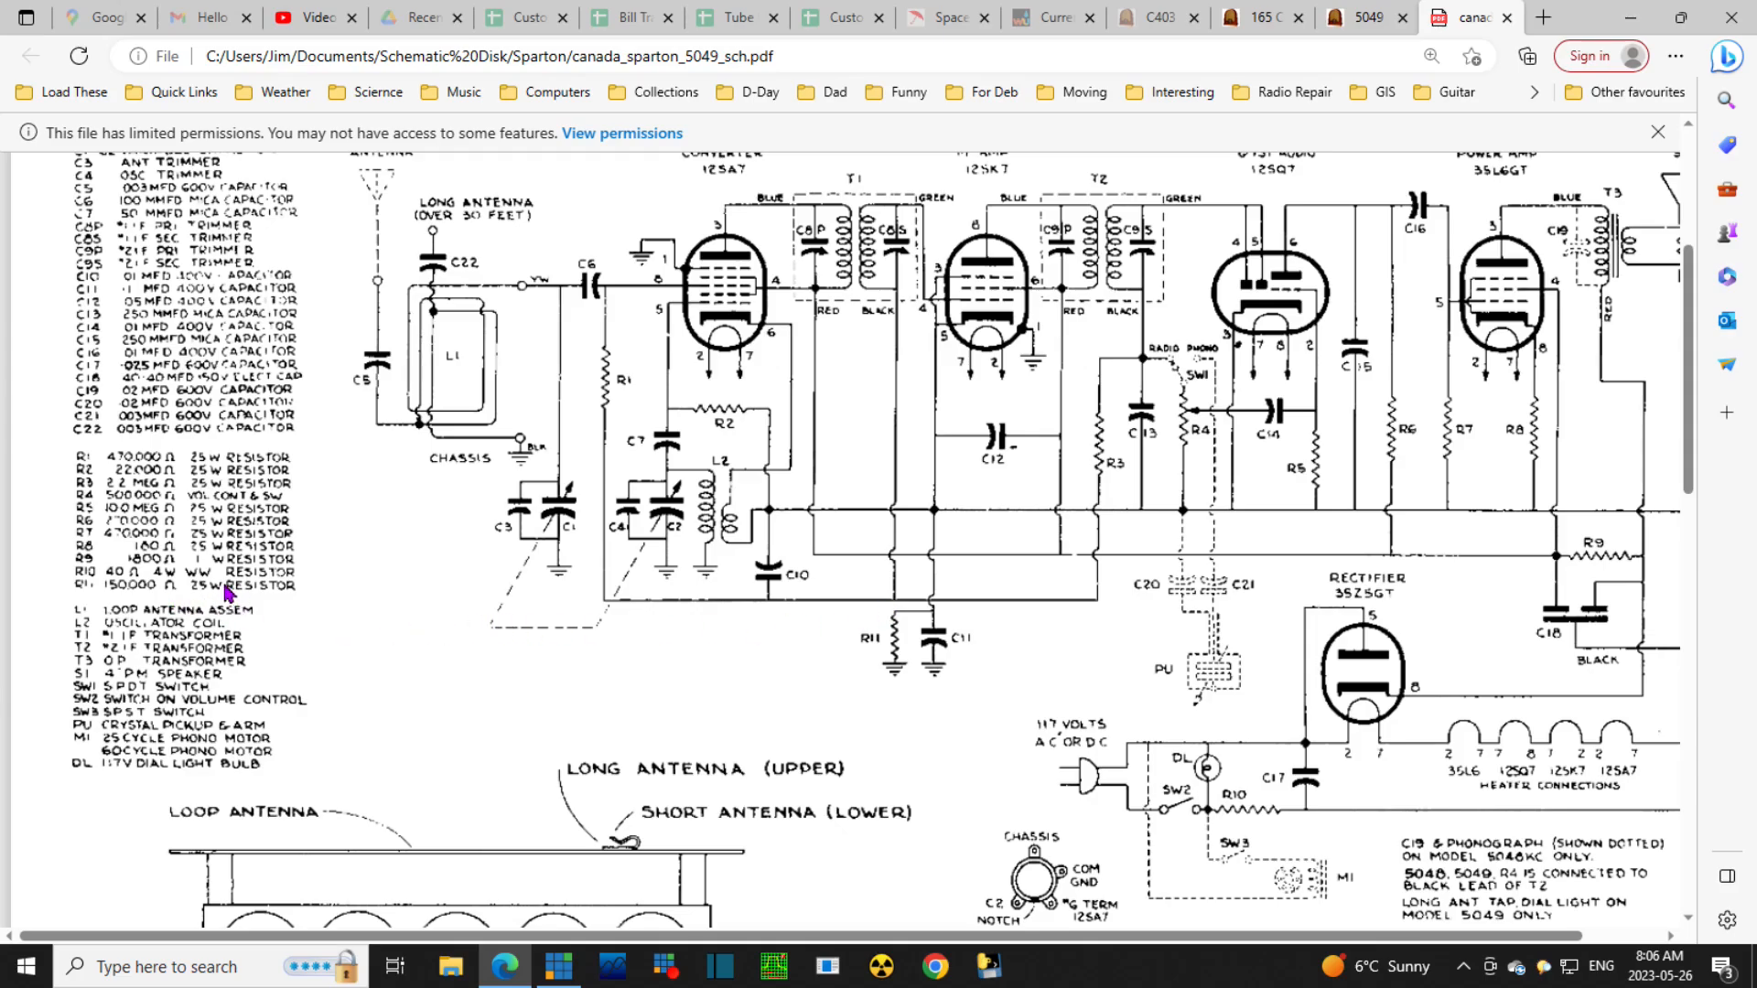
{"action": "mouse_move", "coordinate": [233, 591]}
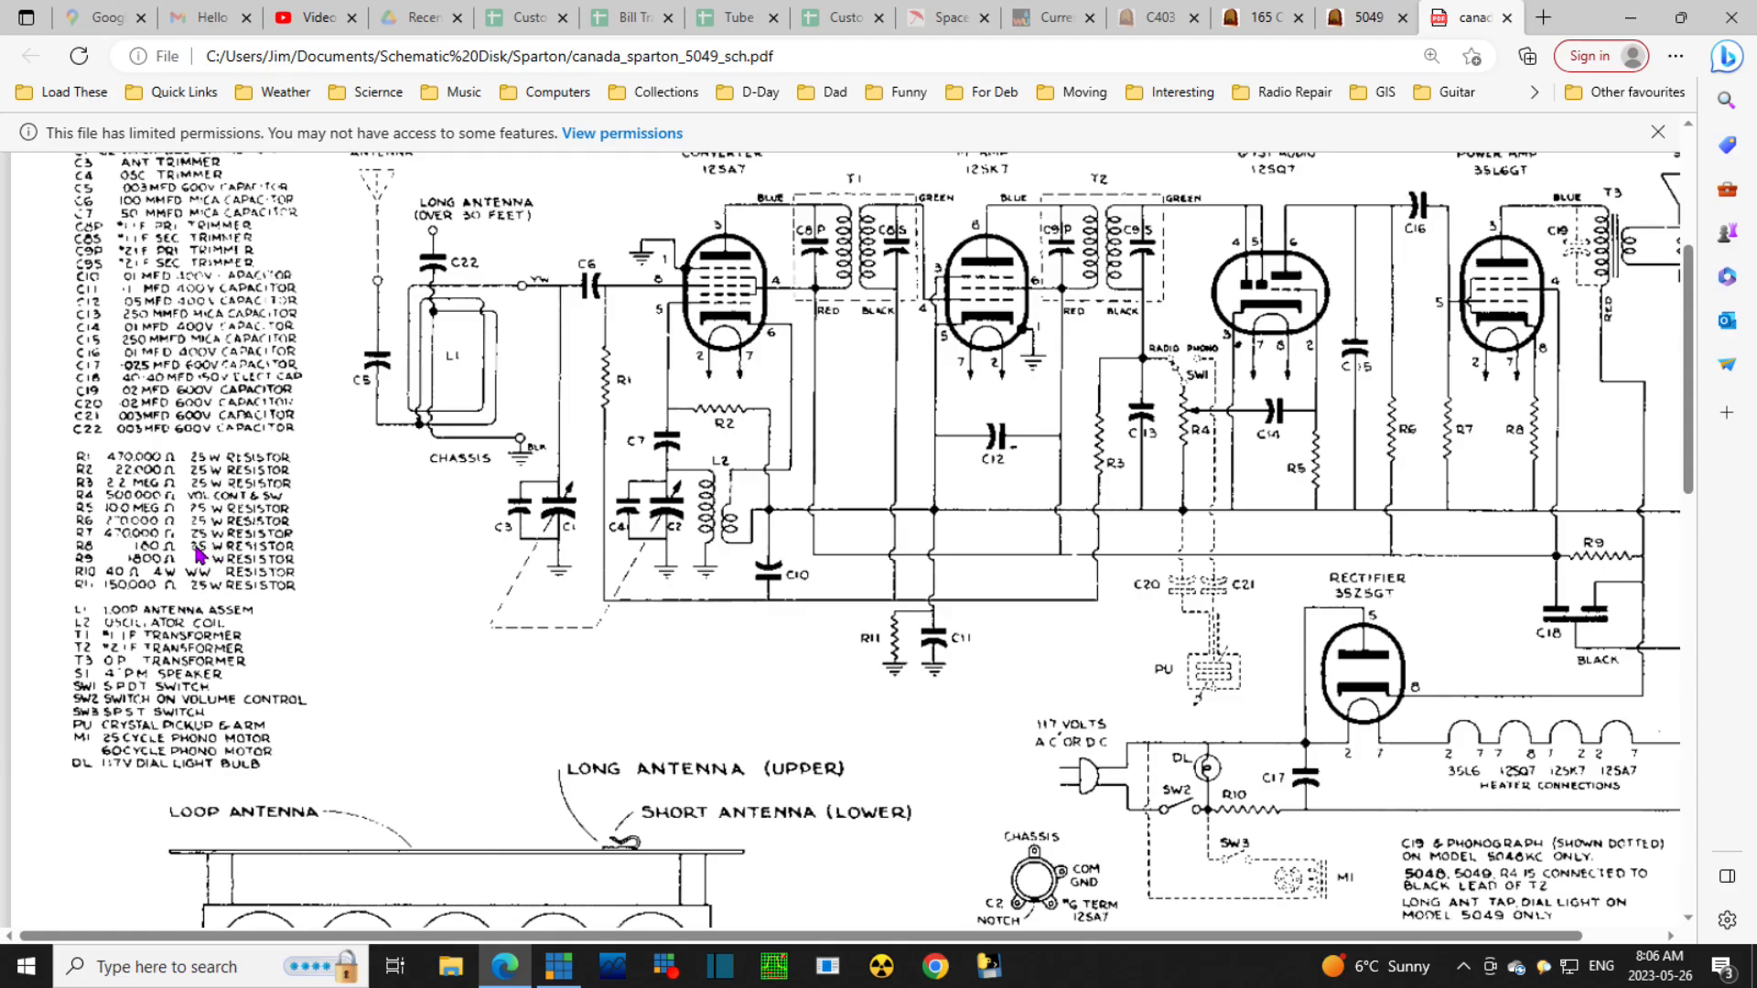
{"action": "mouse_move", "coordinate": [188, 616]}
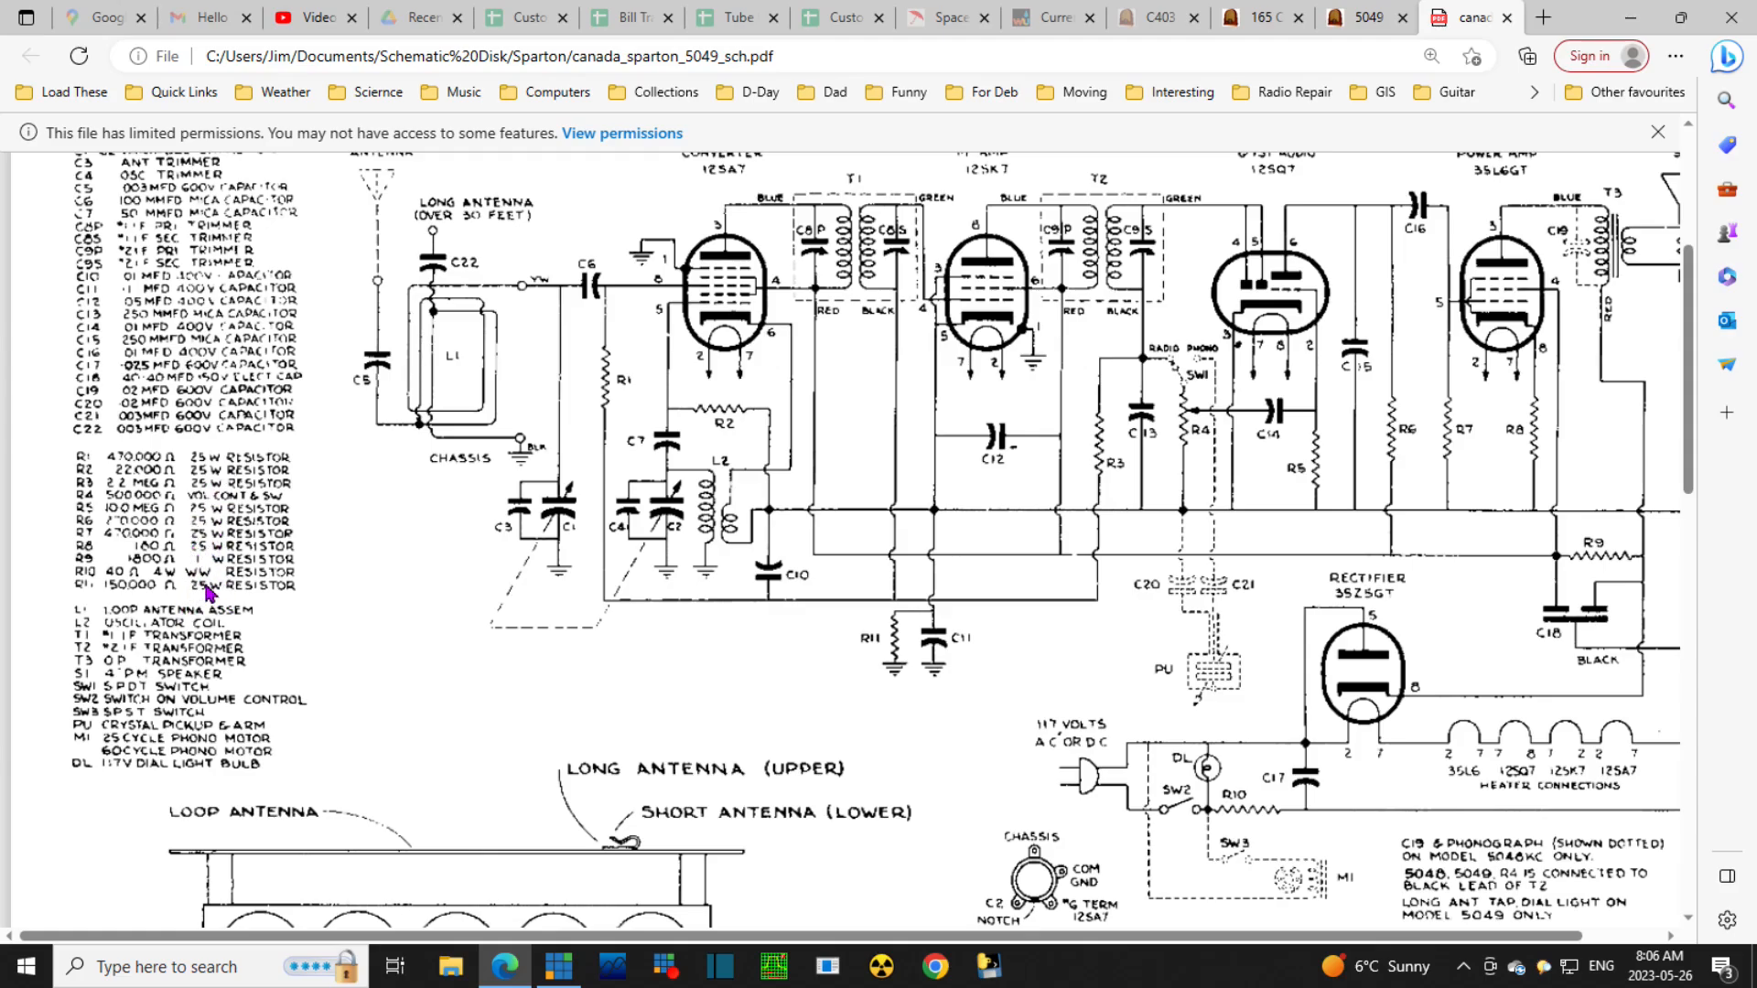
{"action": "mouse_move", "coordinate": [867, 642]}
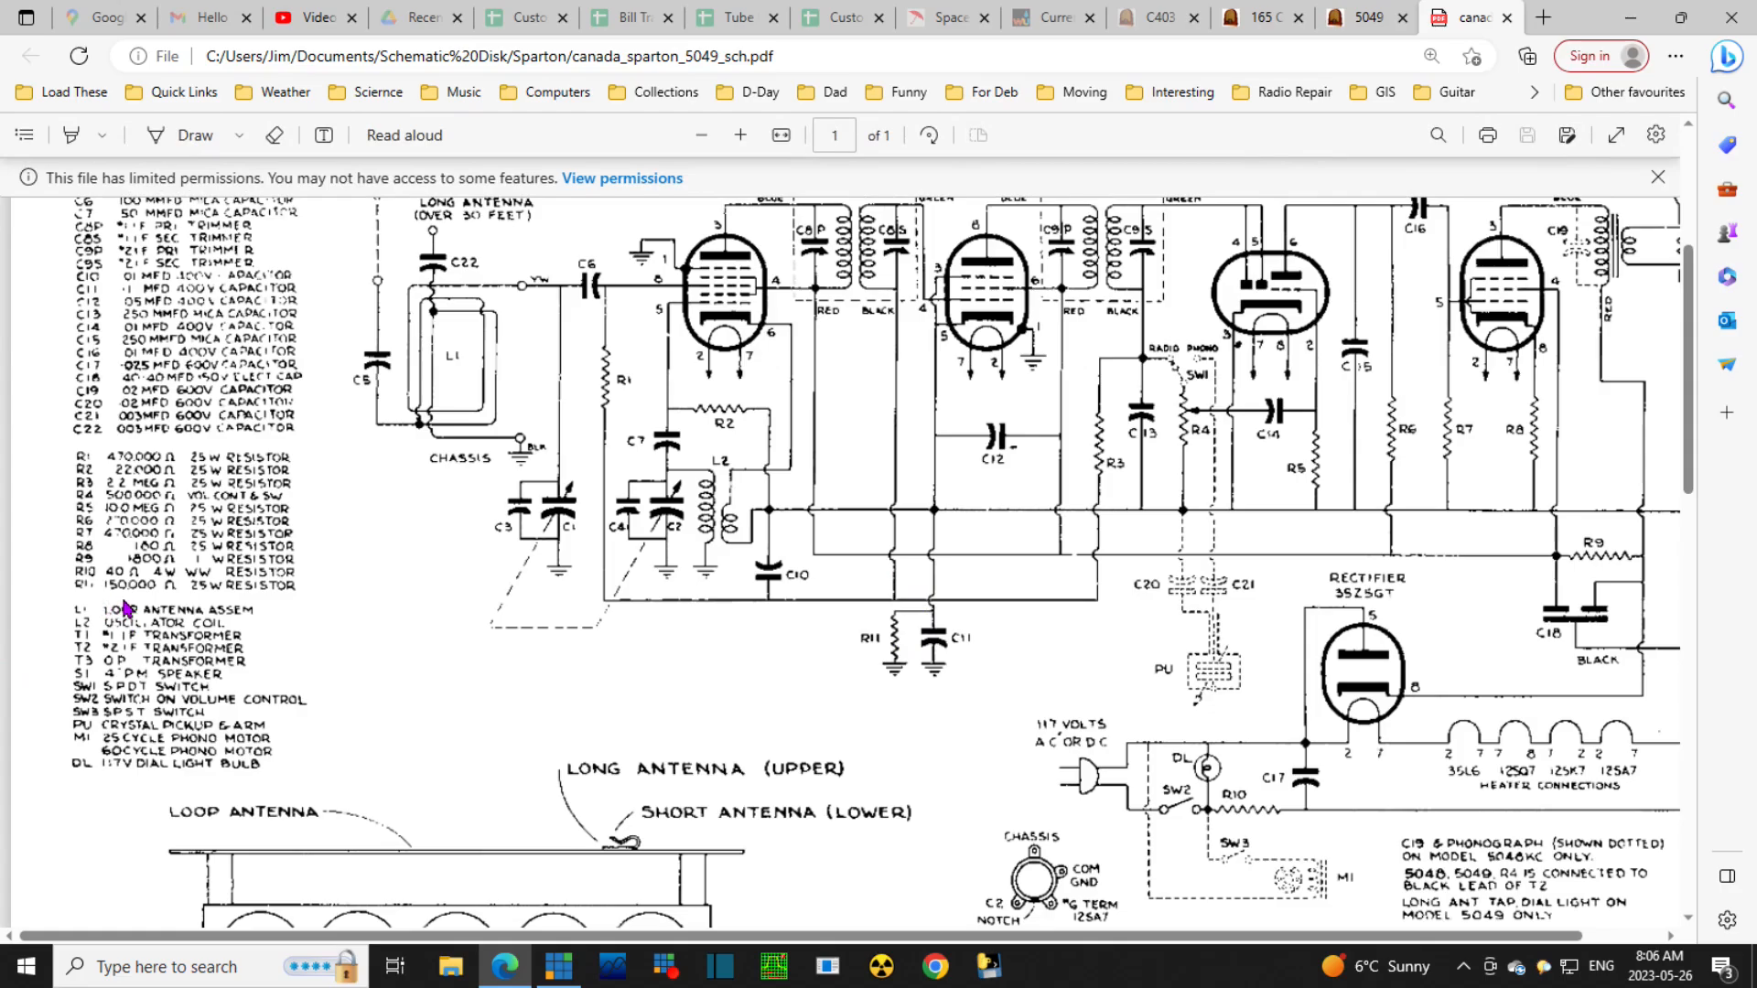
{"action": "mouse_move", "coordinate": [816, 739]}
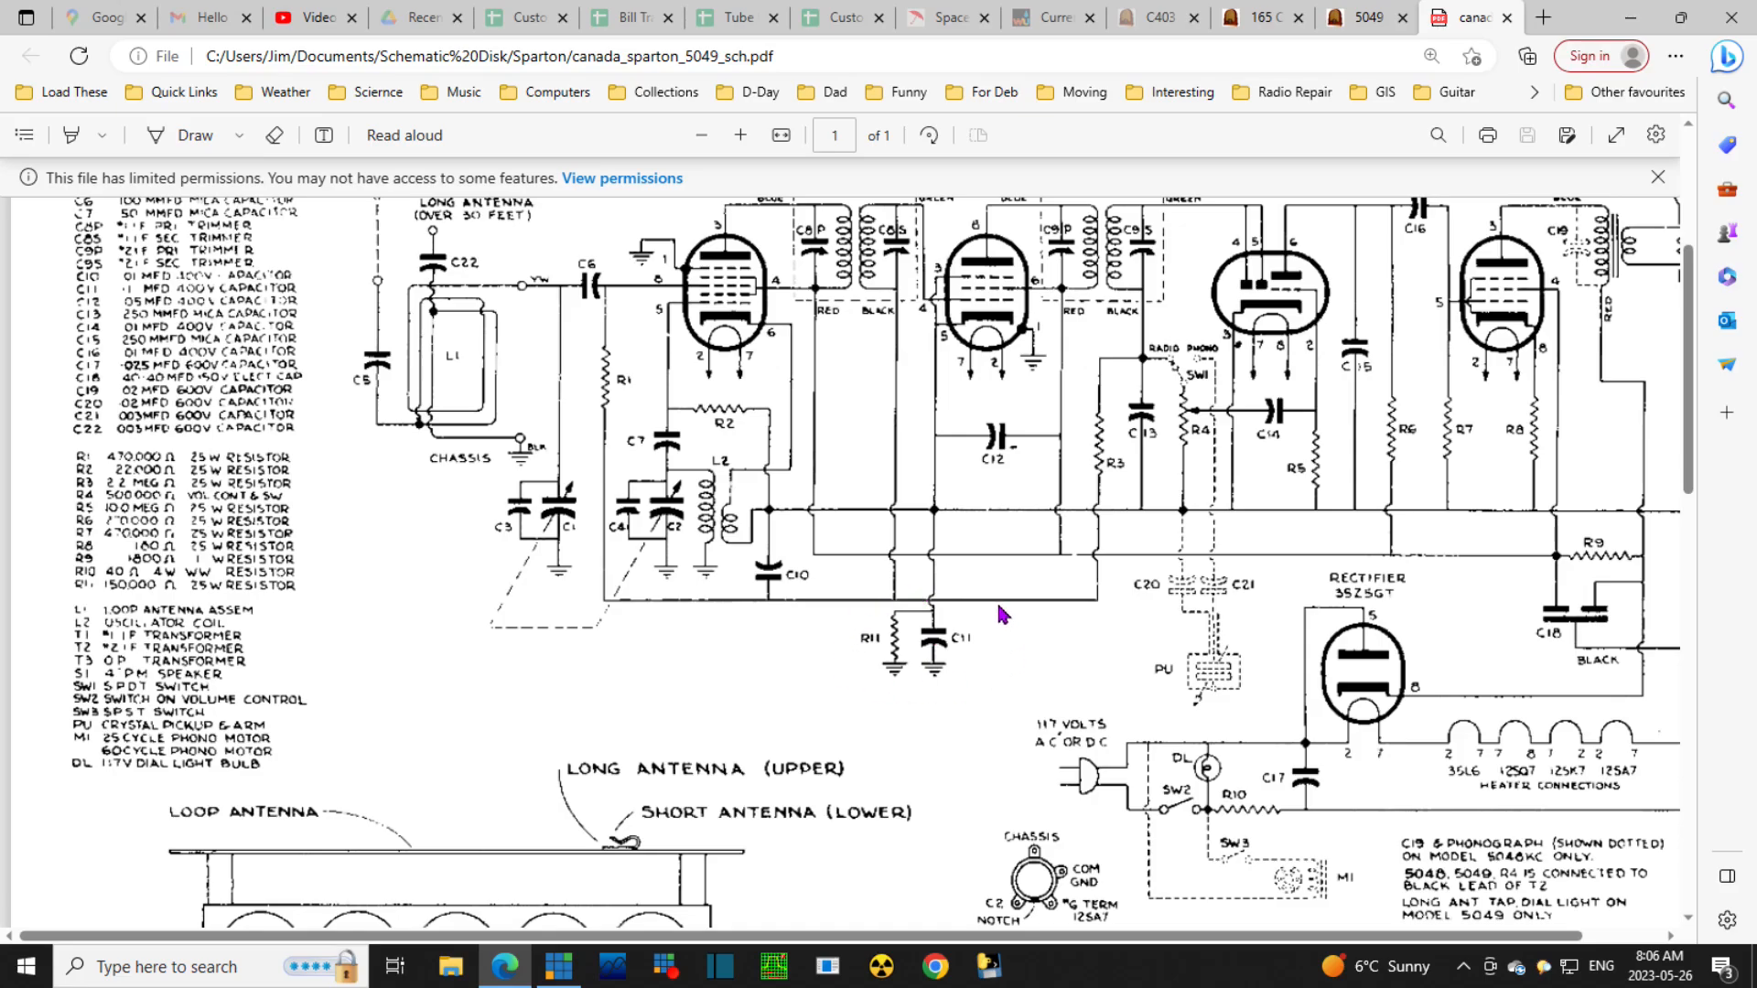
{"action": "mouse_move", "coordinate": [875, 648]}
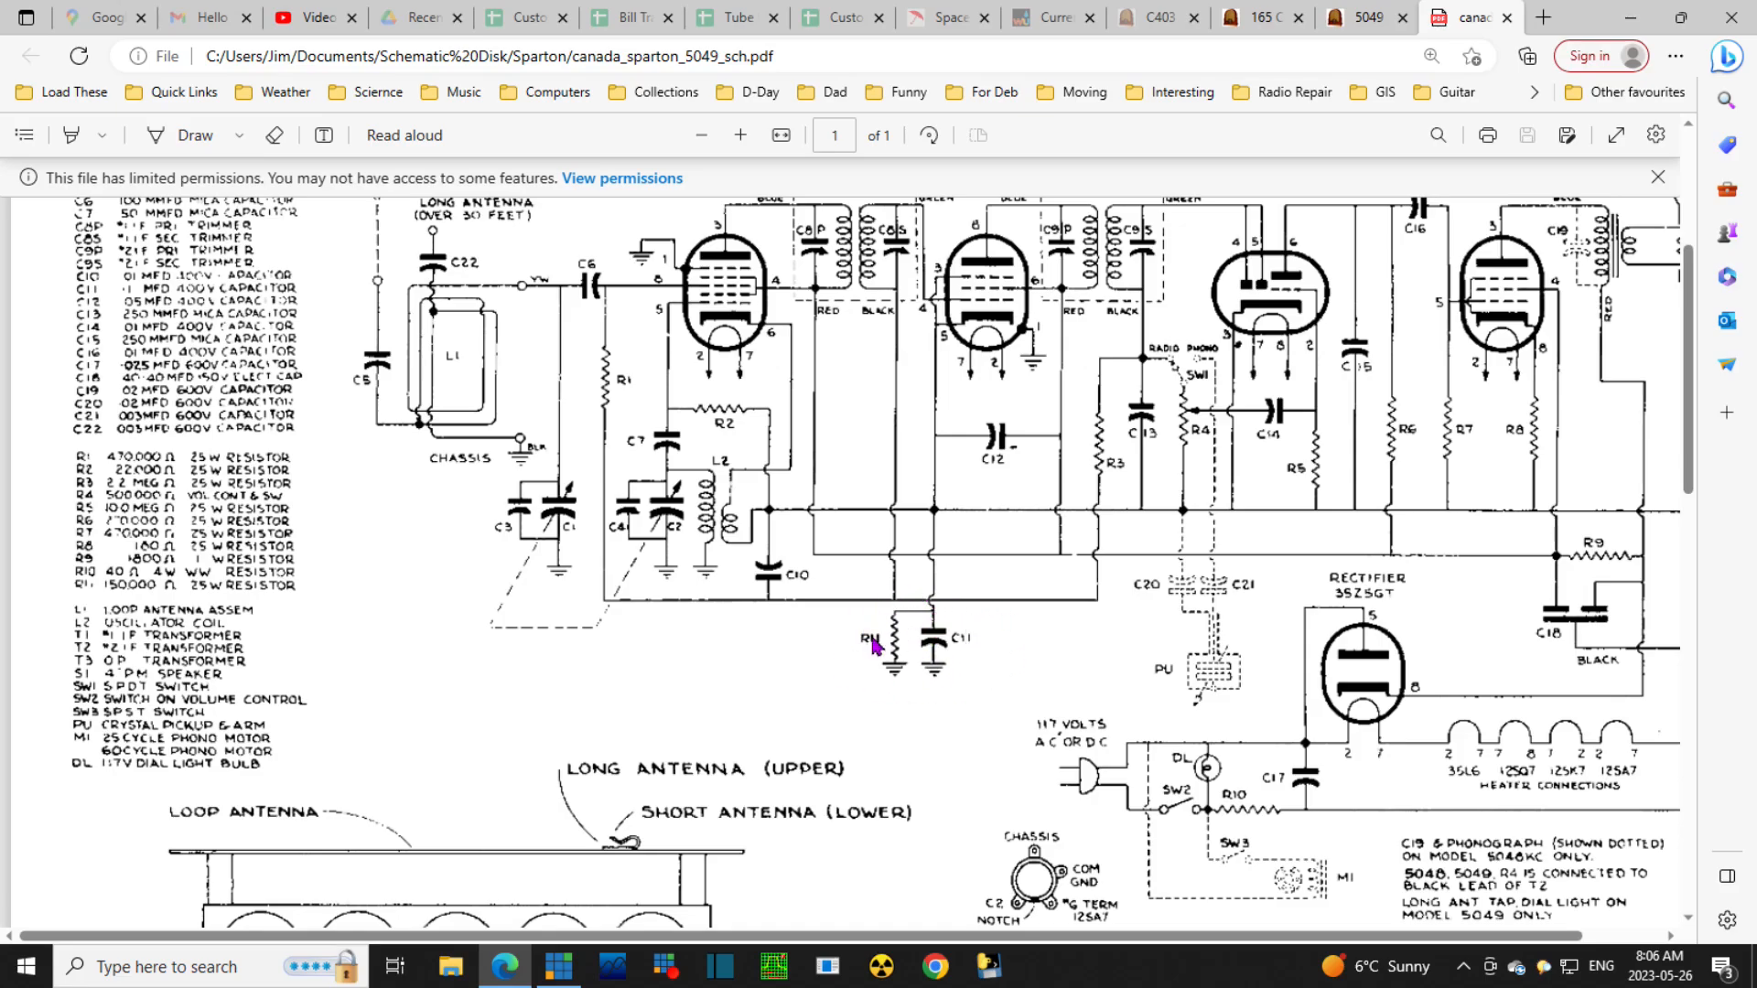
{"action": "mouse_move", "coordinate": [920, 675]}
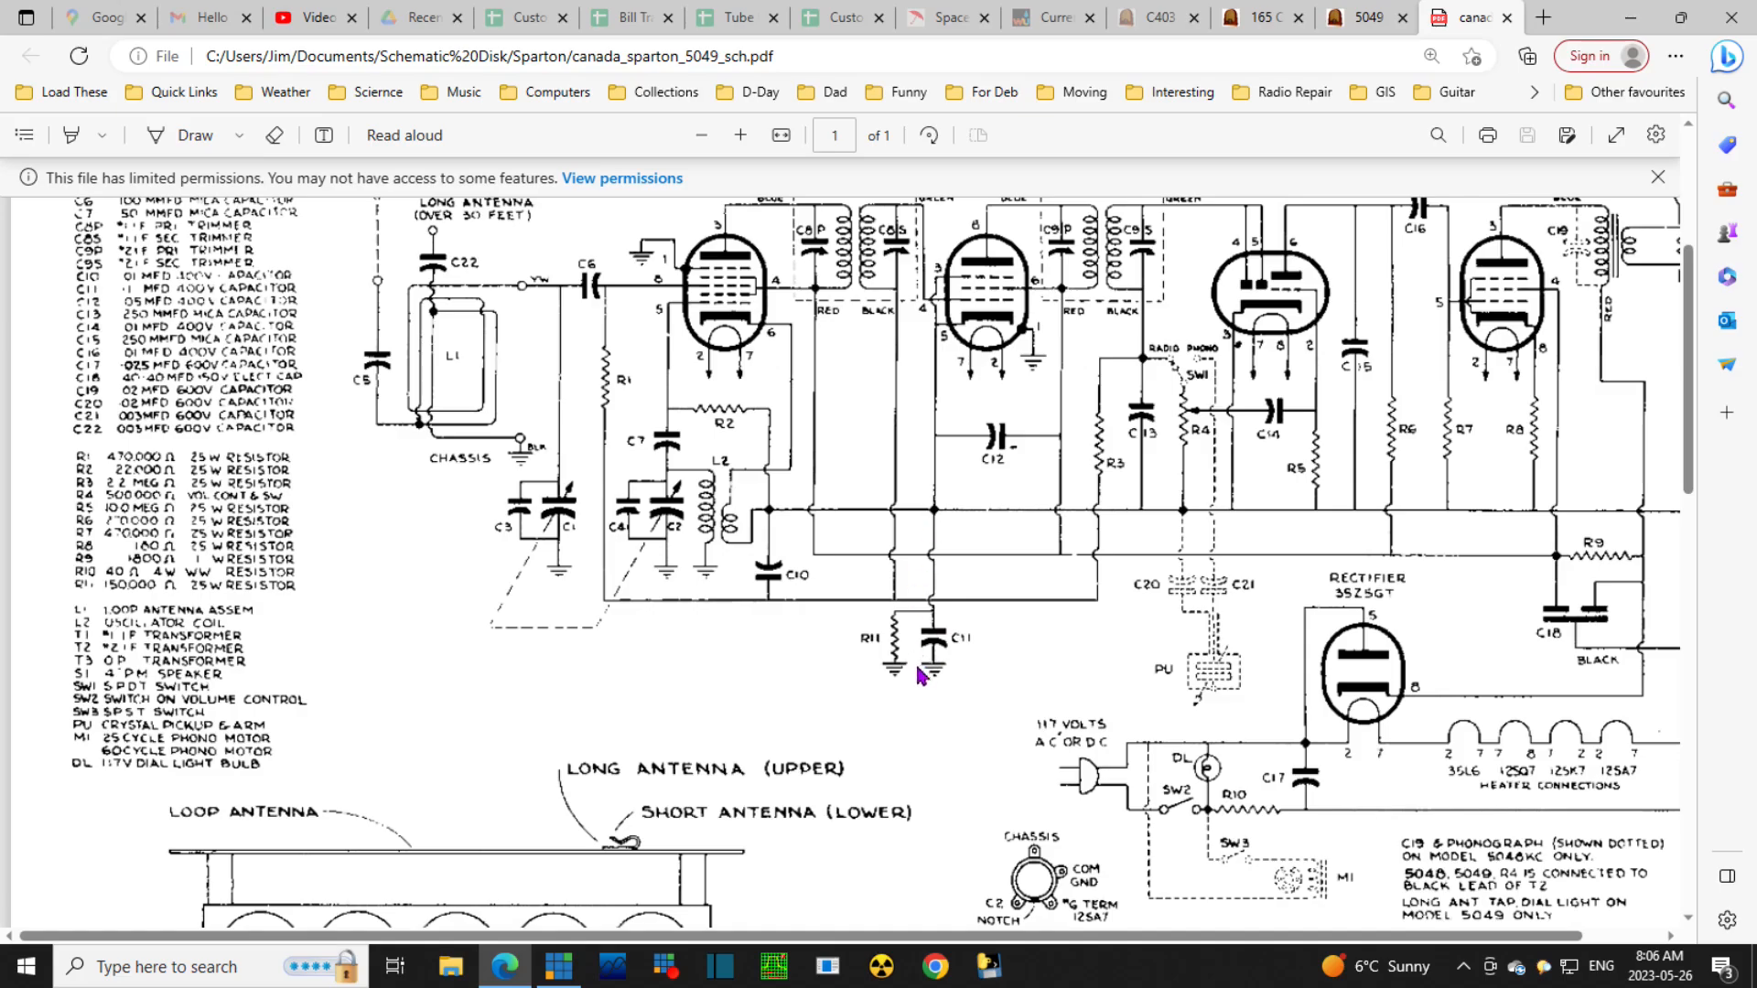
{"action": "mouse_move", "coordinate": [917, 607]}
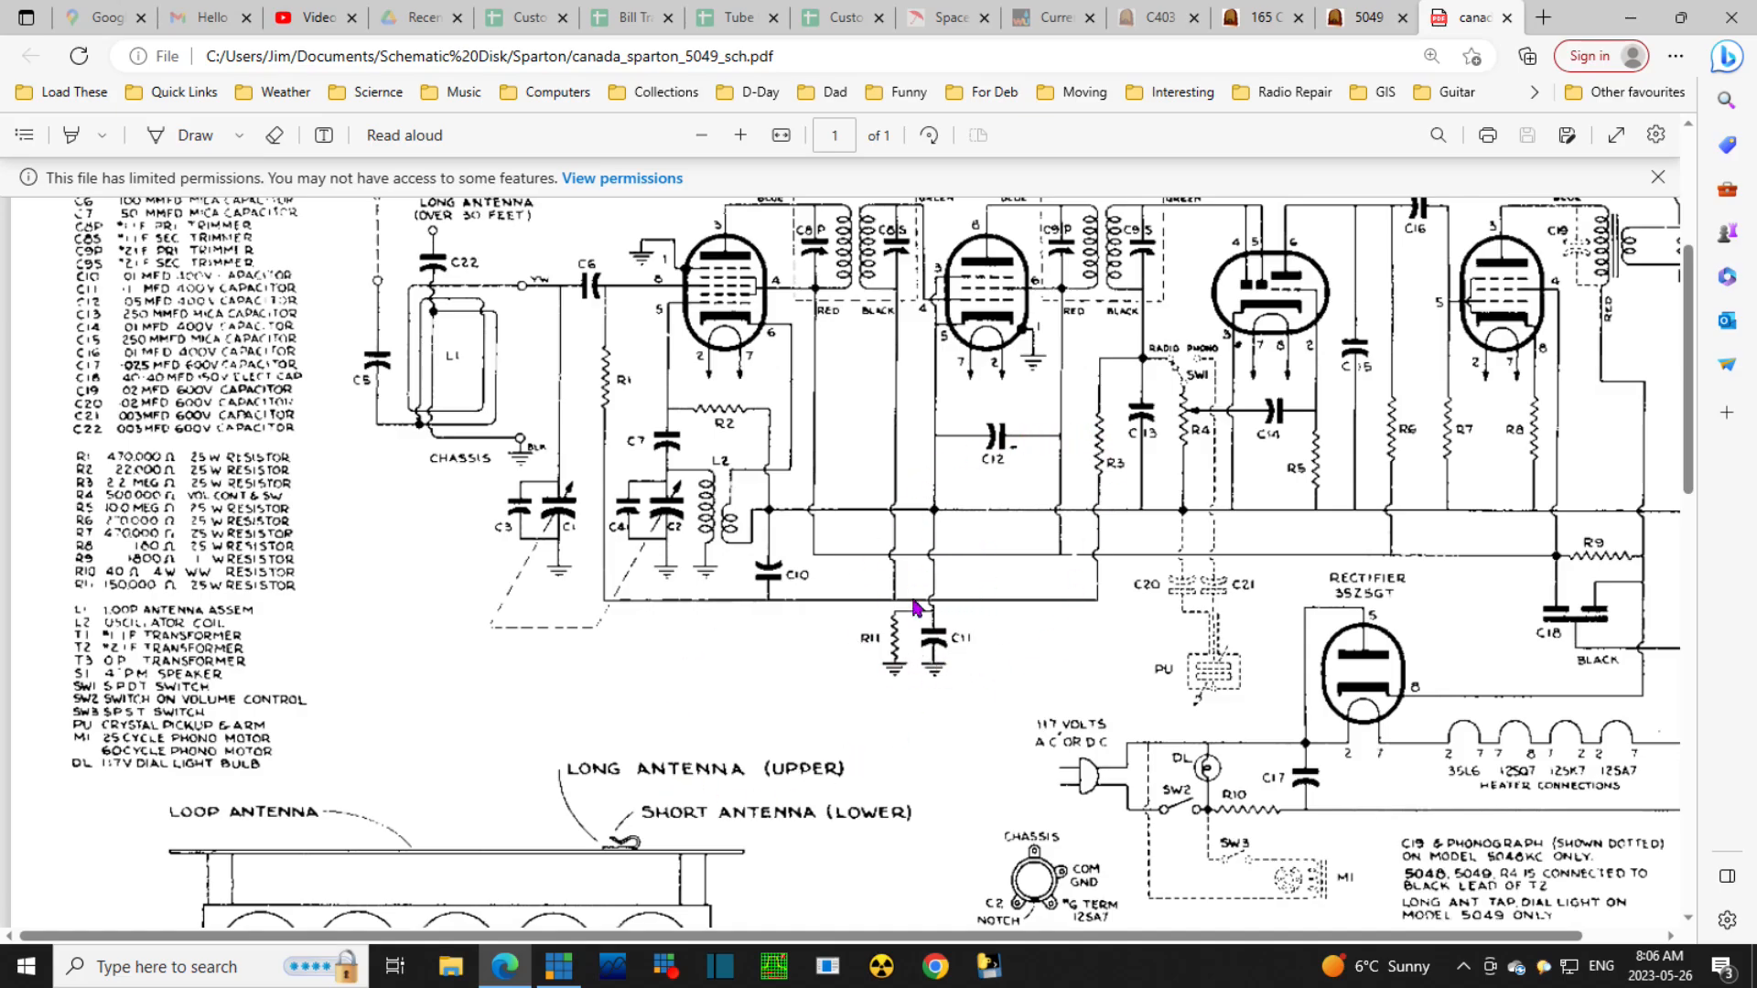
{"action": "mouse_move", "coordinate": [1170, 511]}
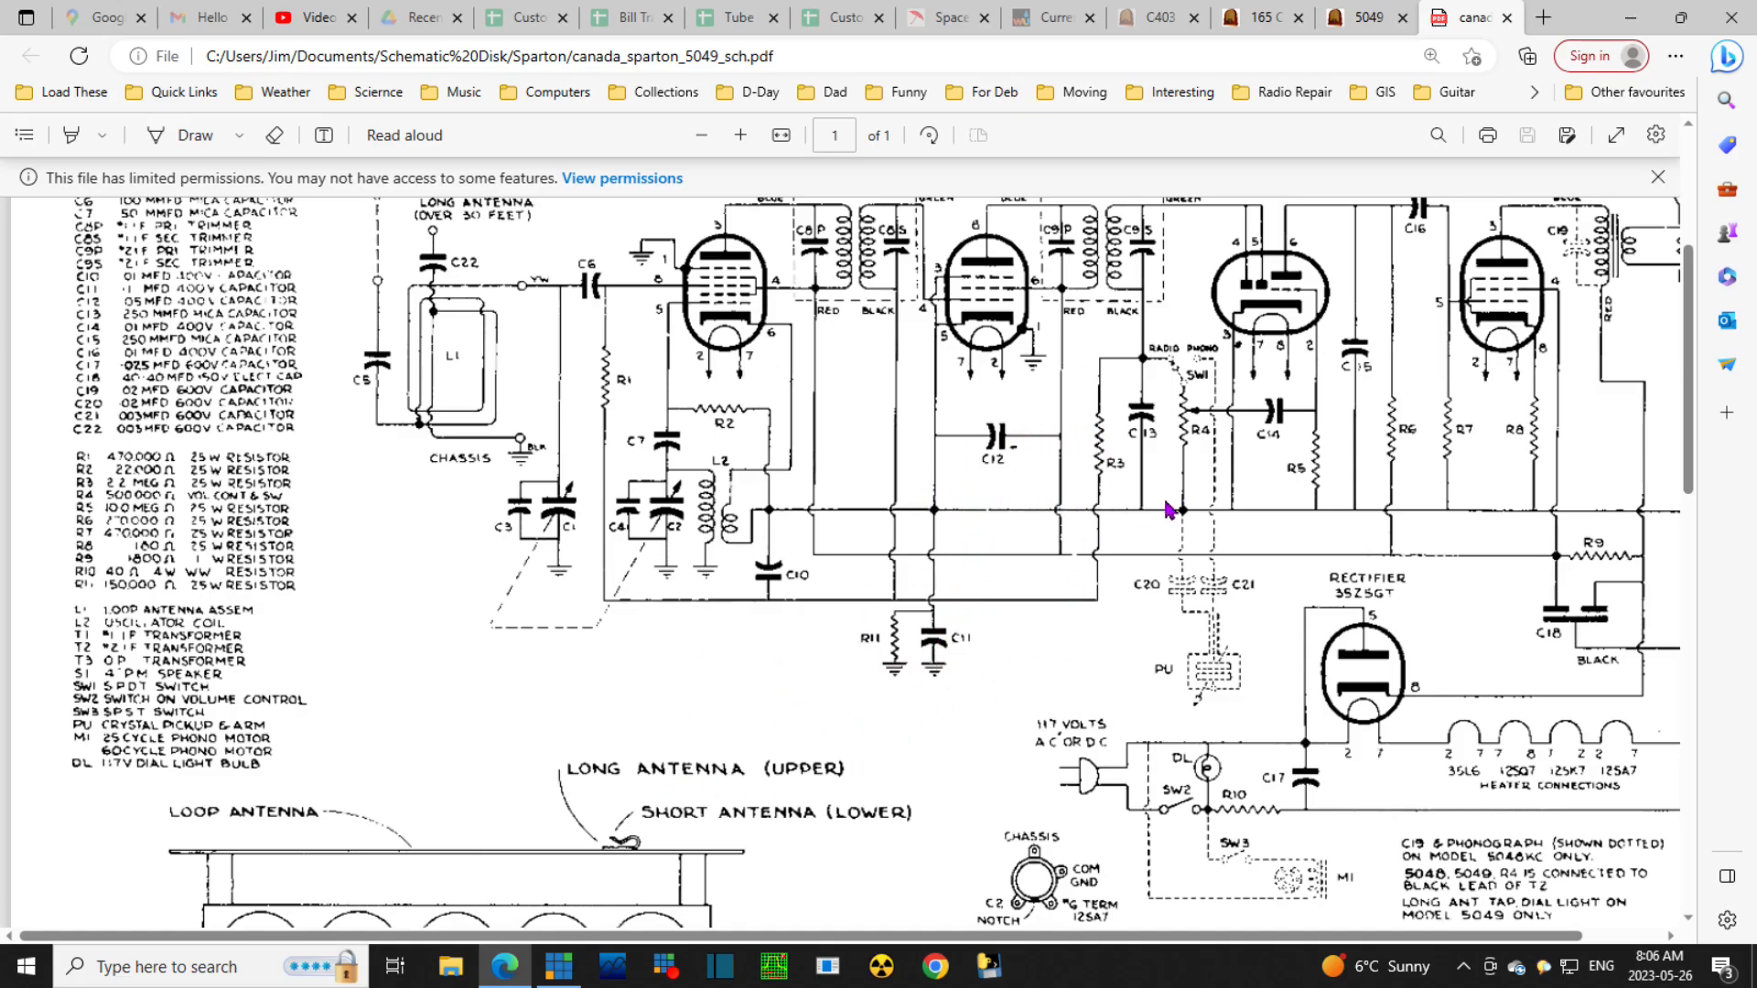
{"action": "mouse_move", "coordinate": [935, 536]}
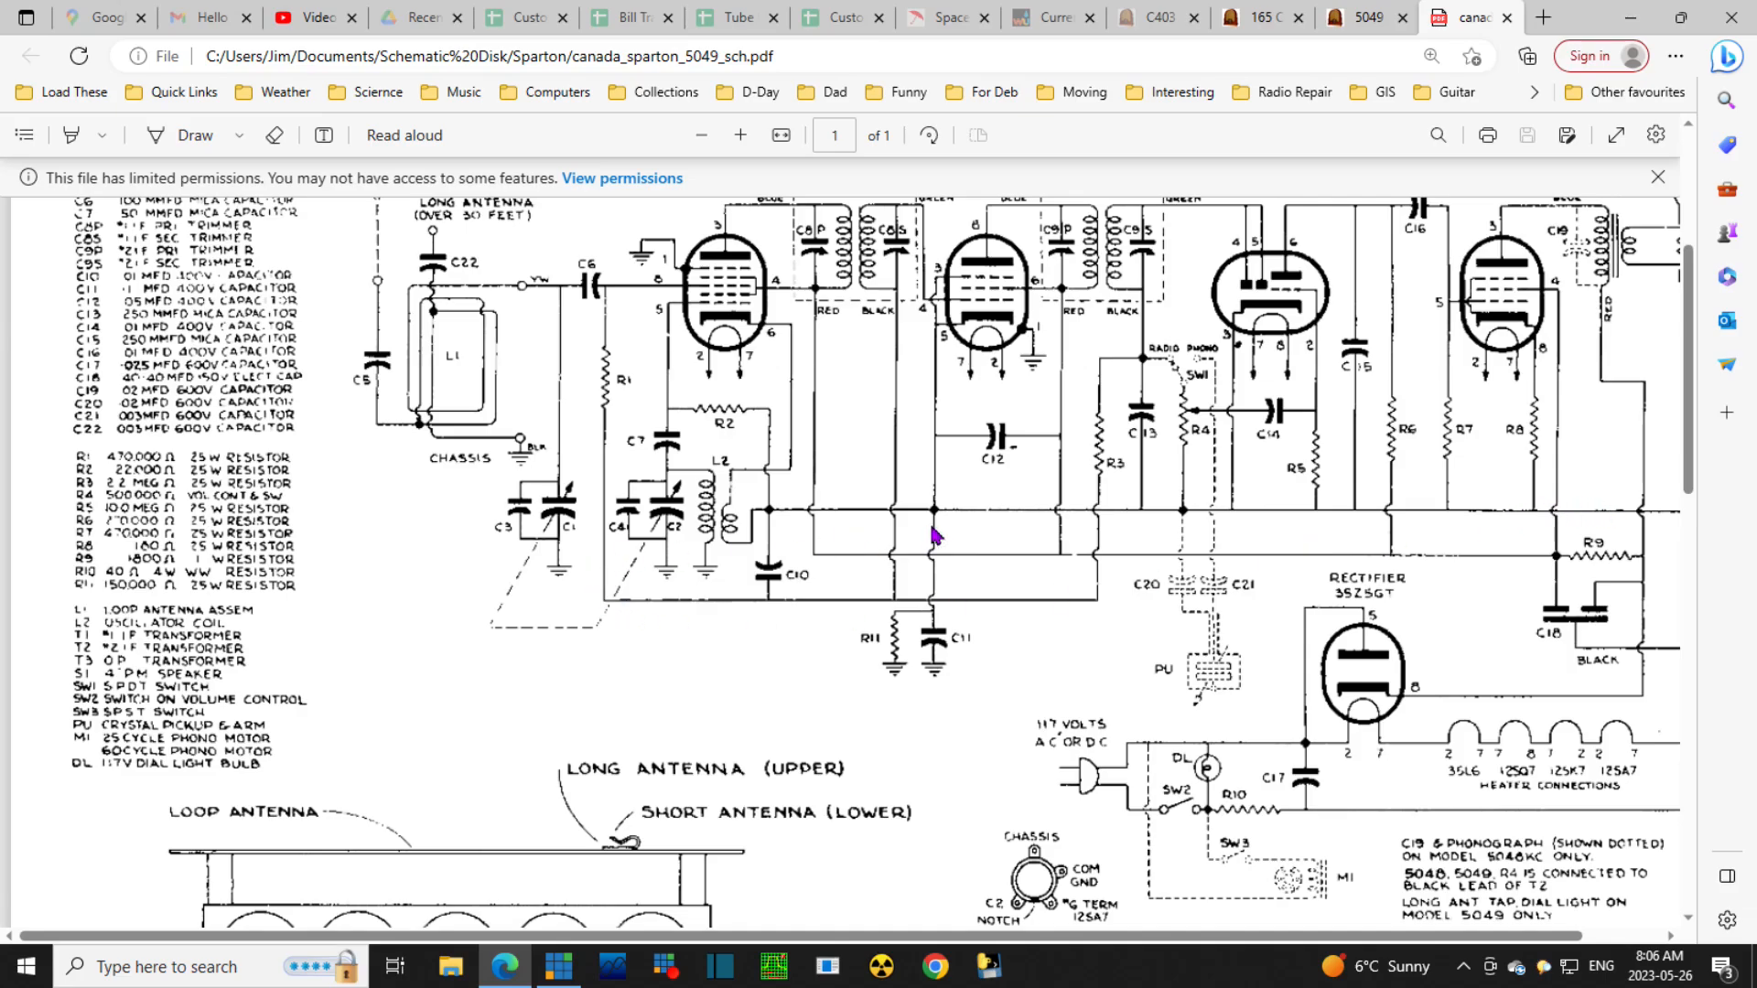
{"action": "mouse_move", "coordinate": [958, 701]}
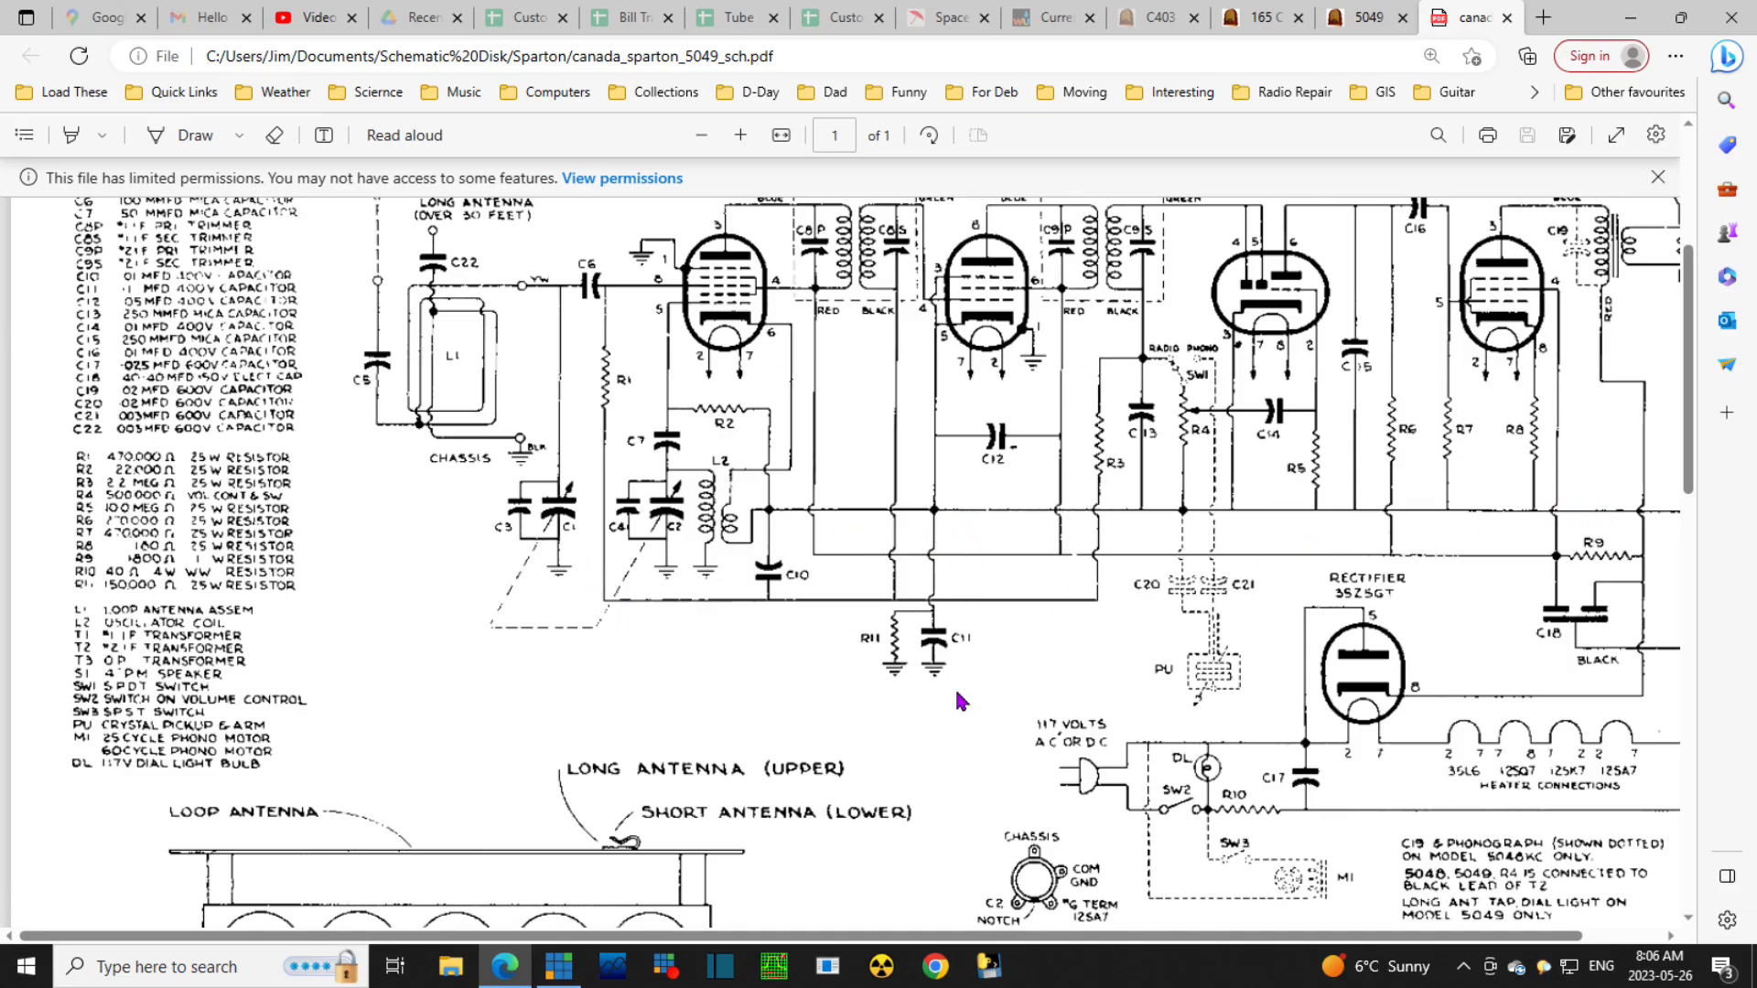
{"action": "mouse_move", "coordinate": [1111, 642]}
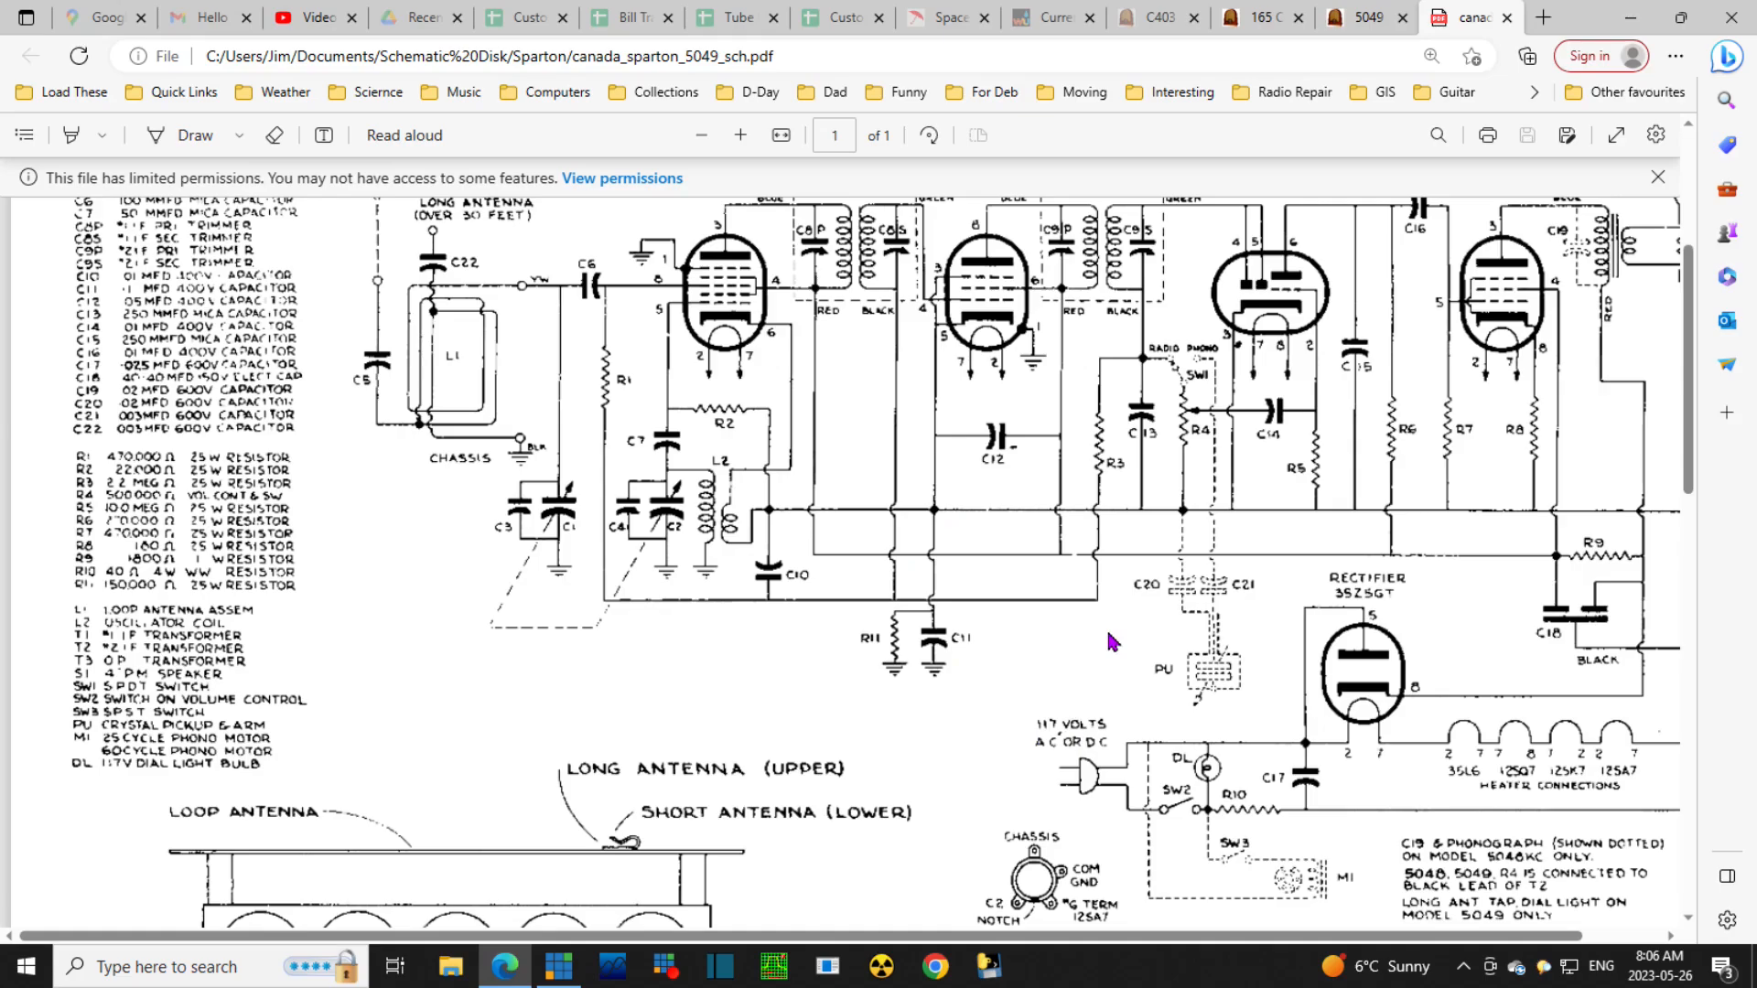
{"action": "mouse_move", "coordinate": [858, 591]}
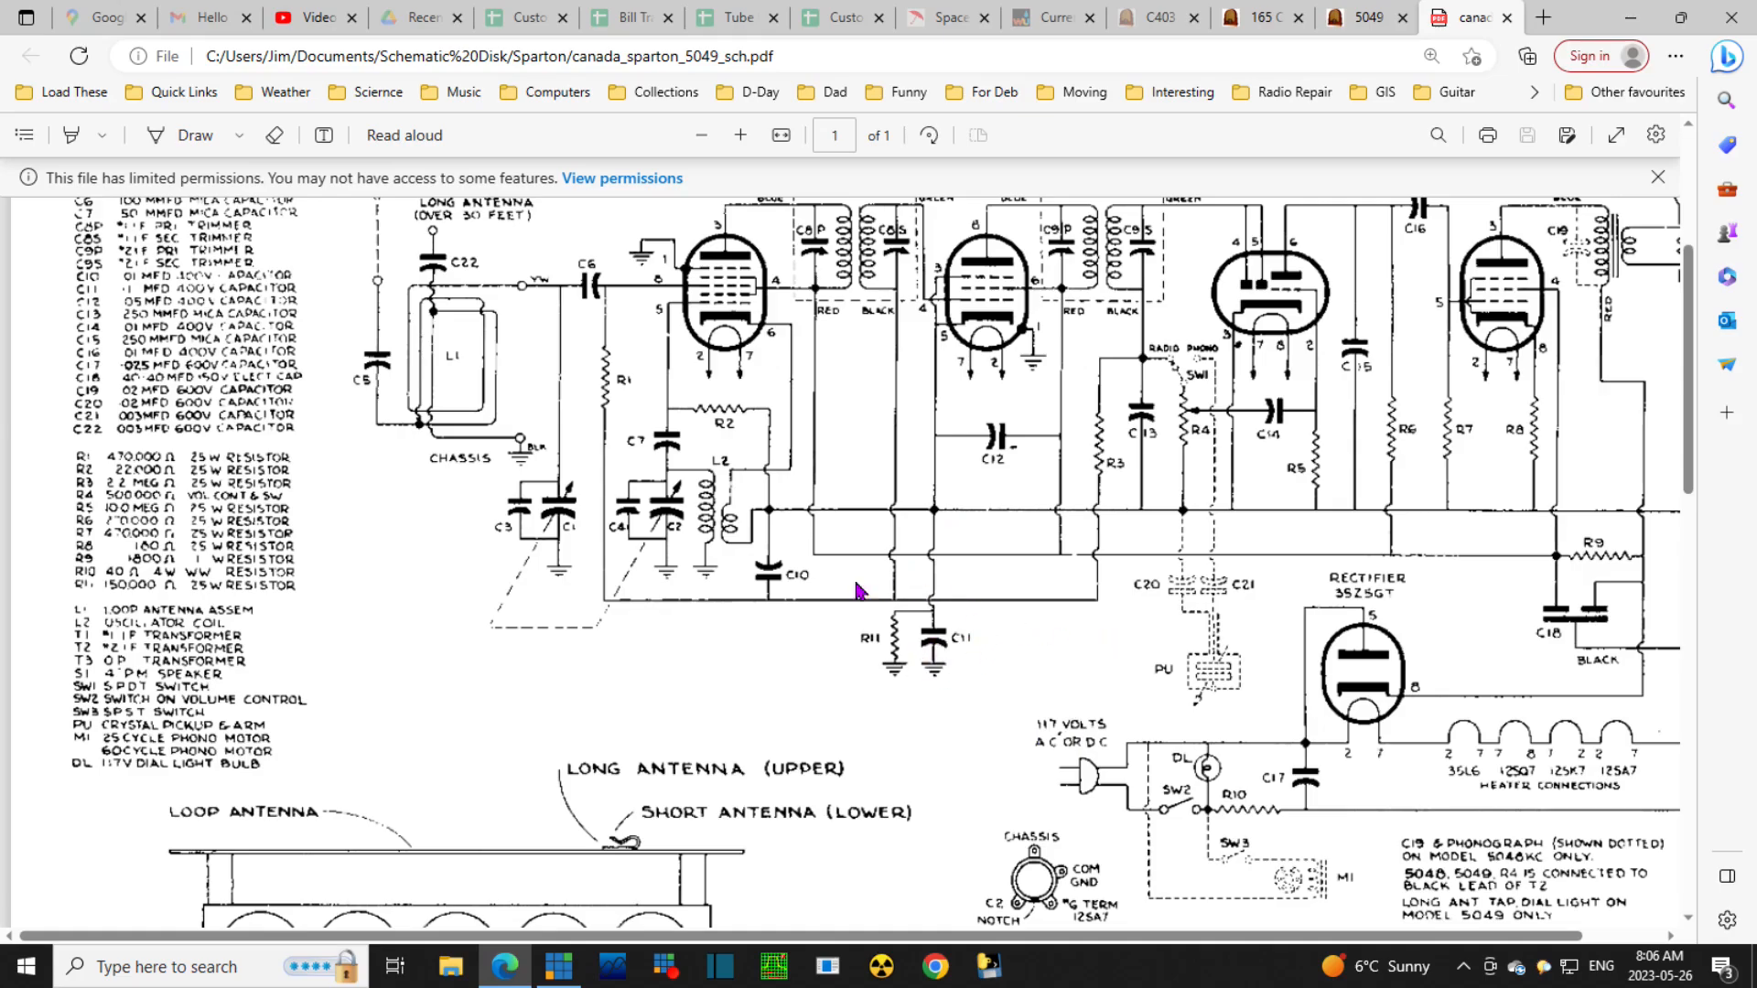
{"action": "mouse_move", "coordinate": [940, 727]}
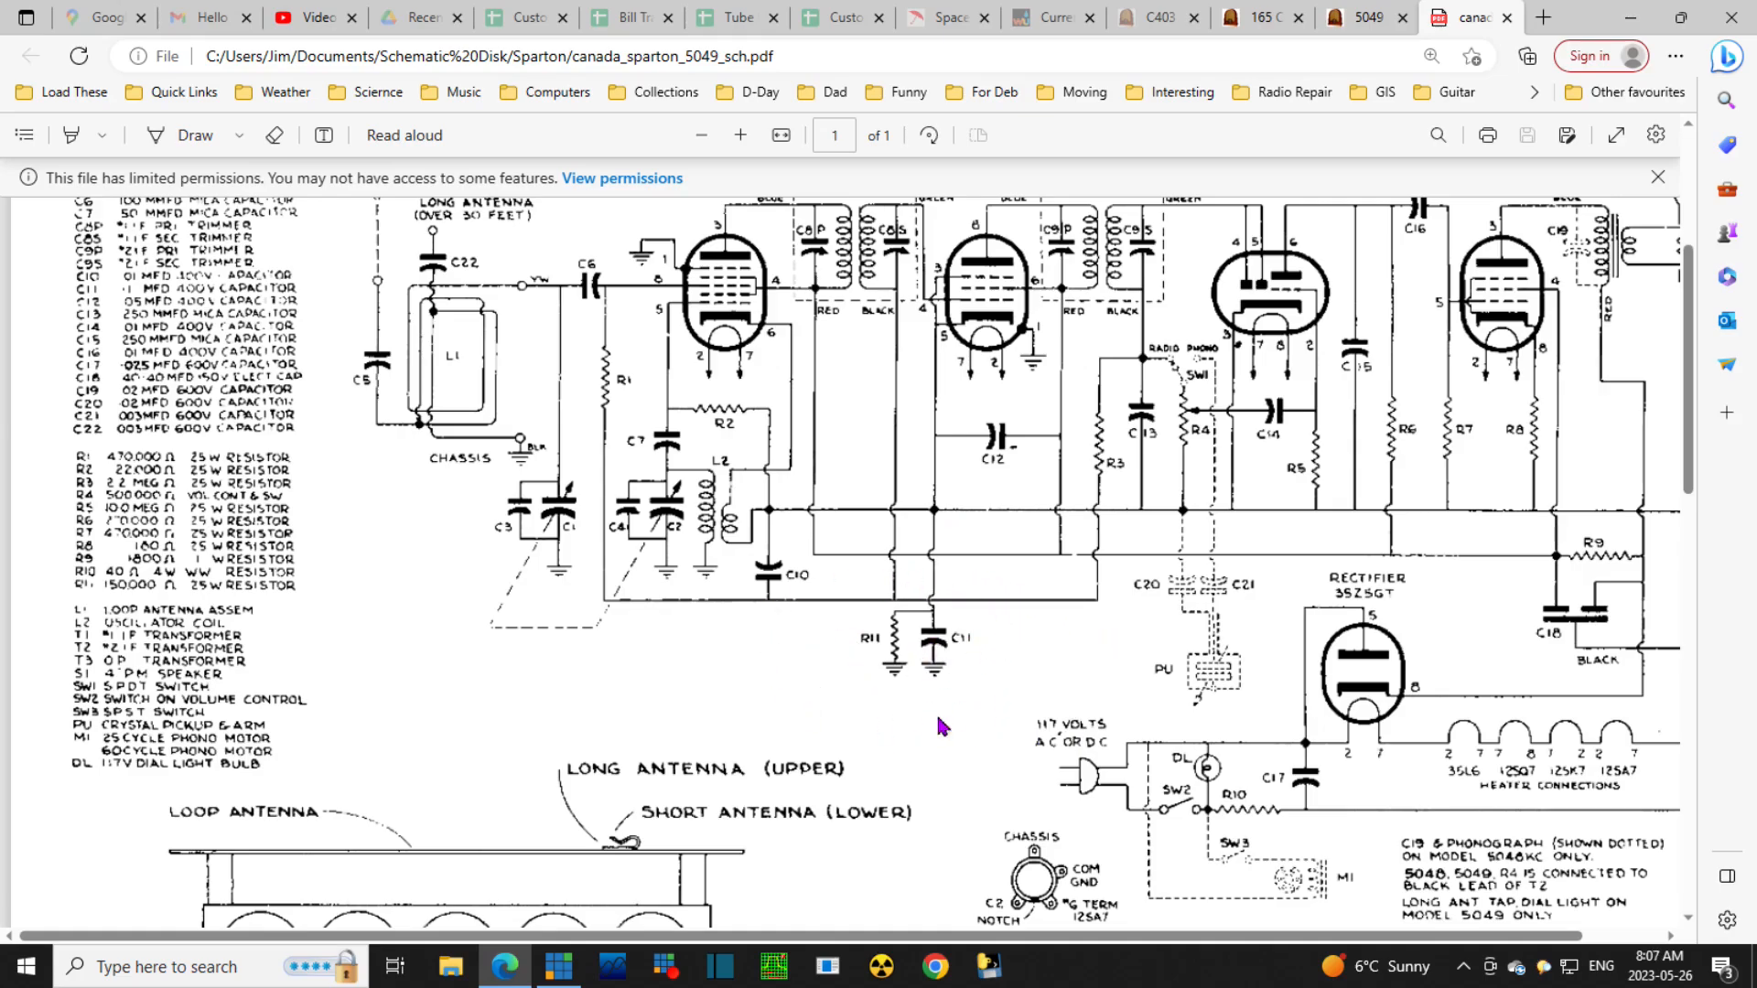
{"action": "mouse_move", "coordinate": [991, 681]}
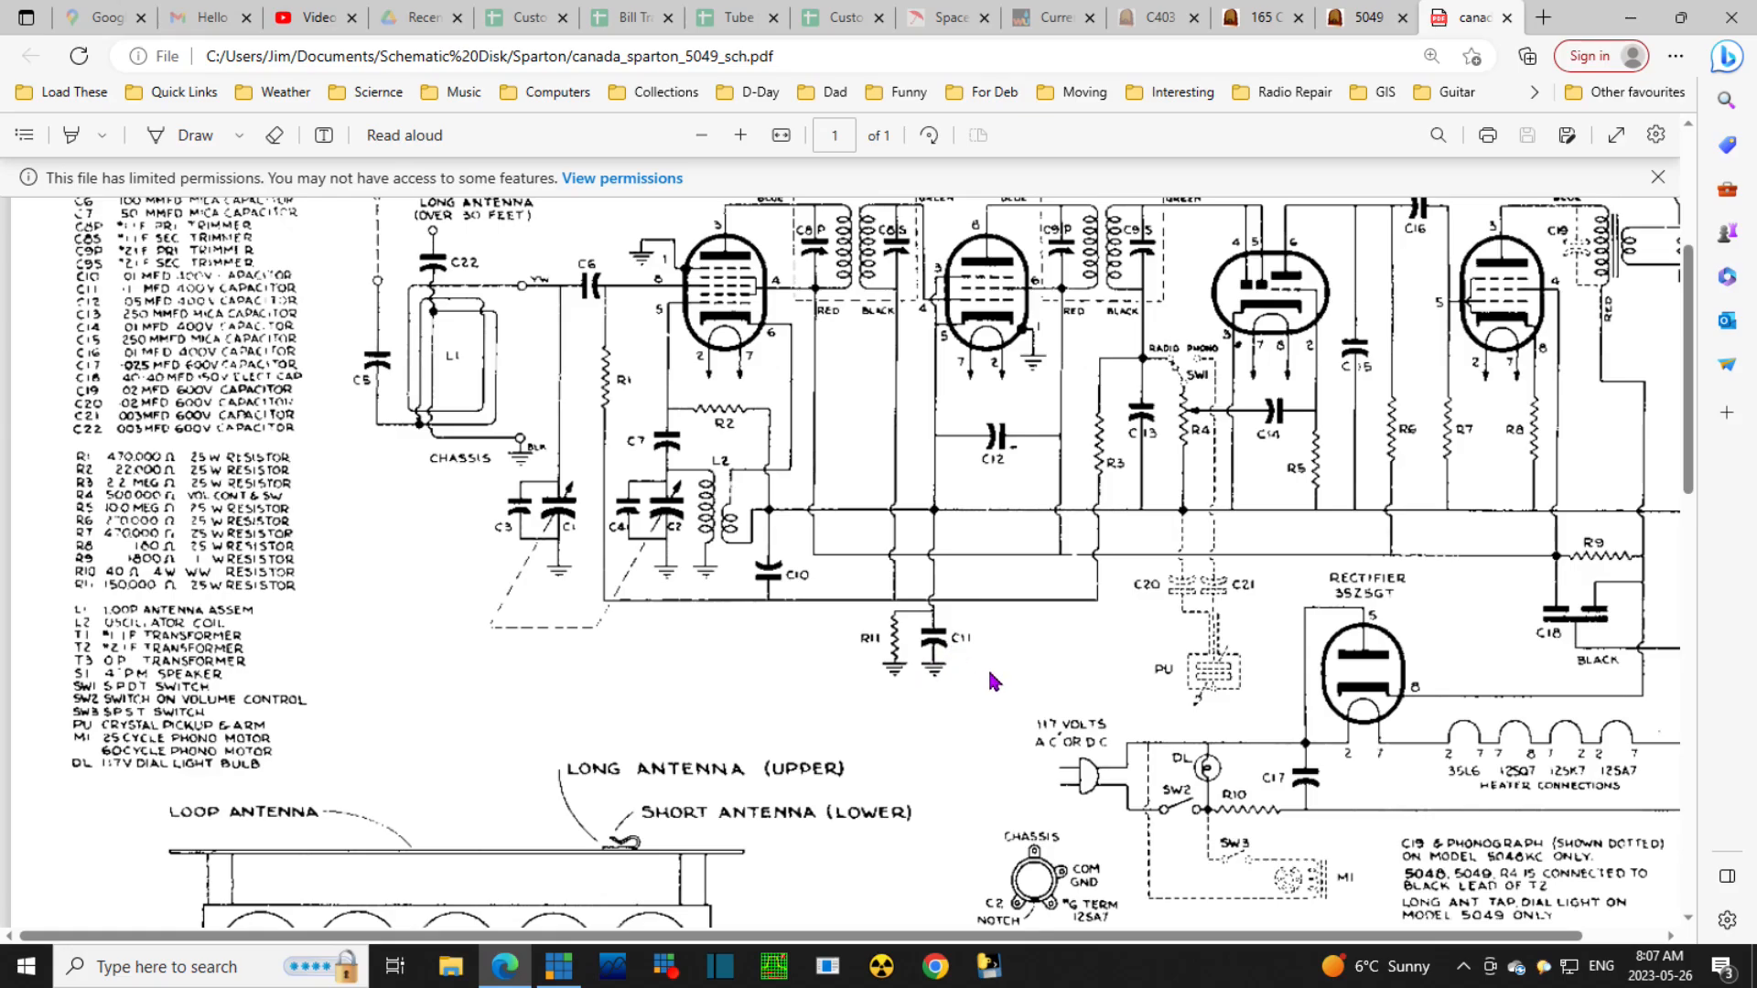
{"action": "mouse_move", "coordinate": [1003, 668]}
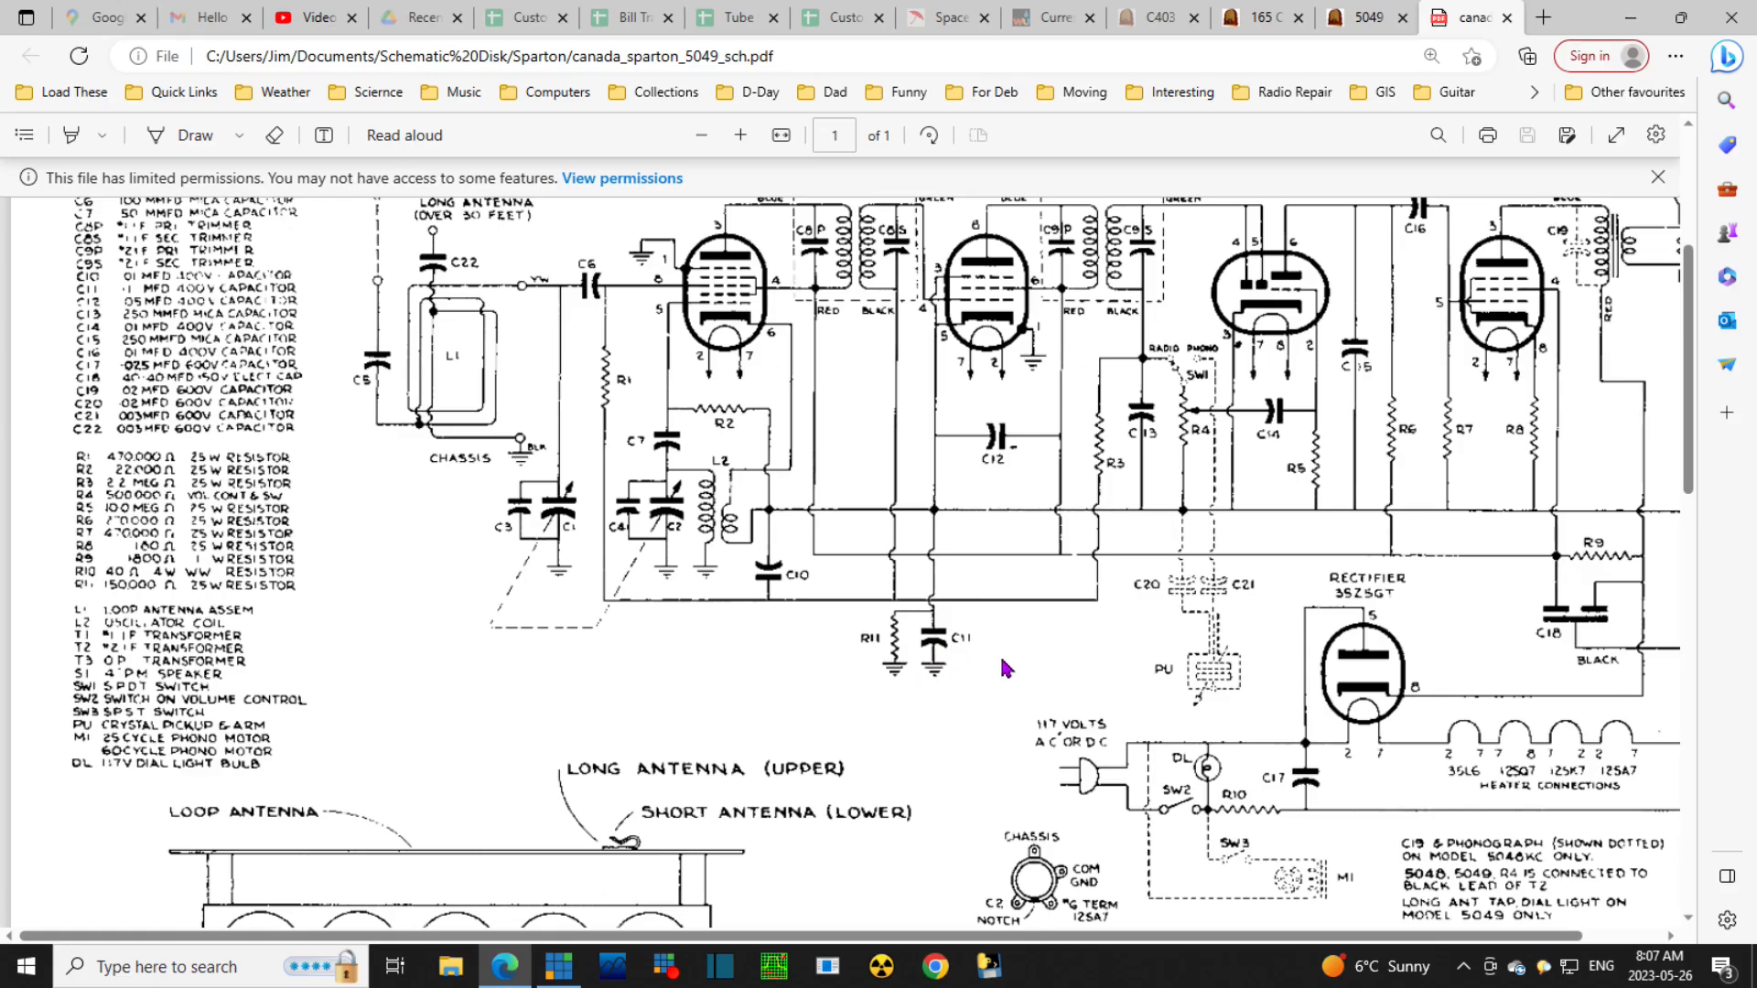
Scroll the schematic to the tube stage labels, external antenna and capacitor parts list header
{"action": "scroll", "scroll_direction": "down", "scroll_amount": 3}
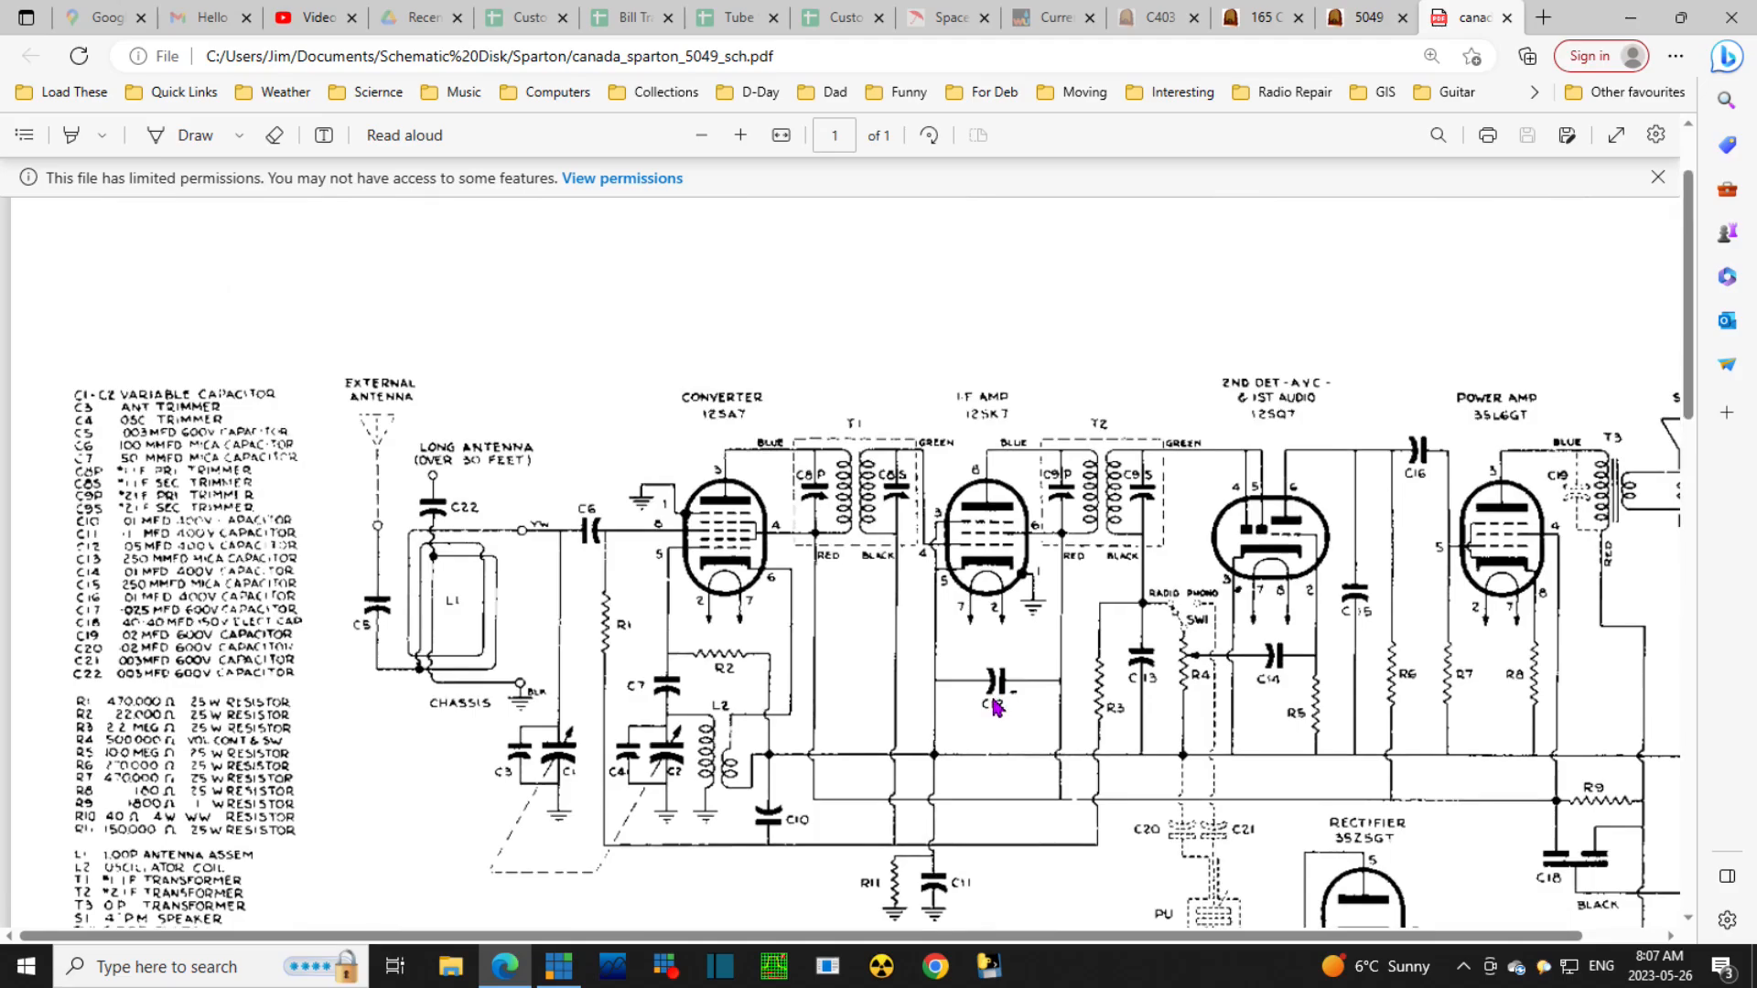
{"action": "scroll", "scroll_direction": "down", "scroll_amount": 3}
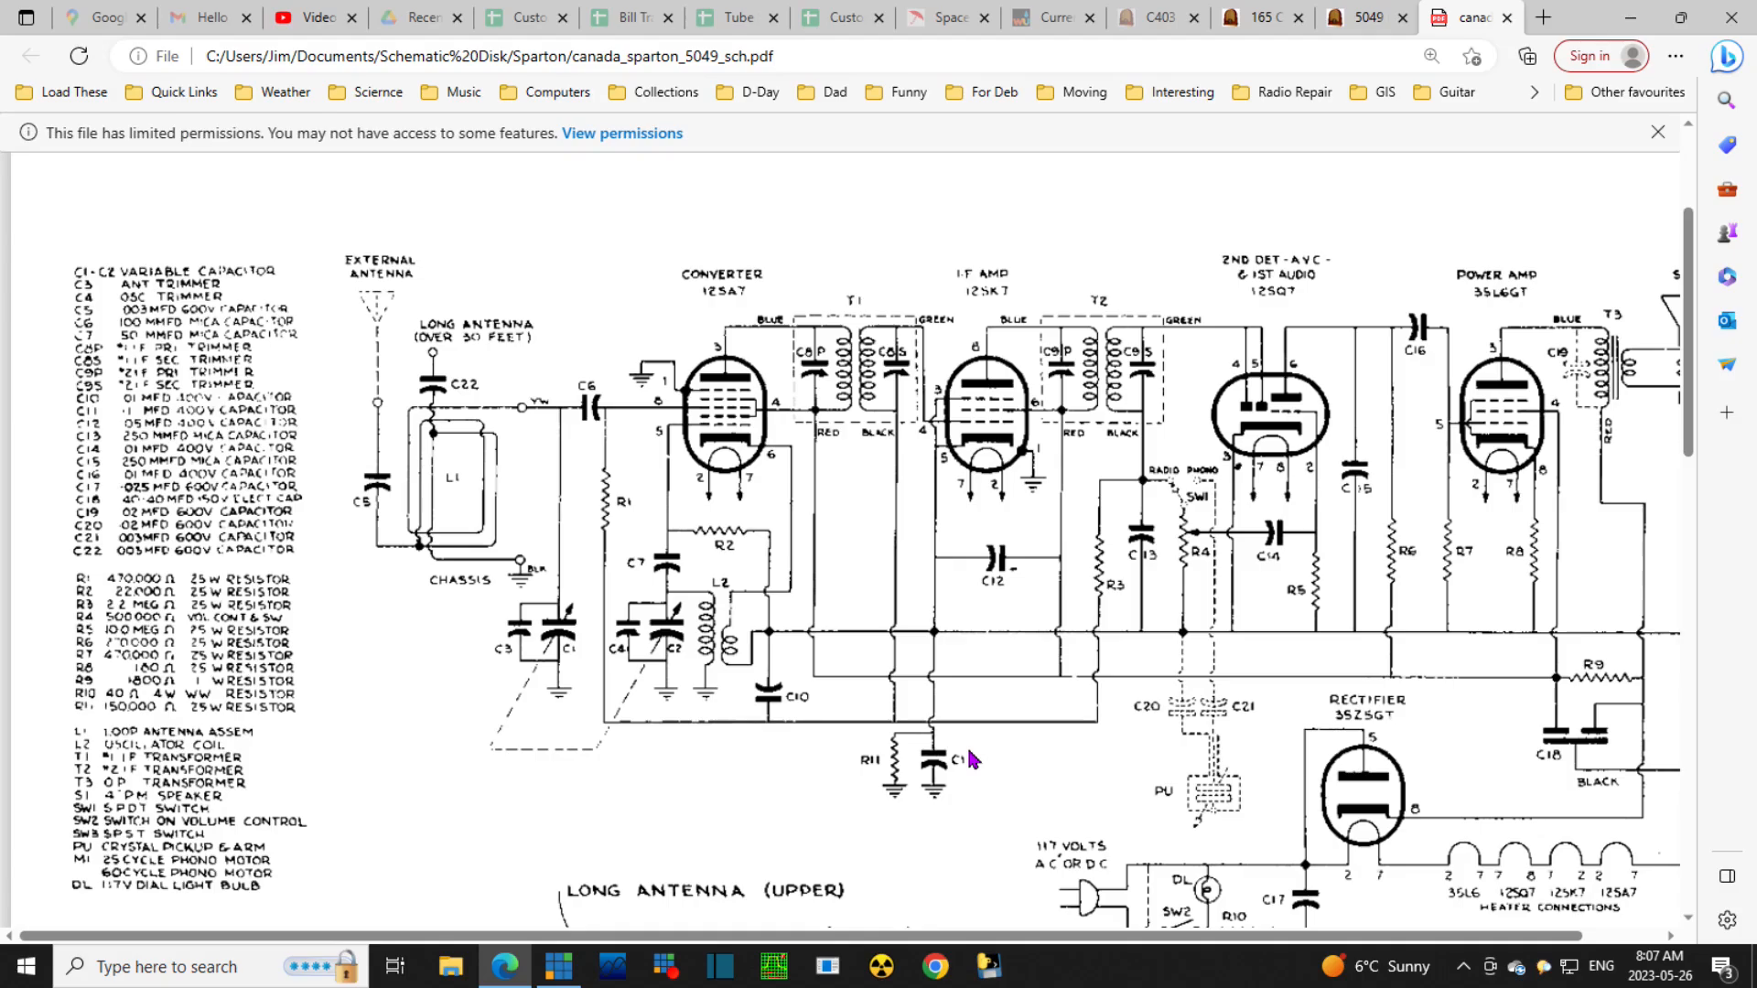
{"action": "mouse_move", "coordinate": [1266, 573]}
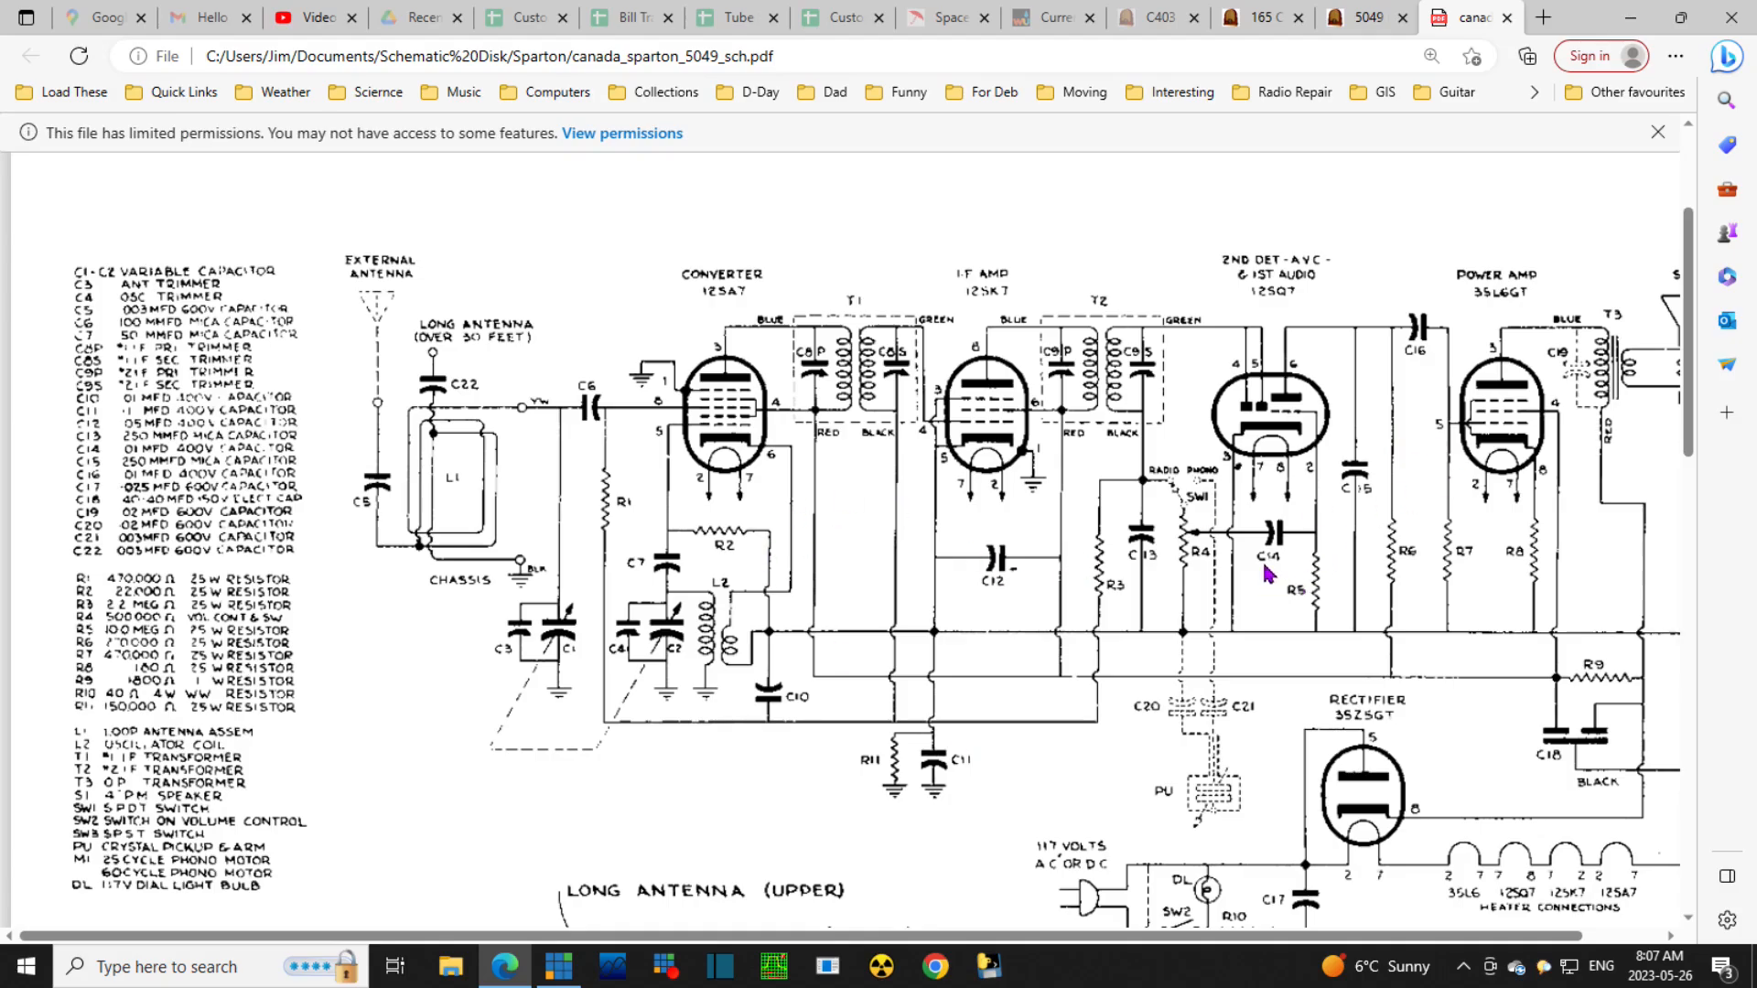
{"action": "mouse_move", "coordinate": [1246, 551]}
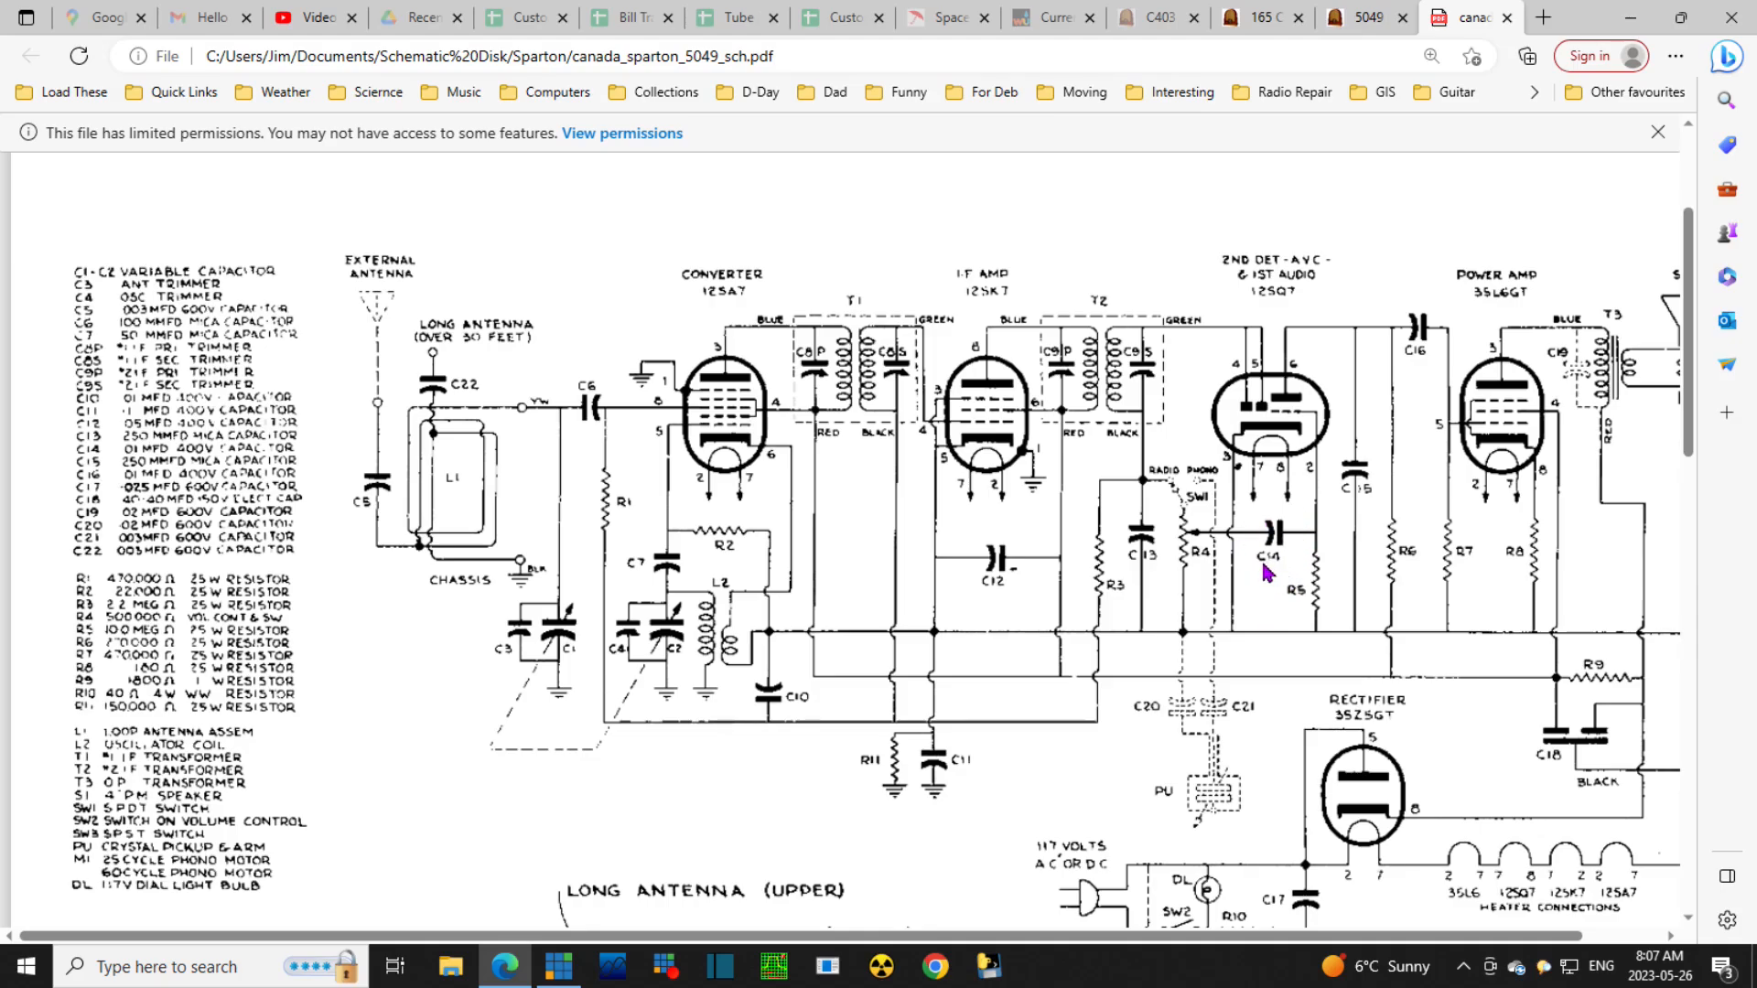
{"action": "mouse_move", "coordinate": [606, 633]}
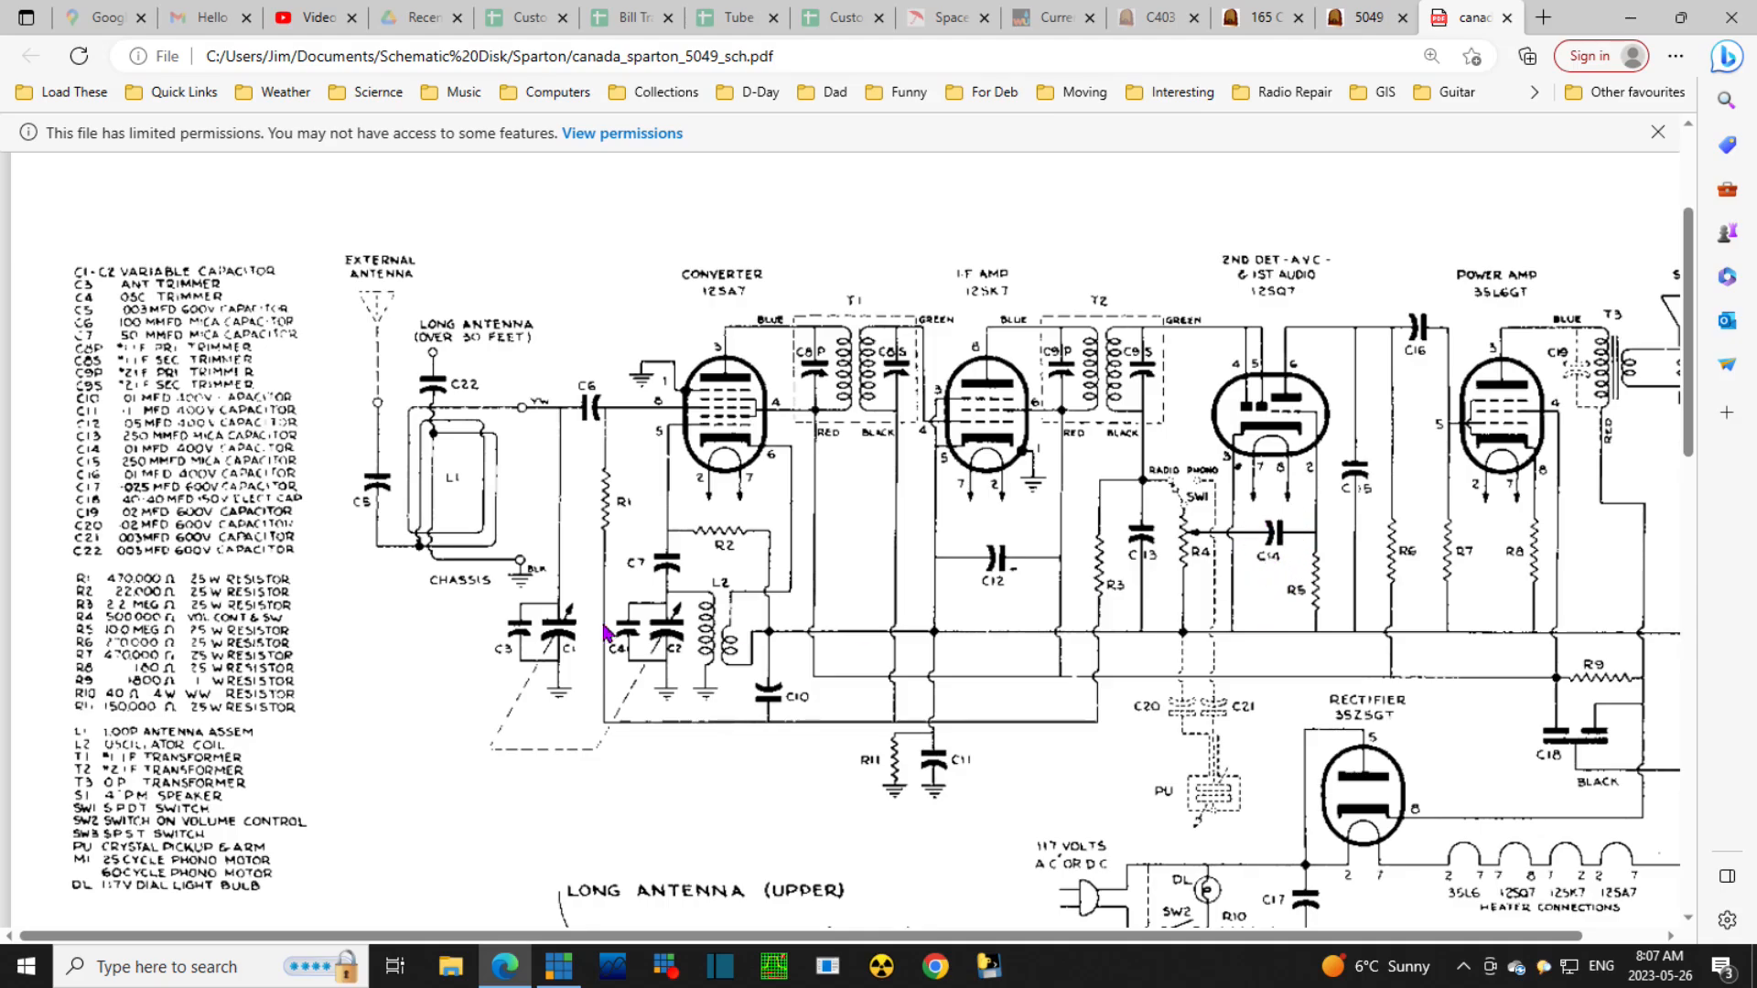
{"action": "mouse_move", "coordinate": [147, 454]}
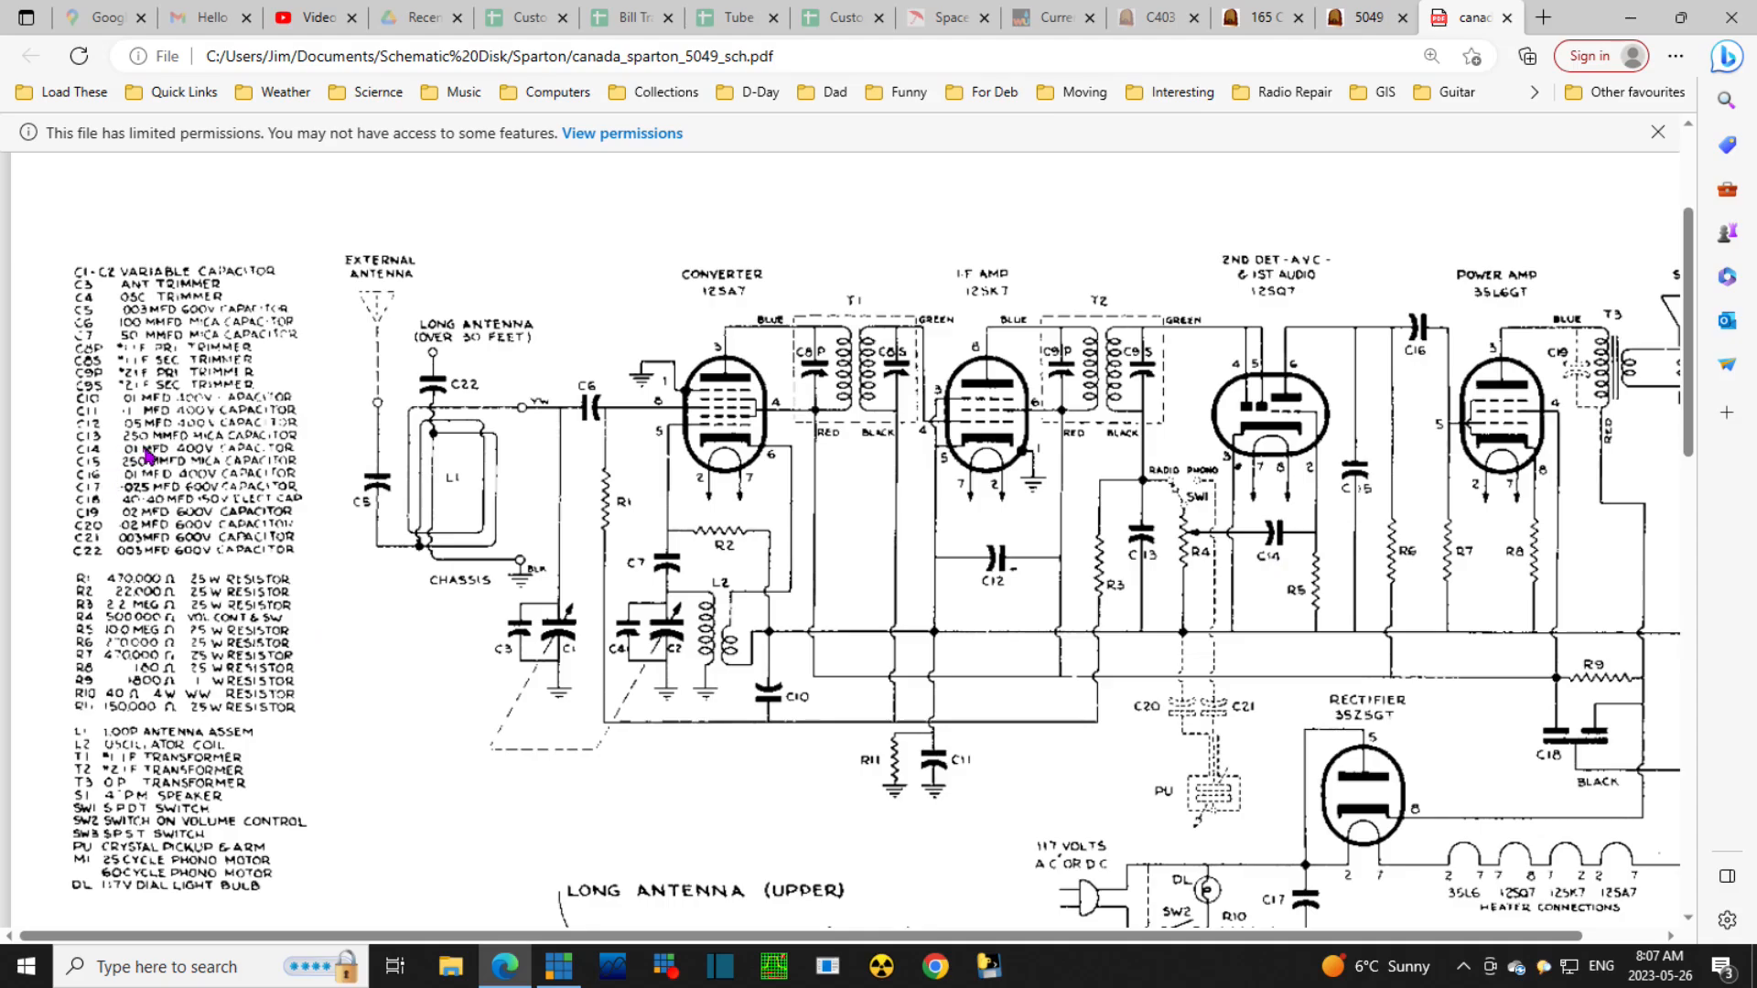
{"action": "mouse_move", "coordinate": [1314, 549]}
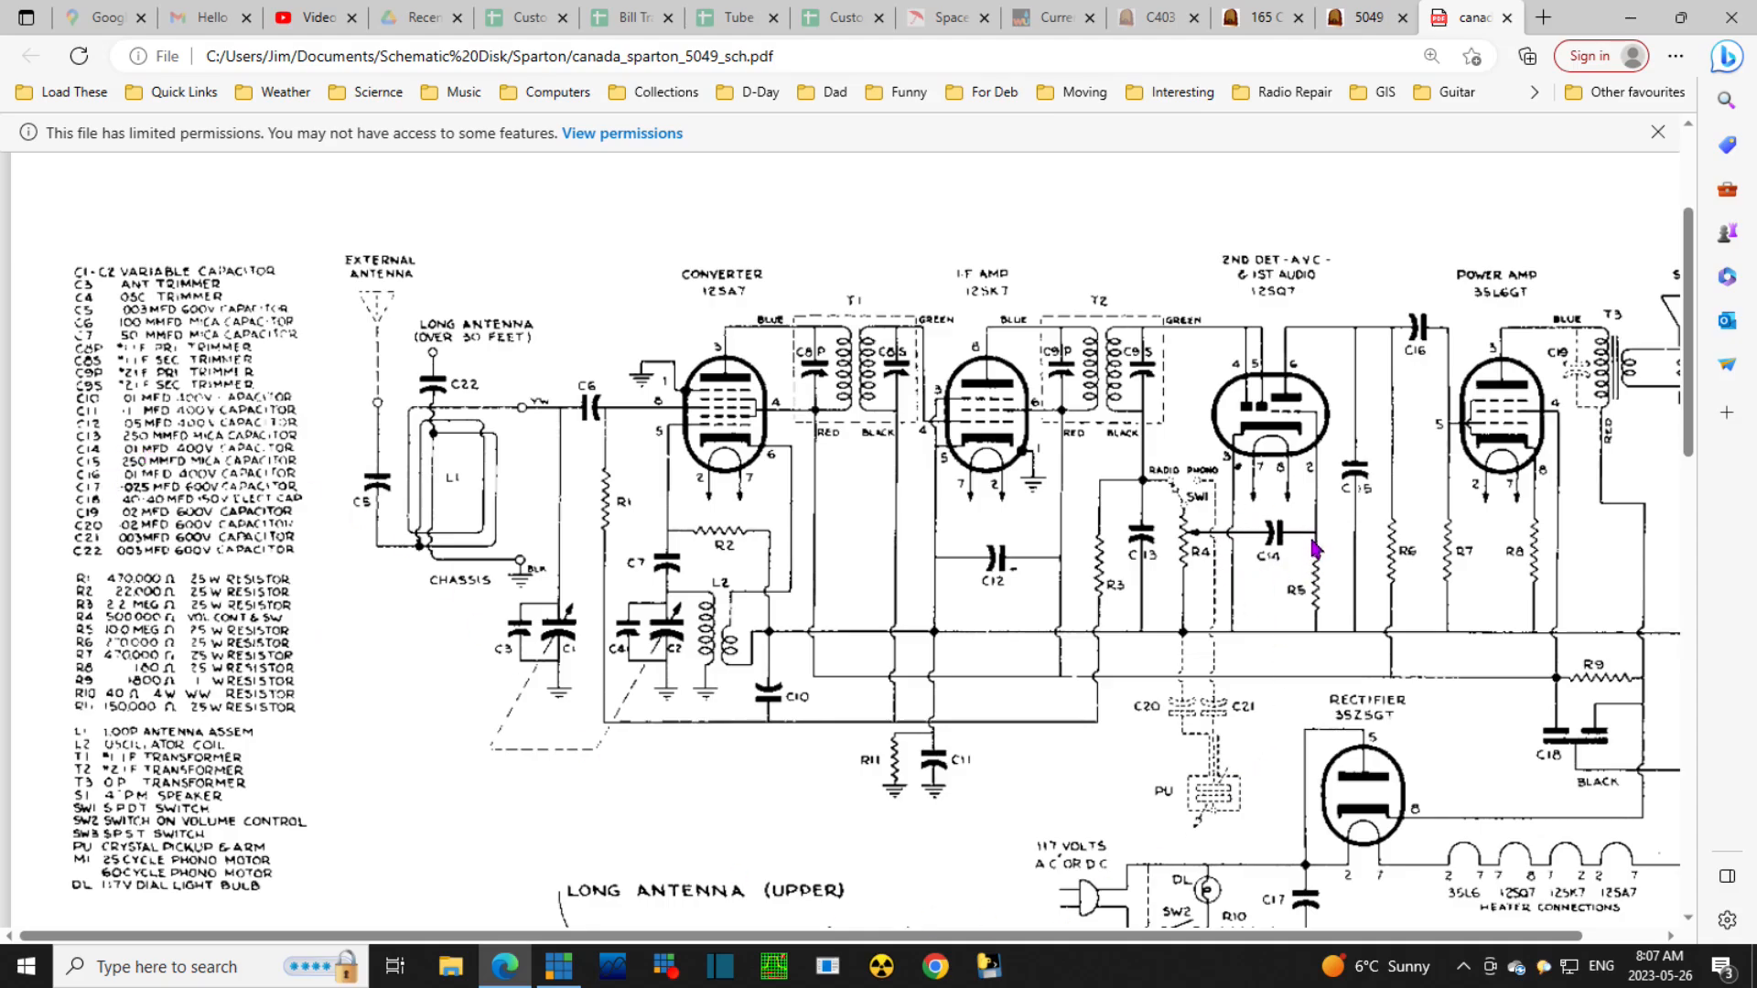
{"action": "mouse_move", "coordinate": [212, 582]}
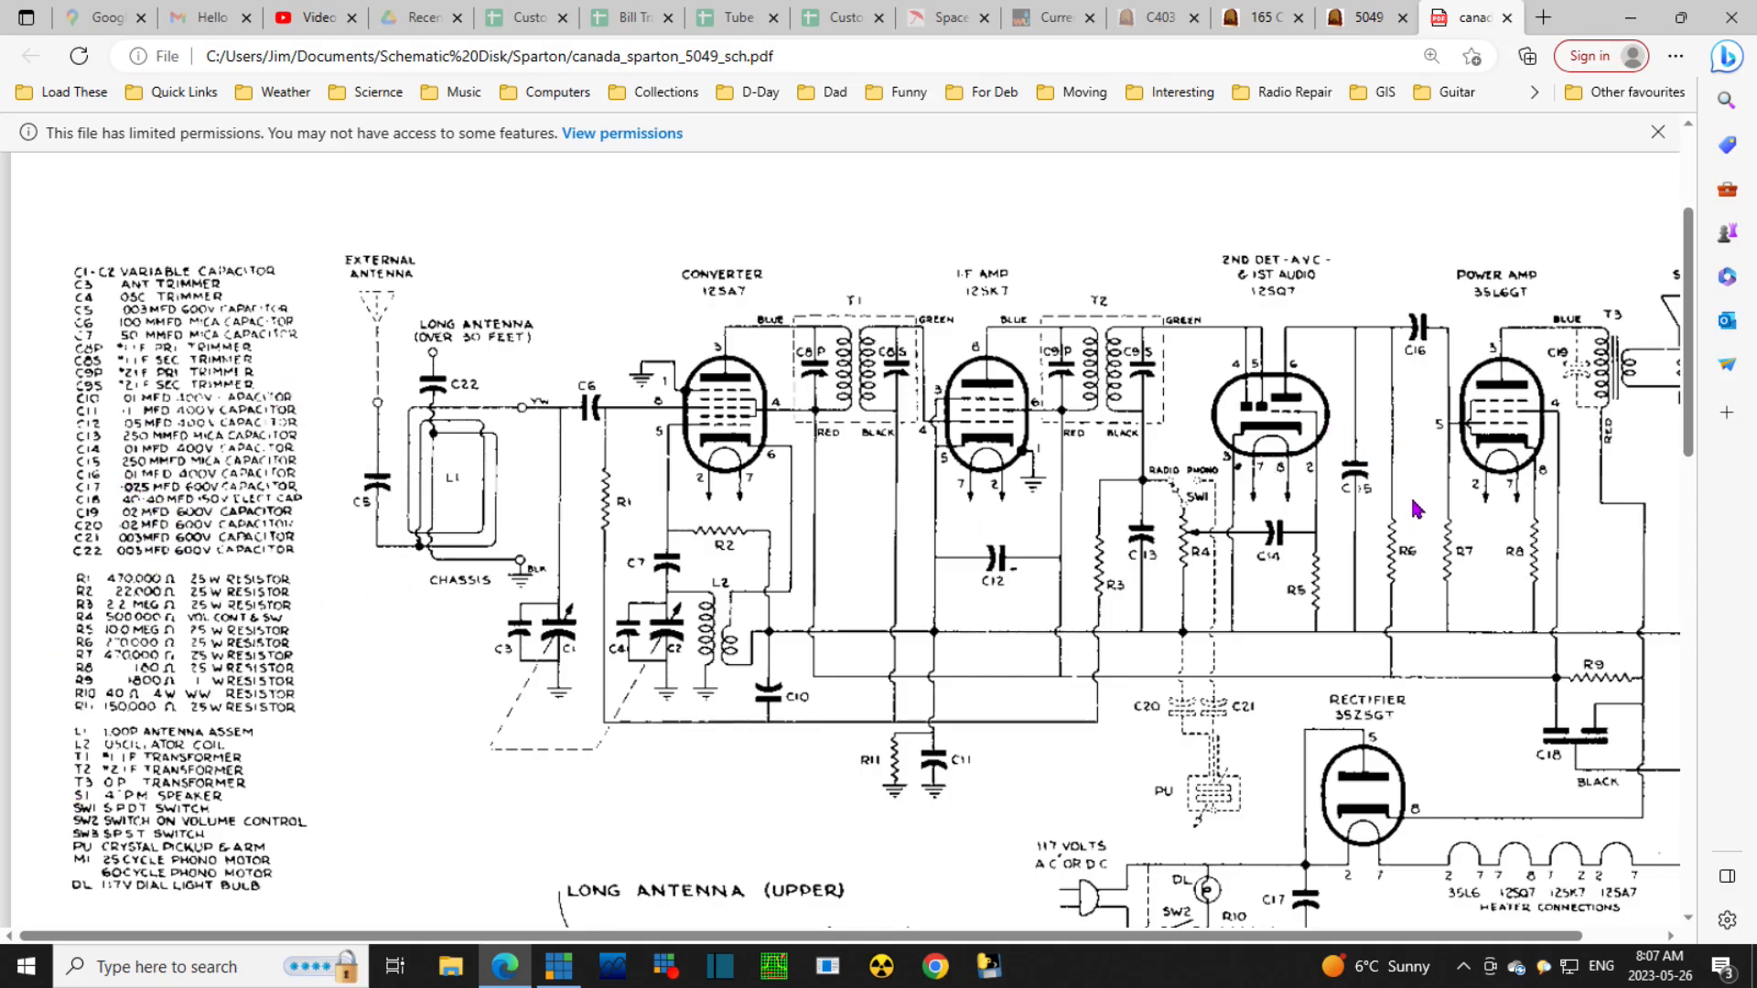
{"action": "mouse_move", "coordinate": [162, 624]}
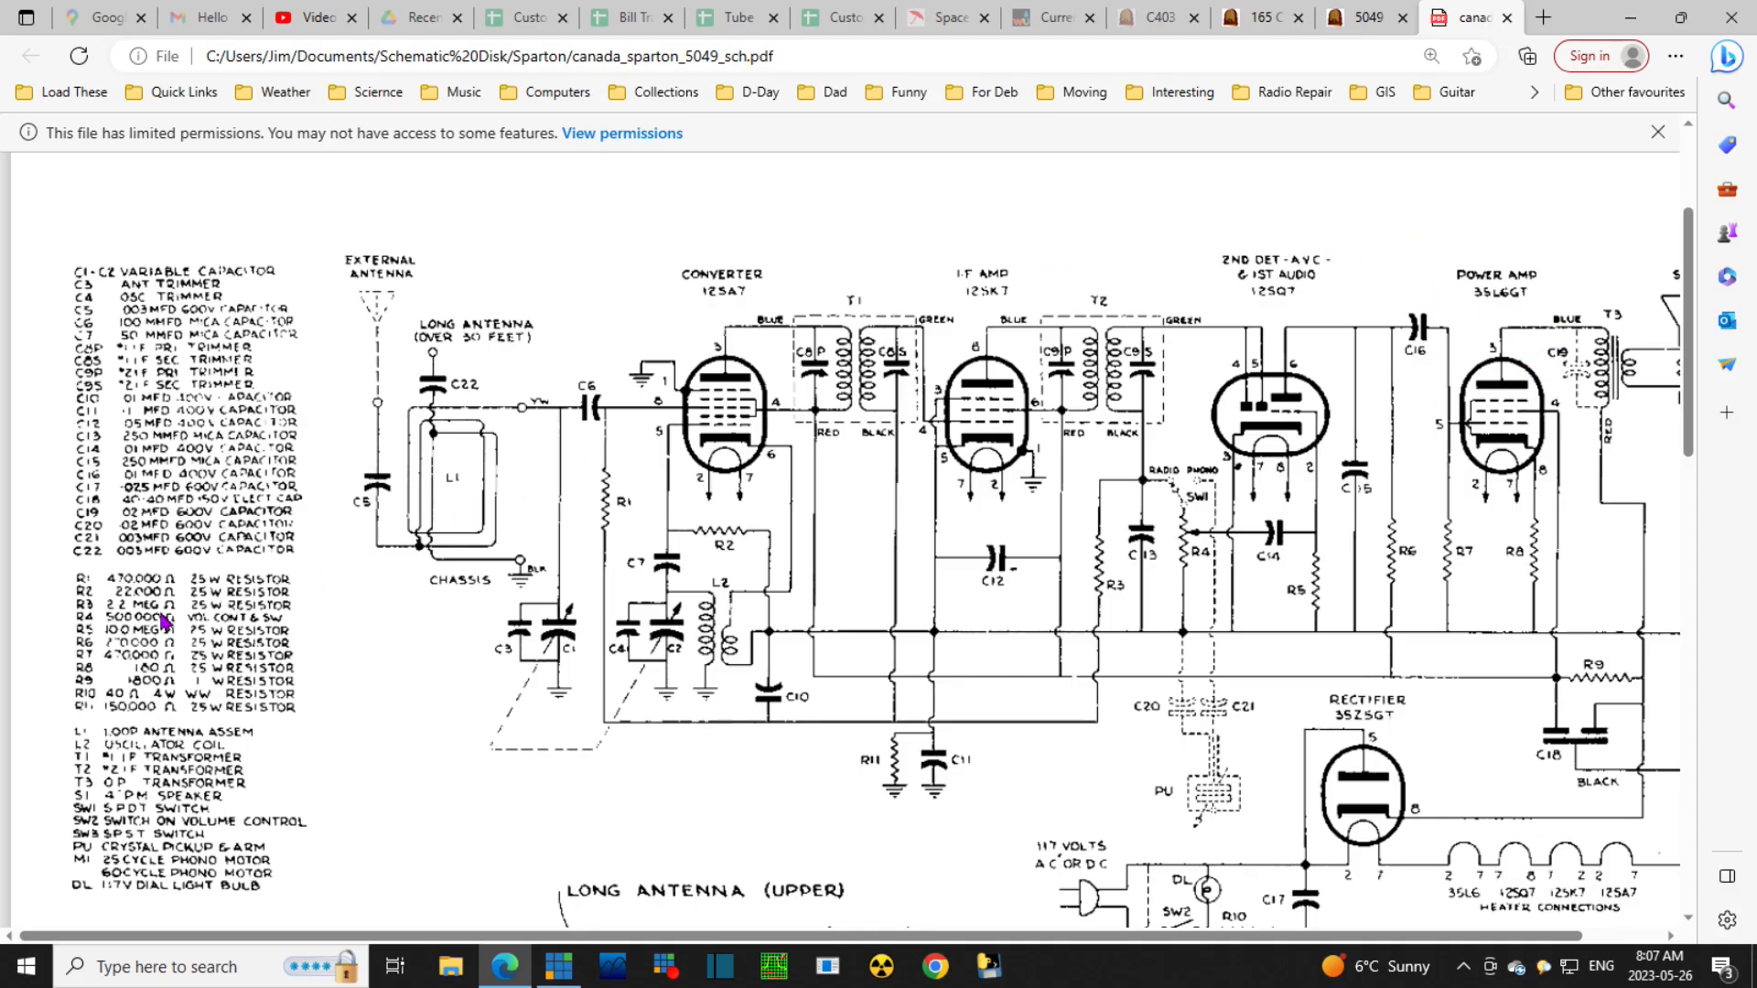
{"action": "mouse_move", "coordinate": [1630, 459]}
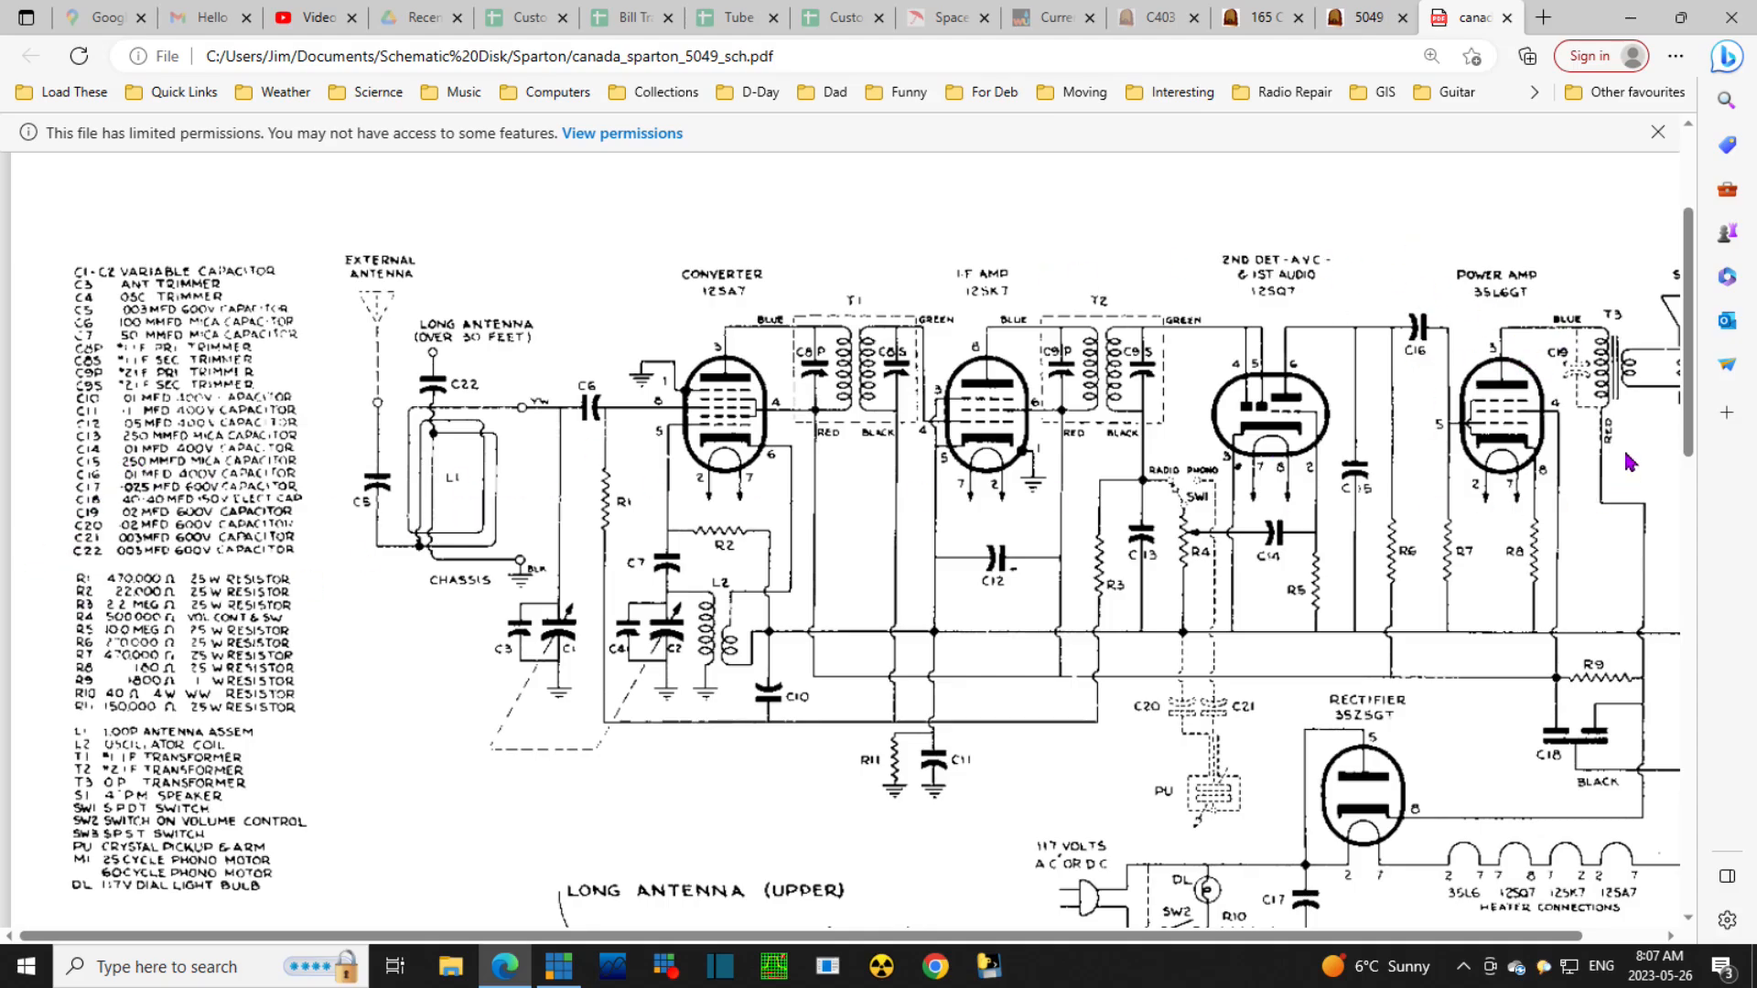
{"action": "mouse_move", "coordinate": [1331, 344]}
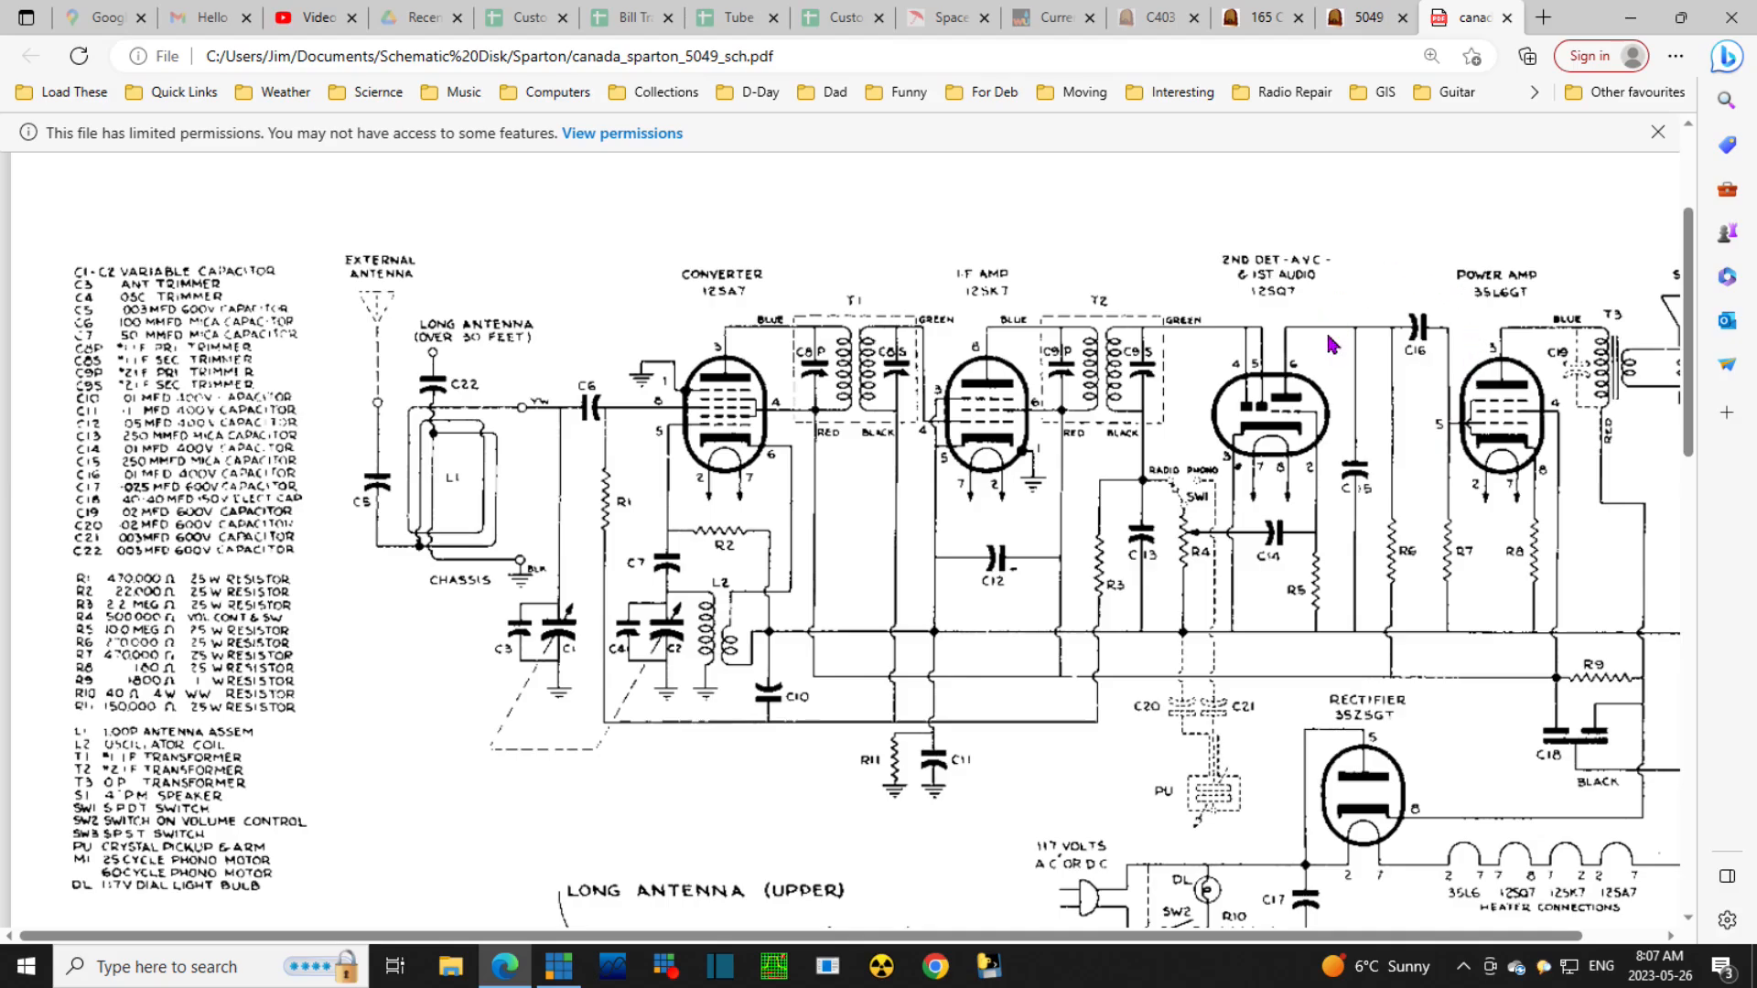
{"action": "mouse_move", "coordinate": [1421, 441]}
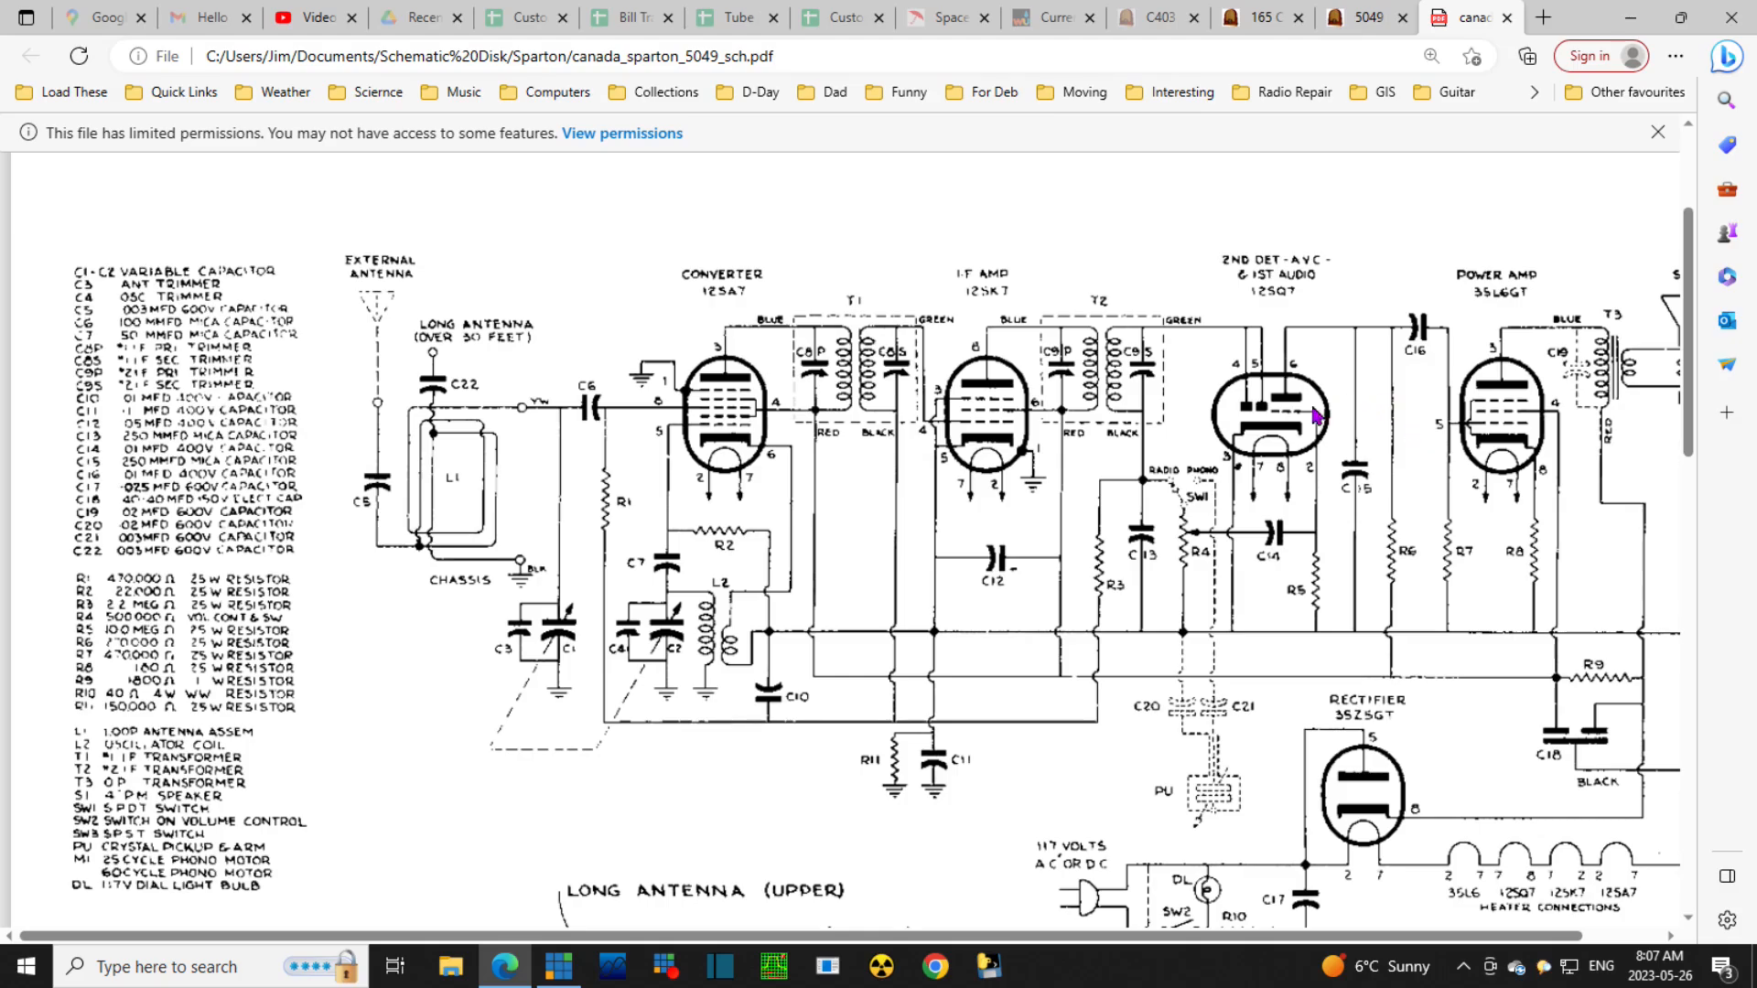
{"action": "mouse_move", "coordinate": [828, 633]}
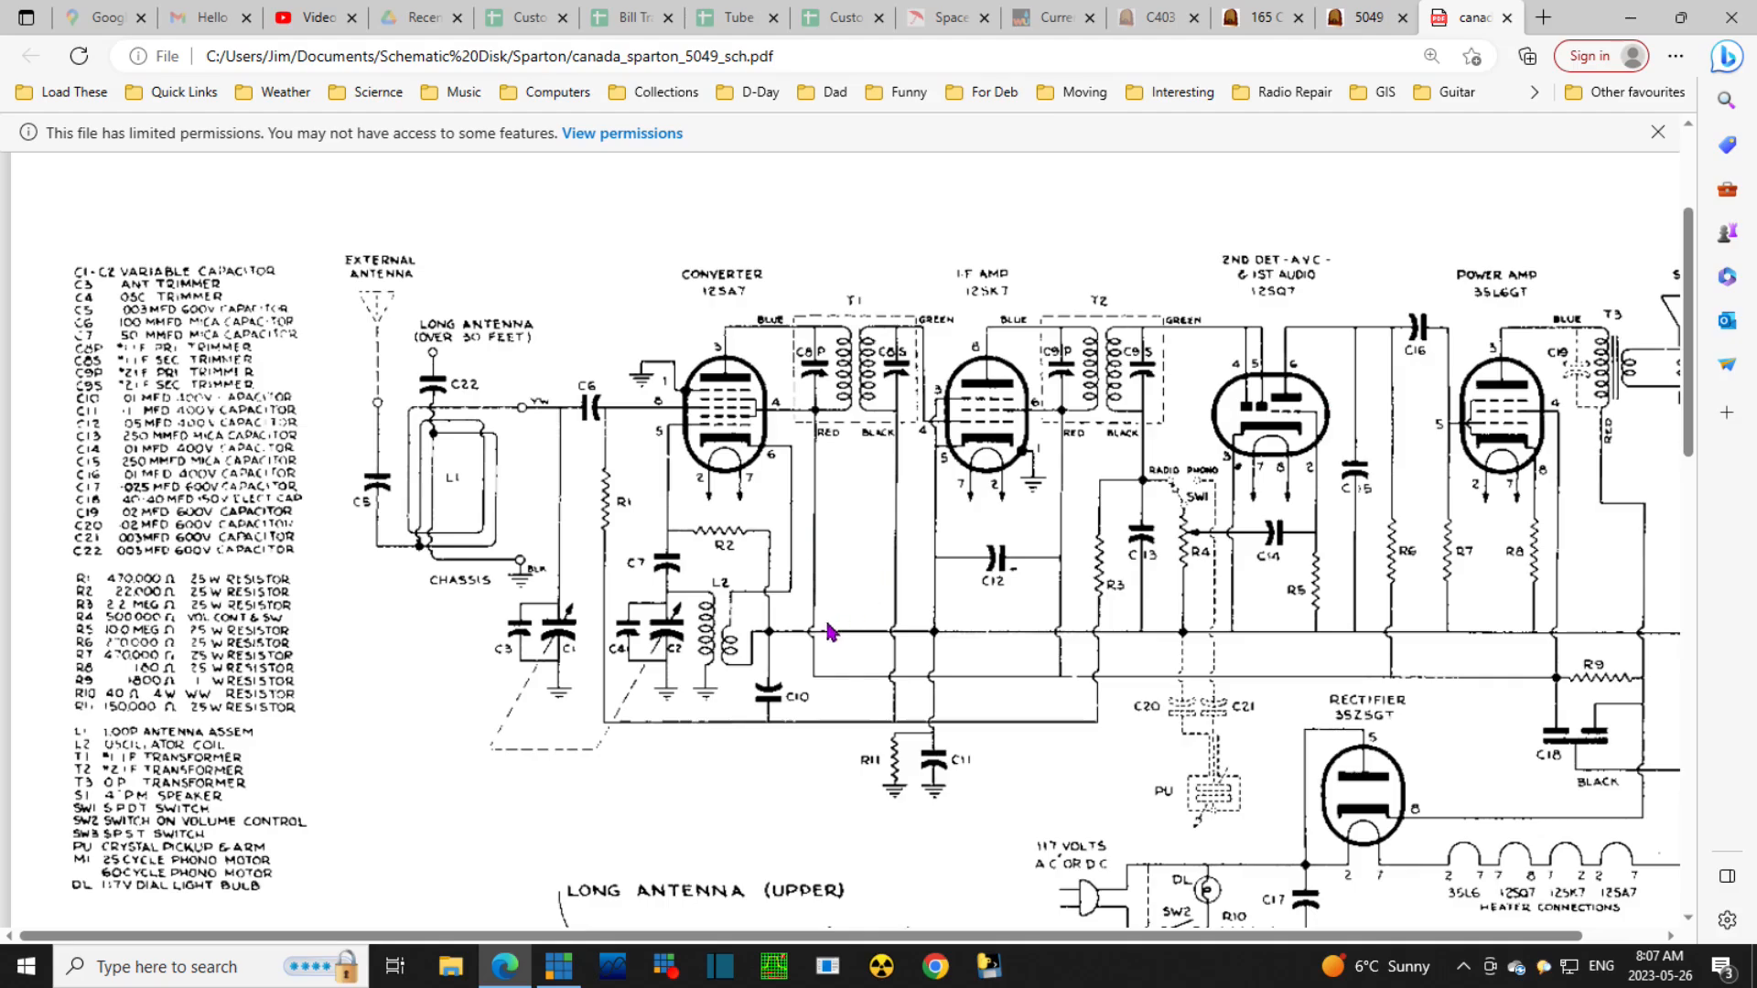
{"action": "mouse_move", "coordinate": [824, 696]}
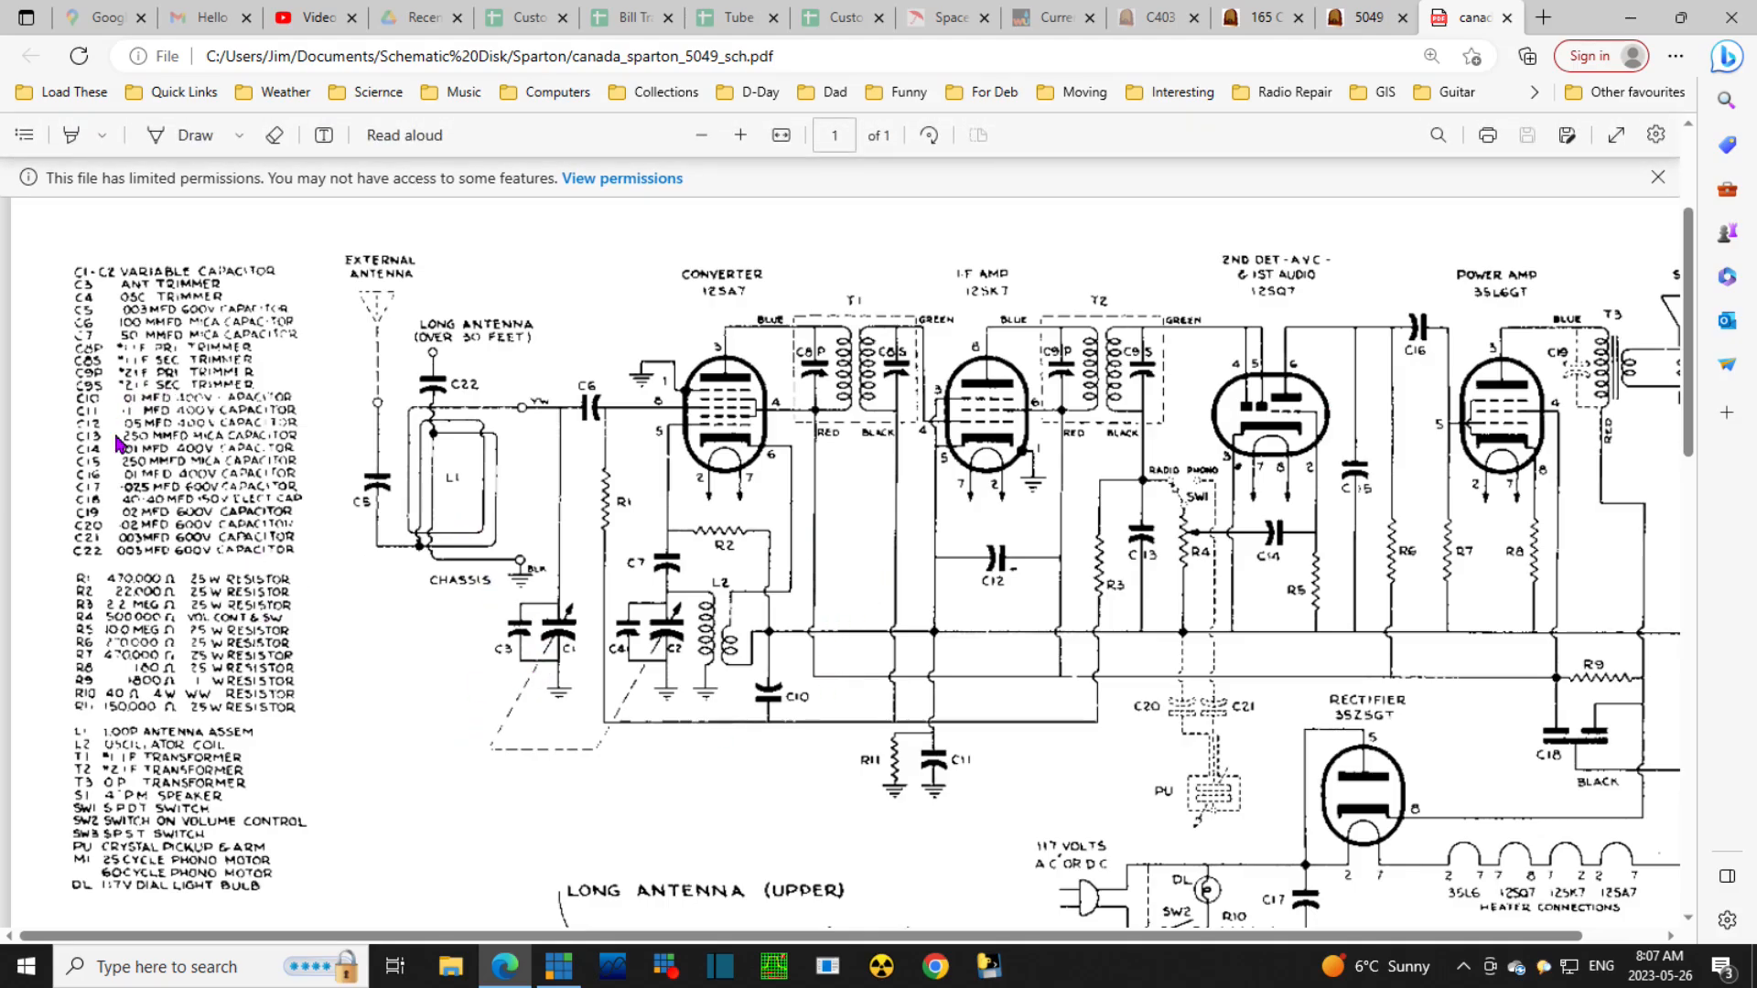
{"action": "mouse_move", "coordinate": [650, 370]}
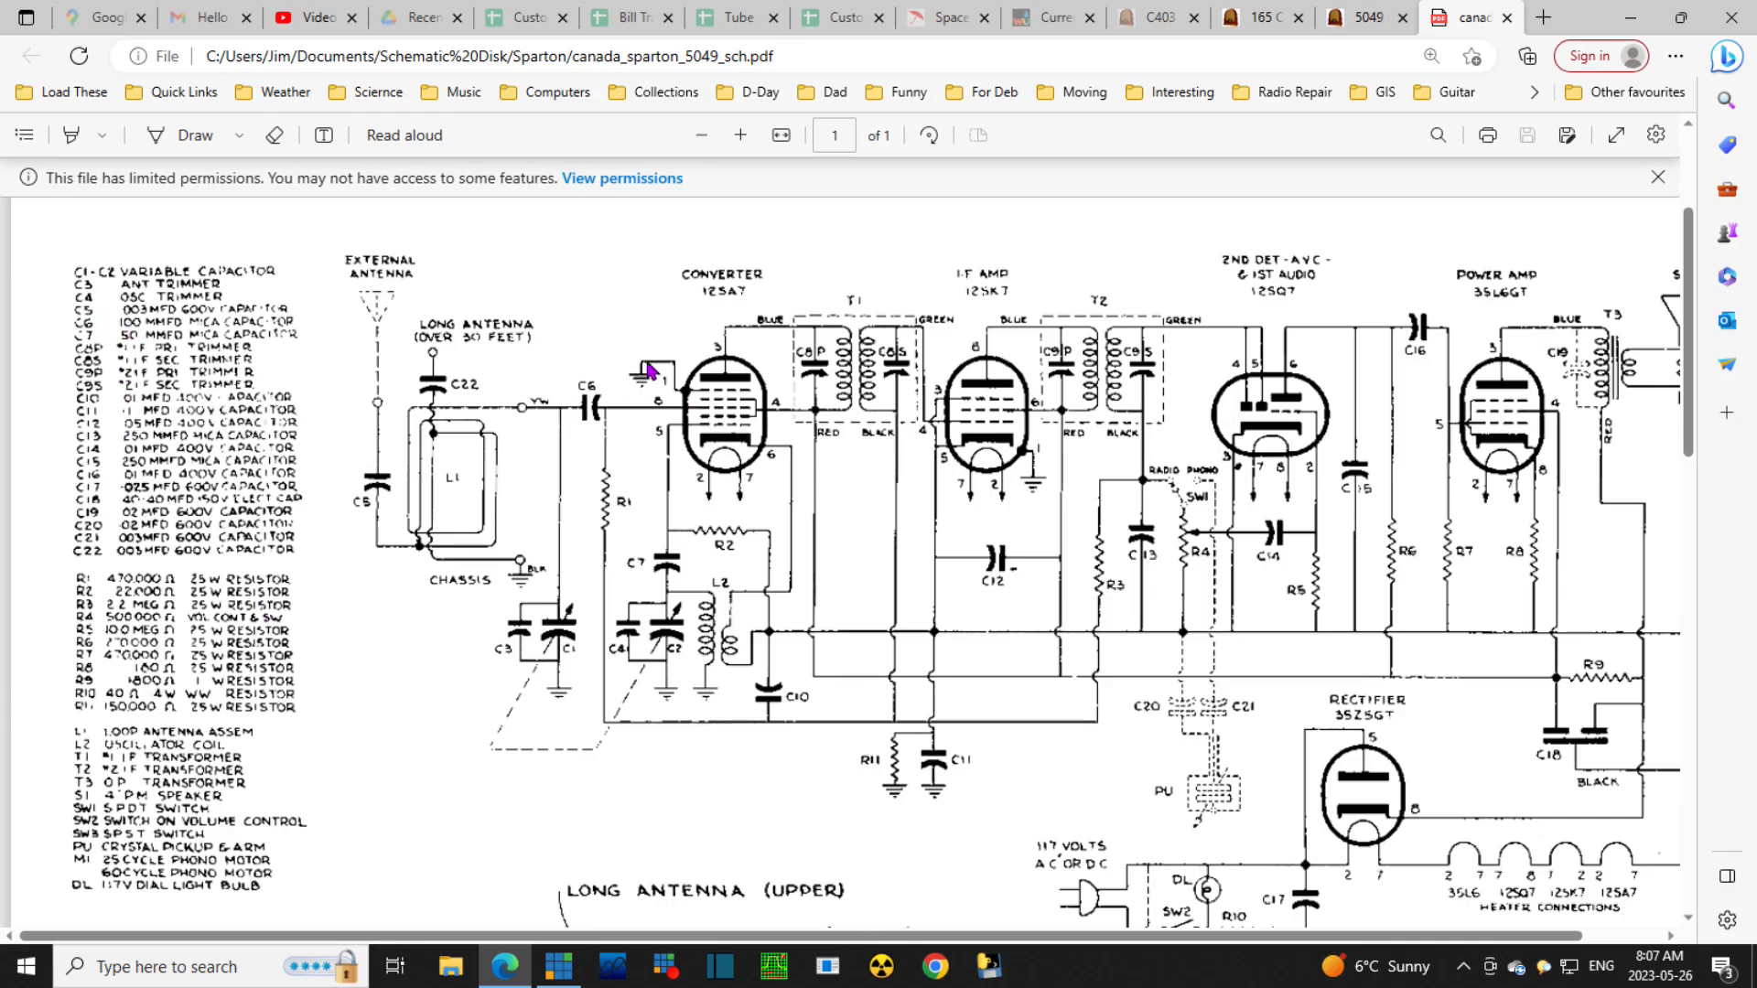
{"action": "mouse_move", "coordinate": [691, 661]}
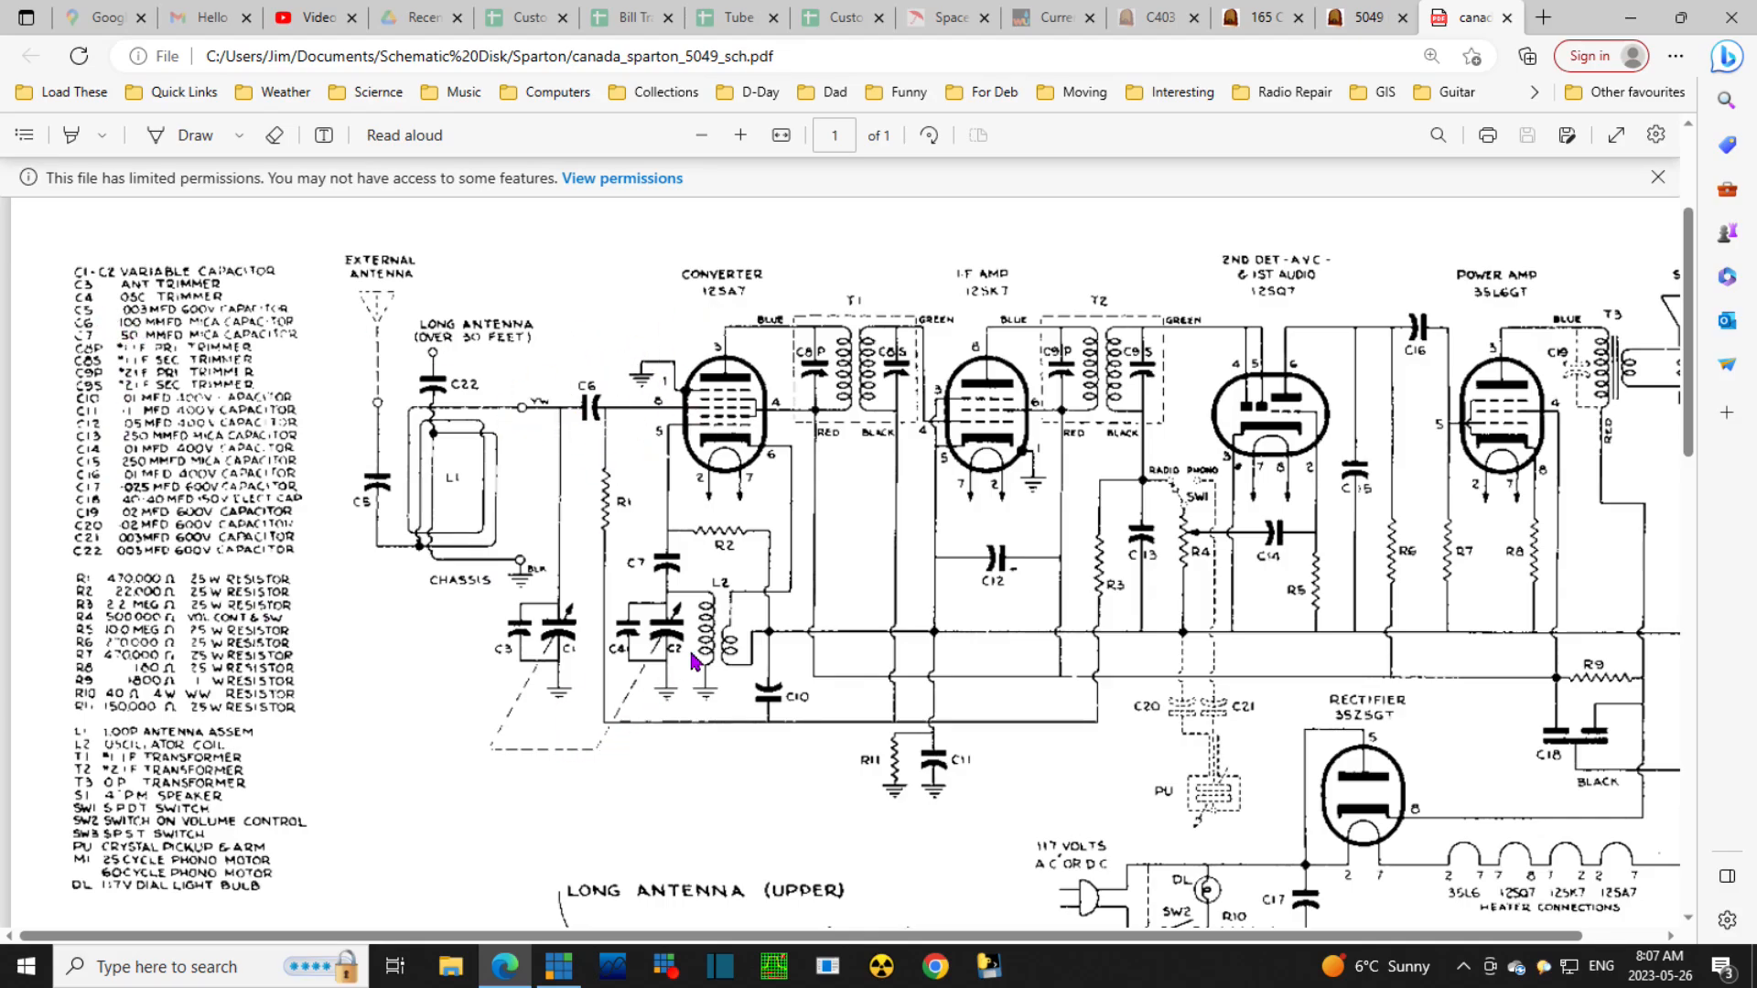
{"action": "mouse_move", "coordinate": [73, 336]}
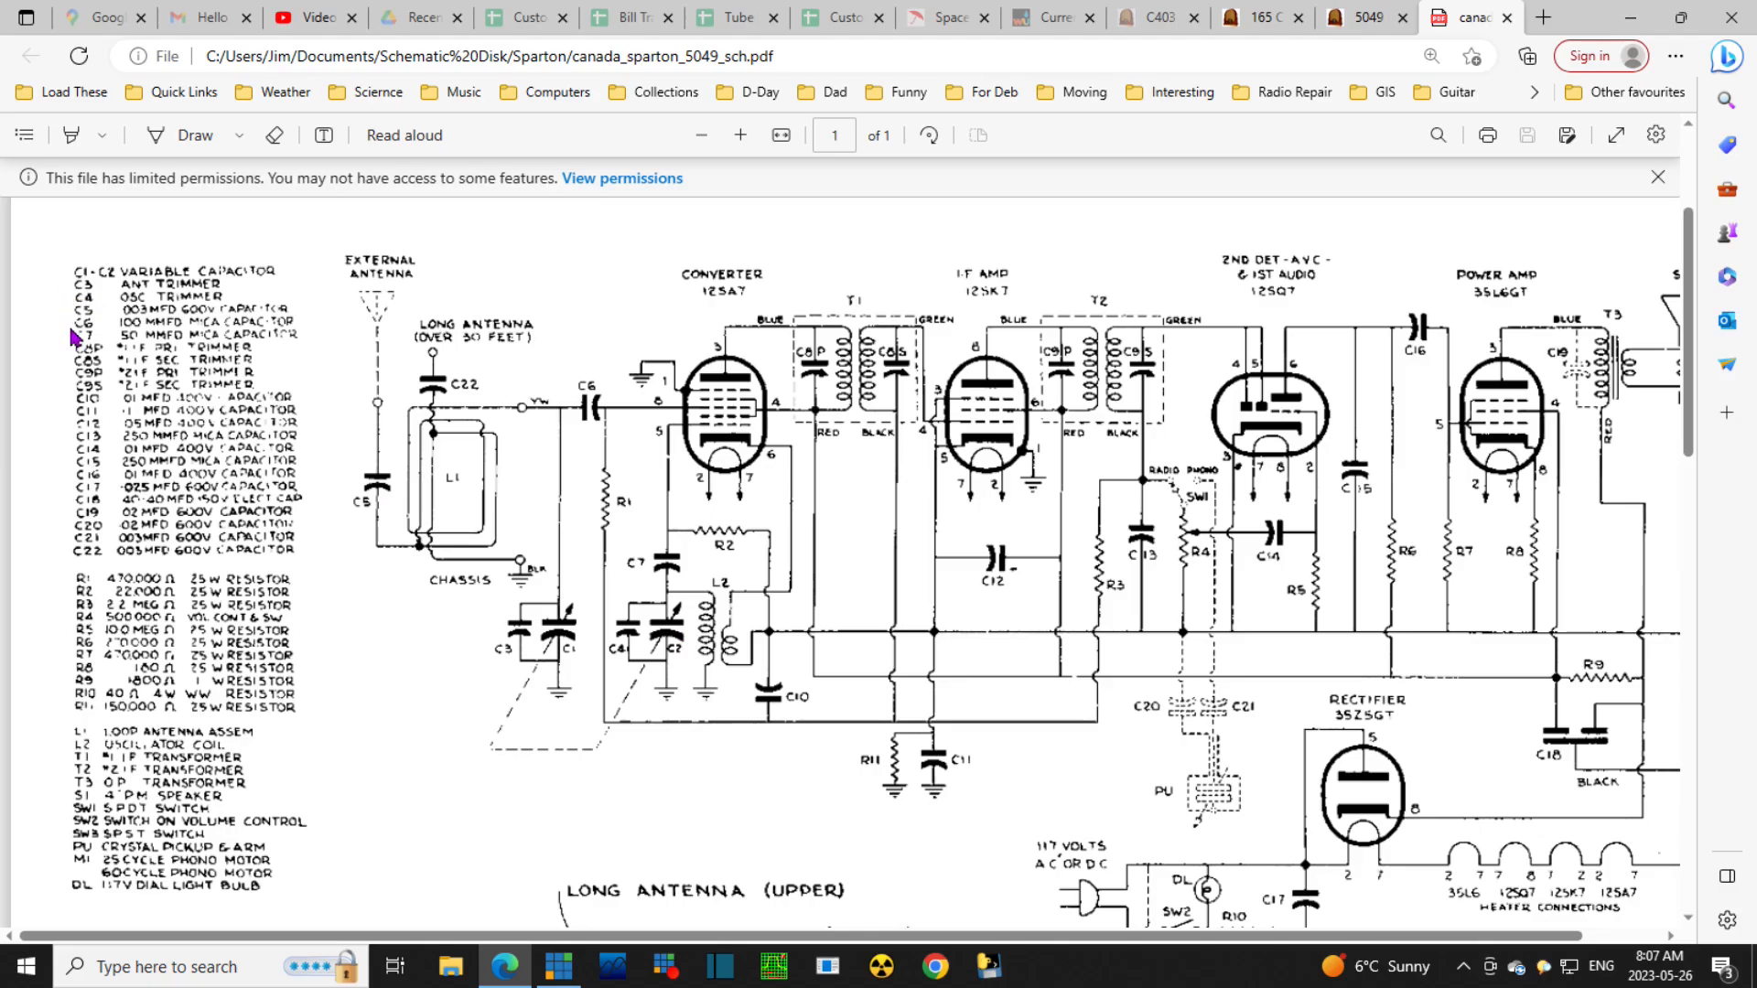
{"action": "mouse_move", "coordinate": [527, 514]}
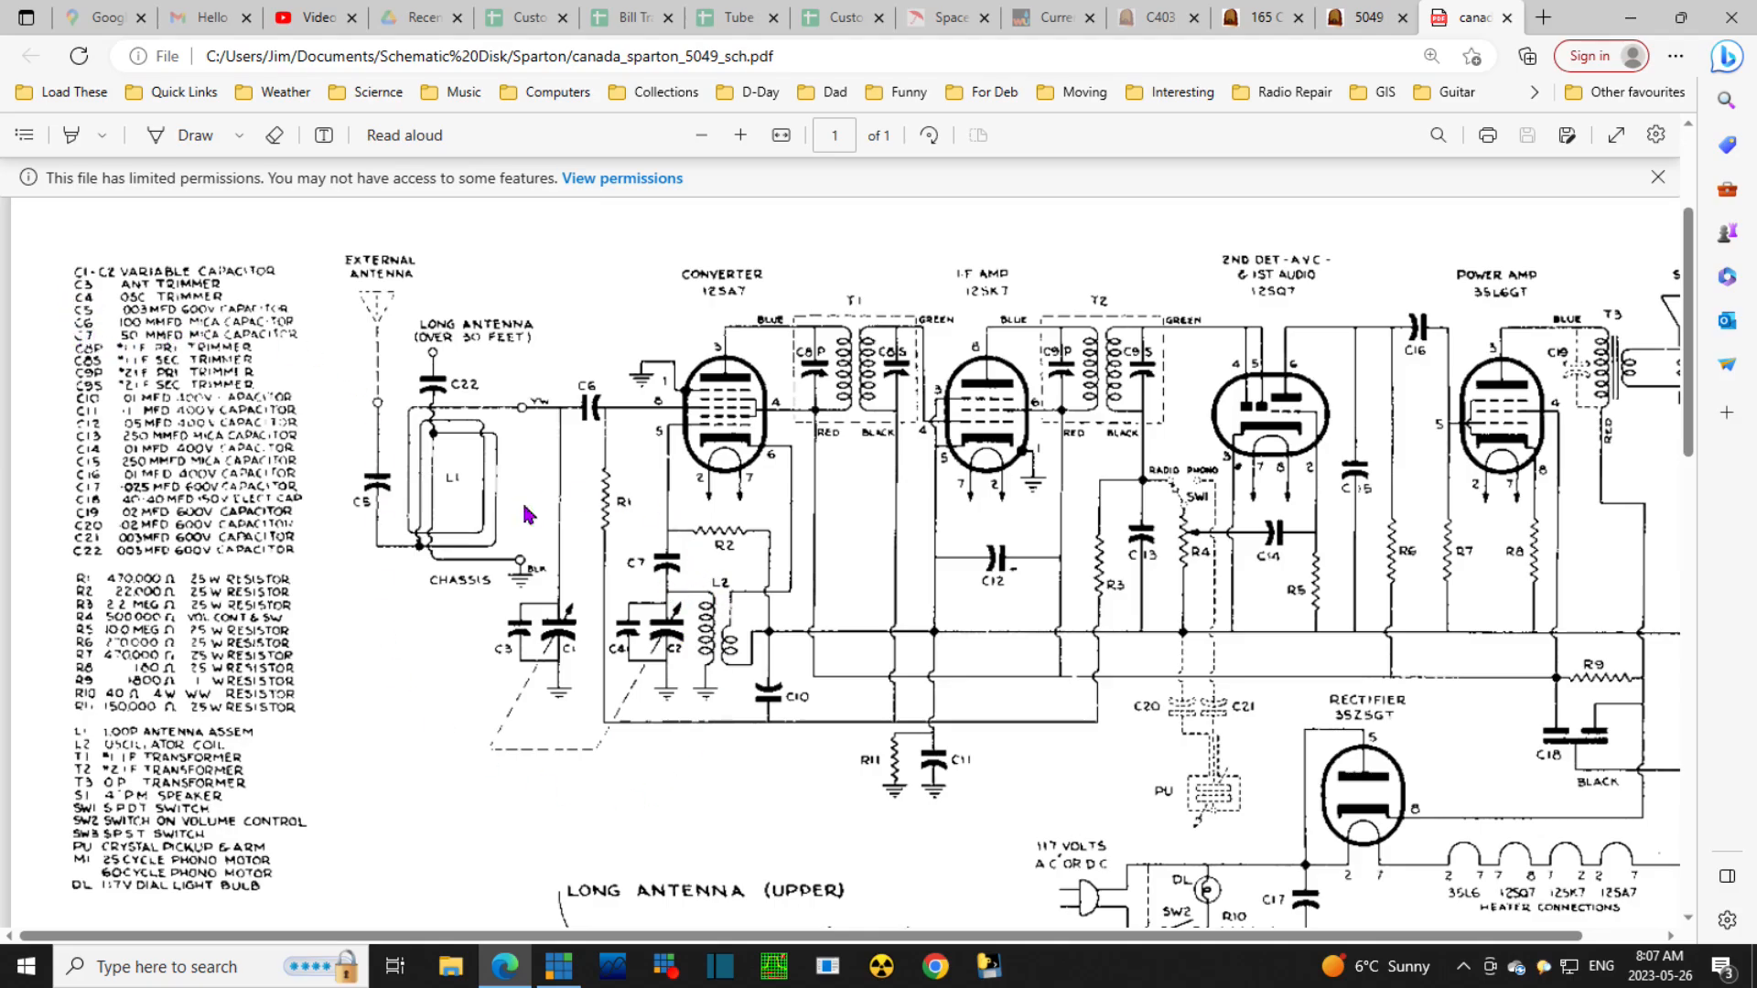
{"action": "mouse_move", "coordinate": [99, 415]}
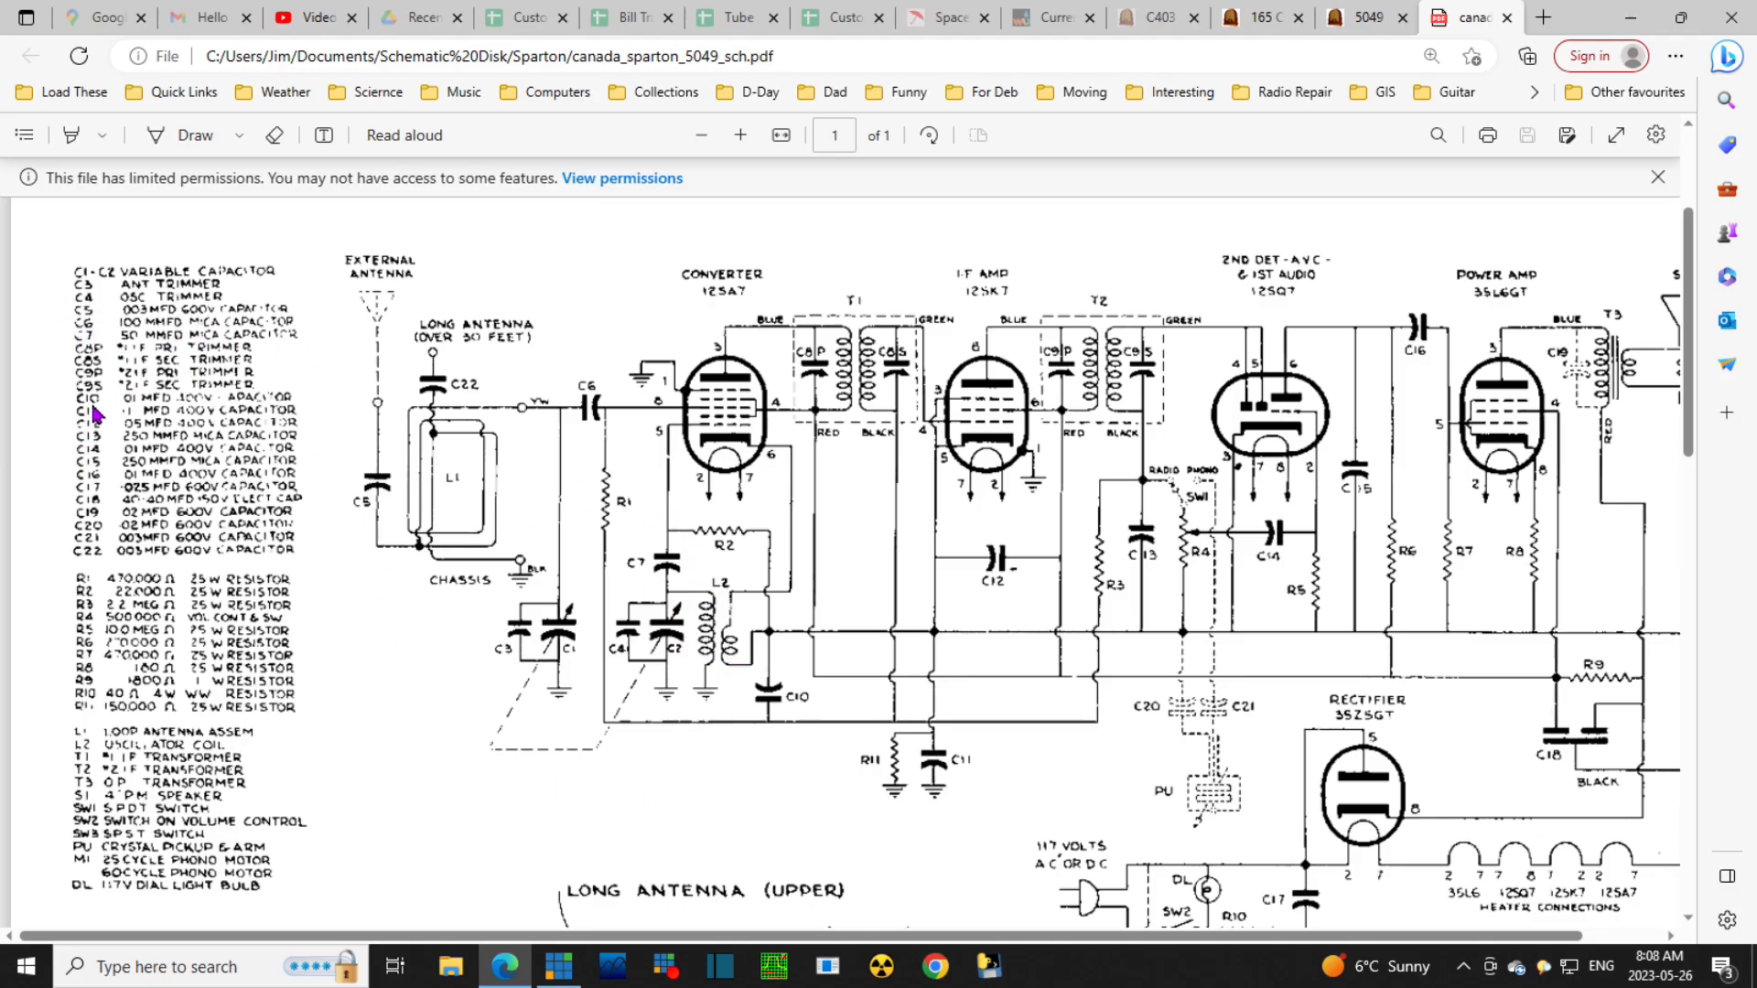
{"action": "mouse_move", "coordinate": [137, 408]}
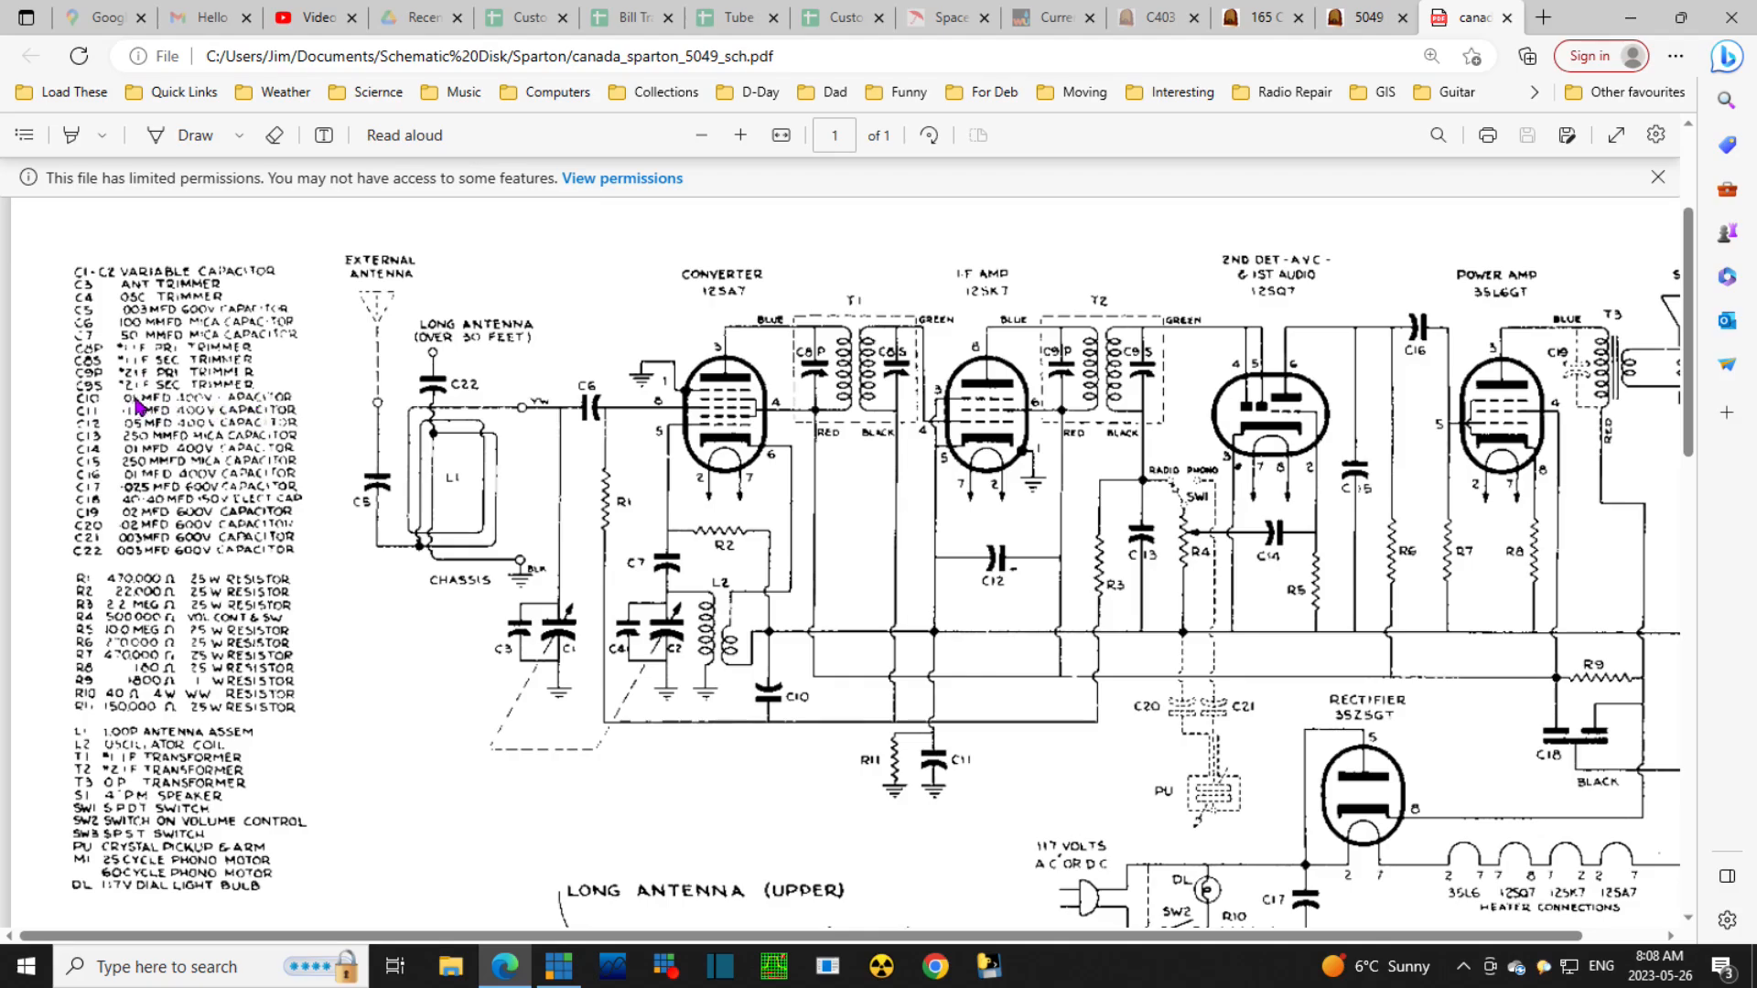
{"action": "mouse_move", "coordinate": [168, 428]}
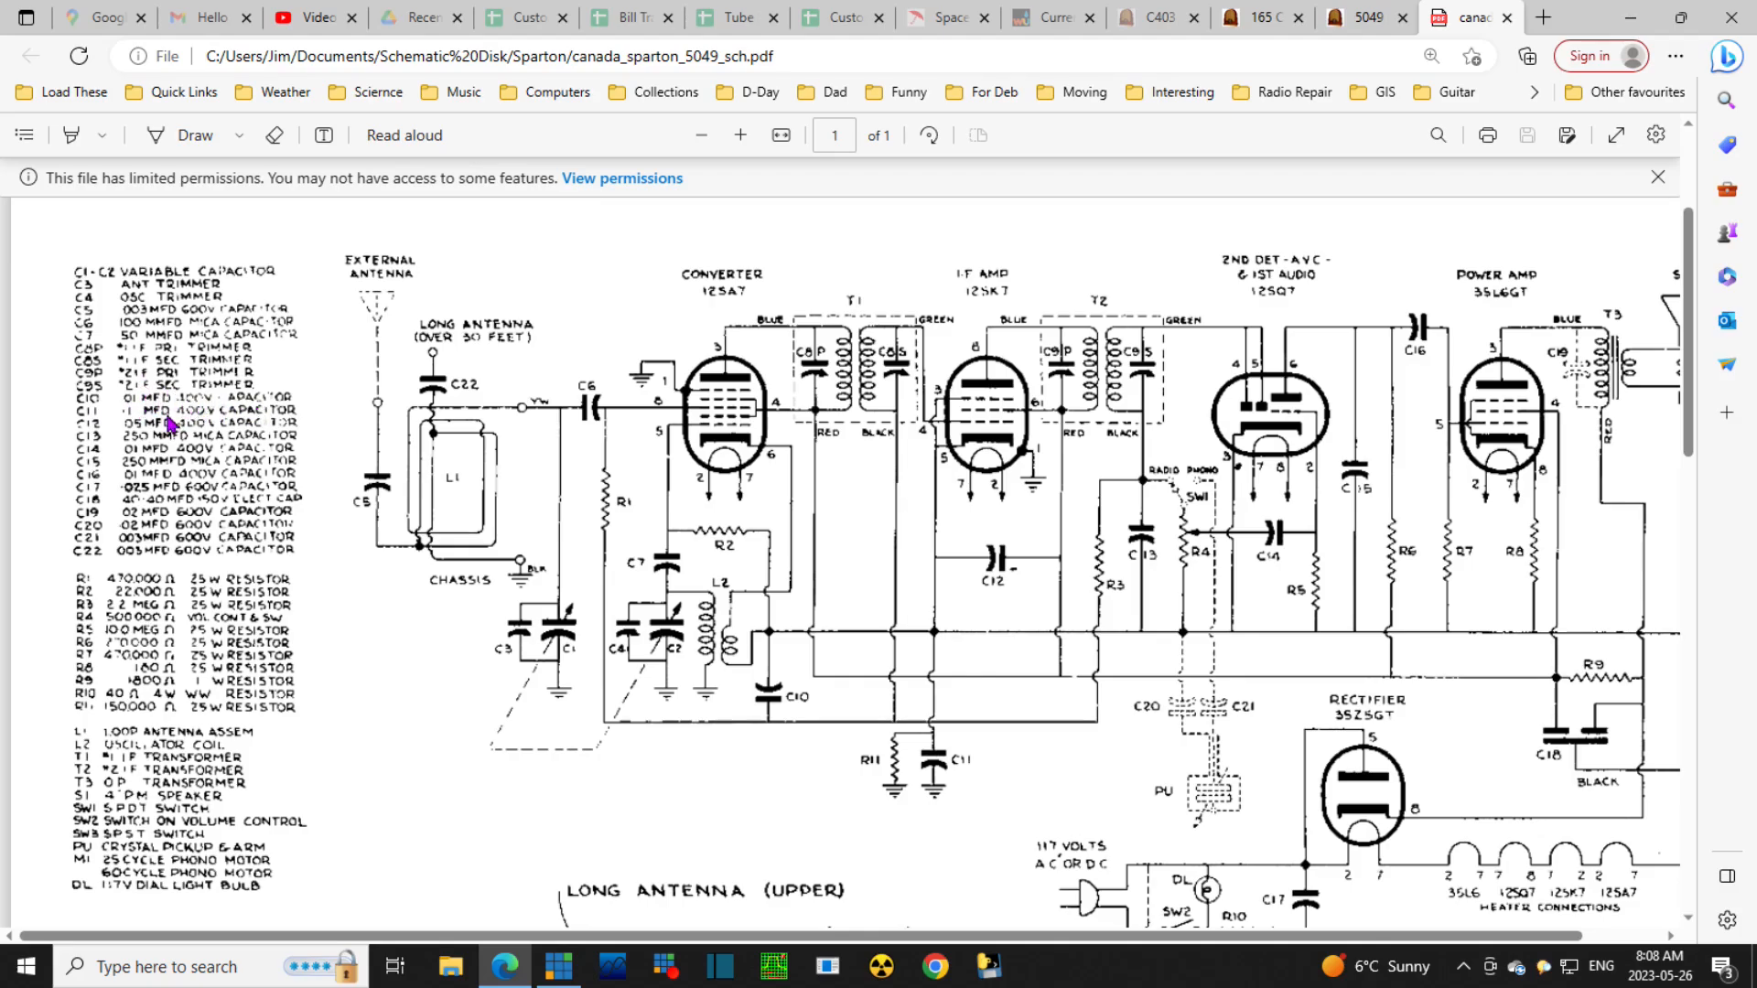
{"action": "mouse_move", "coordinate": [1065, 527]}
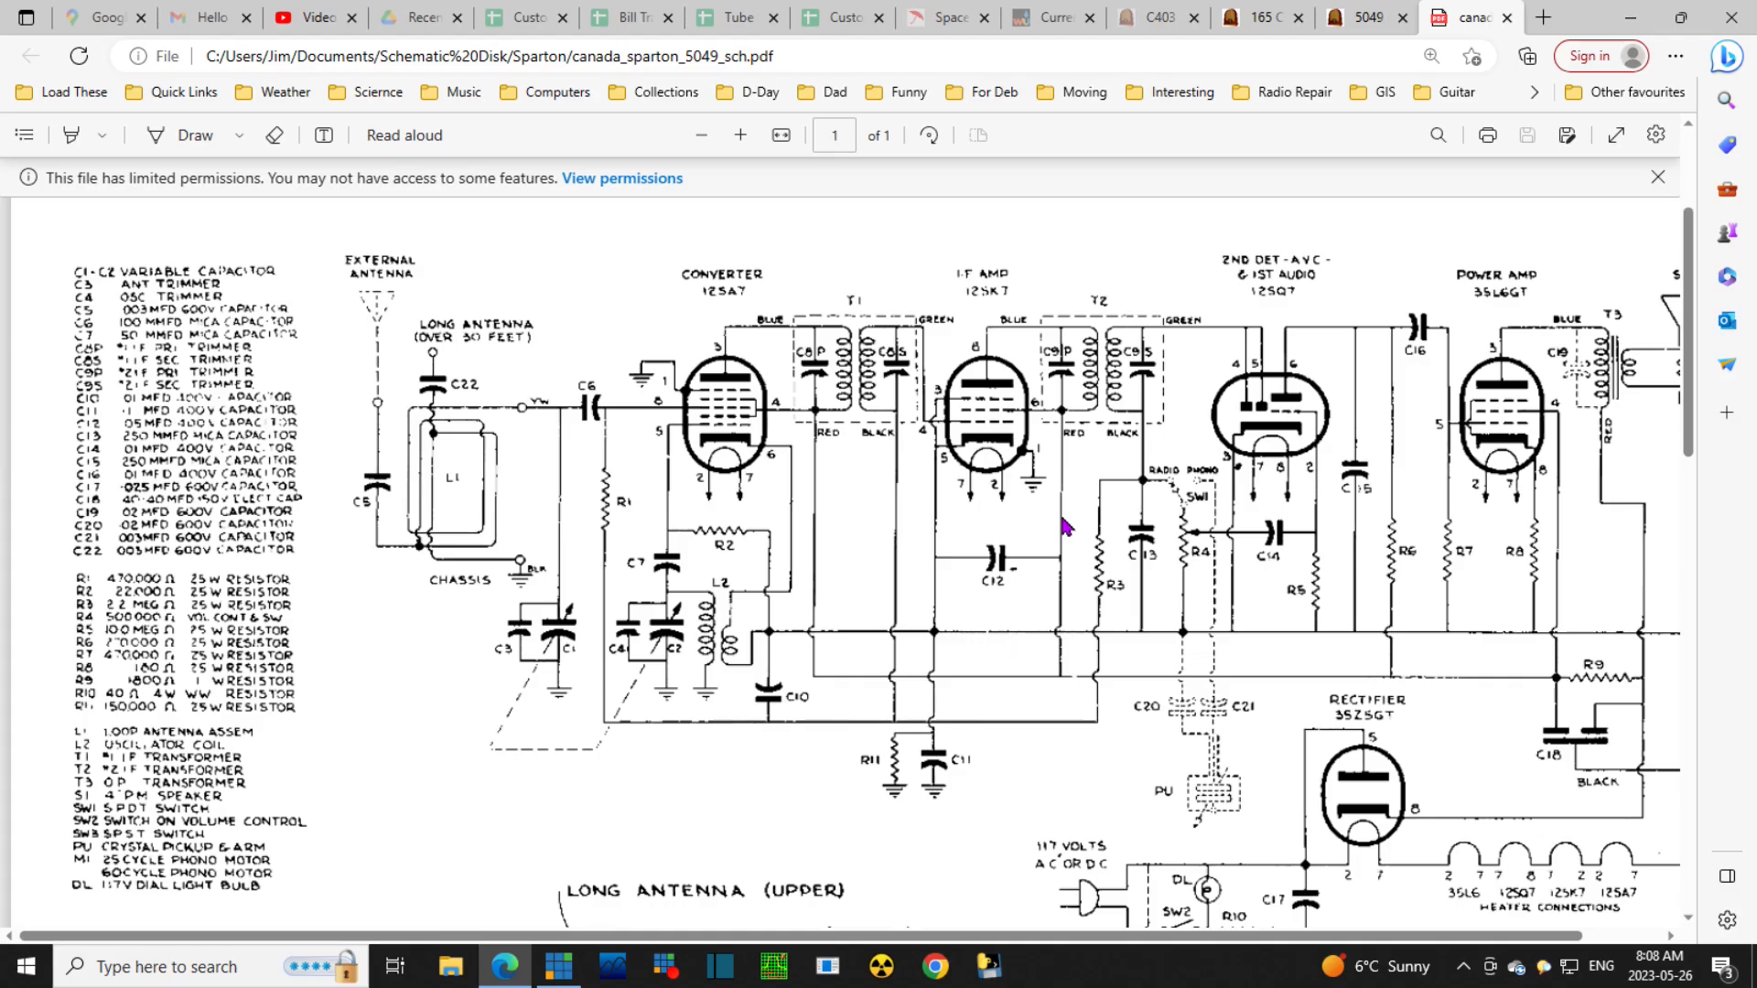
{"action": "mouse_move", "coordinate": [823, 748]}
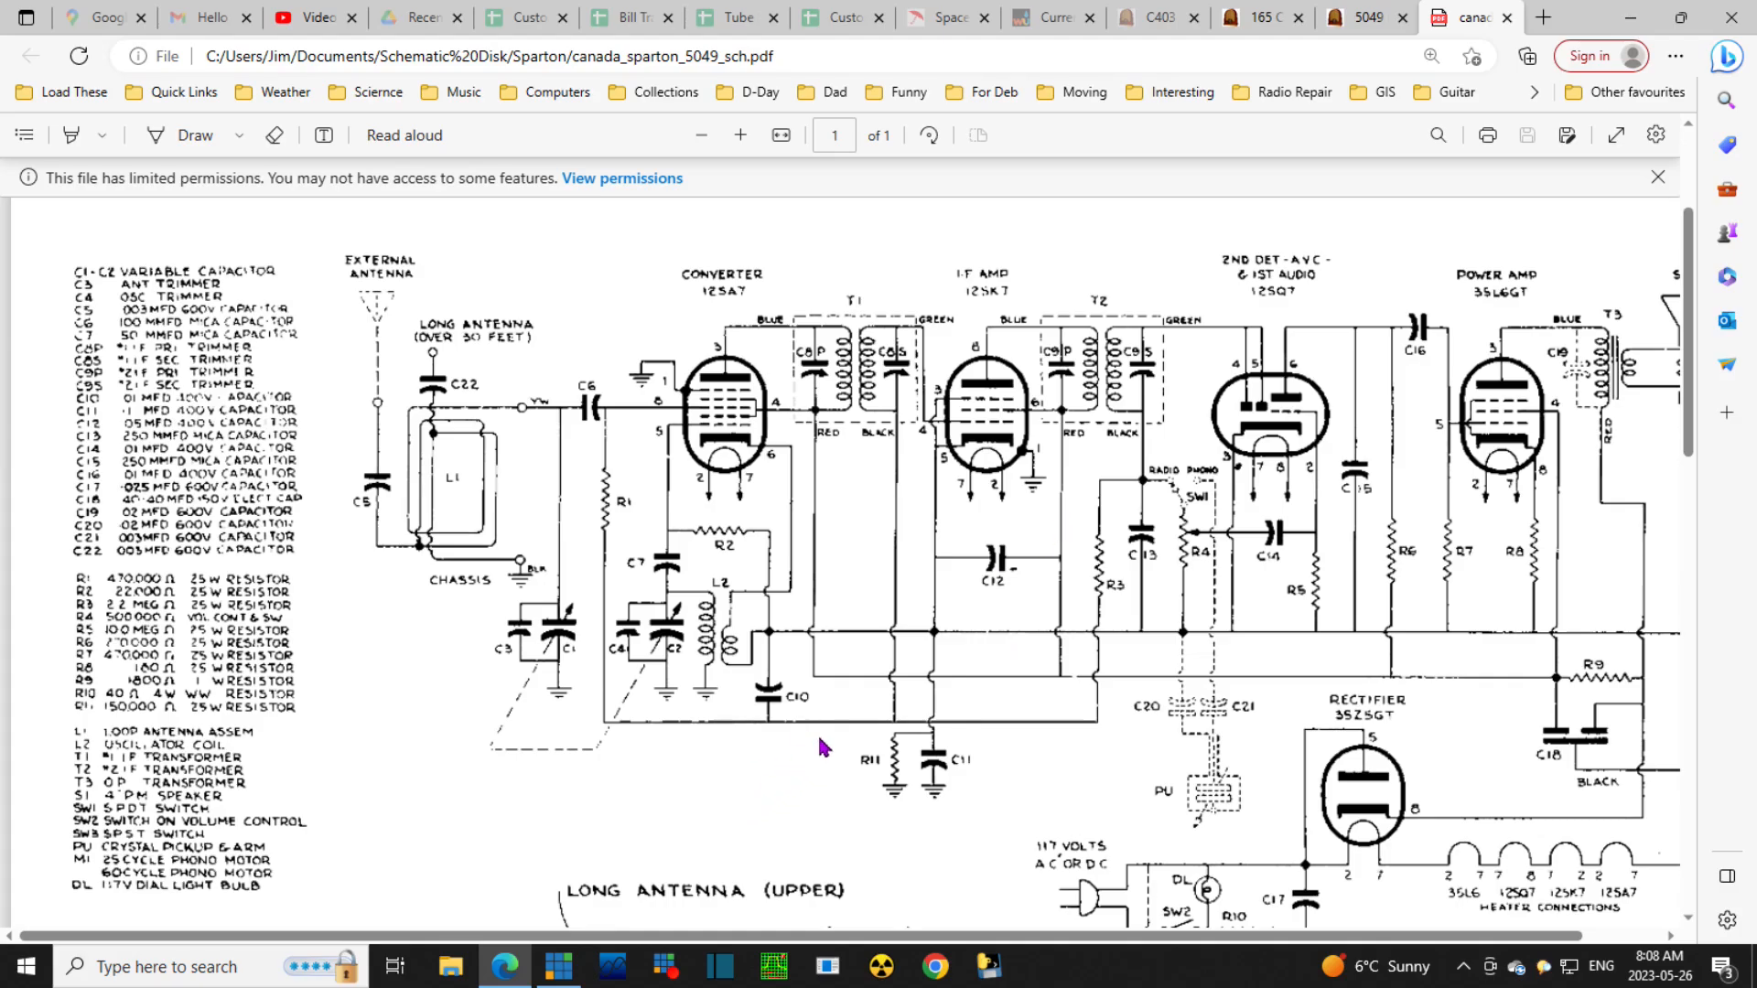
{"action": "mouse_move", "coordinate": [827, 741]}
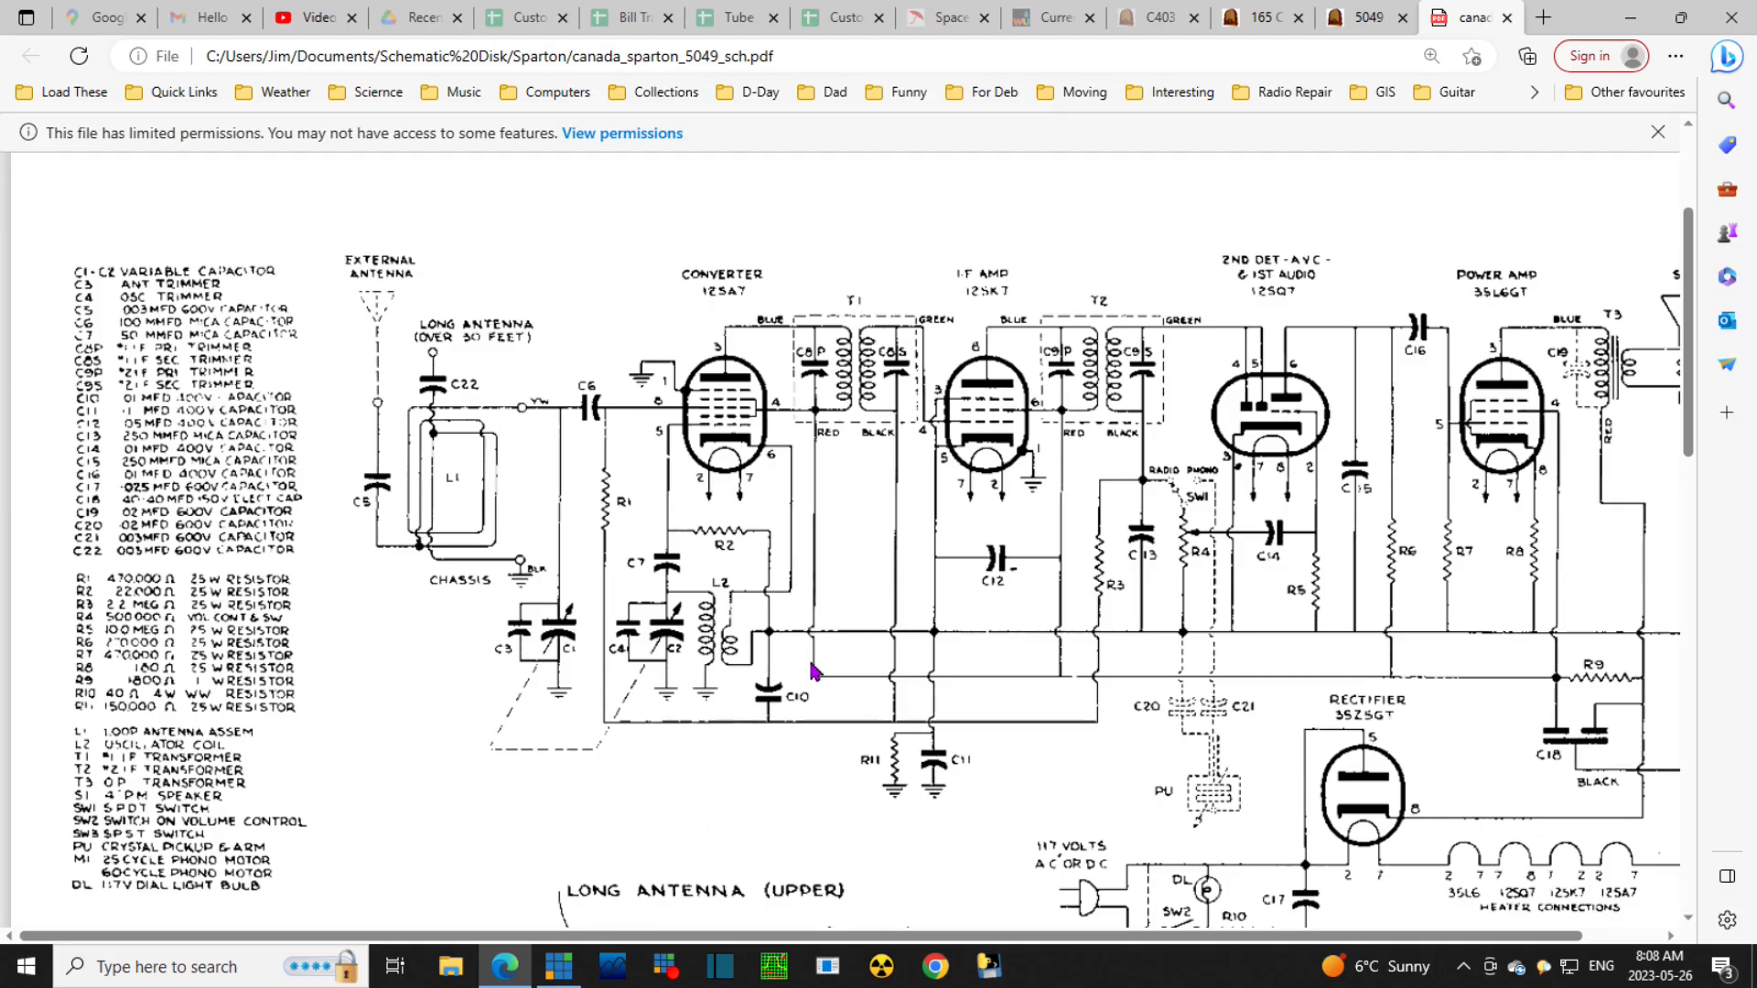
{"action": "mouse_move", "coordinate": [1226, 574]}
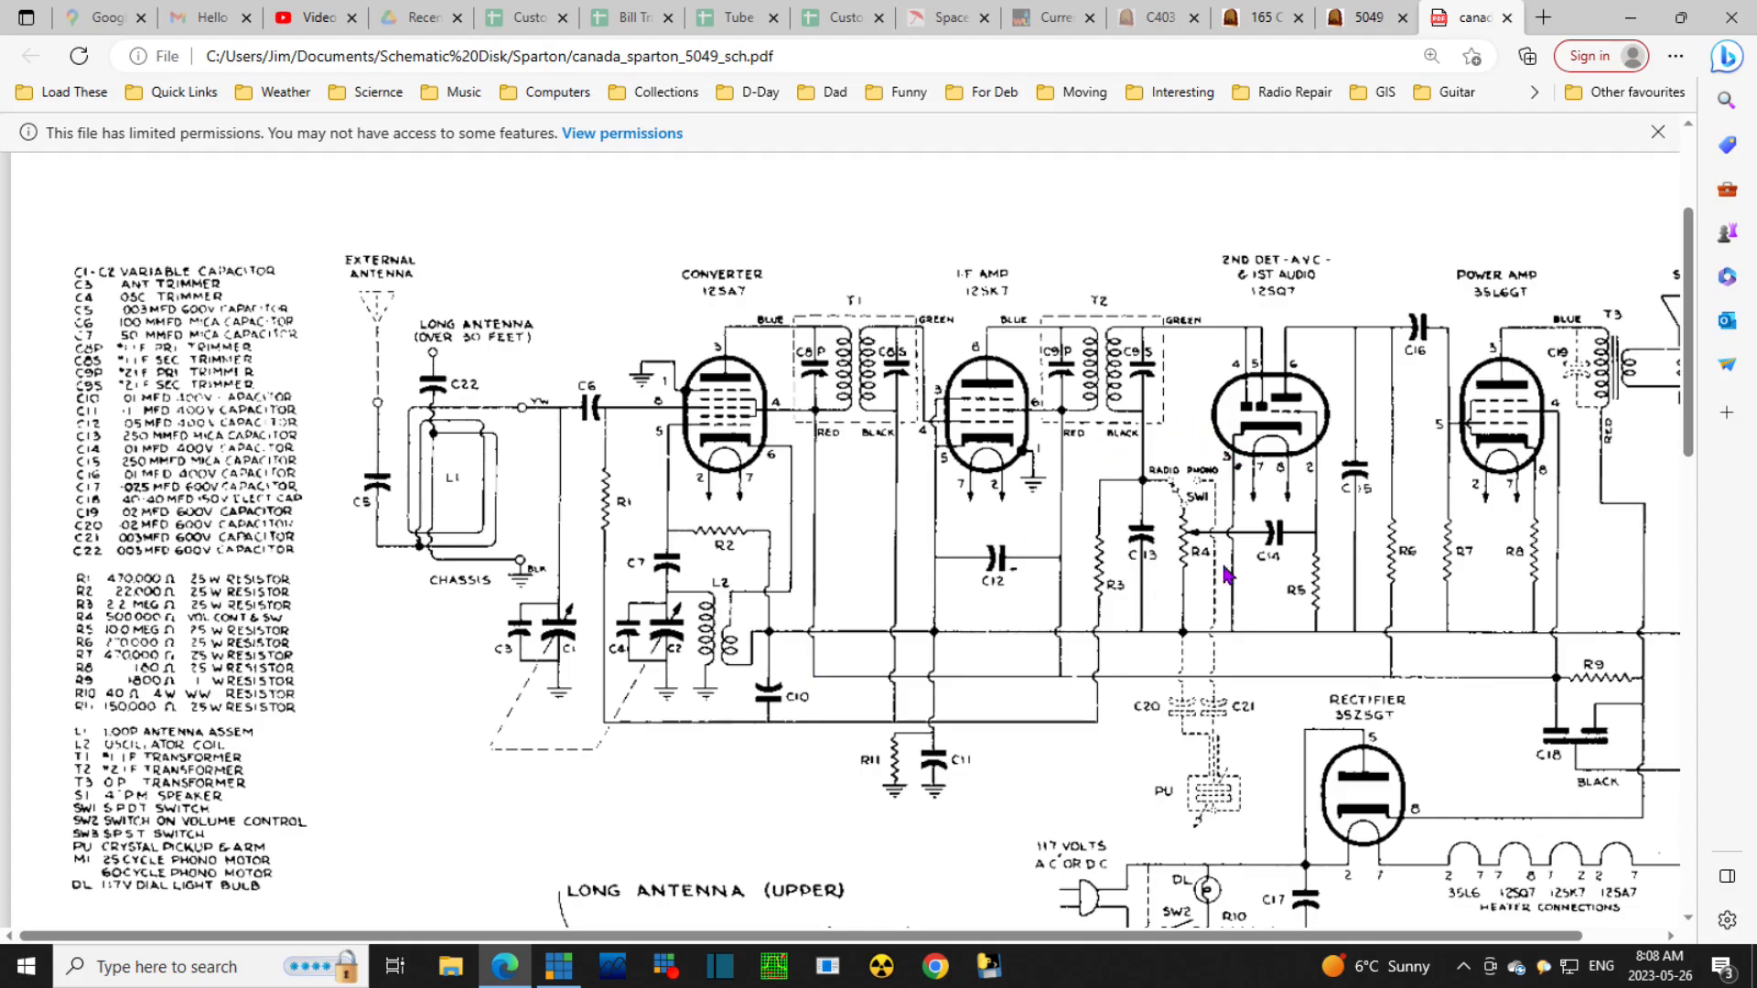
{"action": "mouse_move", "coordinate": [1332, 697]}
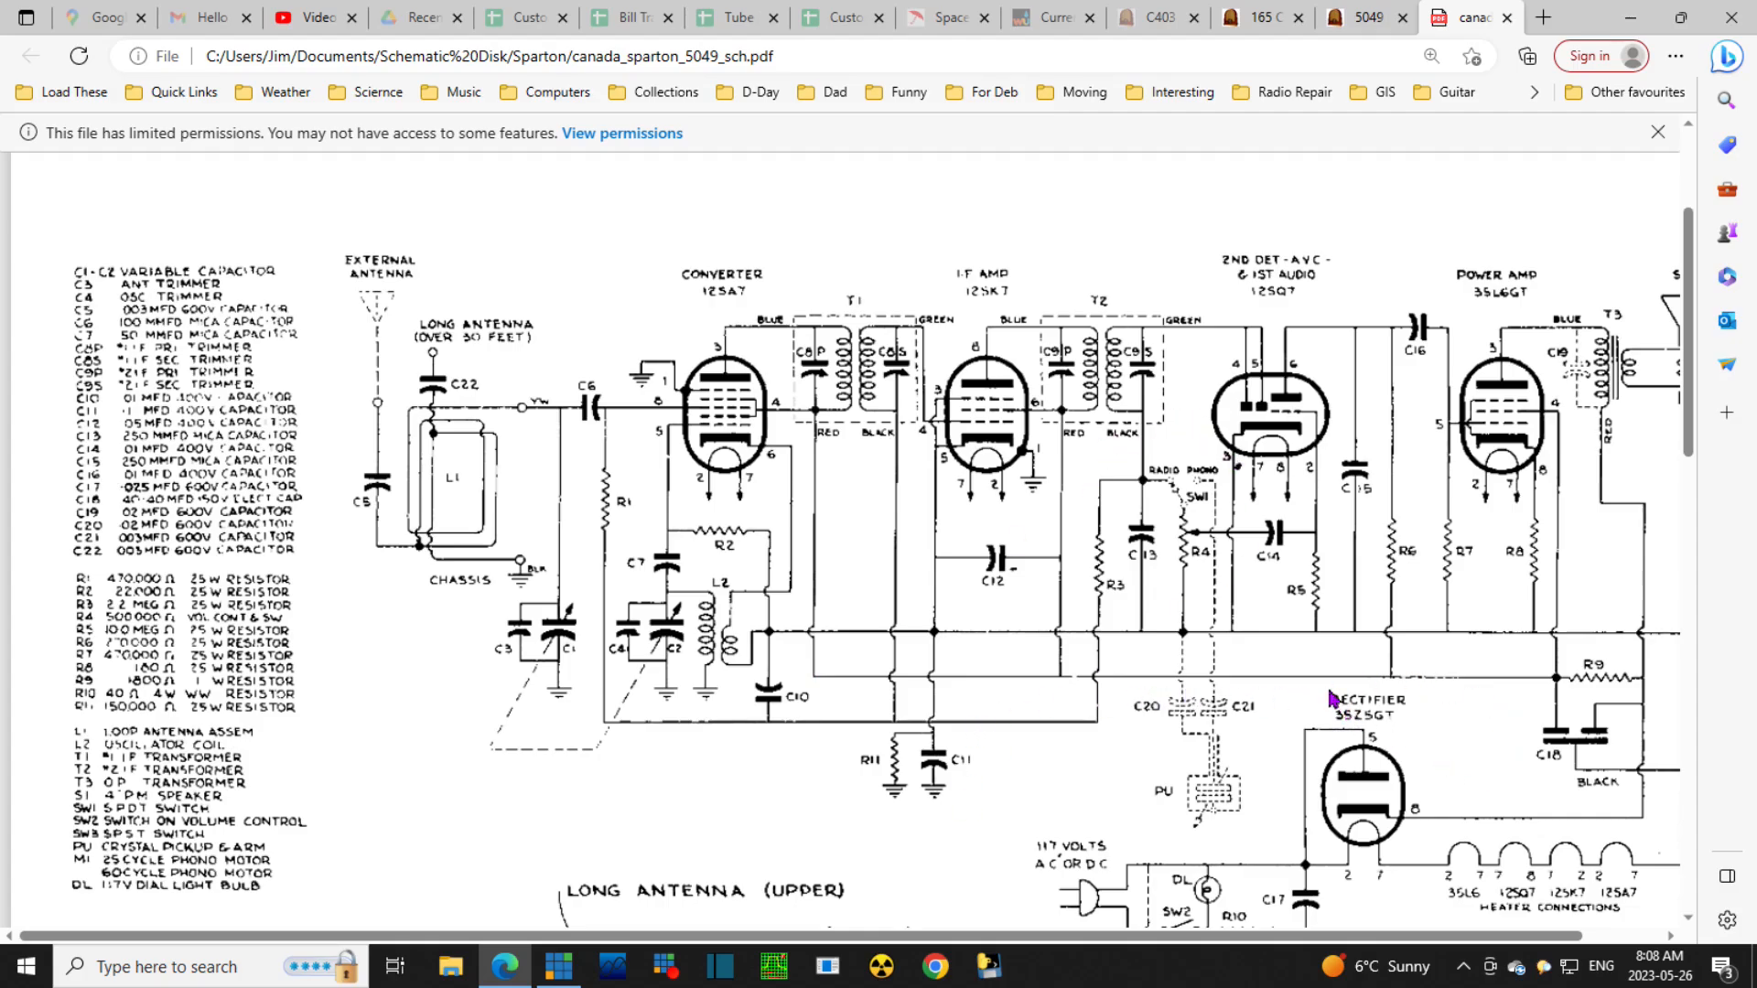
{"action": "mouse_move", "coordinate": [1424, 545]}
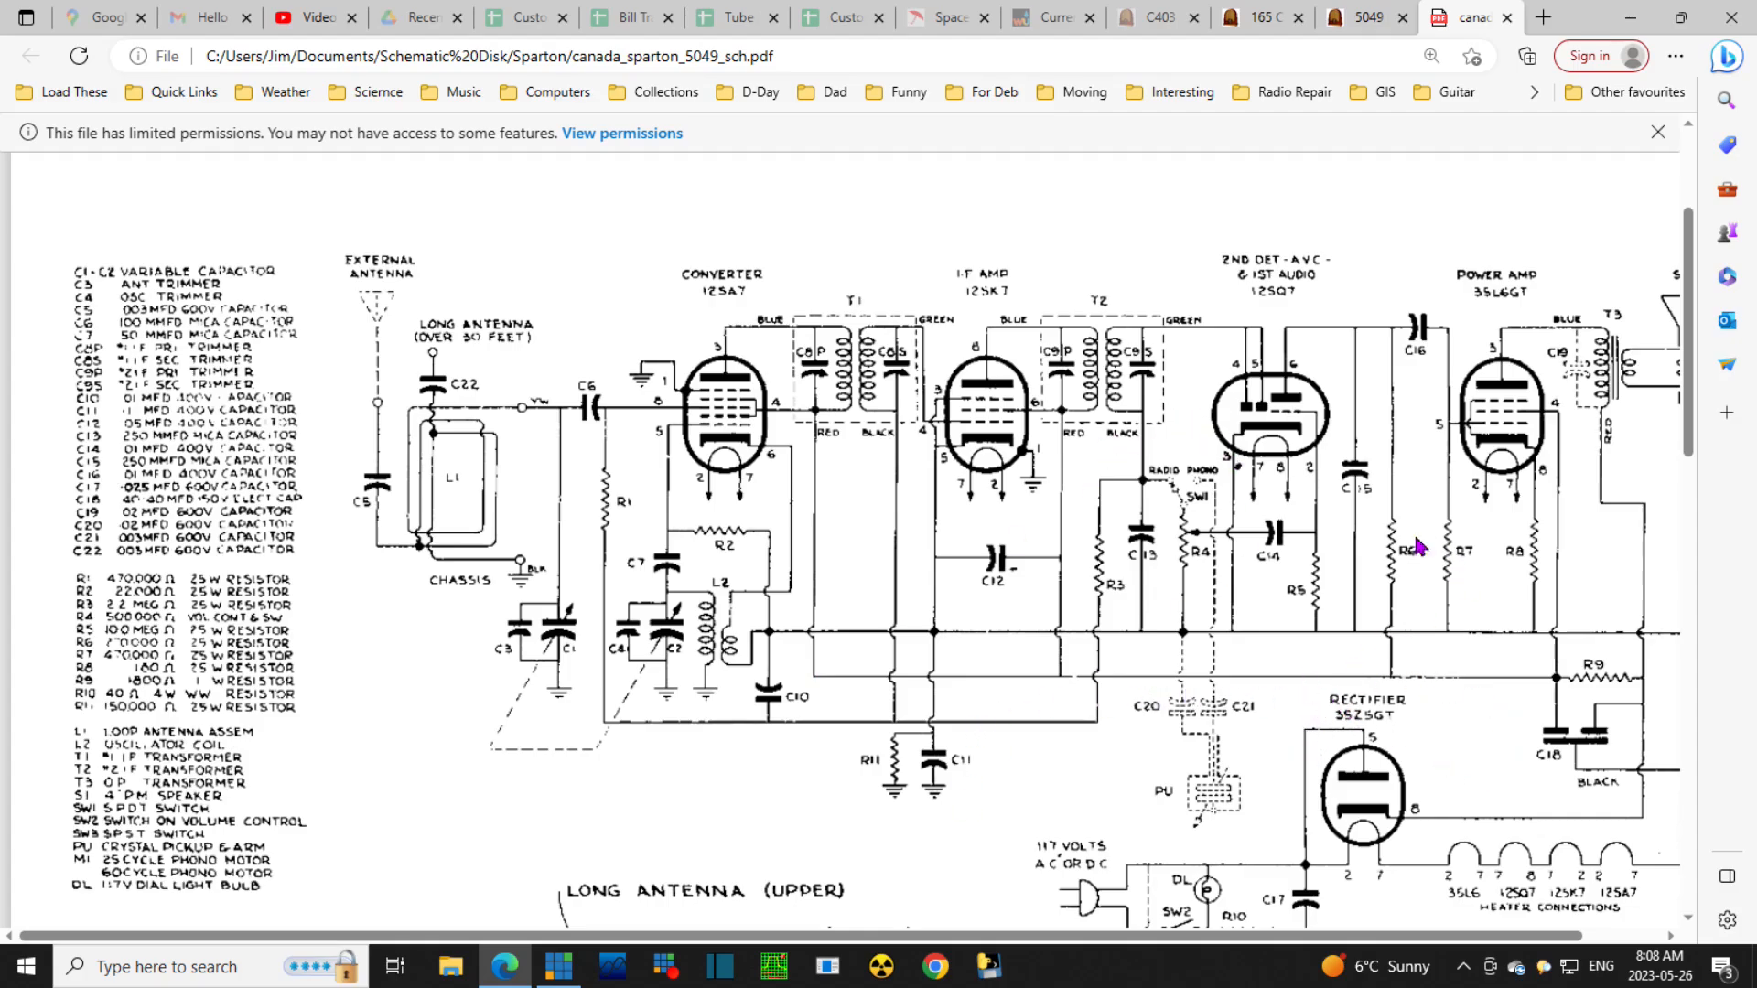
{"action": "mouse_move", "coordinate": [1107, 727]}
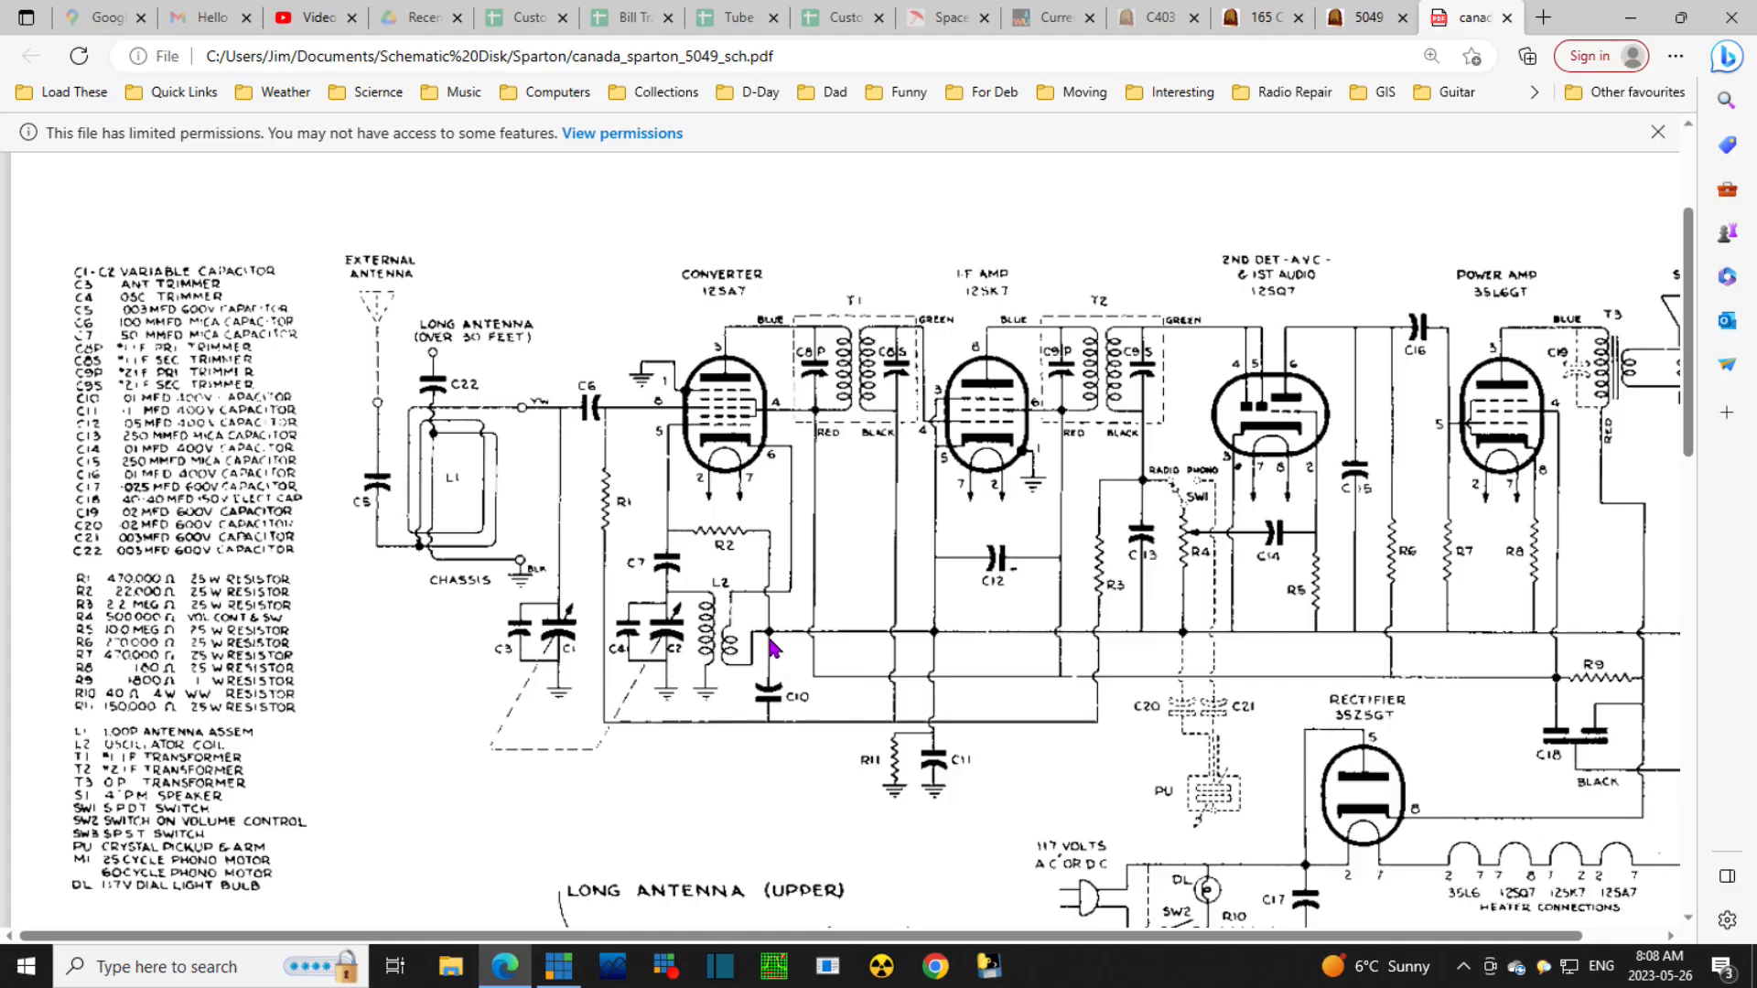
{"action": "scroll", "scroll_direction": "down", "scroll_amount": 3}
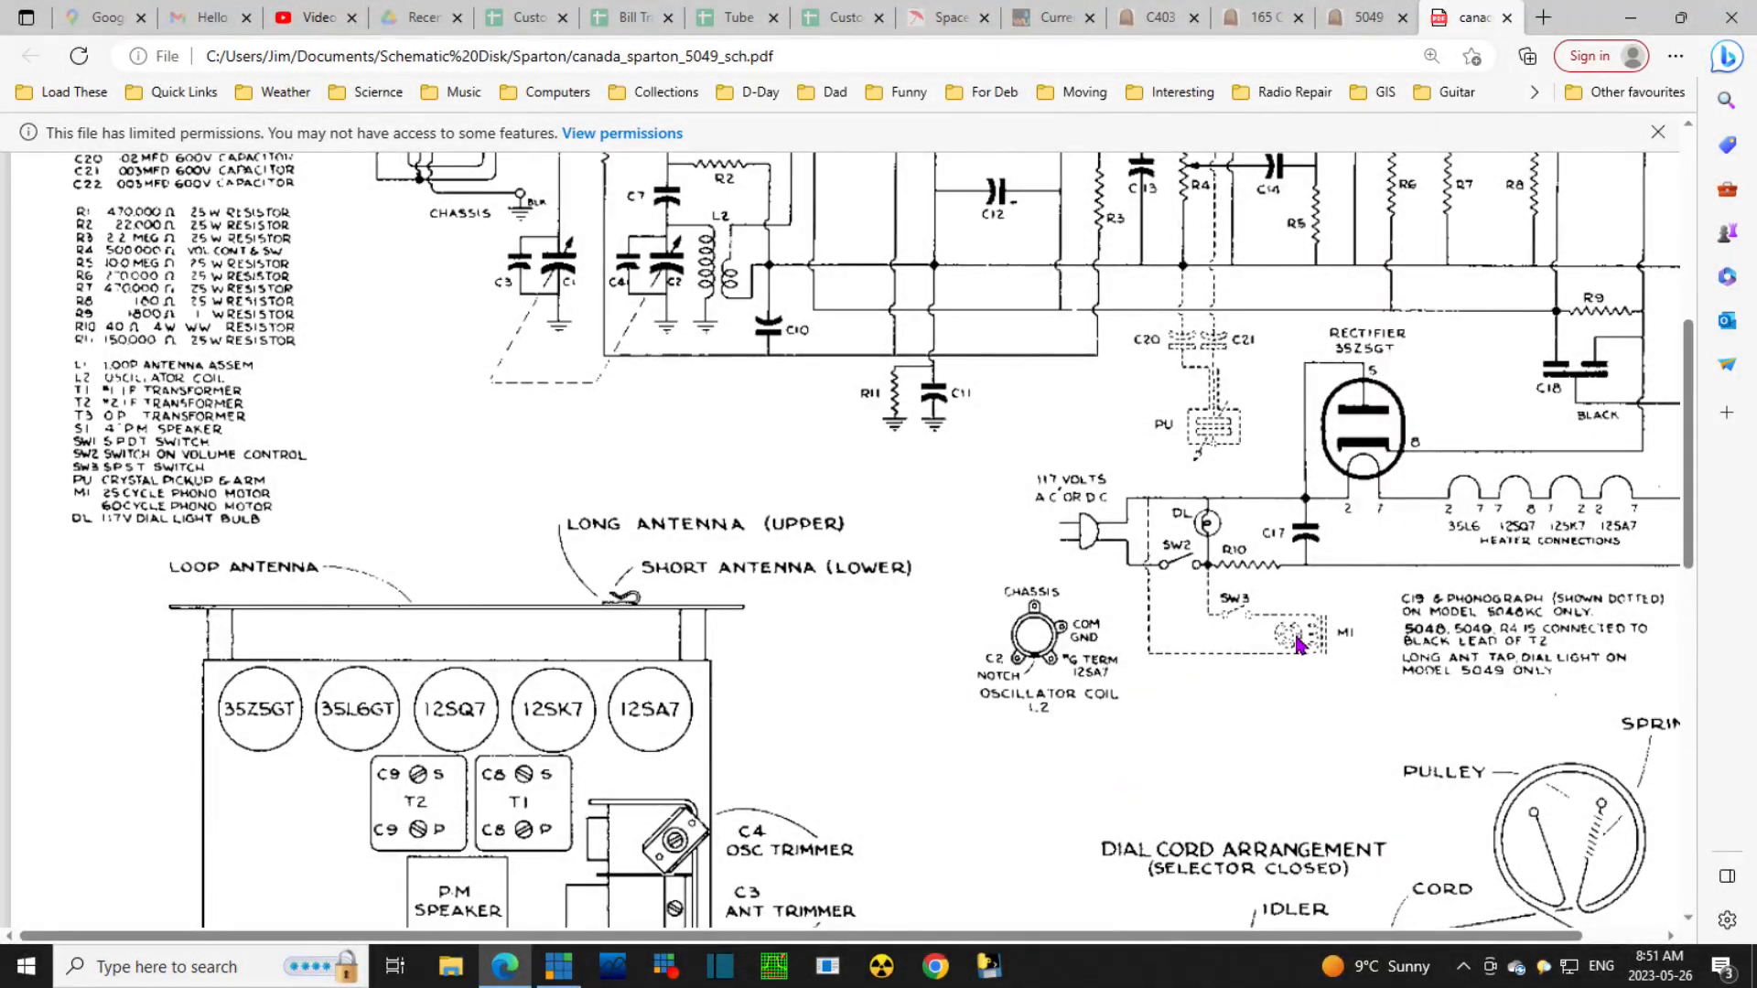
{"action": "mouse_move", "coordinate": [1266, 544]}
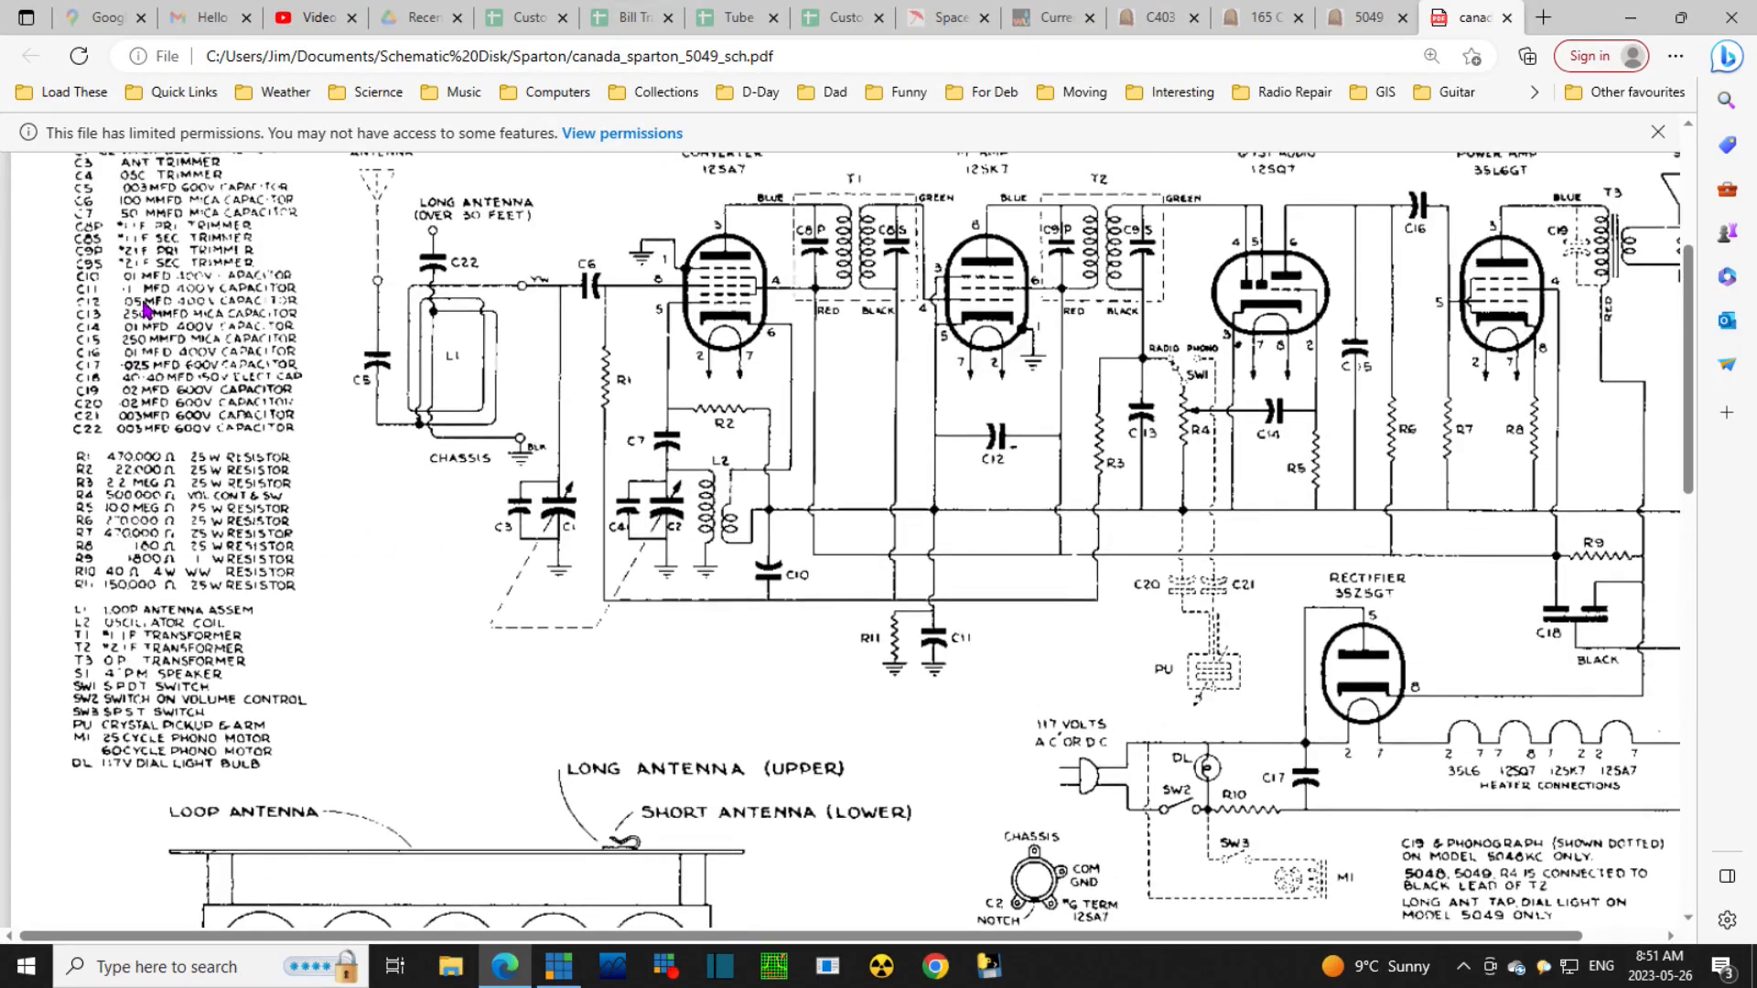
{"action": "mouse_move", "coordinate": [149, 384]}
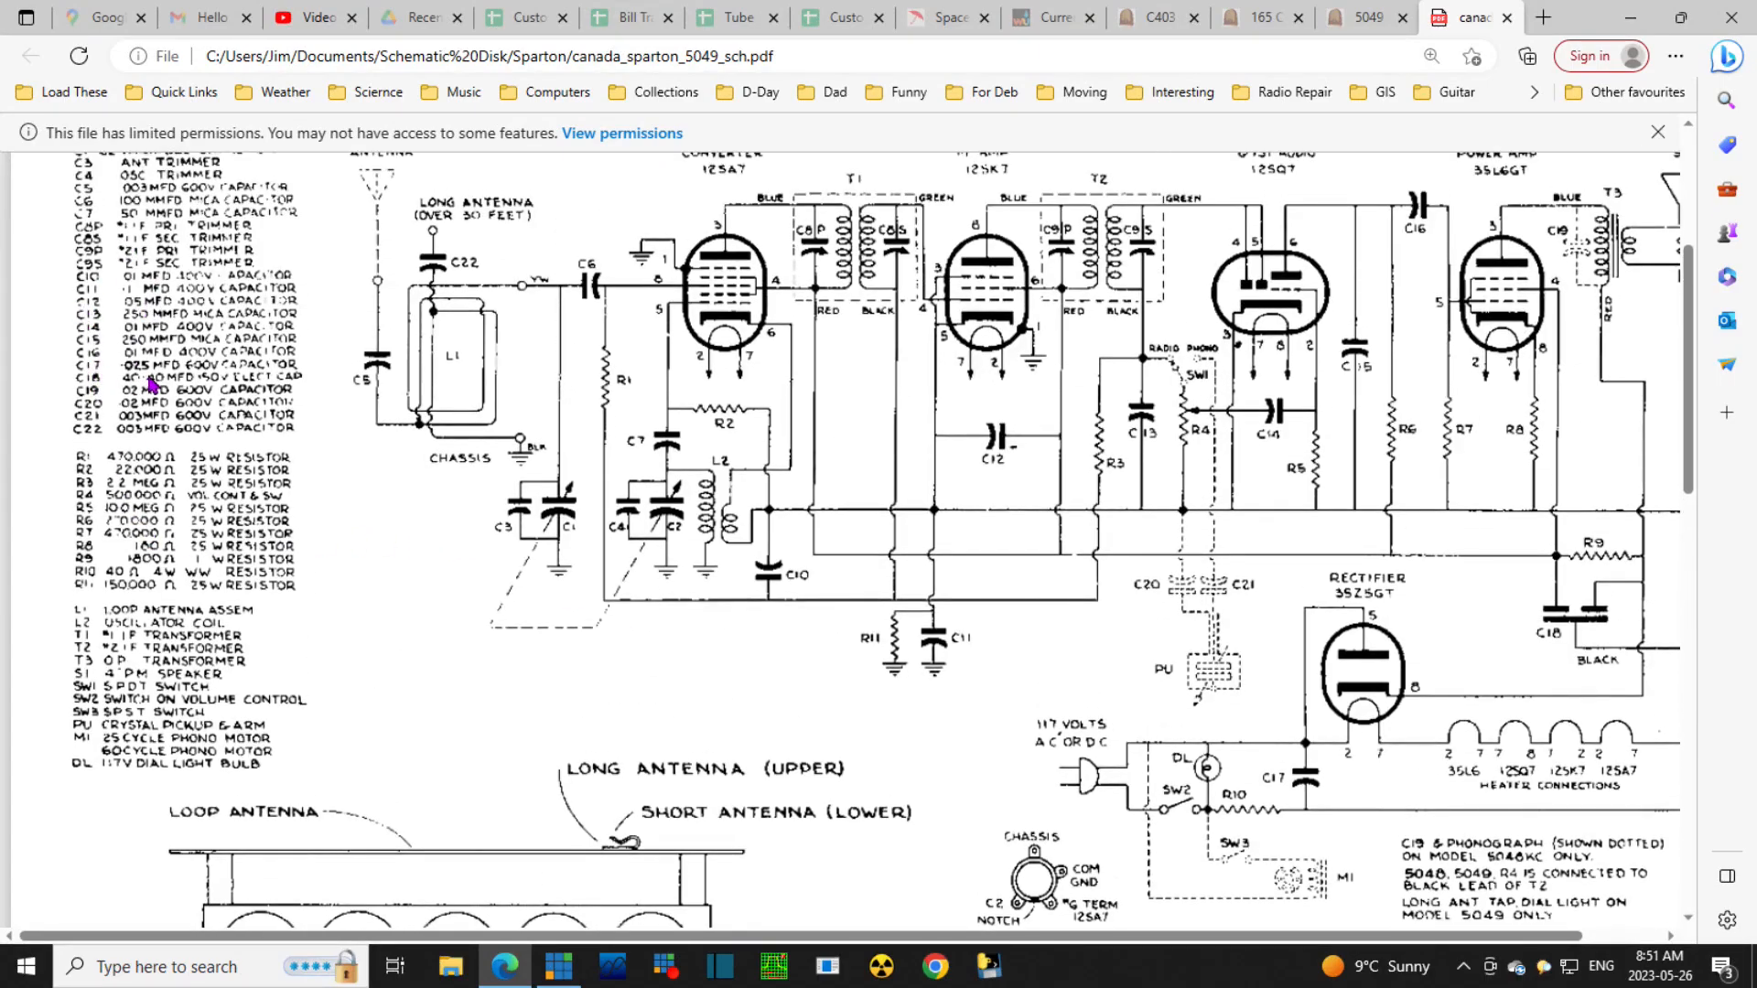
{"action": "mouse_move", "coordinate": [180, 386]}
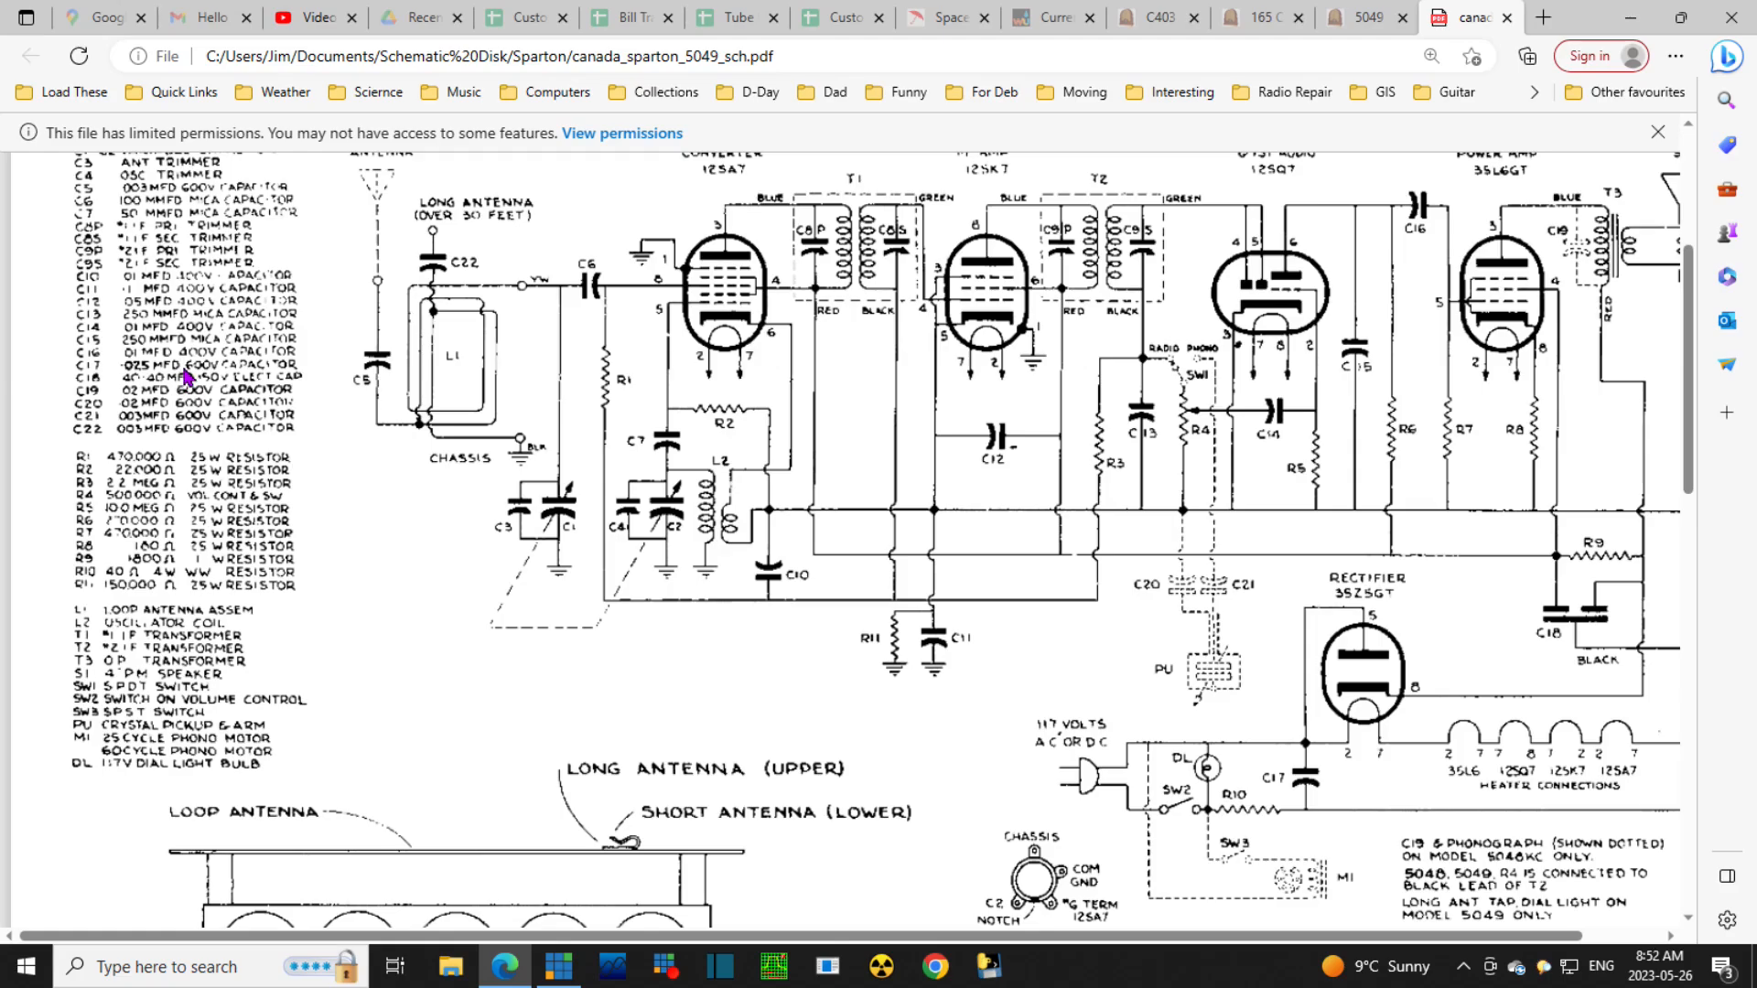
{"action": "mouse_move", "coordinate": [437, 170]}
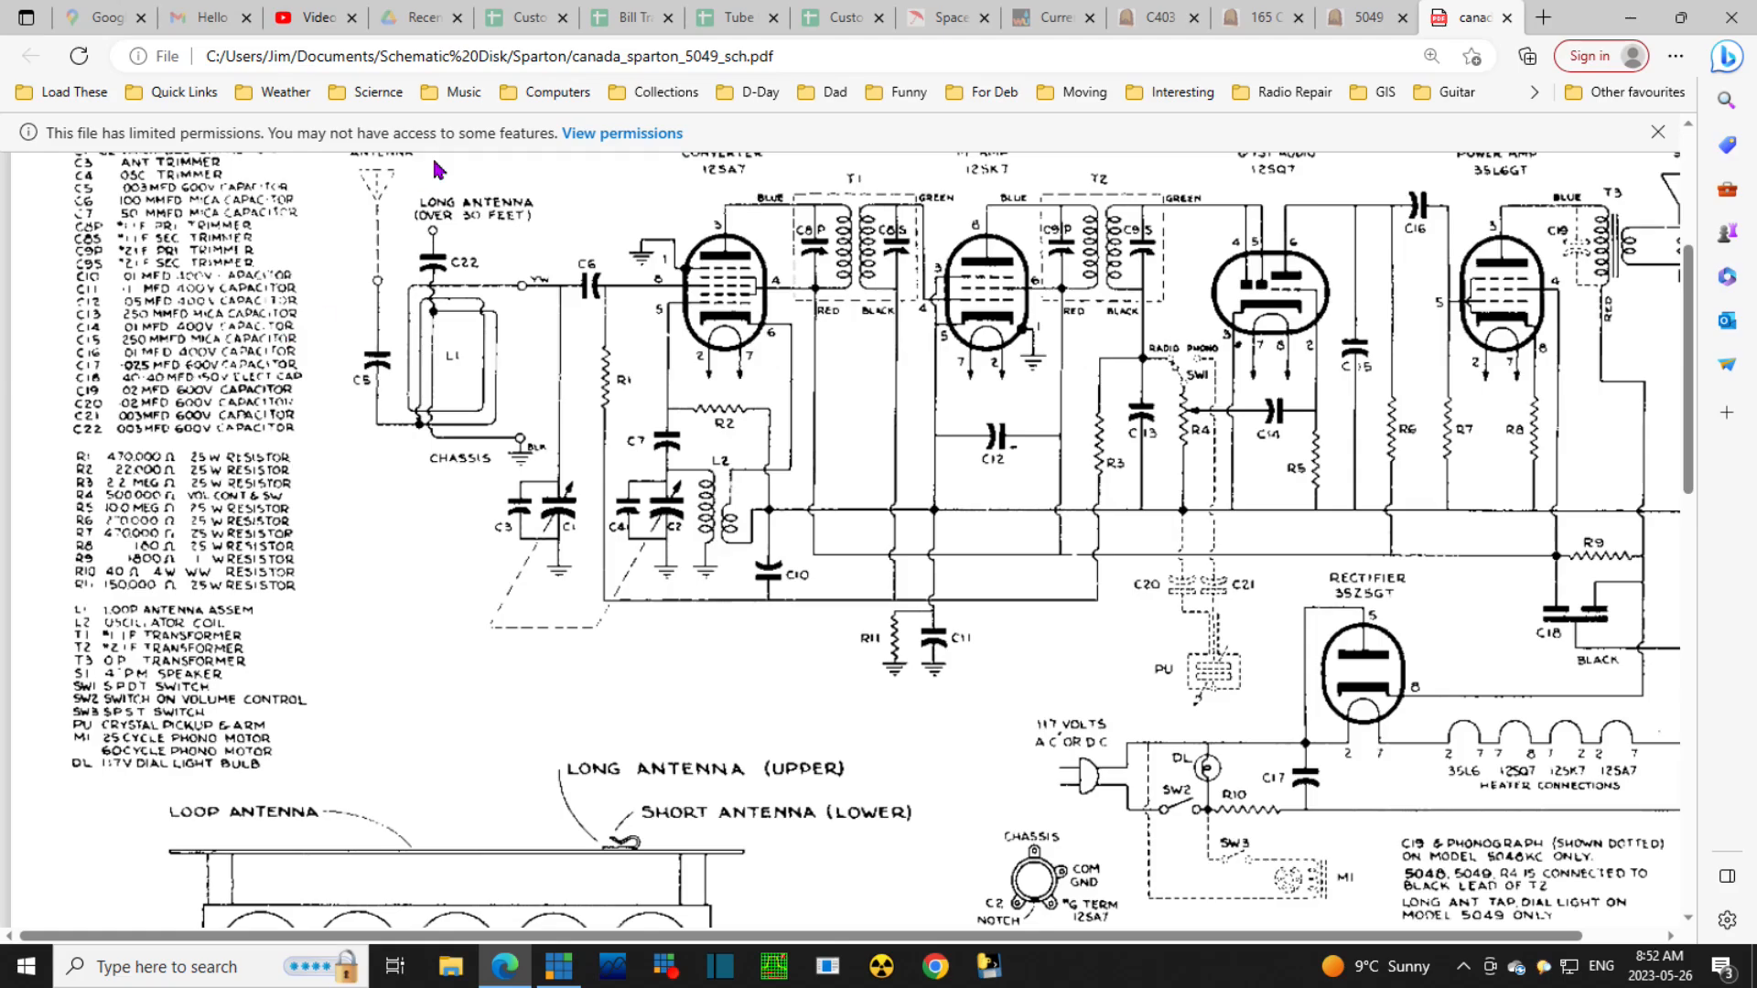
{"action": "mouse_move", "coordinate": [684, 705]}
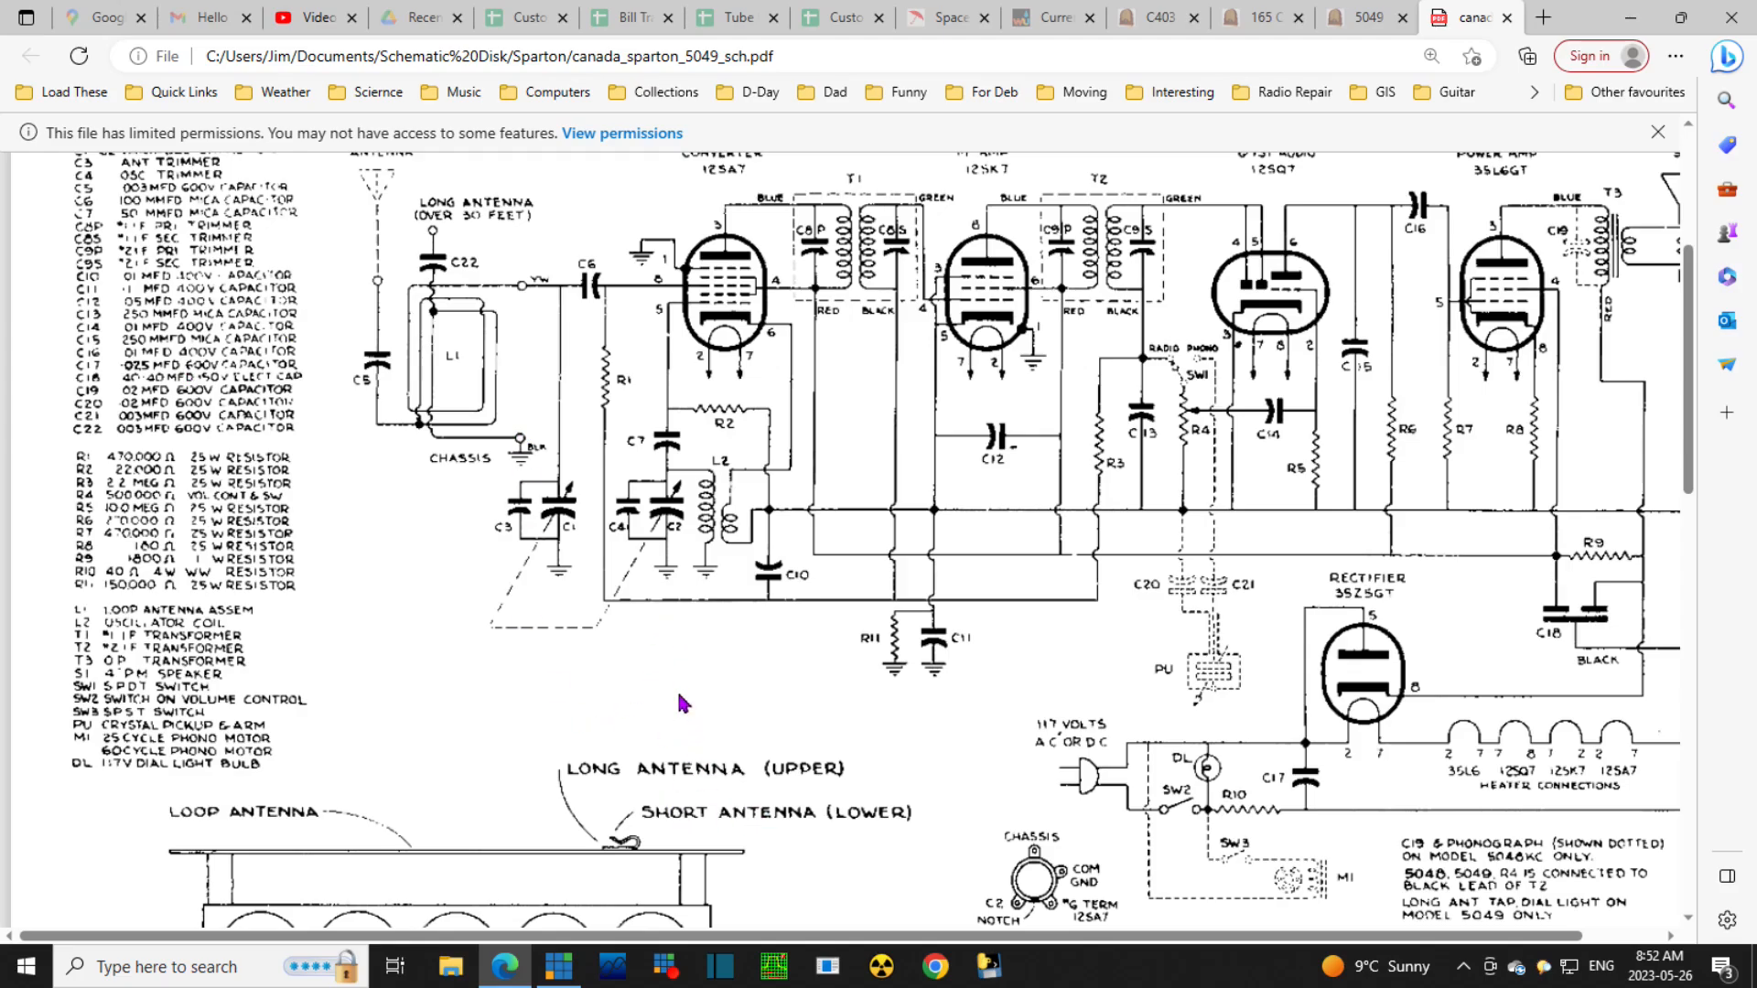
{"action": "mouse_move", "coordinate": [1371, 827]}
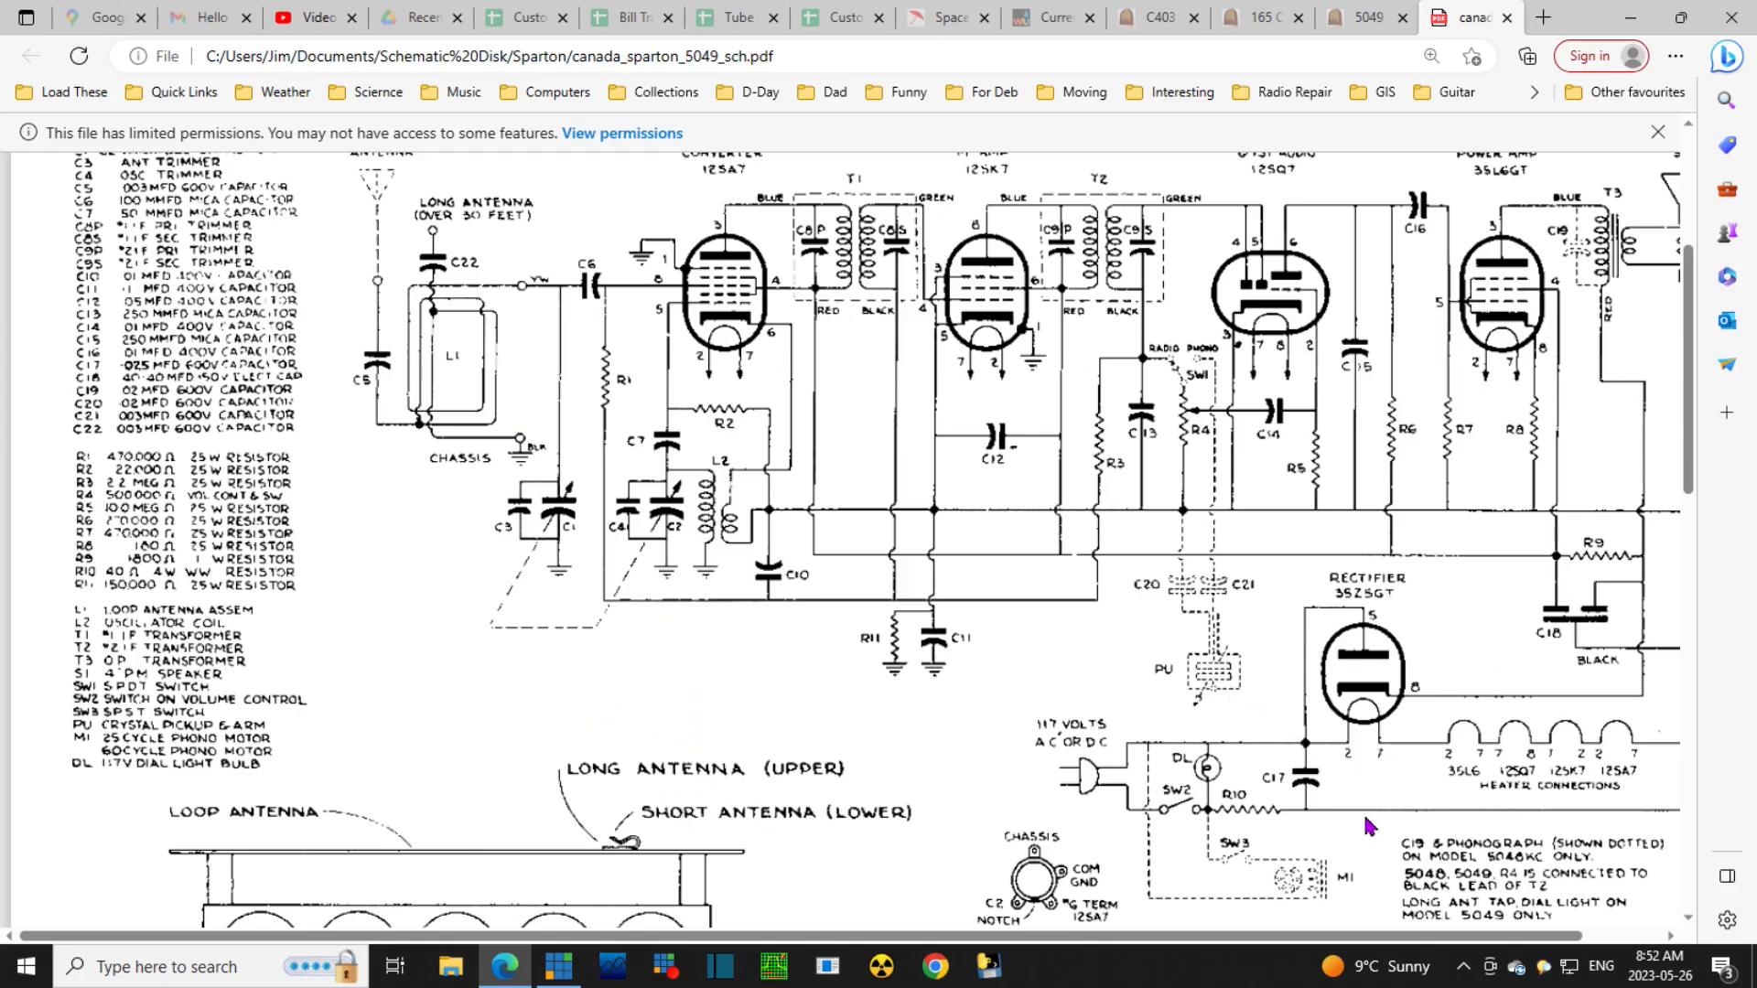
{"action": "mouse_move", "coordinate": [1365, 782]}
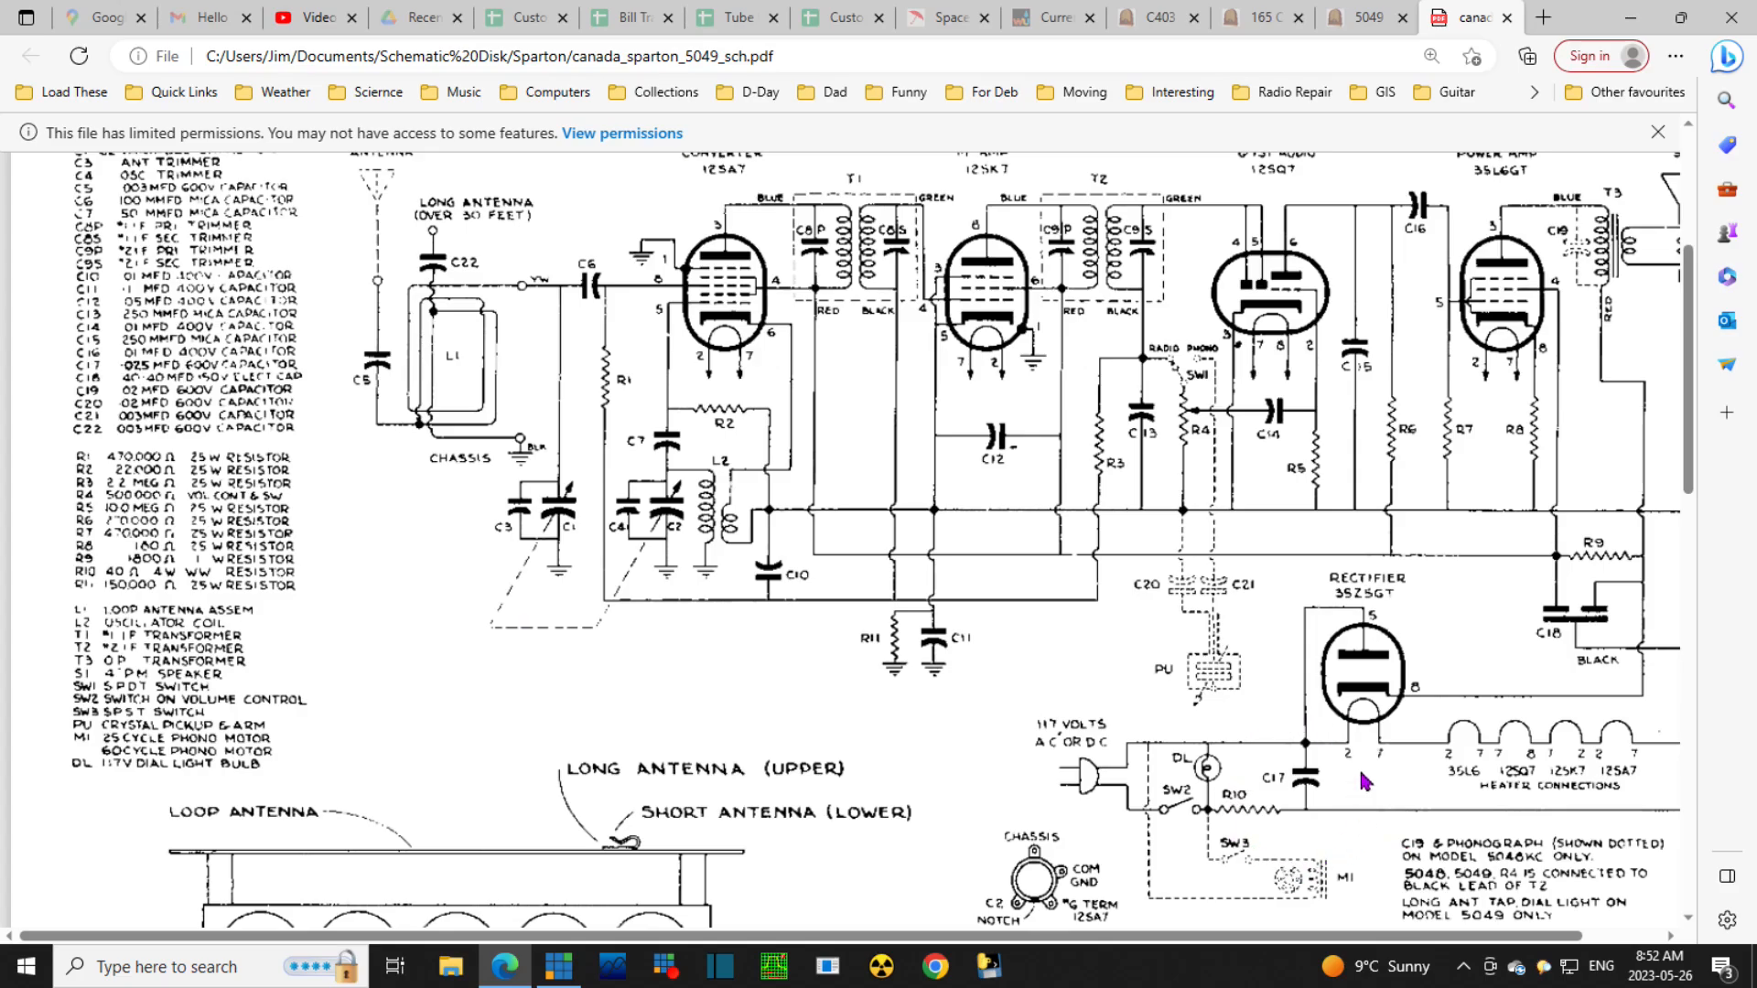
{"action": "mouse_move", "coordinate": [1257, 822]}
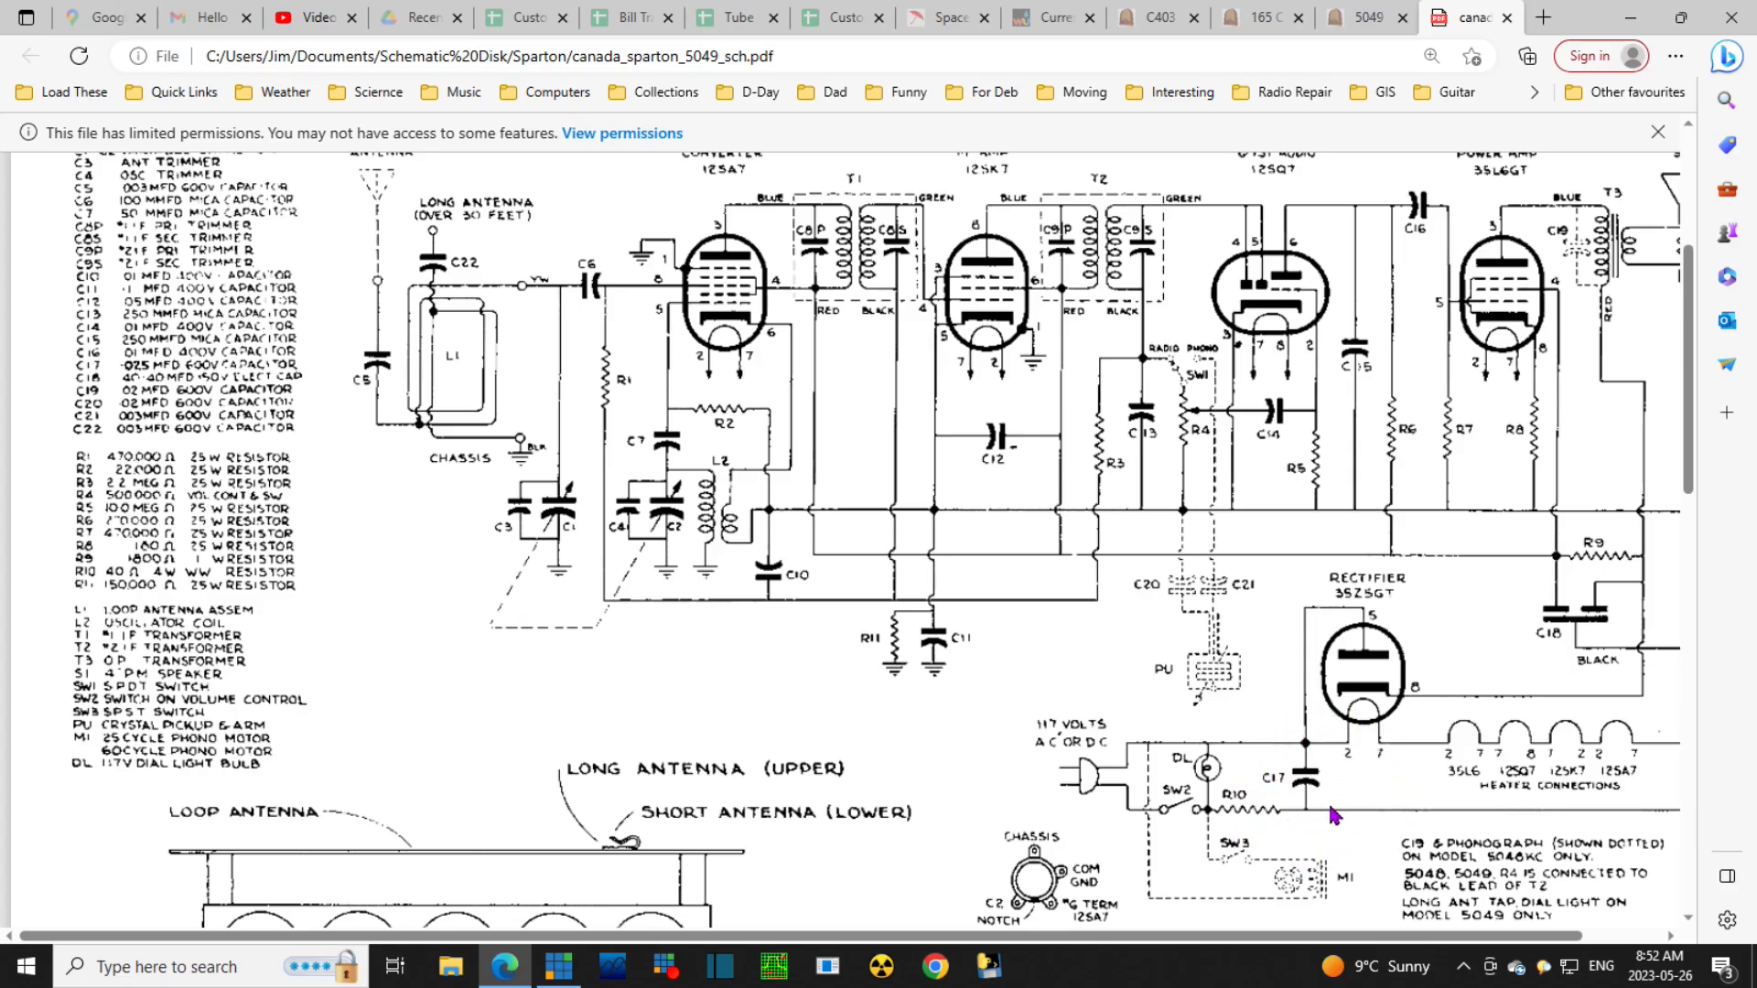
{"action": "mouse_move", "coordinate": [1350, 809]}
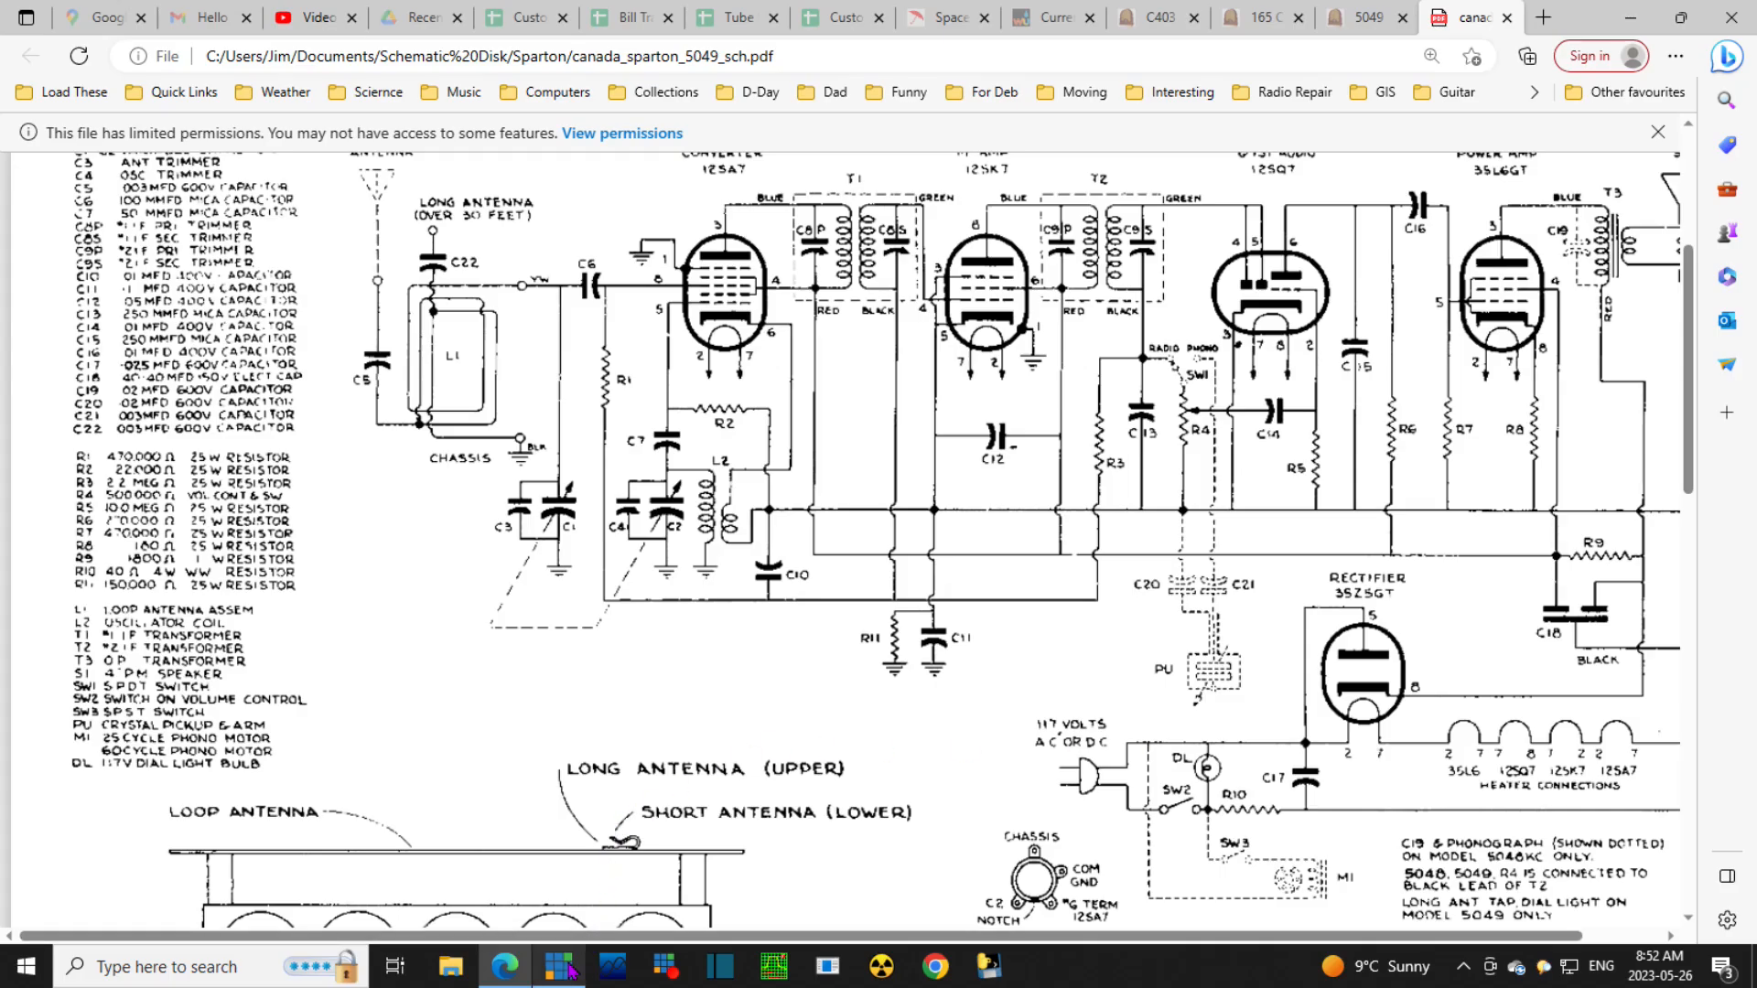
Bring the vMix mixer with the bench webcam back to the front from the taskbar
{"action": "left_click", "coordinate": [558, 966]}
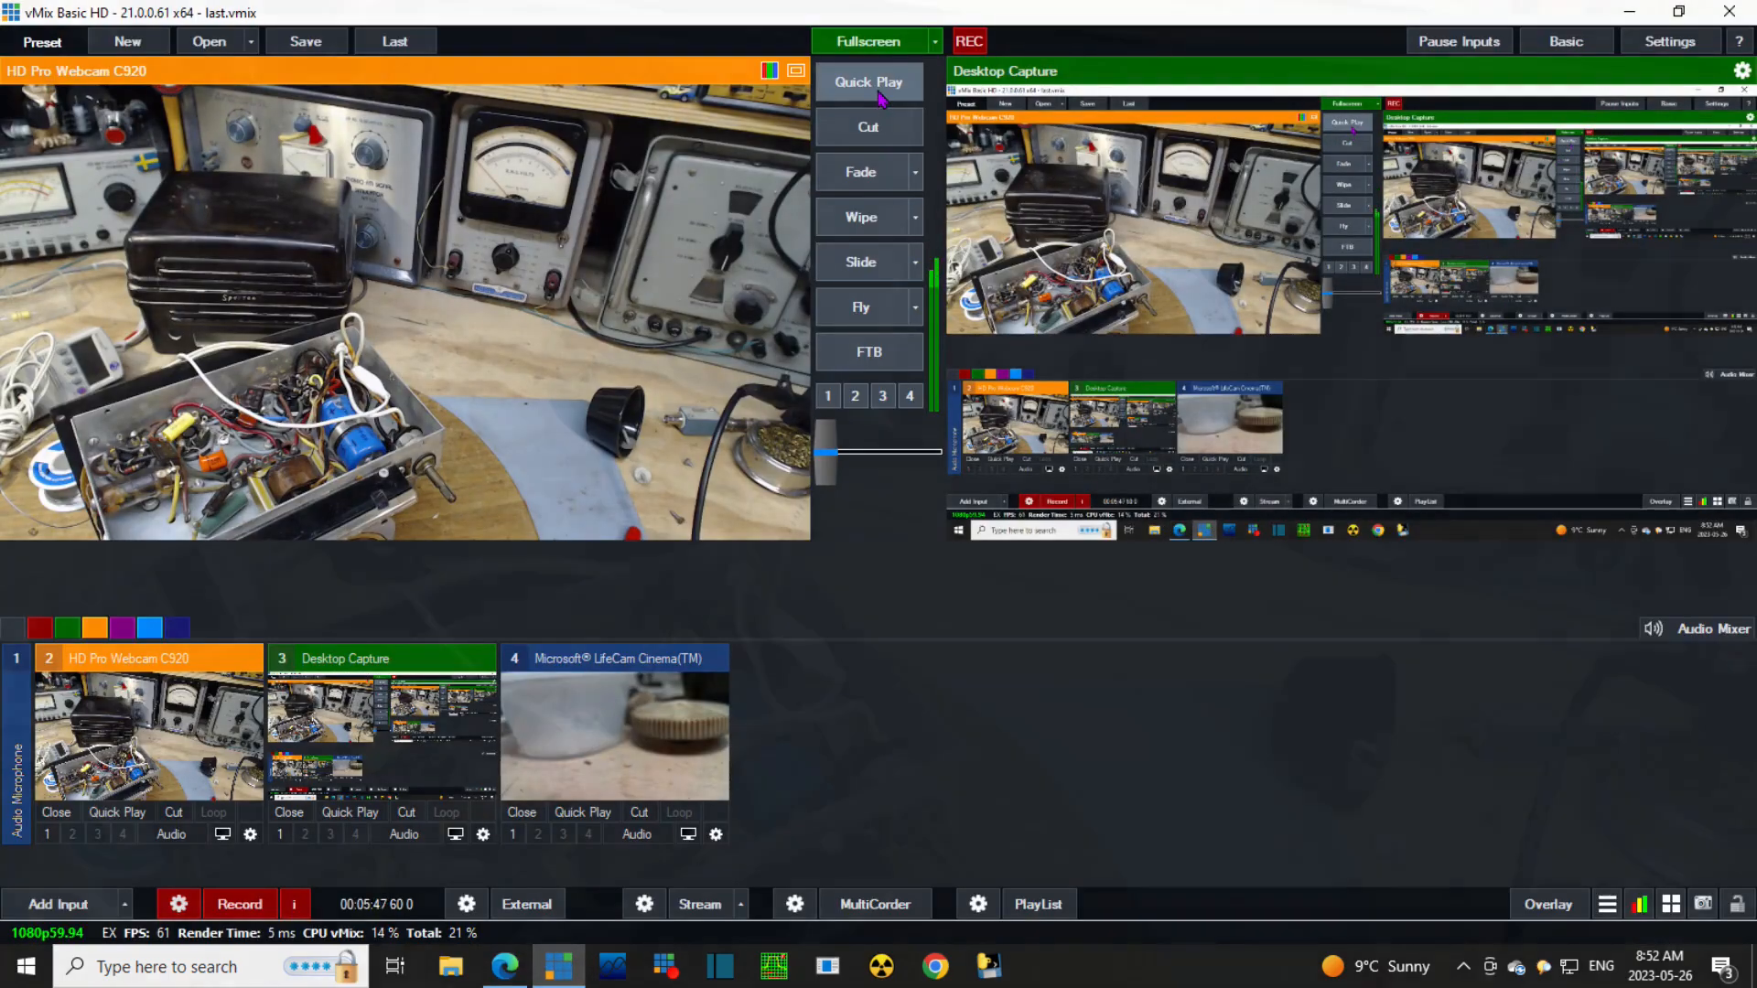